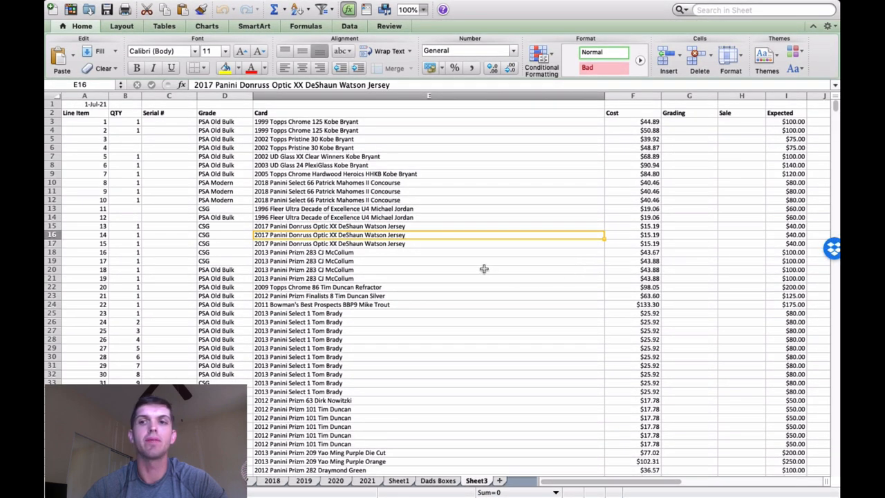
Scroll through Sheet3's card list from the first rows to the Kobe Bryant and Anthony Davis entries.
{"action": "scroll", "scroll_direction": "down", "scroll_amount": 3}
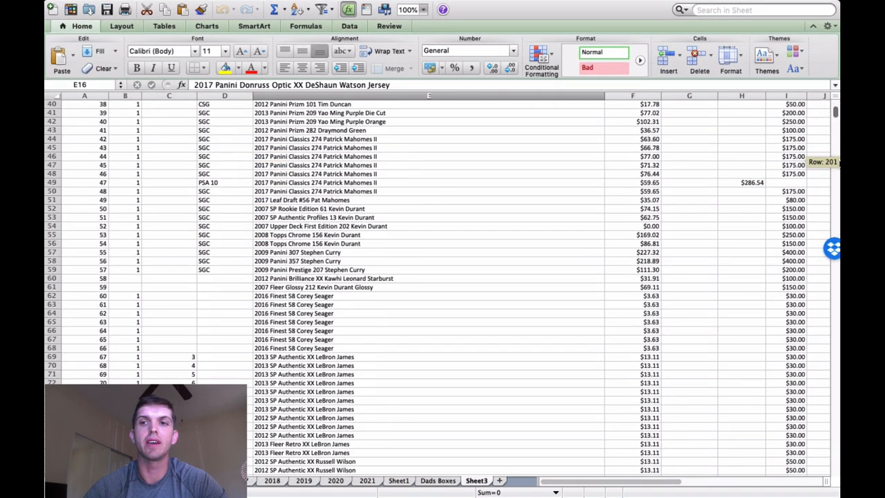
{"action": "scroll", "scroll_direction": "down", "scroll_amount": 3}
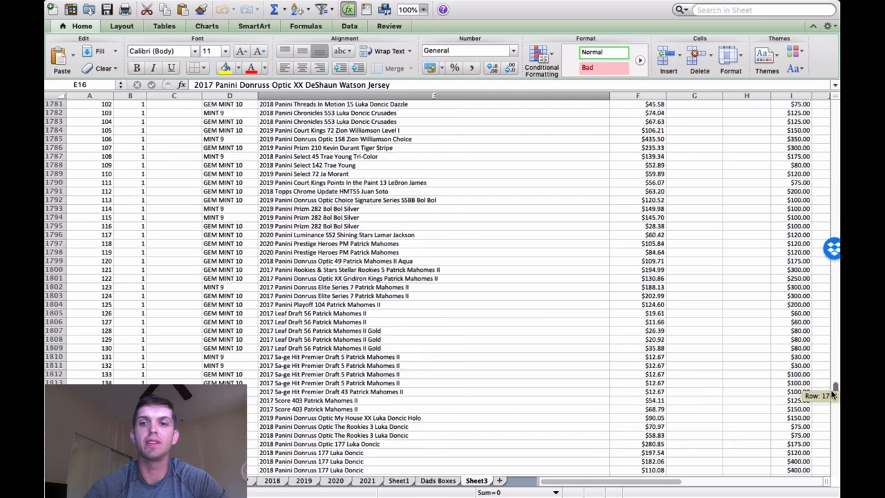
{"action": "scroll", "scroll_direction": "down", "scroll_amount": 3}
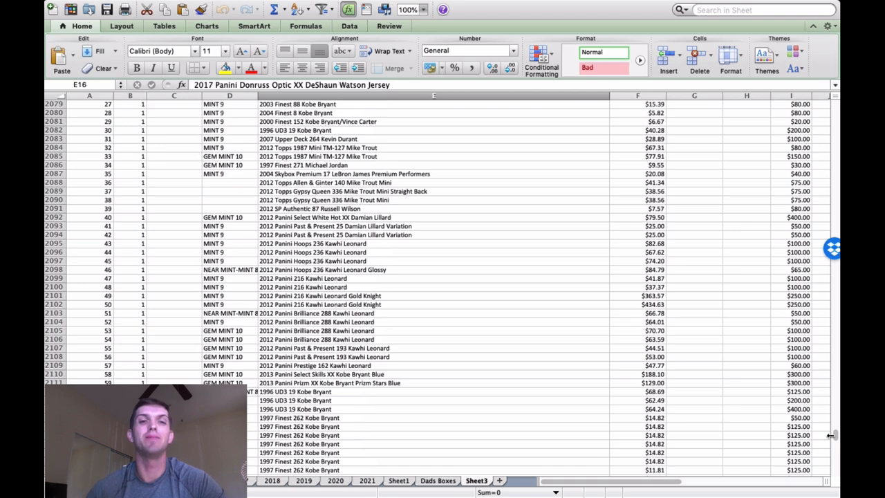
{"action": "mouse_move", "coordinate": [599, 364]}
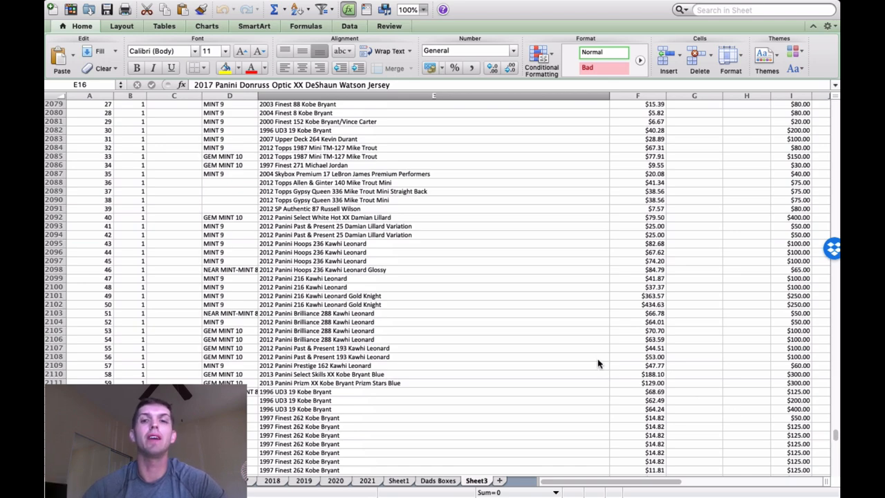
{"action": "scroll", "scroll_direction": "down", "scroll_amount": 3}
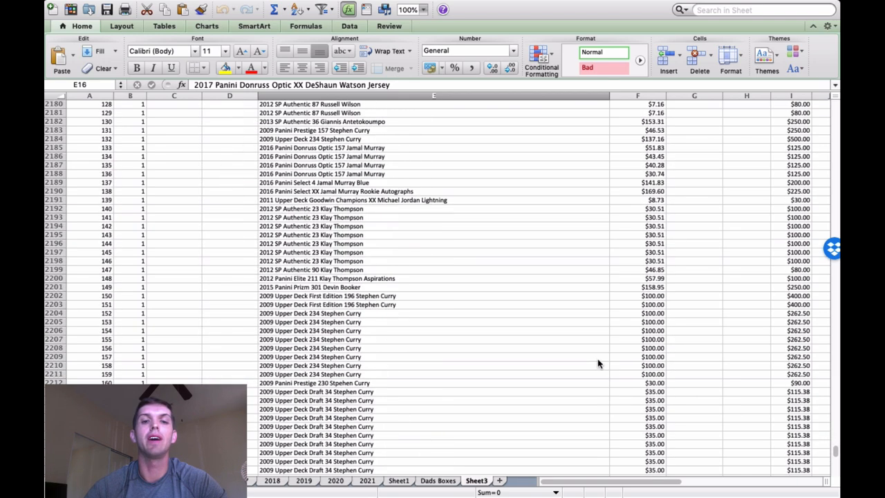
{"action": "scroll", "scroll_direction": "down", "scroll_amount": 3}
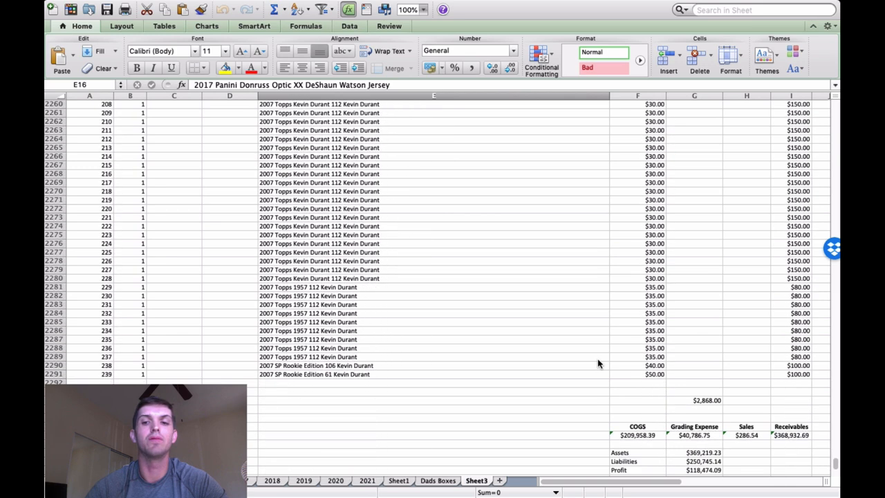
{"action": "scroll", "scroll_direction": "up", "scroll_amount": 3}
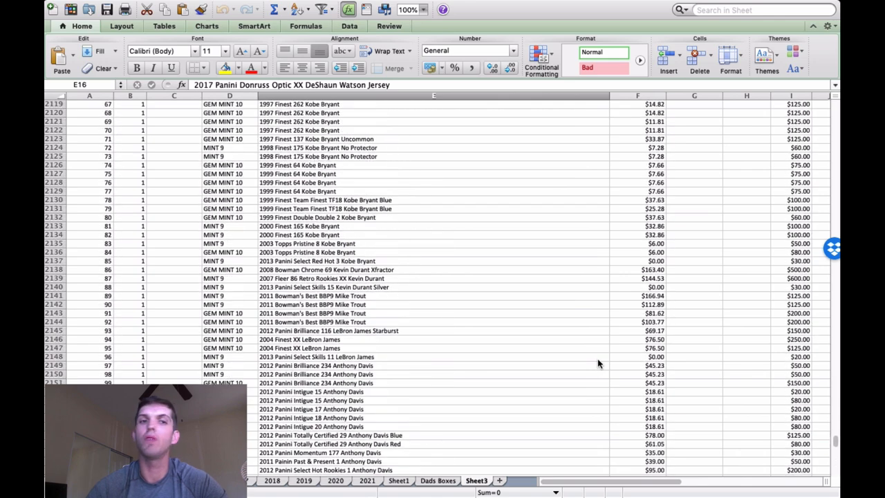
{"action": "mouse_move", "coordinate": [488, 258]}
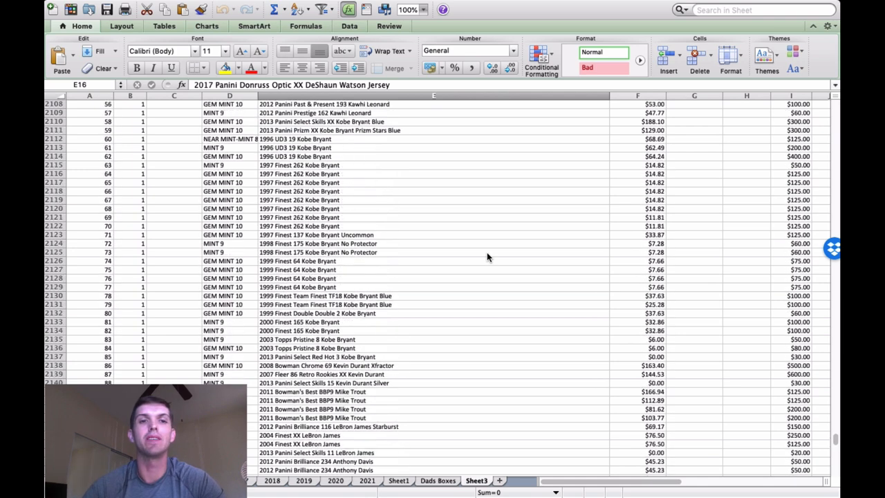
{"action": "scroll", "scroll_direction": "down", "scroll_amount": 3}
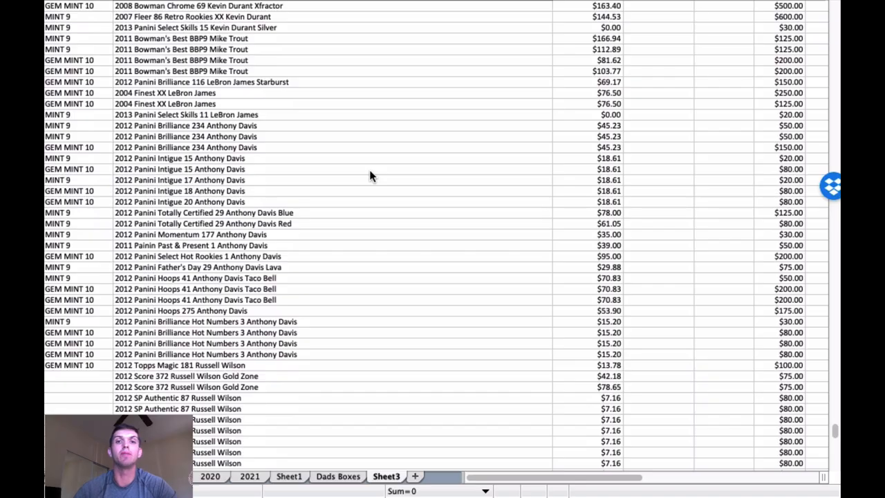
{"action": "mouse_move", "coordinate": [359, 160]}
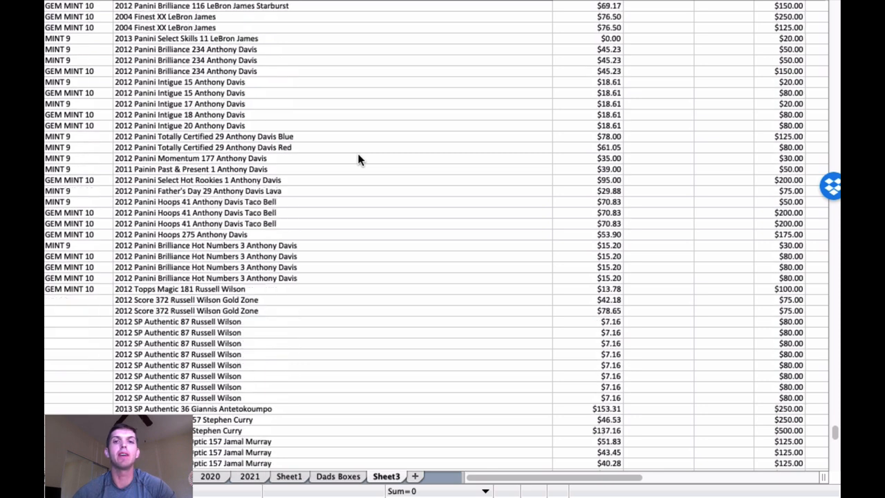
Scroll past Russell Wilson and Klay Thompson to the $5,490.00 total and the next order list.
{"action": "scroll", "scroll_direction": "down", "scroll_amount": 3}
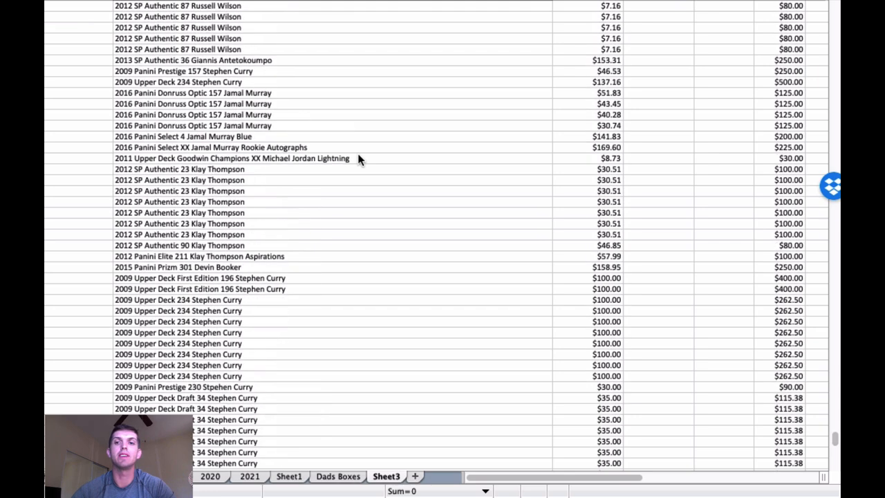
{"action": "scroll", "scroll_direction": "down", "scroll_amount": 3}
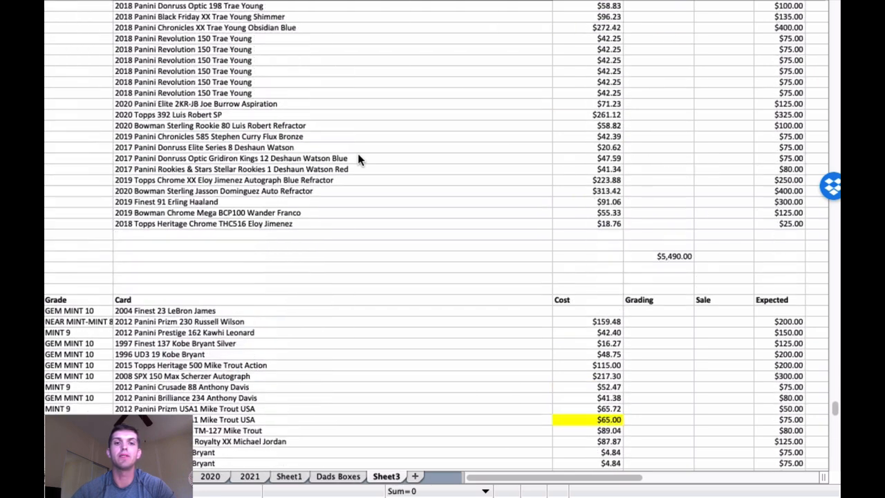
{"action": "scroll", "scroll_direction": "down", "scroll_amount": 3}
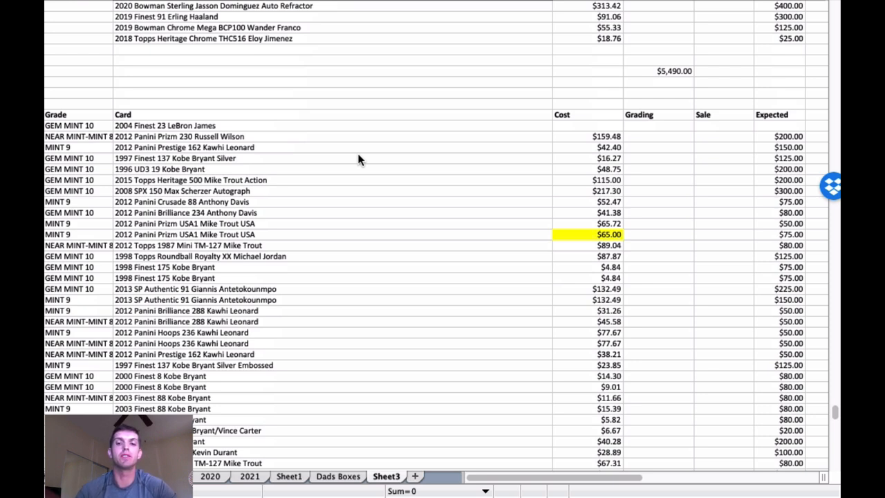
Scroll past the $2,868 subtotal to the COGS, Assets, Liabilities, Profit and 47.25% ROI summary.
{"action": "scroll", "scroll_direction": "down", "scroll_amount": 3}
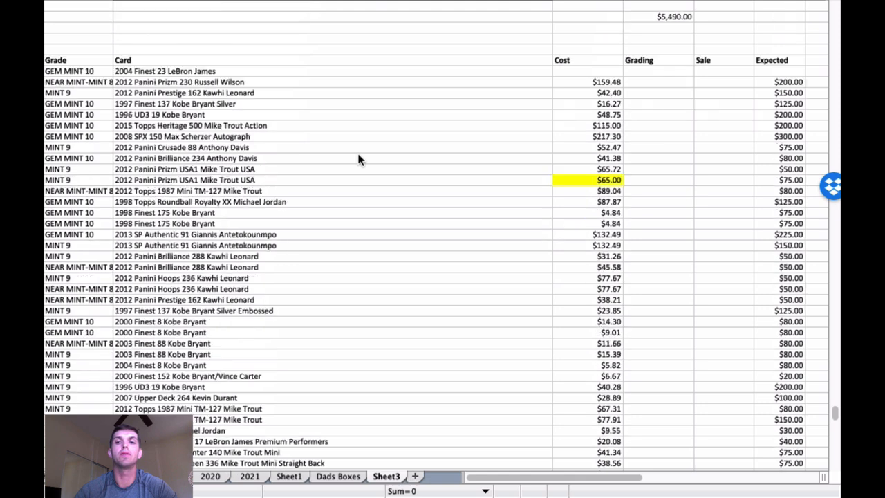
{"action": "scroll", "scroll_direction": "down", "scroll_amount": 3}
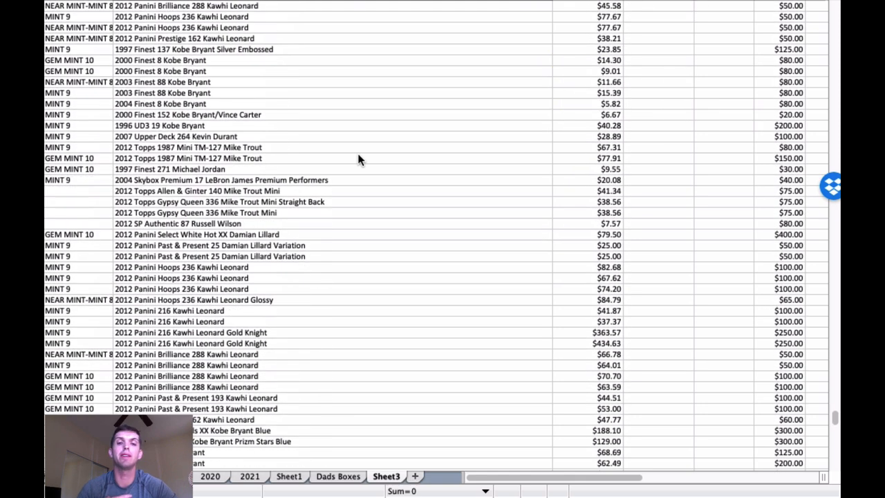
{"action": "scroll", "scroll_direction": "down", "scroll_amount": 3}
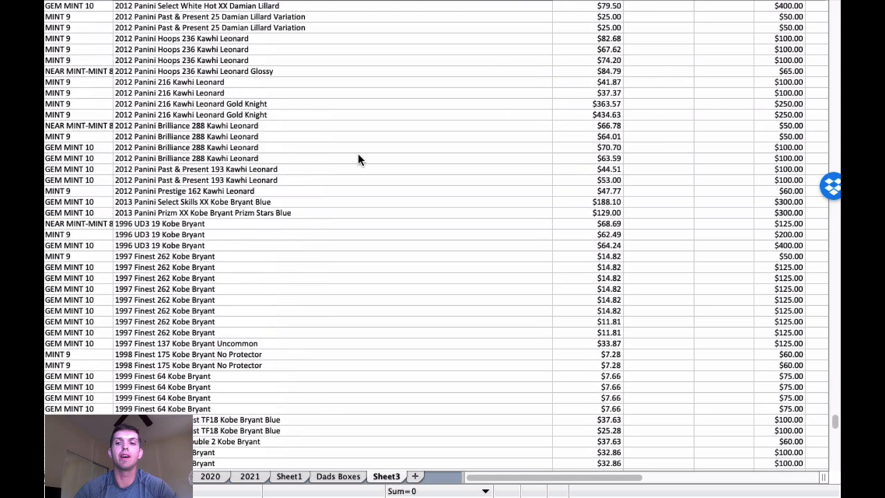
{"action": "scroll", "scroll_direction": "down", "scroll_amount": 3}
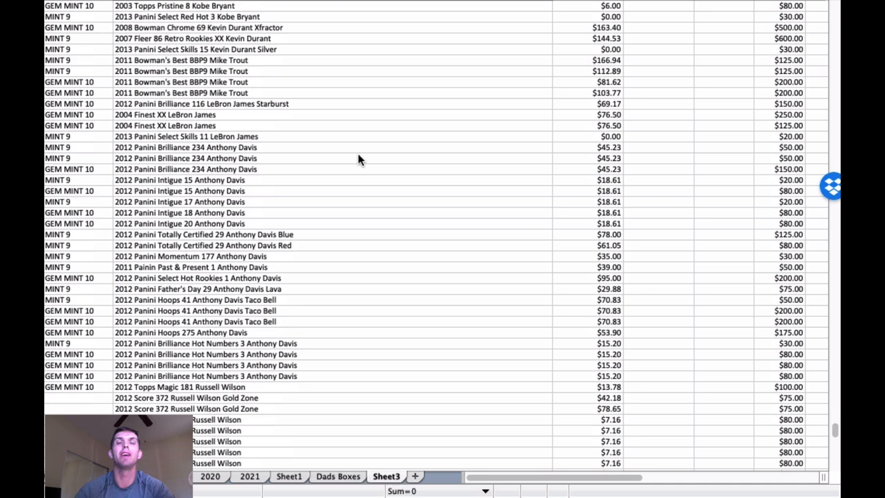
{"action": "scroll", "scroll_direction": "down", "scroll_amount": 3}
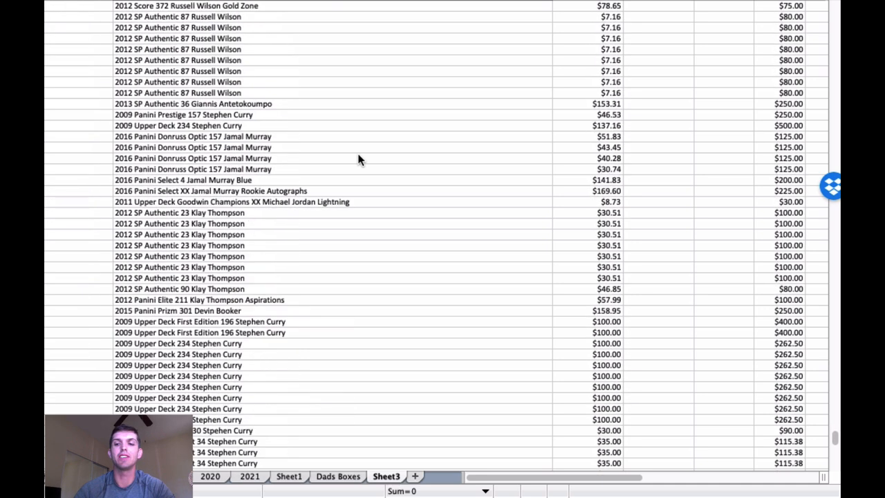
{"action": "scroll", "scroll_direction": "down", "scroll_amount": 3}
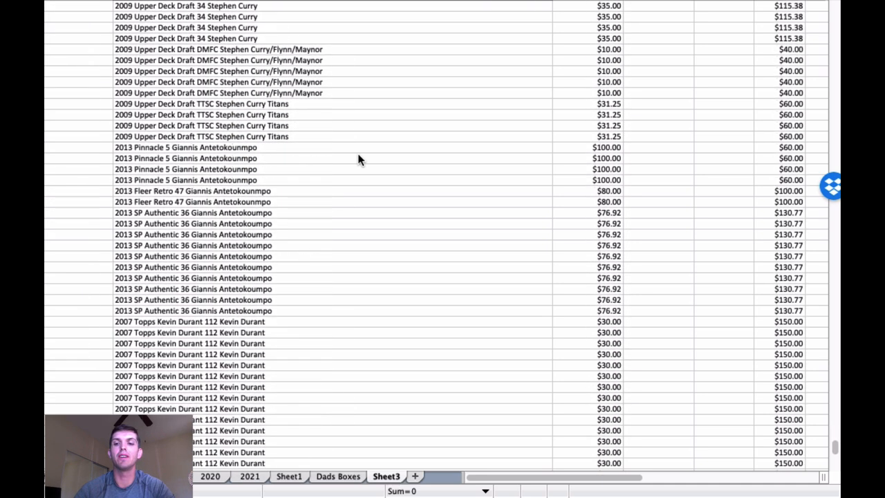
{"action": "scroll", "scroll_direction": "down", "scroll_amount": 3}
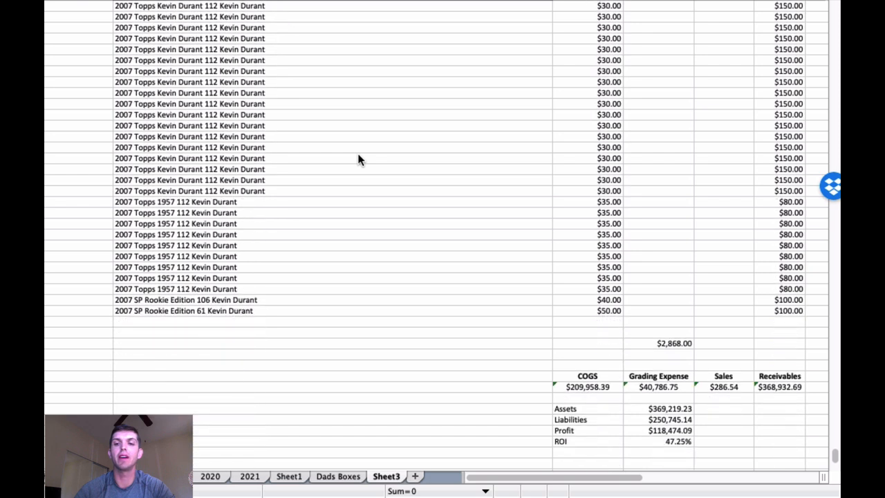
{"action": "scroll", "scroll_direction": "down", "scroll_amount": 3}
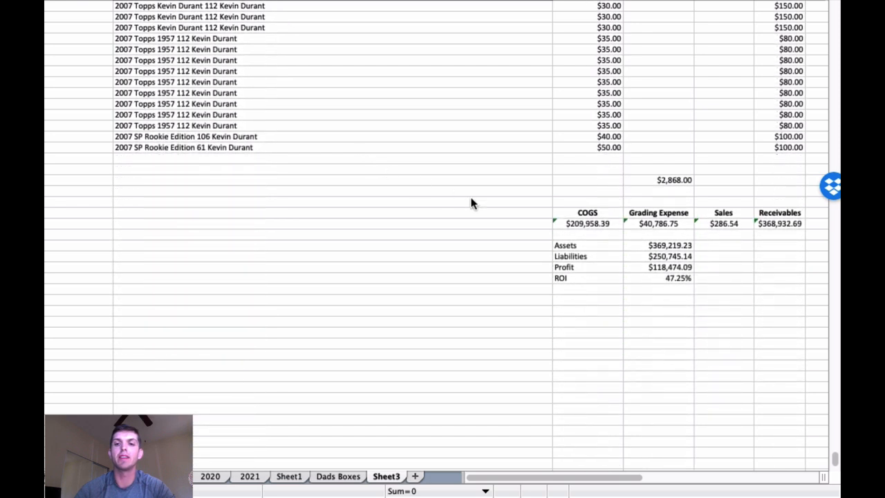
{"action": "mouse_move", "coordinate": [515, 199]}
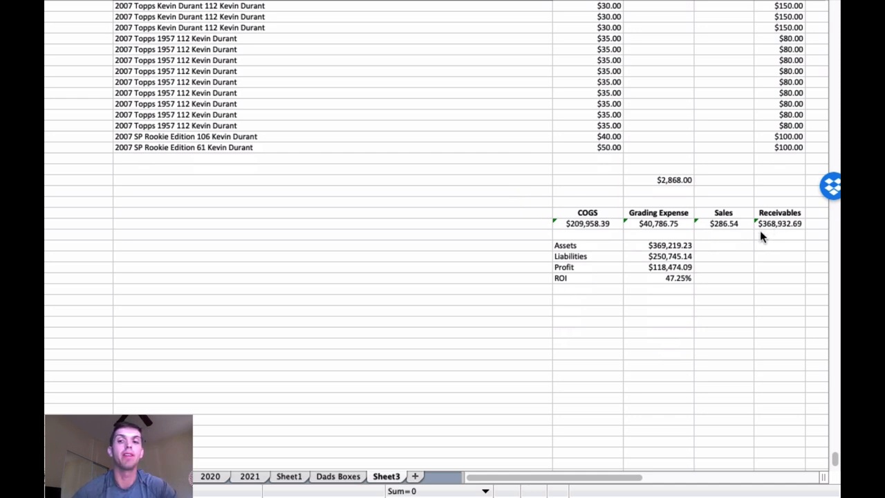
{"action": "mouse_move", "coordinate": [773, 230]}
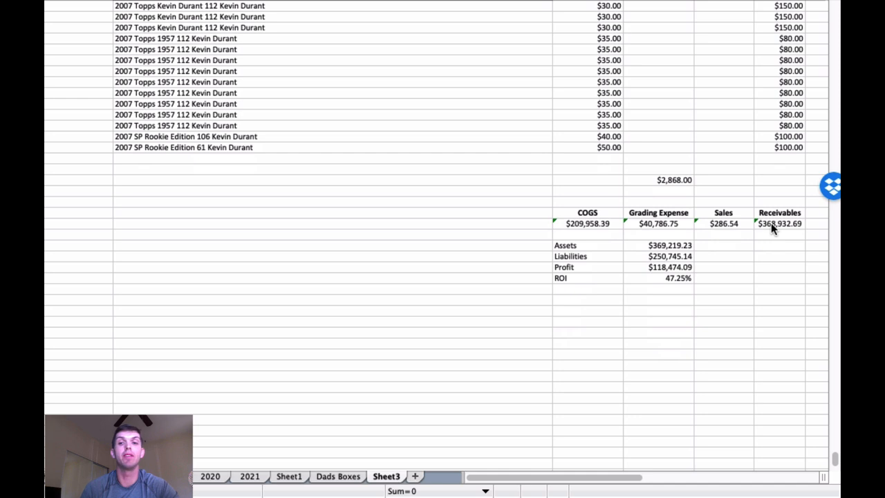
{"action": "mouse_move", "coordinate": [417, 114]}
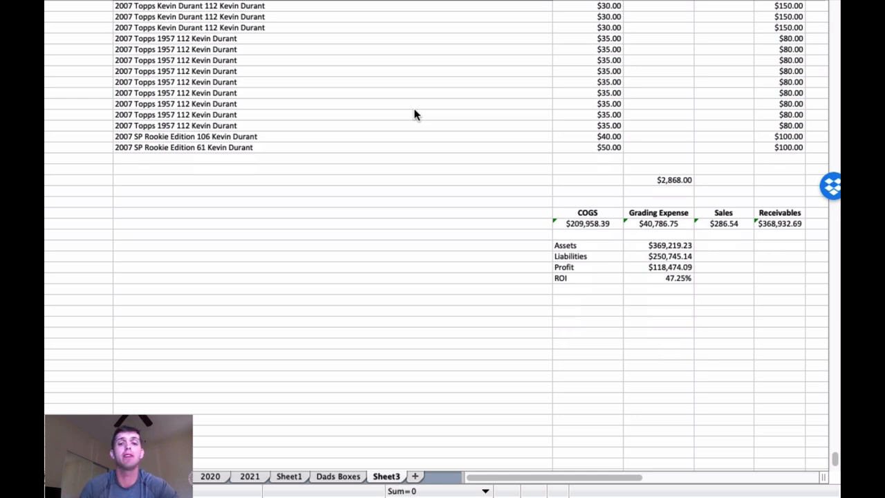
{"action": "mouse_move", "coordinate": [393, 113]}
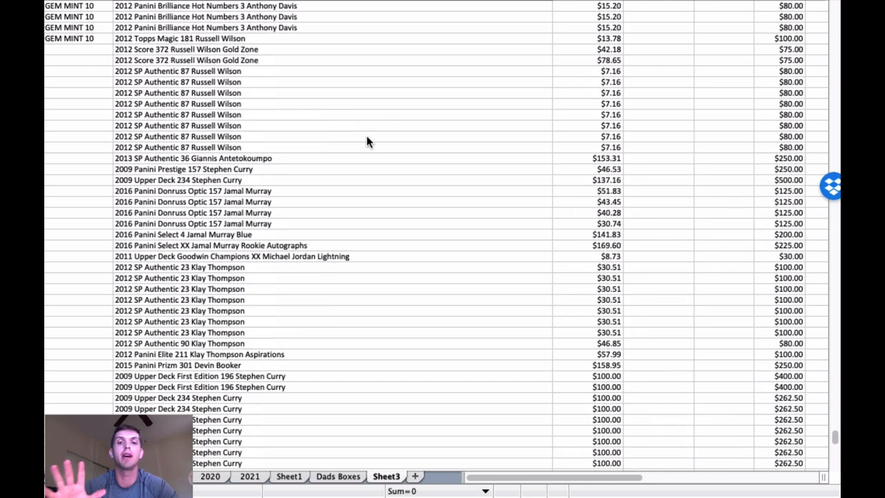
Scroll toward the bottom summary, ending at the $5,490 subtotal and the LeBron James table.
{"action": "scroll", "scroll_direction": "down", "scroll_amount": 3}
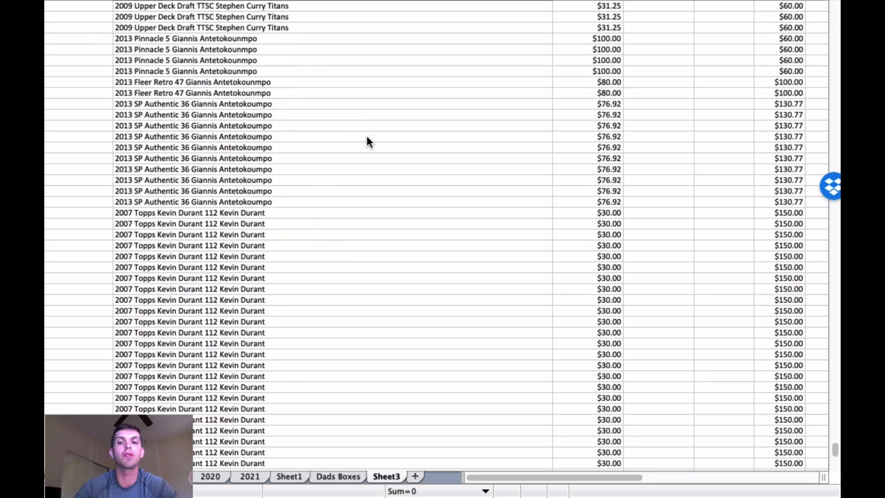
{"action": "scroll", "scroll_direction": "down", "scroll_amount": 3}
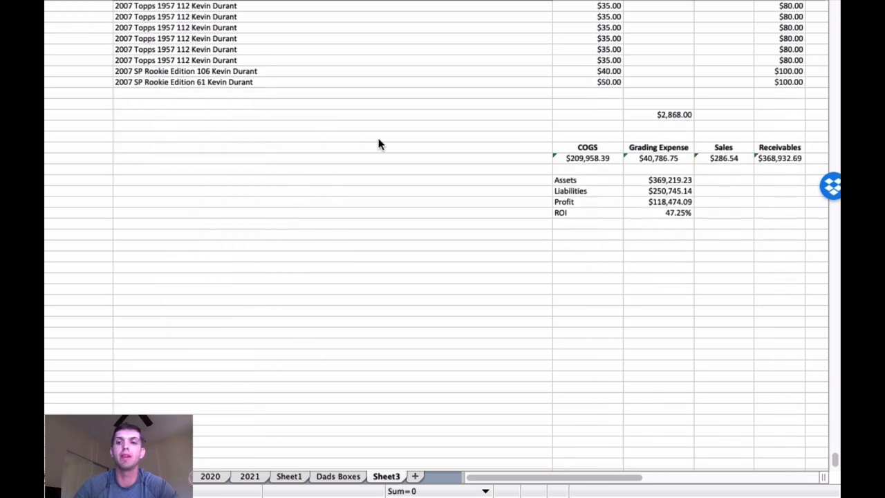
{"action": "mouse_move", "coordinate": [463, 189]}
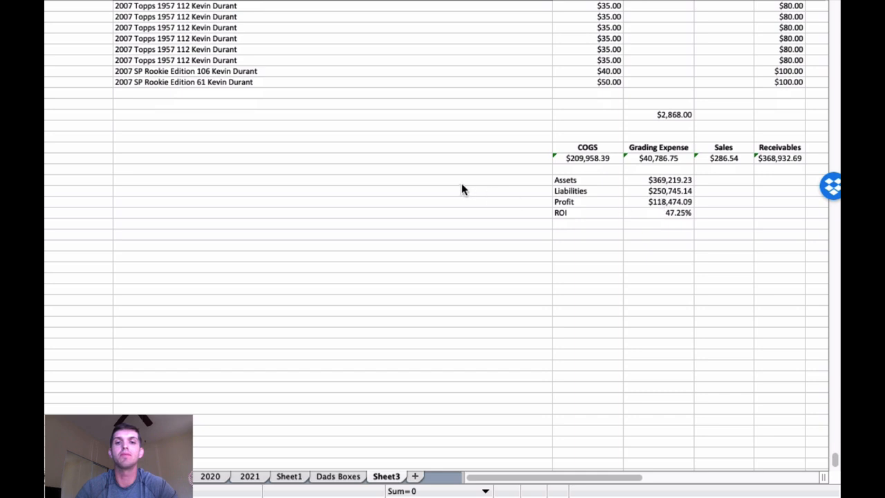
{"action": "mouse_move", "coordinate": [413, 166]}
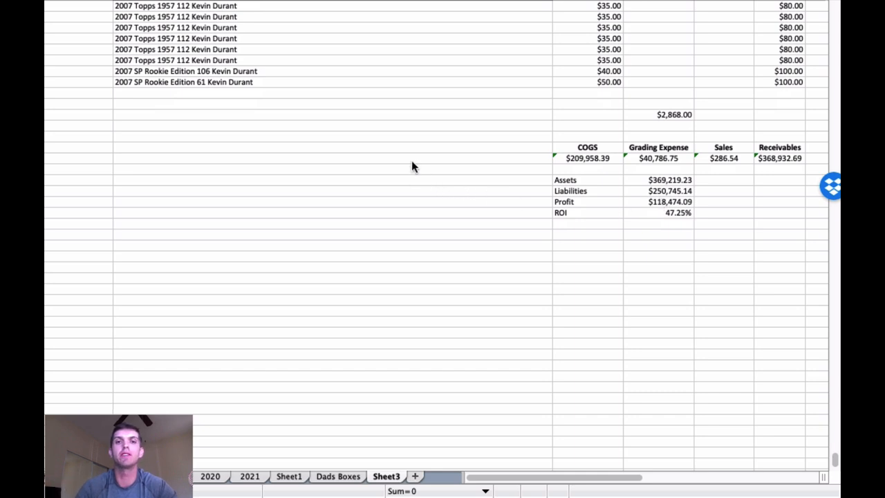
{"action": "mouse_move", "coordinate": [399, 159]}
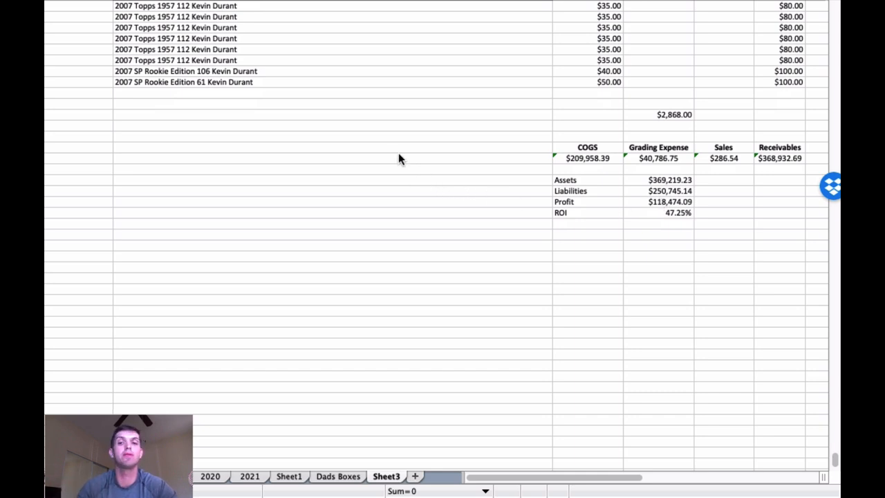
{"action": "scroll", "scroll_direction": "up", "scroll_amount": 3}
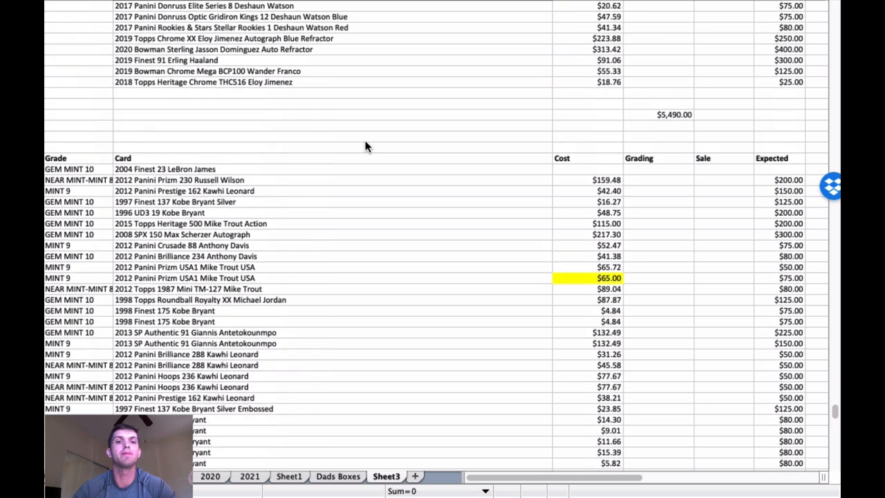
{"action": "scroll", "scroll_direction": "down", "scroll_amount": 3}
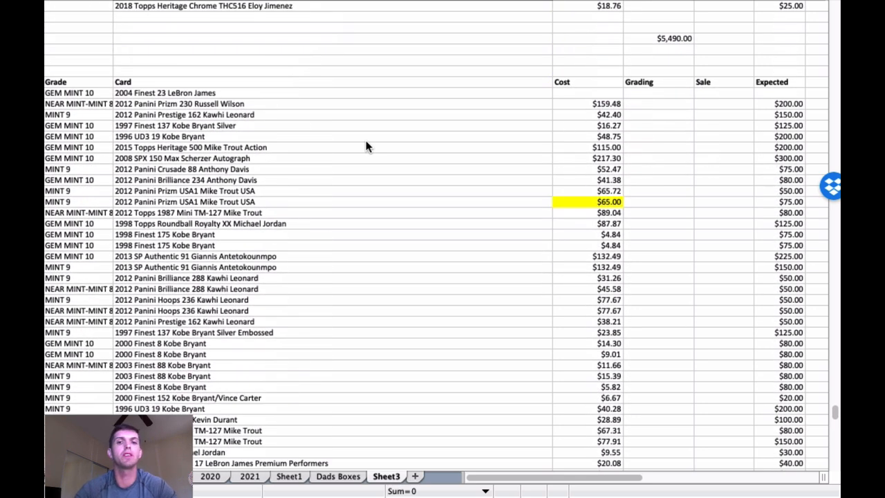
{"action": "scroll", "scroll_direction": "down", "scroll_amount": 3}
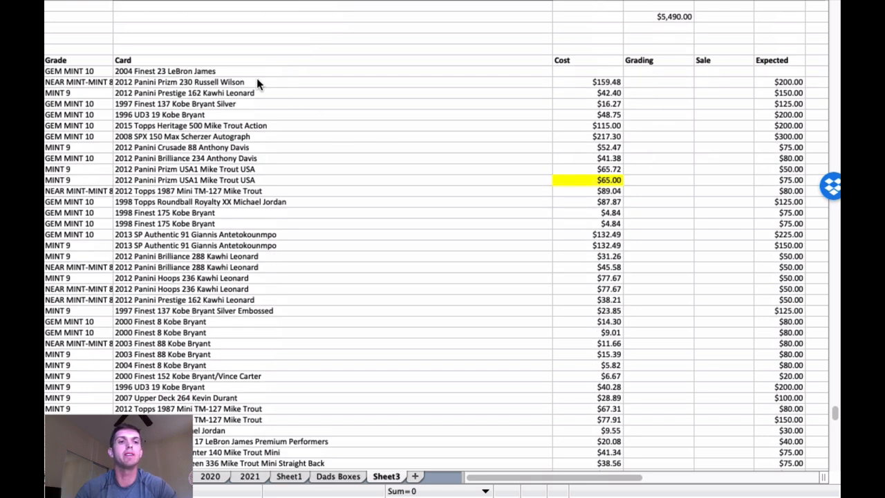
{"action": "mouse_move", "coordinate": [237, 100]}
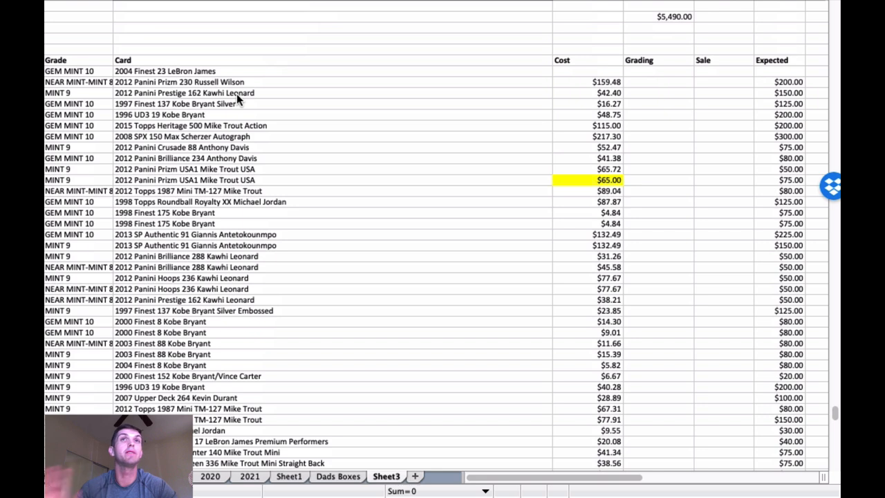
{"action": "mouse_move", "coordinate": [277, 113]}
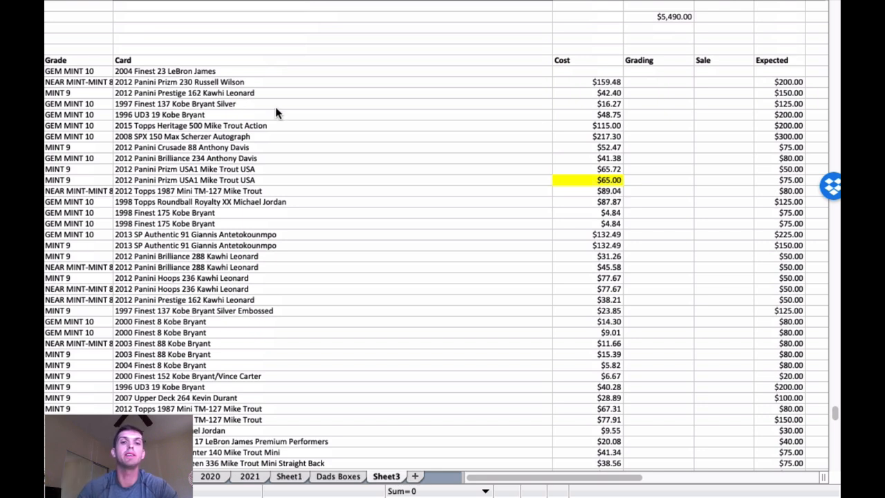
{"action": "mouse_move", "coordinate": [232, 76]}
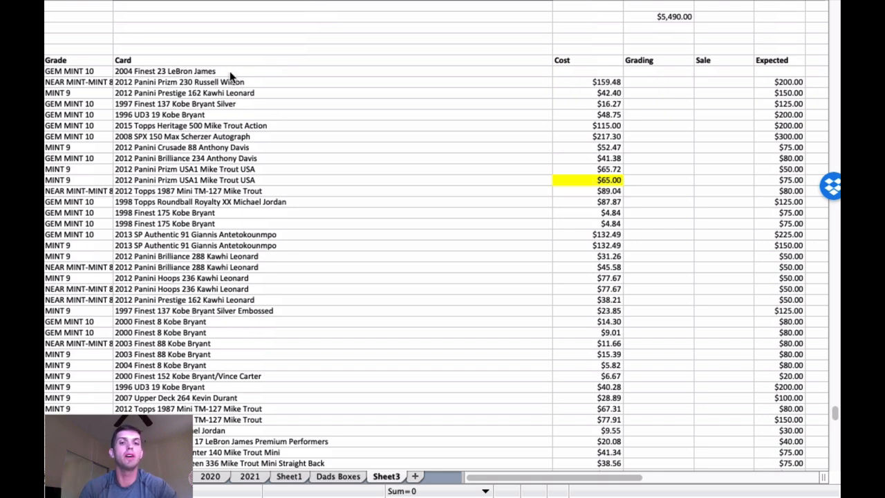
{"action": "mouse_move", "coordinate": [270, 87]}
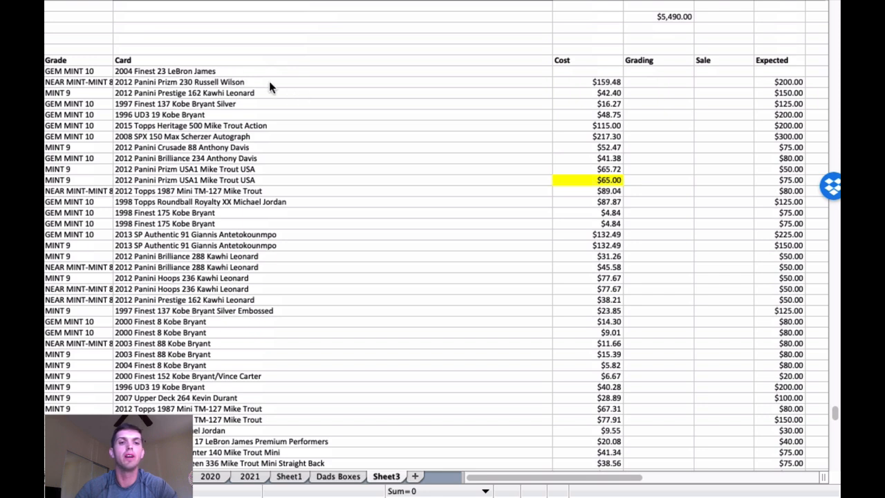
{"action": "mouse_move", "coordinate": [472, 112]}
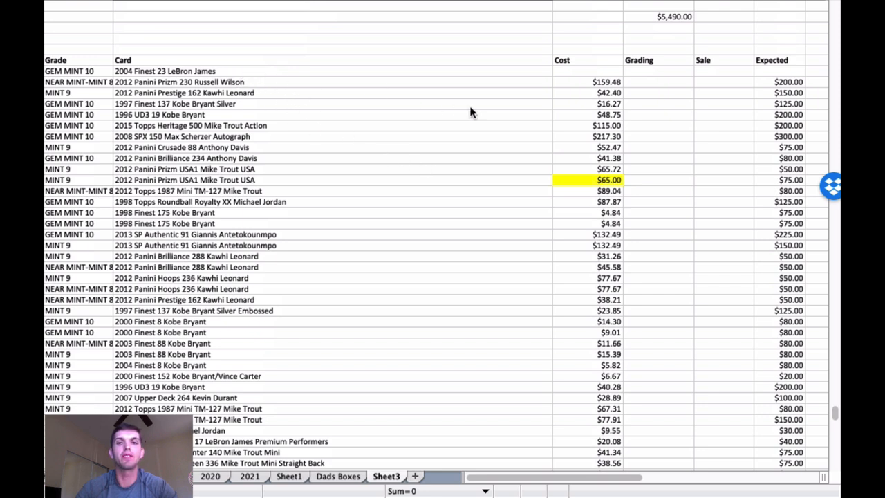
{"action": "mouse_move", "coordinate": [512, 126]}
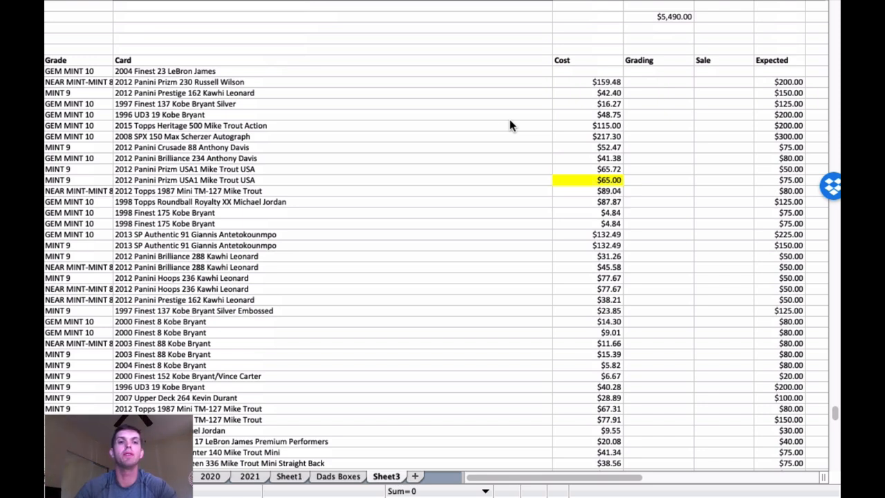
{"action": "scroll", "scroll_direction": "right", "scroll_amount": 3}
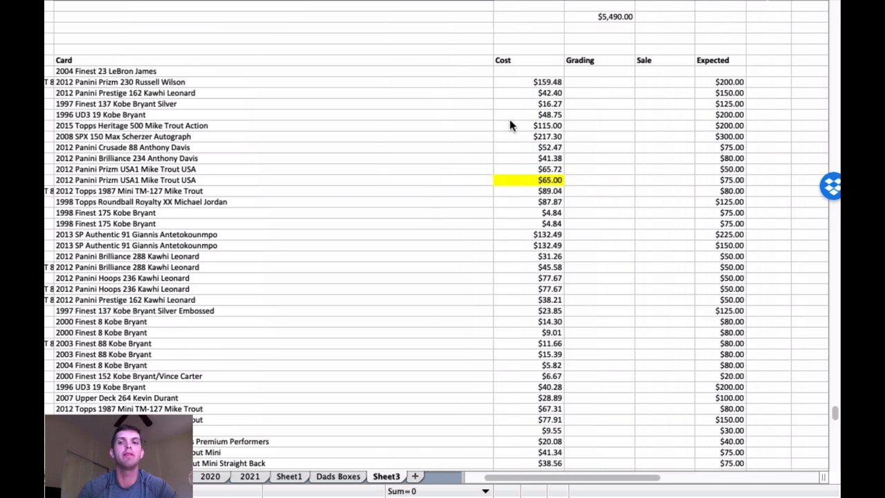
{"action": "mouse_move", "coordinate": [291, 74]}
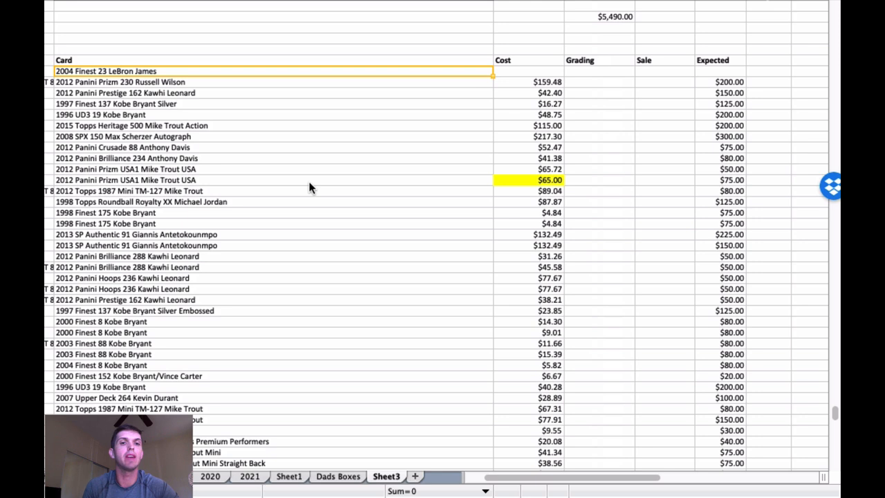
{"action": "mouse_move", "coordinate": [234, 172]}
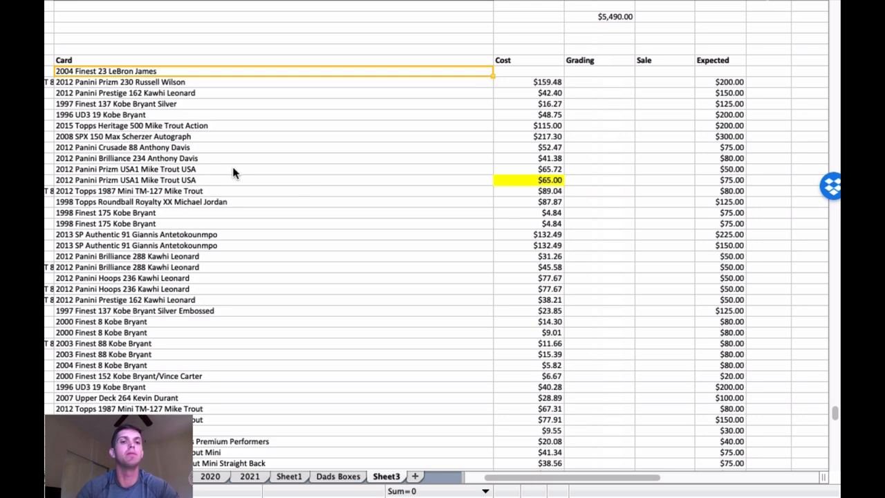
{"action": "scroll", "scroll_direction": "down", "scroll_amount": 3}
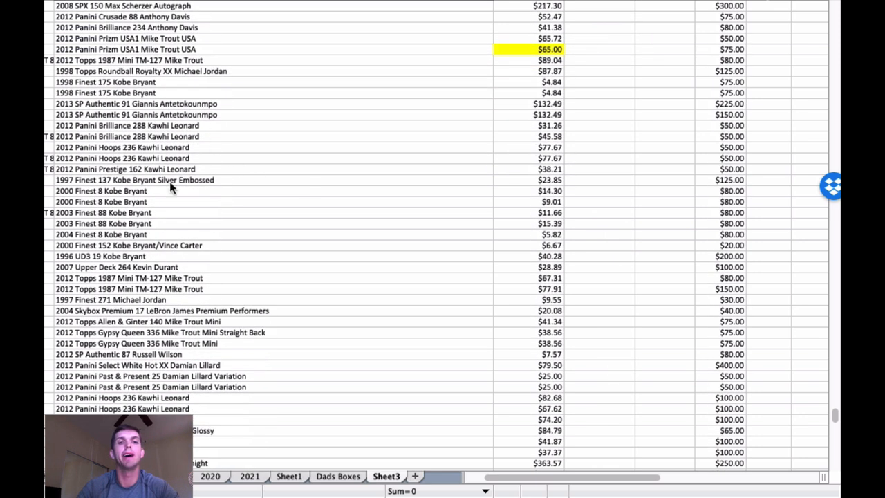
{"action": "mouse_move", "coordinate": [220, 246]}
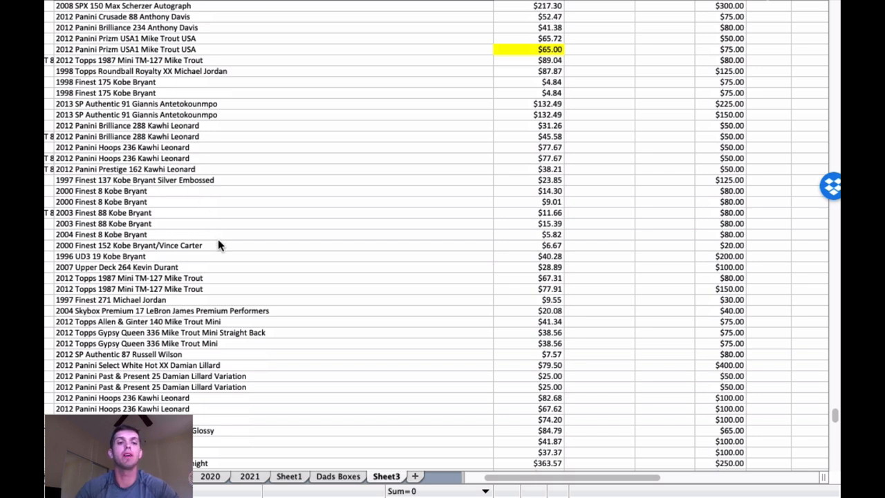
{"action": "scroll", "scroll_direction": "down", "scroll_amount": 3}
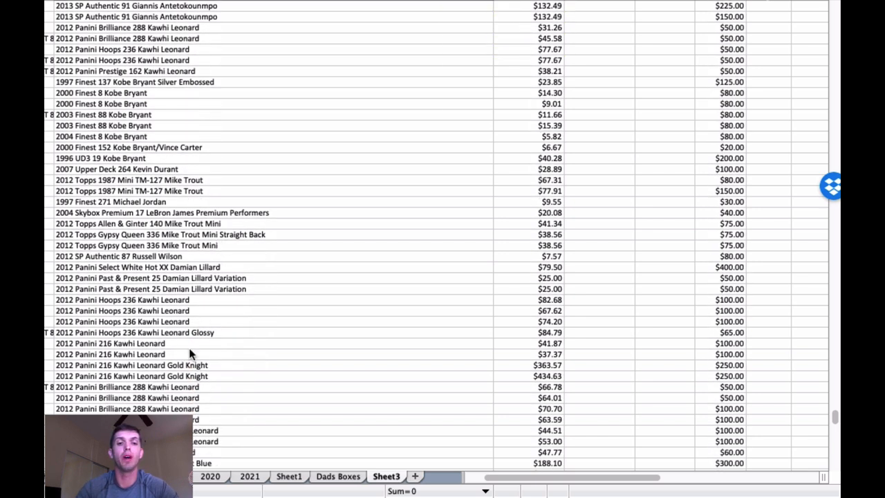
{"action": "mouse_move", "coordinate": [202, 354]}
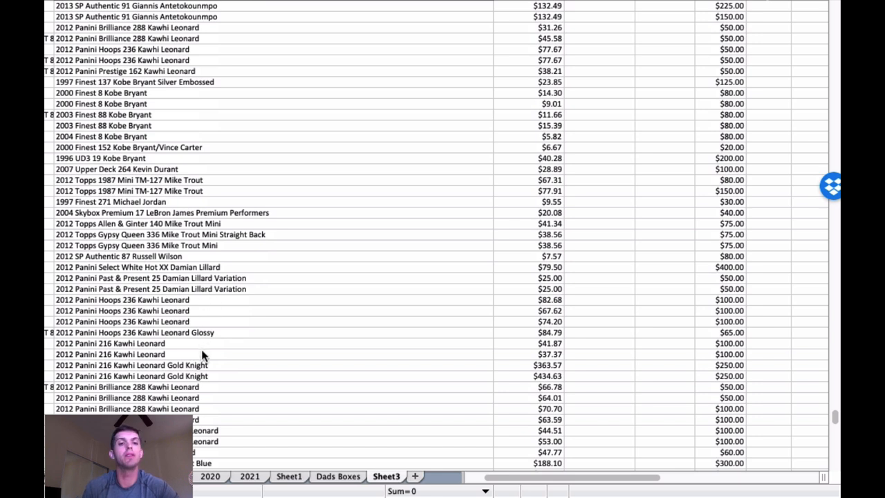
{"action": "mouse_move", "coordinate": [505, 337]}
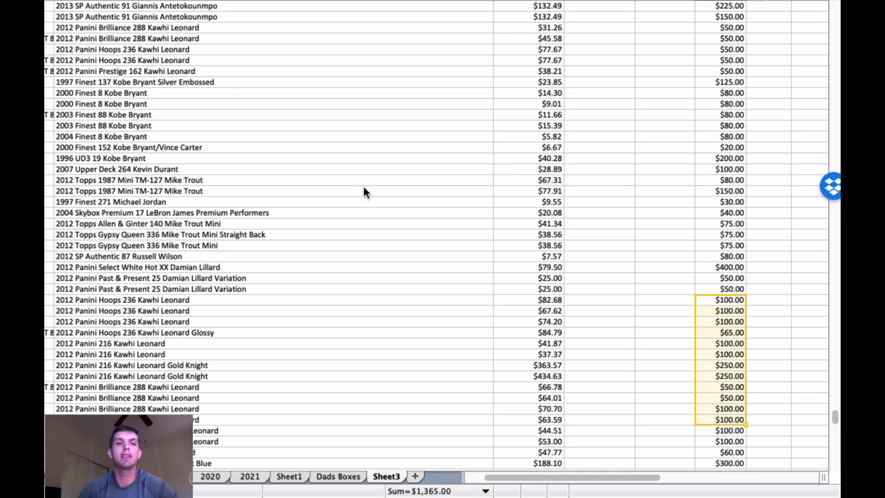
{"action": "scroll", "scroll_direction": "up", "scroll_amount": 3}
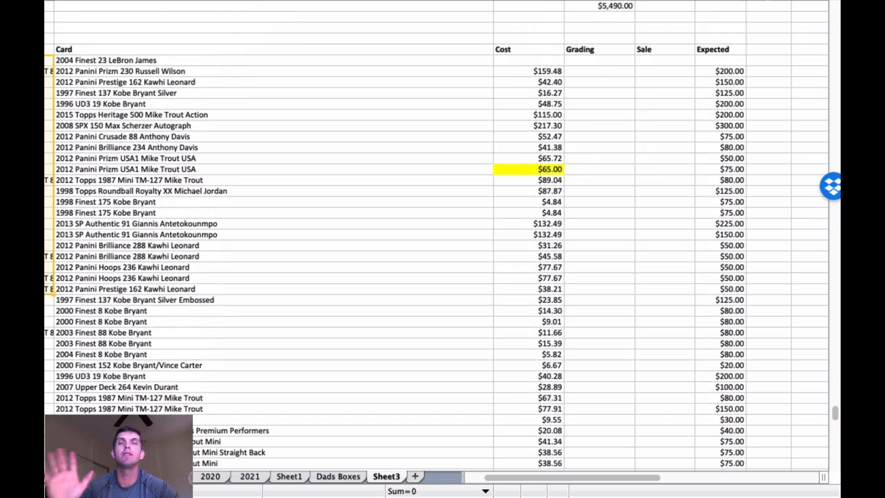
{"action": "mouse_move", "coordinate": [250, 251]}
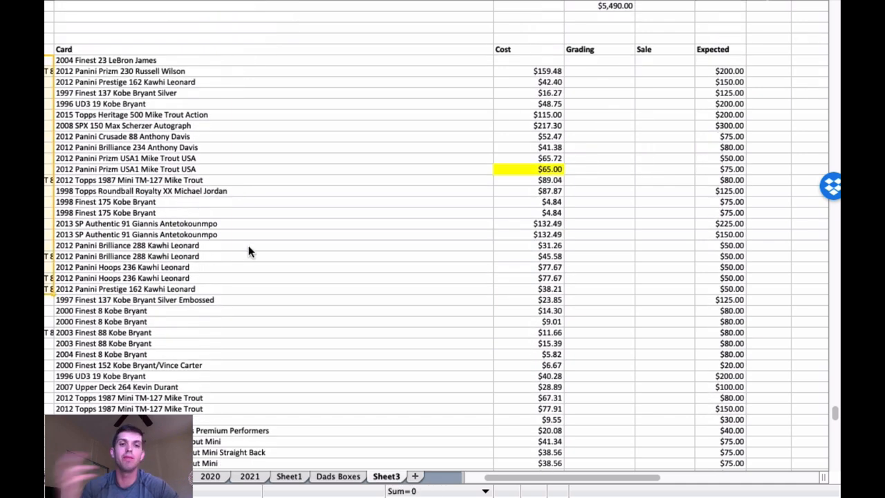
{"action": "mouse_move", "coordinate": [335, 207]}
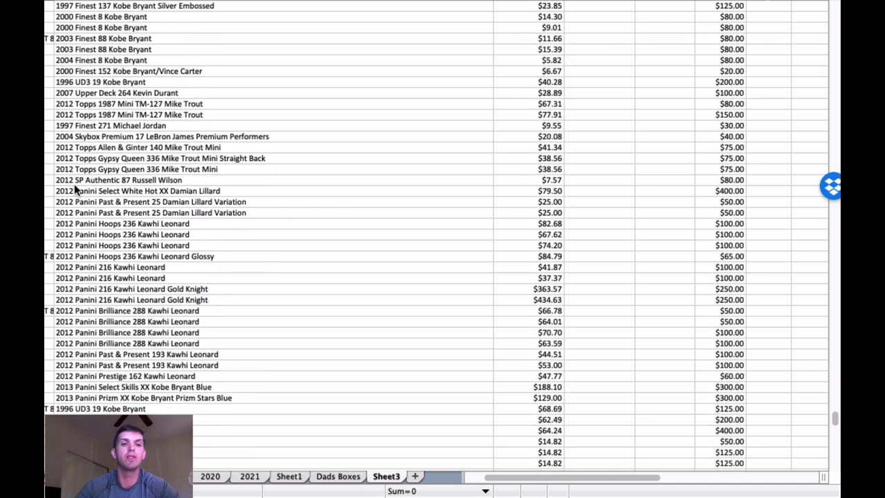
{"action": "scroll", "scroll_direction": "down", "scroll_amount": 3}
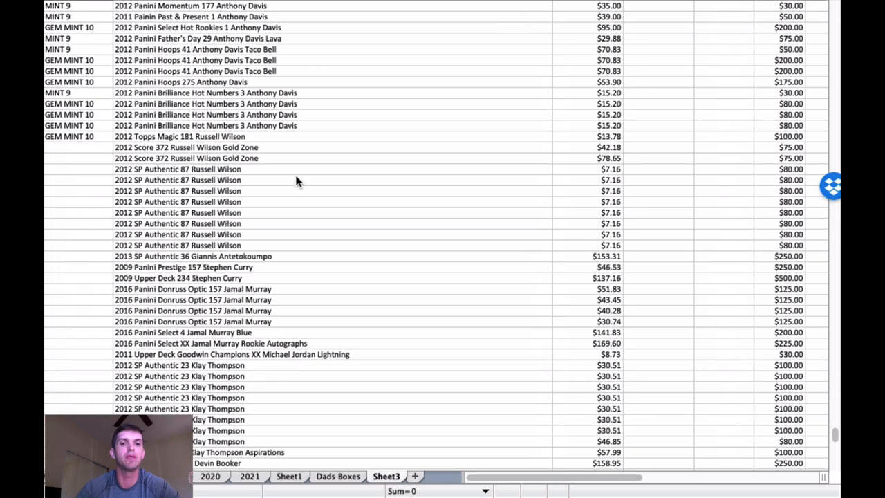
{"action": "scroll", "scroll_direction": "down", "scroll_amount": 3}
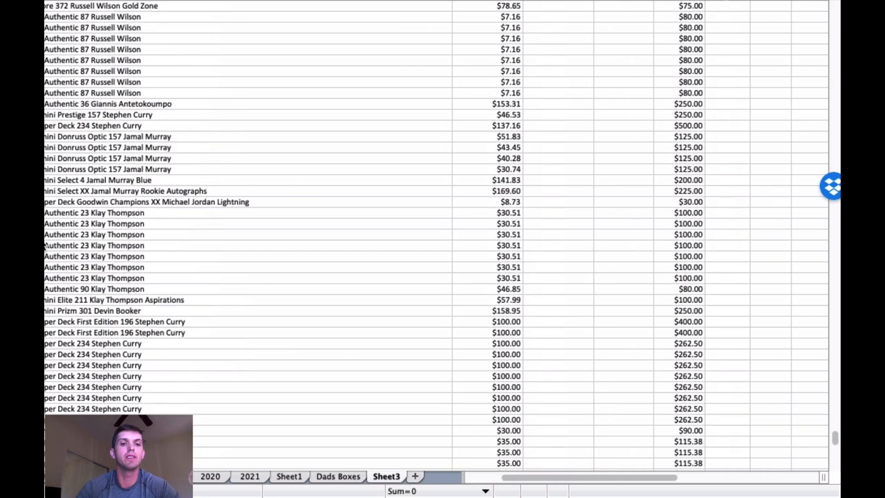
{"action": "scroll", "scroll_direction": "down", "scroll_amount": 3}
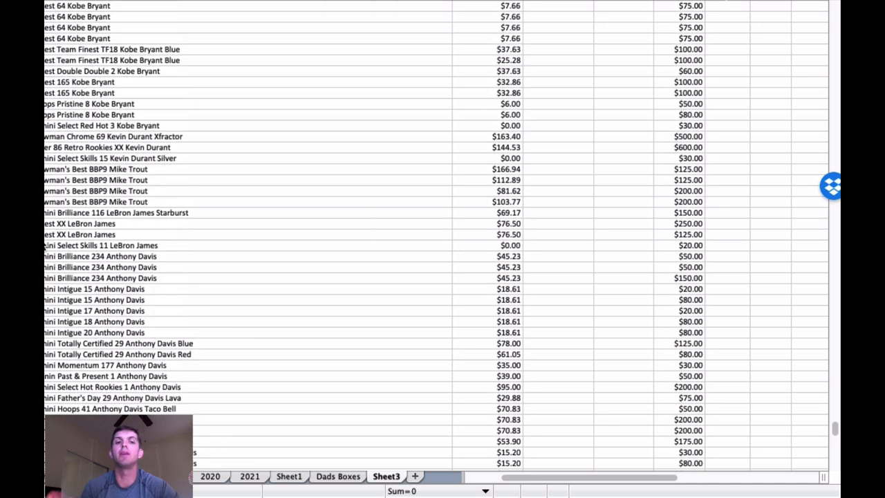
{"action": "mouse_move", "coordinate": [374, 179]}
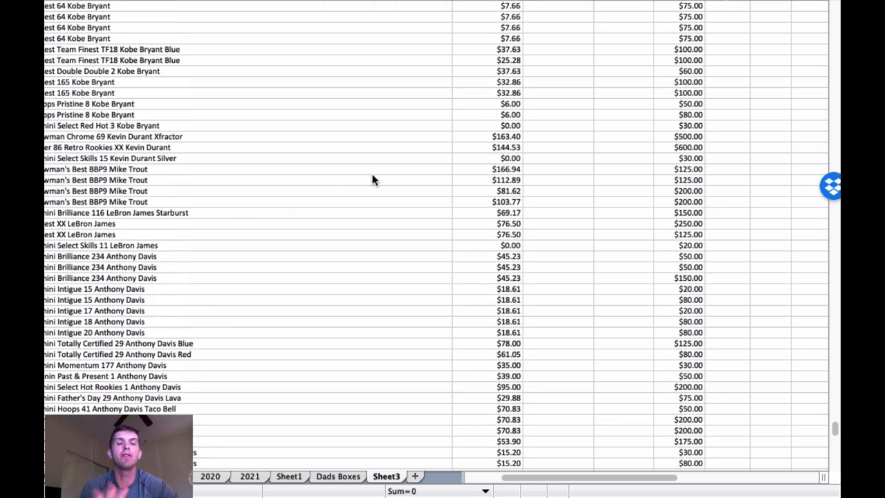
{"action": "left_click", "coordinate": [329, 169]}
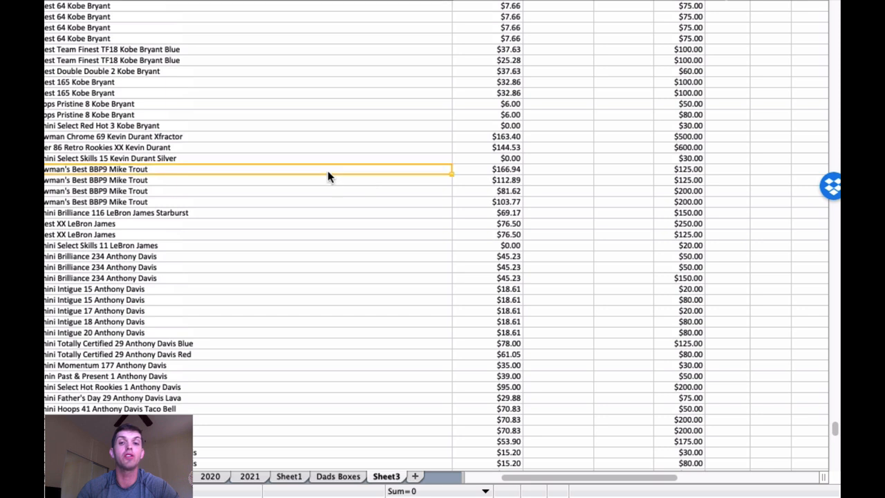
{"action": "left_click", "coordinate": [273, 197]}
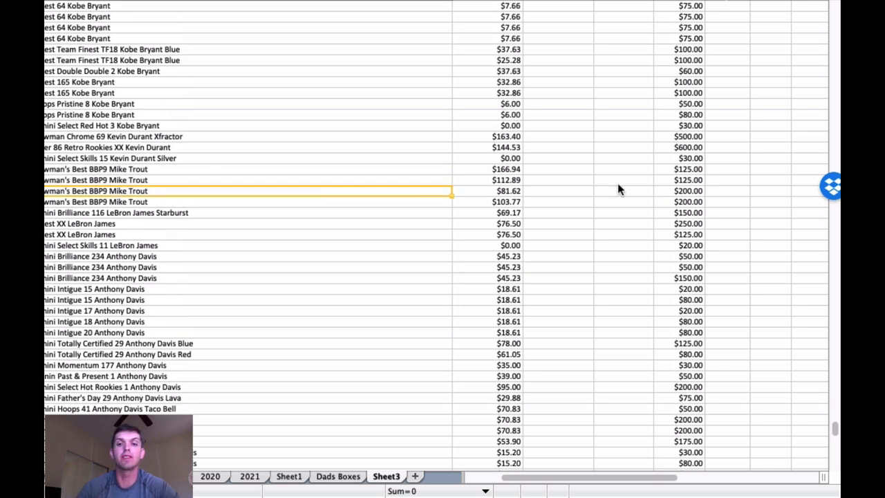
{"action": "mouse_move", "coordinate": [674, 199]}
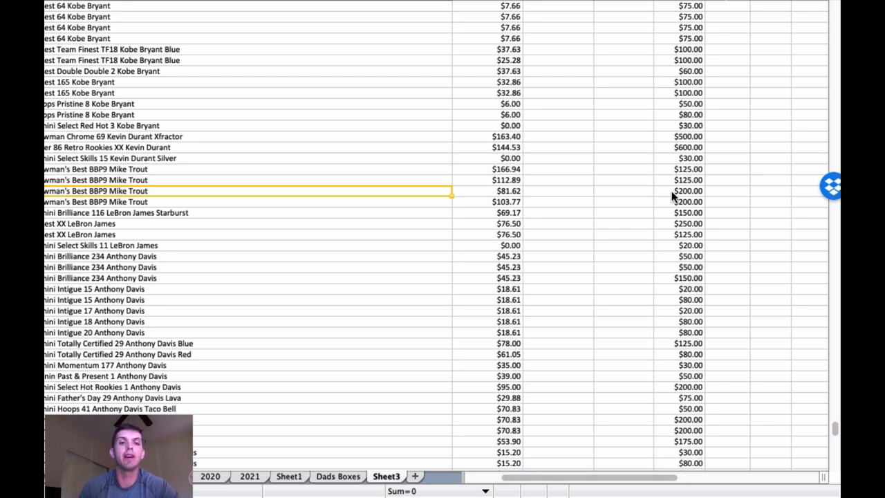
{"action": "mouse_move", "coordinate": [178, 200]}
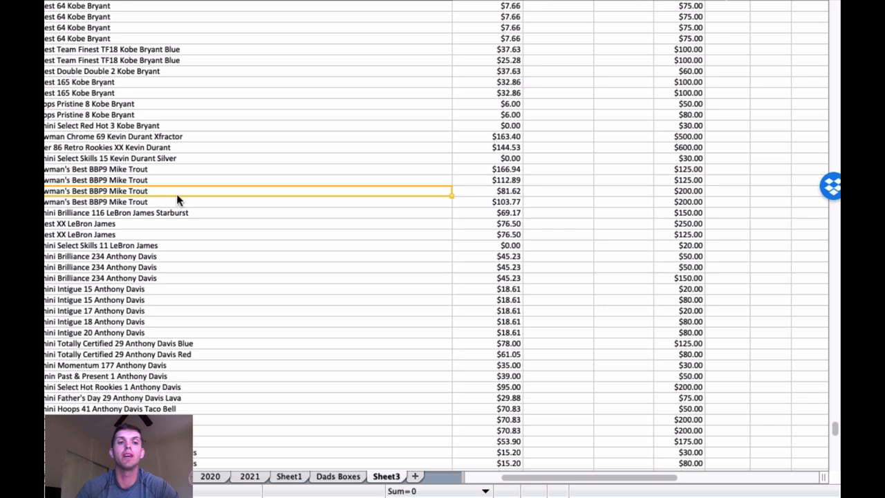
{"action": "left_click", "coordinate": [685, 191]}
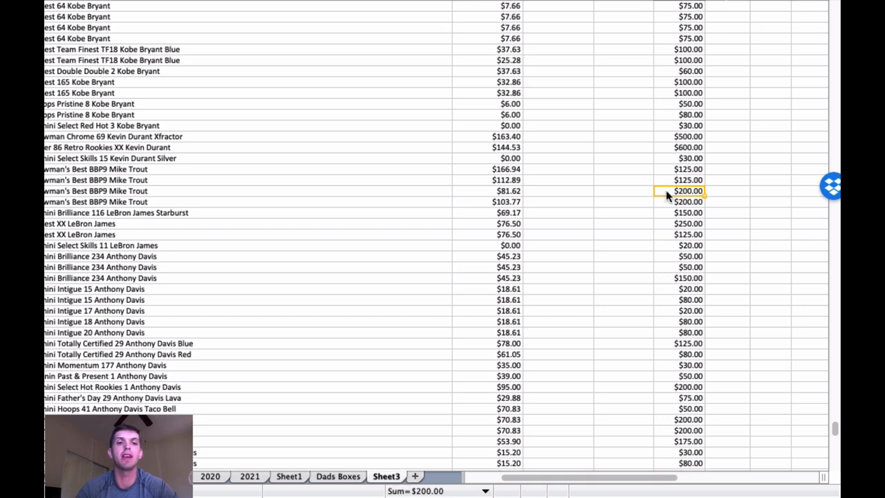
{"action": "mouse_move", "coordinate": [397, 155]}
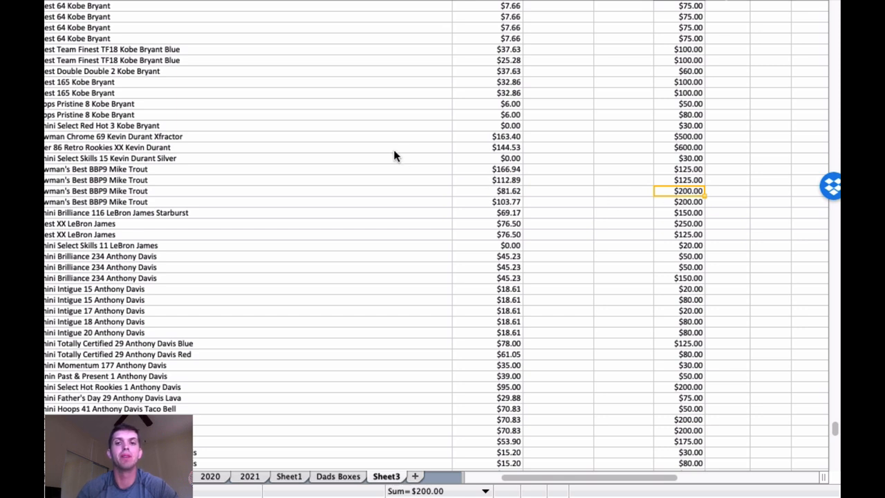
{"action": "mouse_move", "coordinate": [372, 153]}
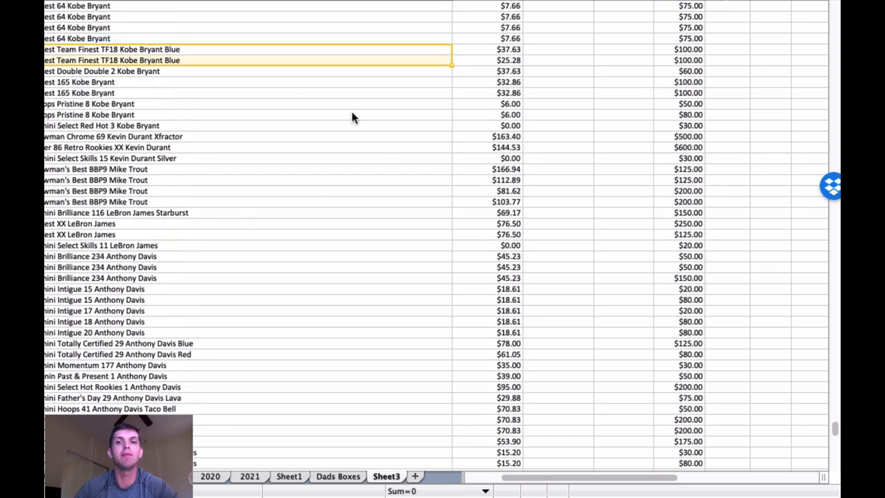
{"action": "mouse_move", "coordinate": [378, 157]}
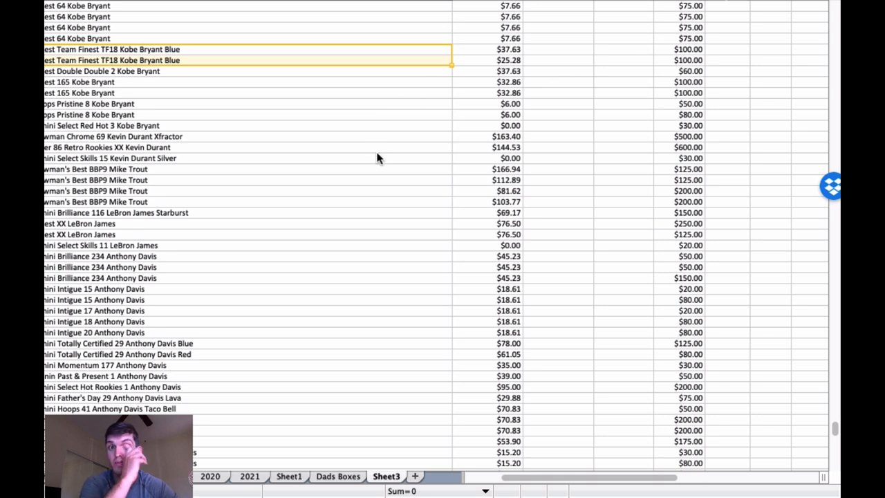
{"action": "mouse_move", "coordinate": [351, 158]}
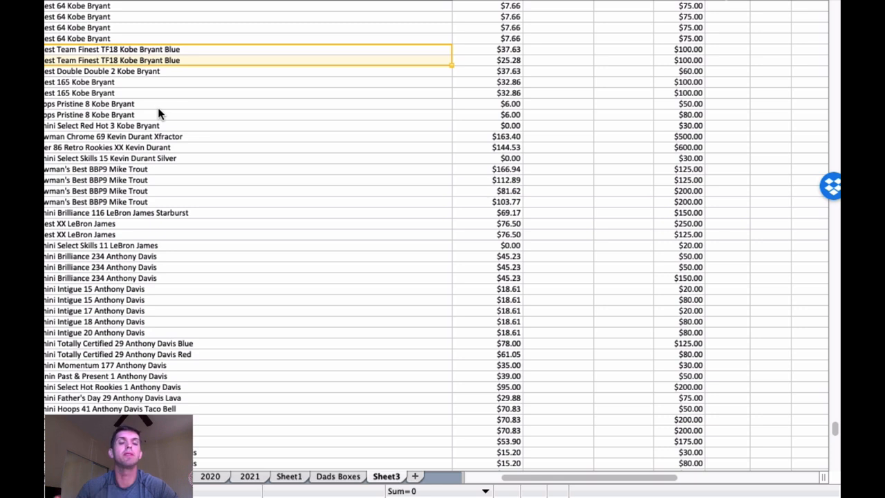
{"action": "mouse_move", "coordinate": [168, 109]}
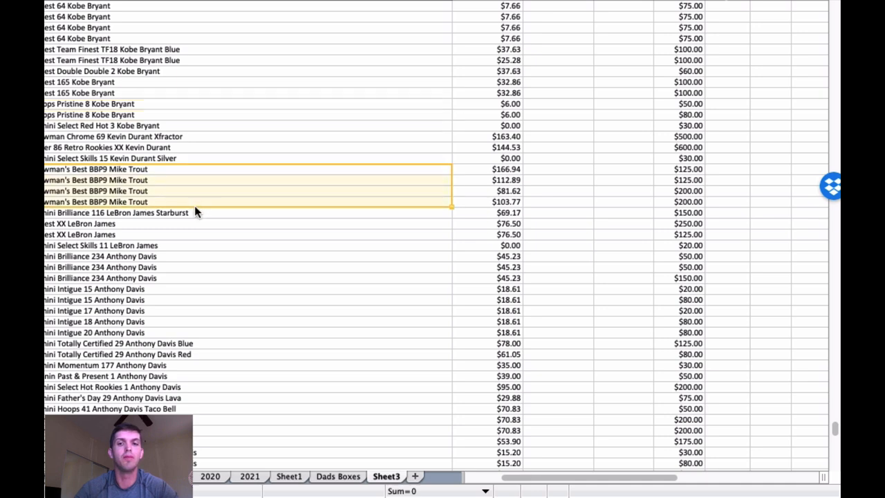
Scroll past the Russell Wilson, Stephen Curry and Kevin Durant cards to the Jayson Tatum and Trae Young rows.
{"action": "scroll", "scroll_direction": "down", "scroll_amount": 3}
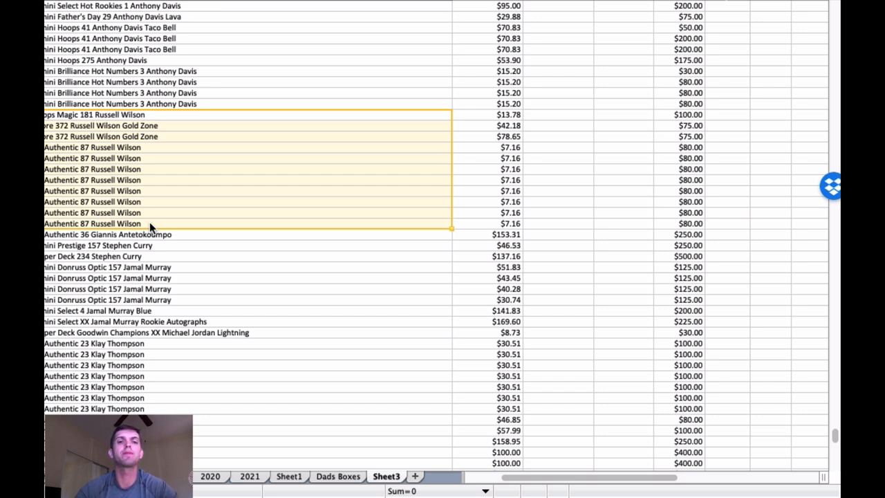
{"action": "mouse_move", "coordinate": [166, 119]}
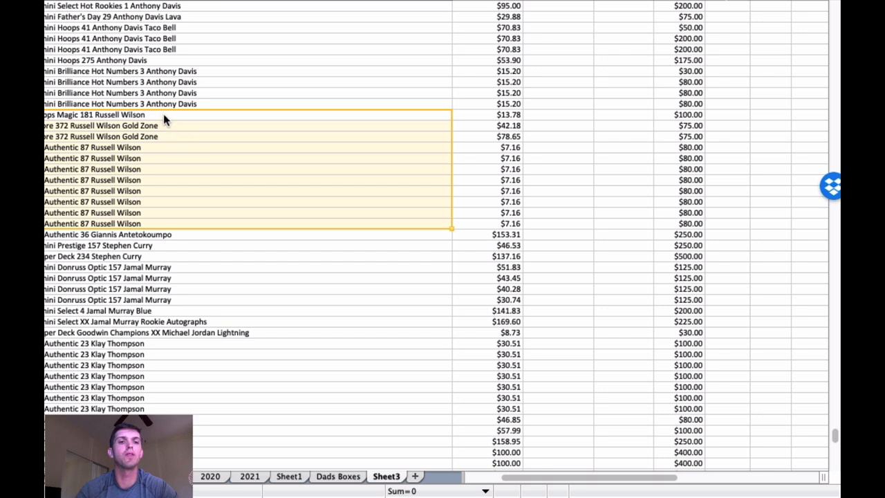
{"action": "scroll", "scroll_direction": "down", "scroll_amount": 3}
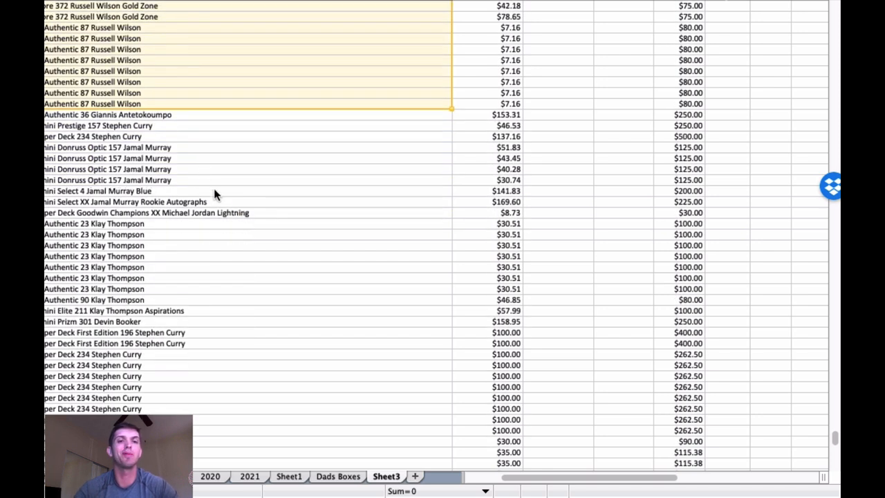
{"action": "scroll", "scroll_direction": "down", "scroll_amount": 3}
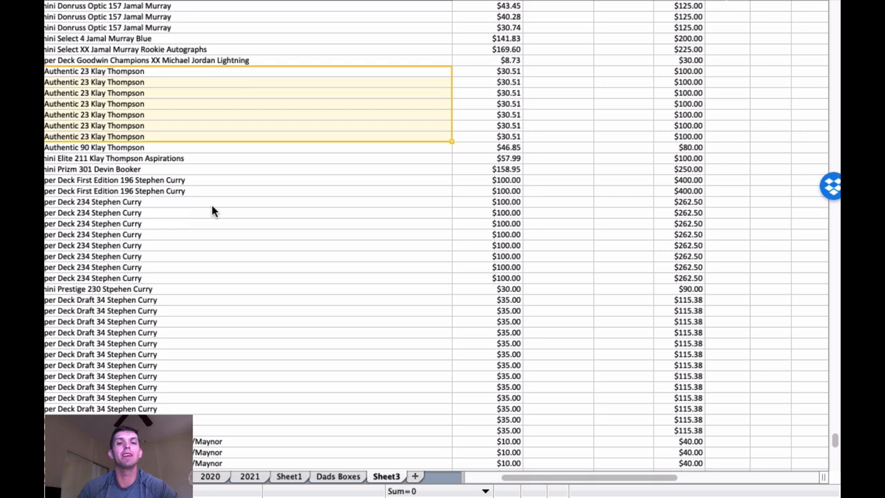
{"action": "scroll", "scroll_direction": "down", "scroll_amount": 3}
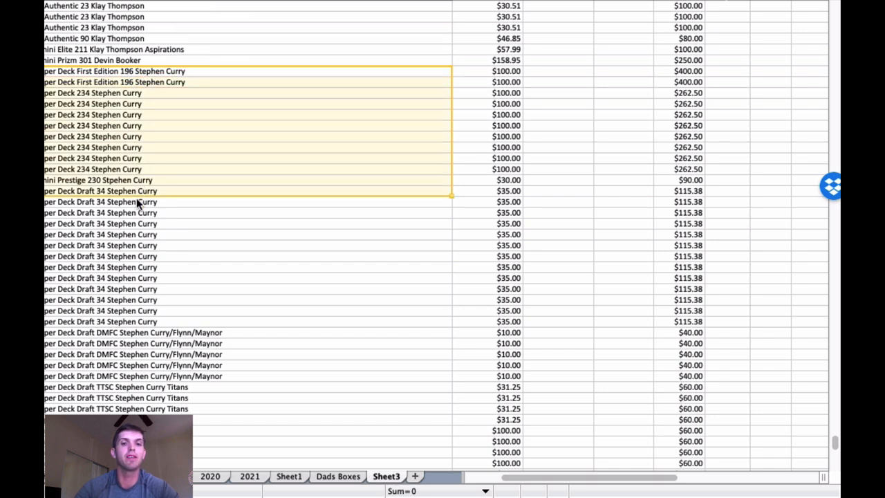
{"action": "scroll", "scroll_direction": "down", "scroll_amount": 3}
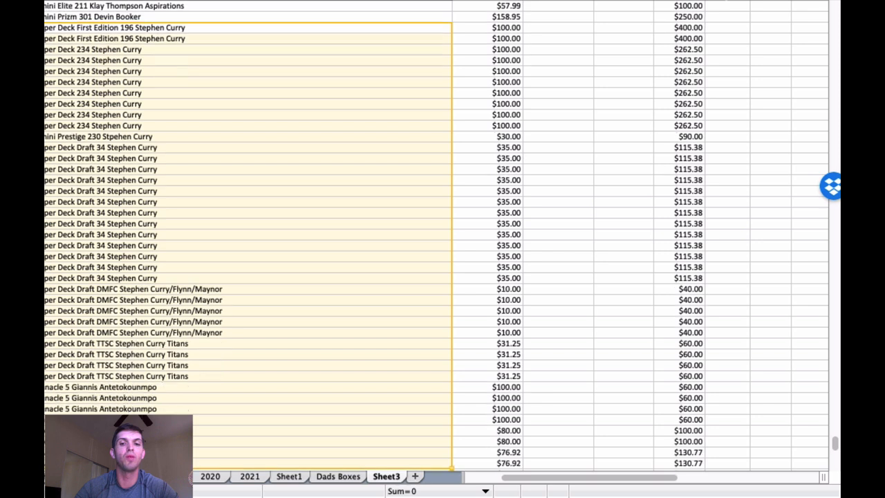
{"action": "scroll", "scroll_direction": "down", "scroll_amount": 3}
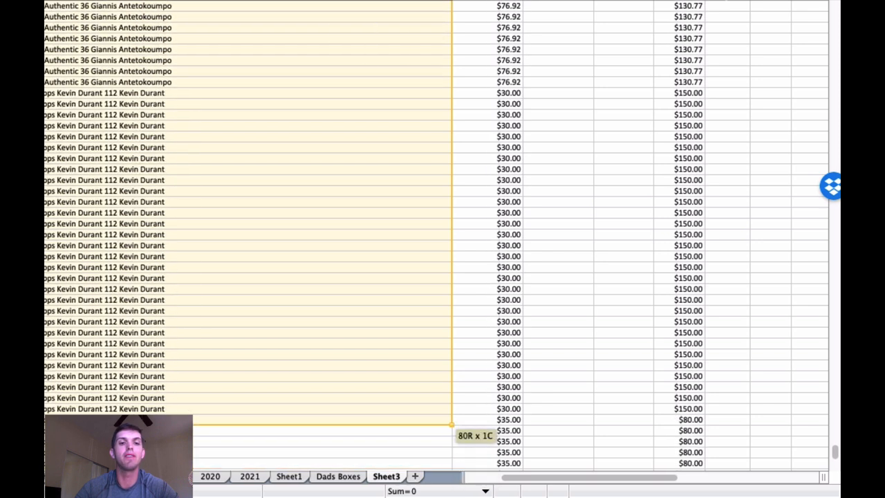
{"action": "scroll", "scroll_direction": "down", "scroll_amount": 3}
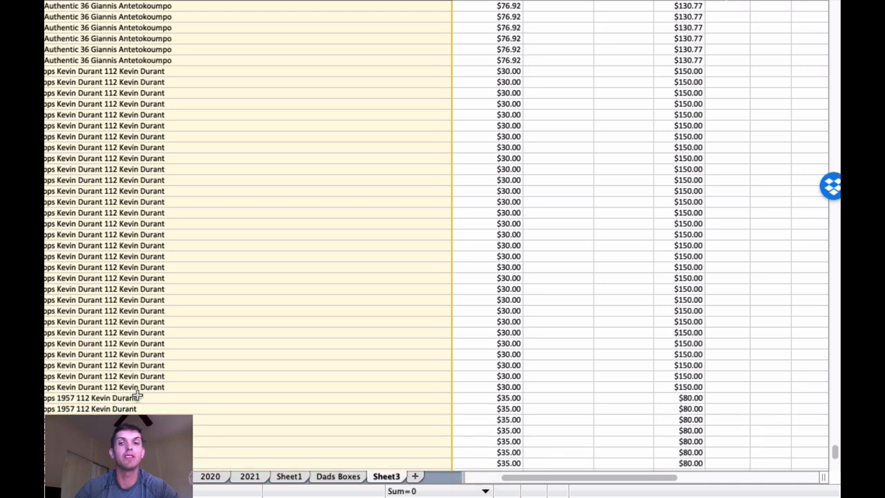
{"action": "scroll", "scroll_direction": "up", "scroll_amount": 3}
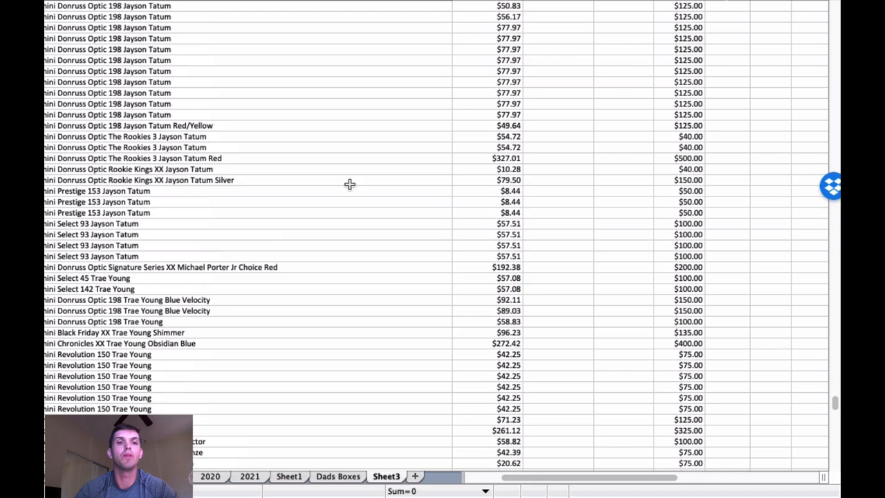
Scroll to the graded-card list with Luis Robert, Patrick Mahomes and Zion Williamson cards.
{"action": "scroll", "scroll_direction": "down", "scroll_amount": 3}
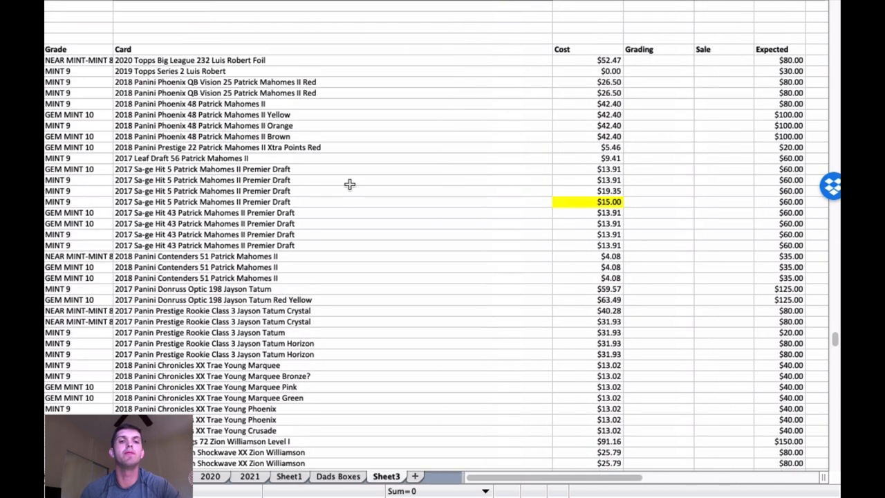
{"action": "mouse_move", "coordinate": [363, 166]}
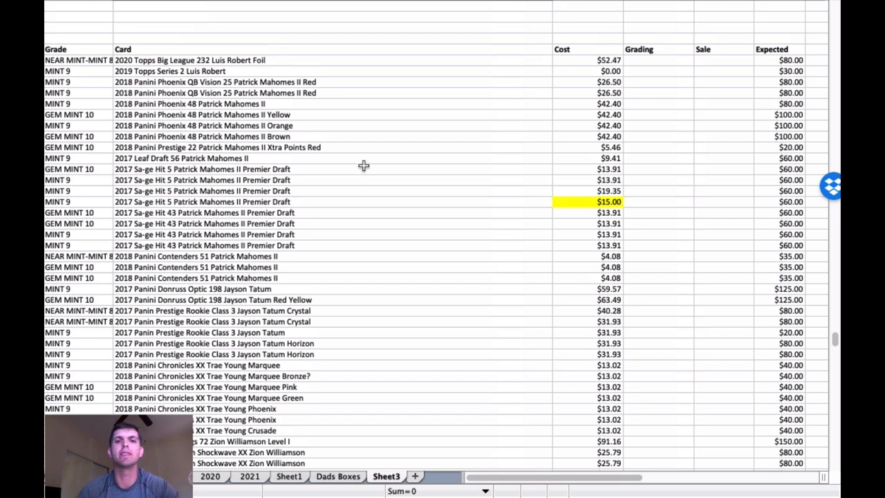
{"action": "scroll", "scroll_direction": "down", "scroll_amount": 3}
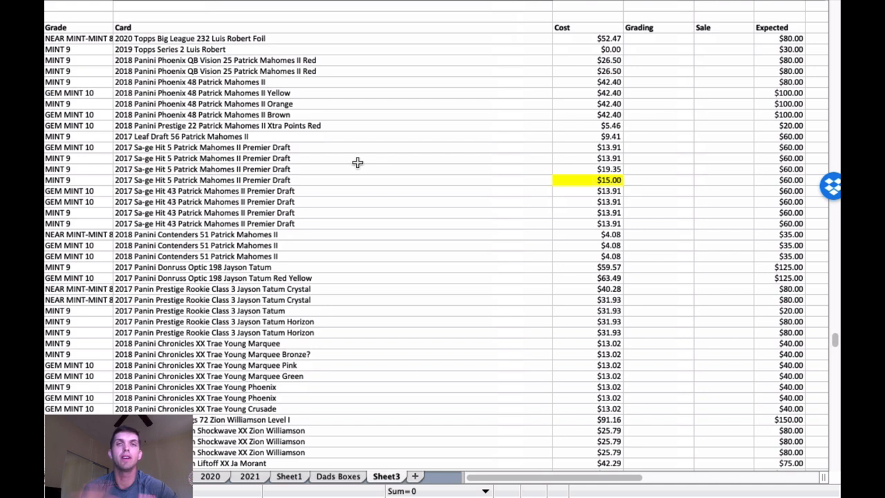
{"action": "mouse_move", "coordinate": [362, 147]}
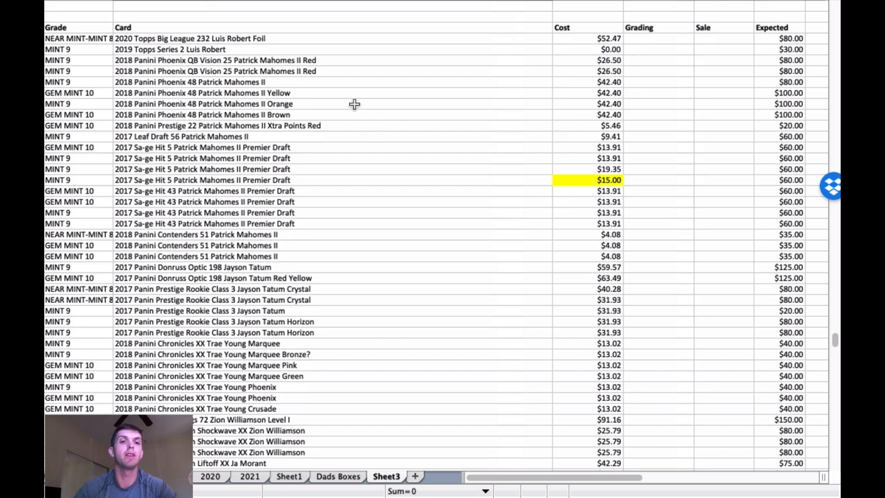
{"action": "mouse_move", "coordinate": [334, 155]}
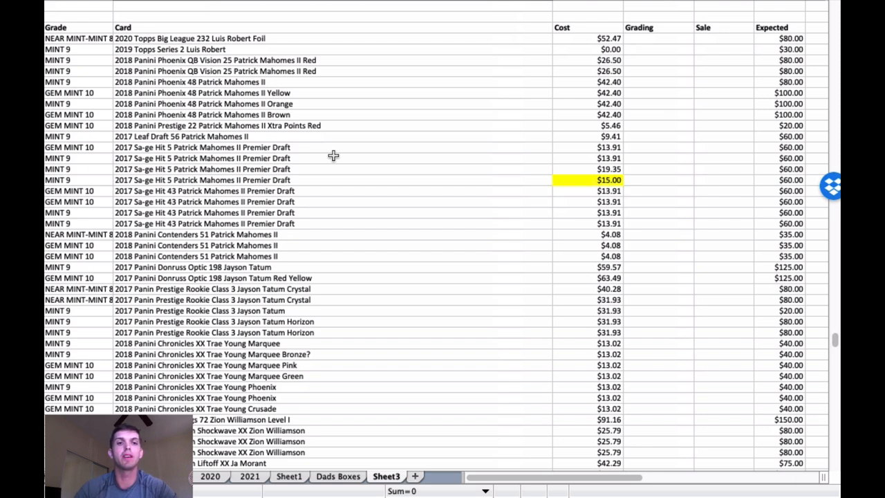
{"action": "scroll", "scroll_direction": "right", "scroll_amount": 3}
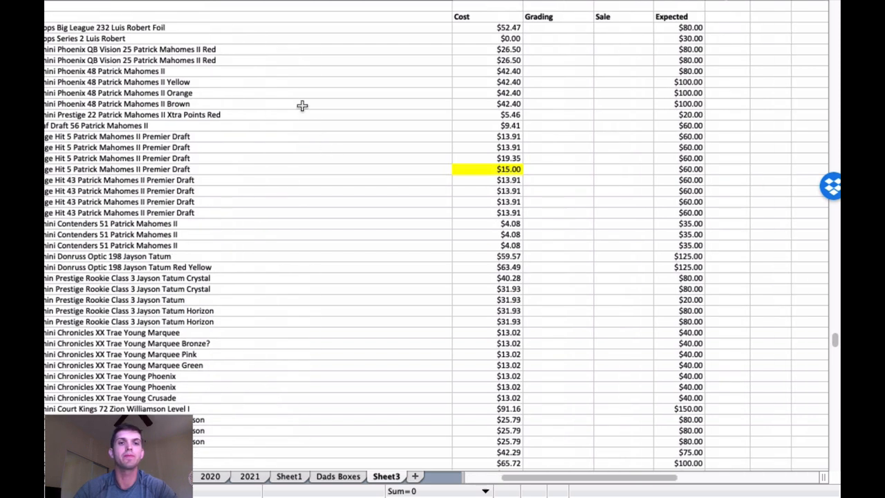
{"action": "mouse_move", "coordinate": [293, 90]}
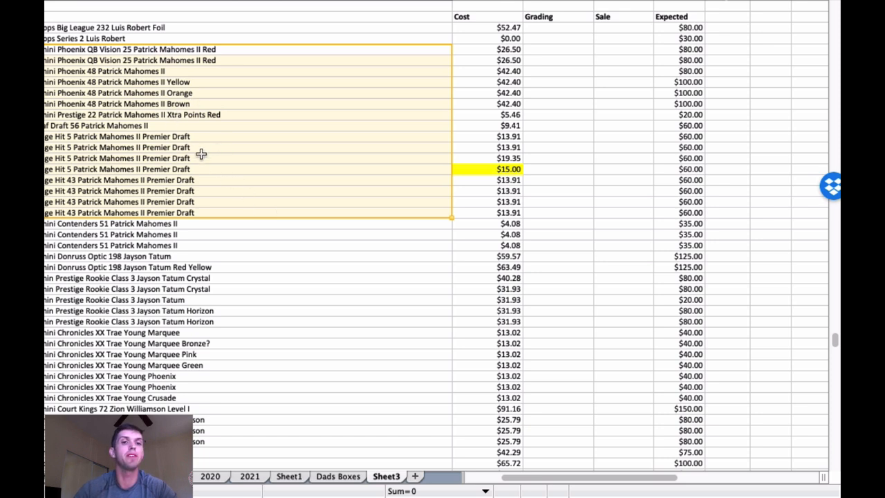
{"action": "mouse_move", "coordinate": [192, 173]}
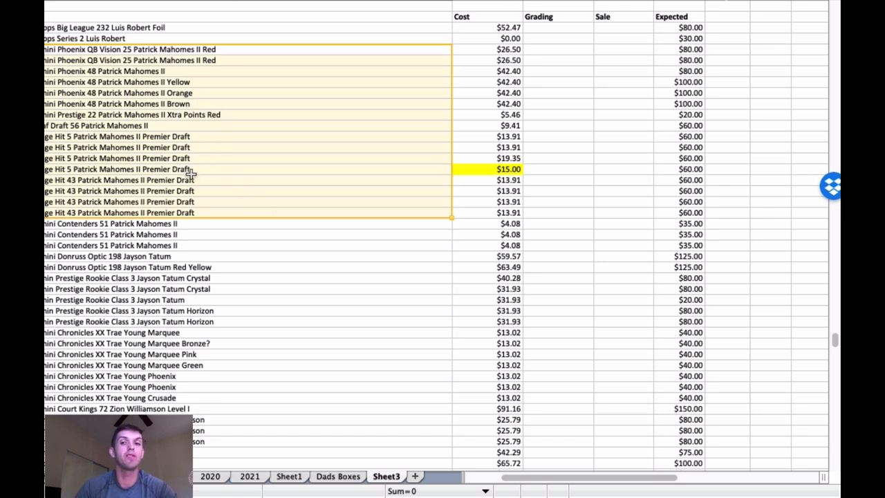
{"action": "mouse_move", "coordinate": [664, 128]}
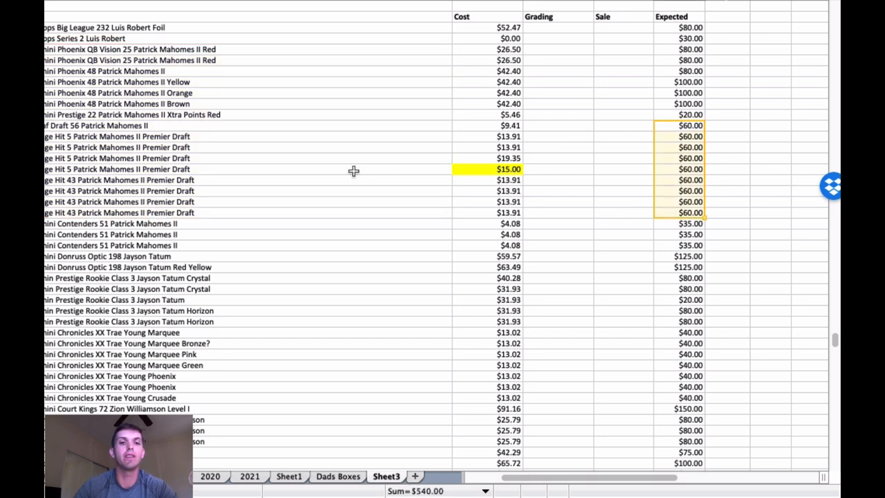
{"action": "mouse_move", "coordinate": [300, 169]}
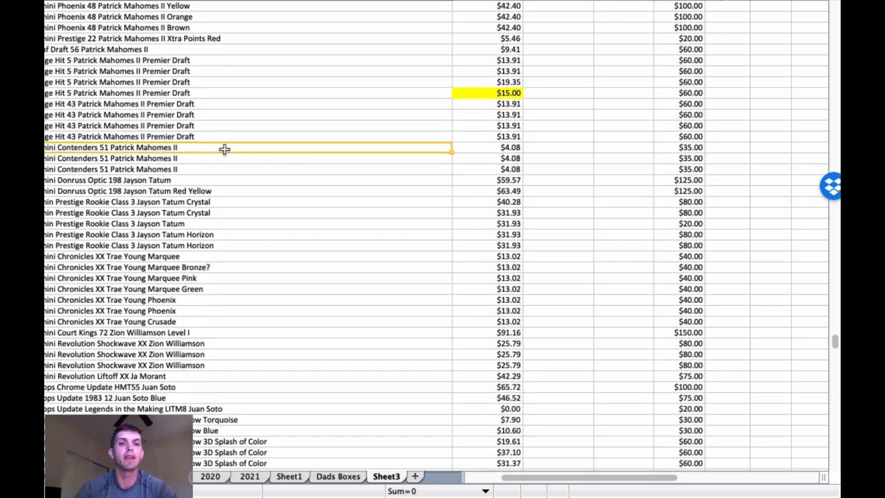
{"action": "scroll", "scroll_direction": "down", "scroll_amount": 3}
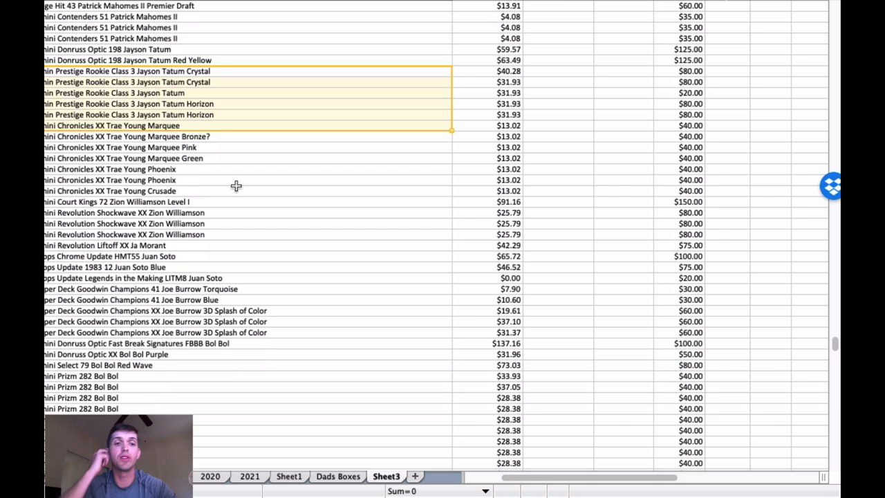
{"action": "mouse_move", "coordinate": [258, 176]}
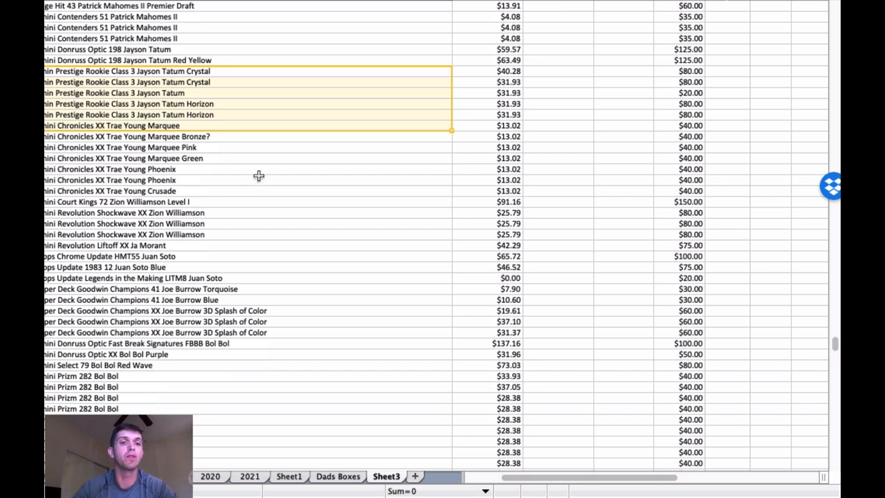
{"action": "mouse_move", "coordinate": [275, 169]}
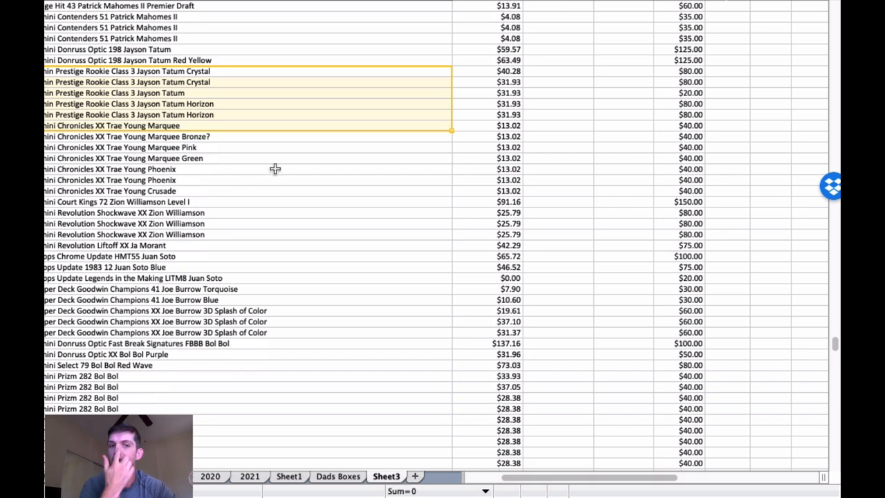
{"action": "scroll", "scroll_direction": "down", "scroll_amount": 3}
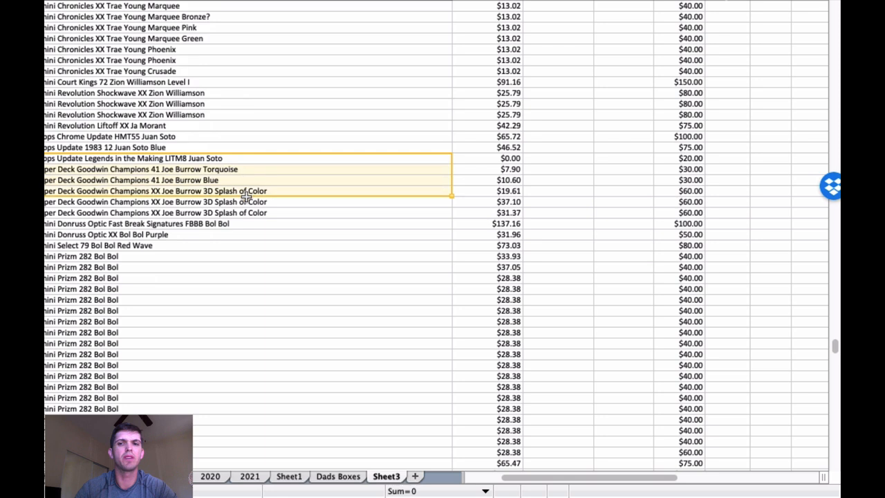
{"action": "mouse_move", "coordinate": [302, 191]}
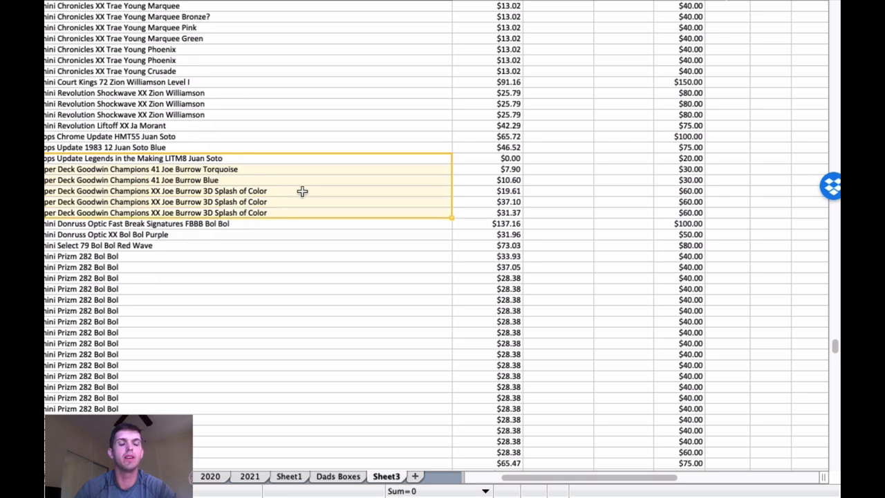
{"action": "scroll", "scroll_direction": "down", "scroll_amount": 3}
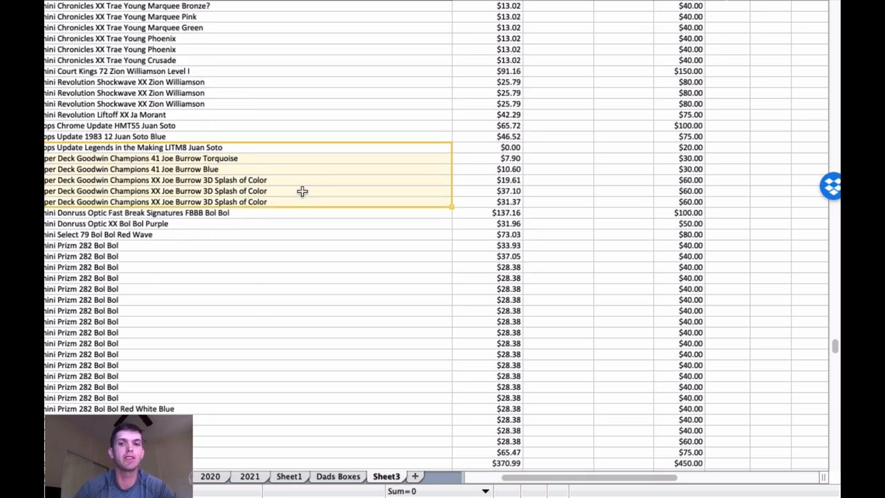
{"action": "scroll", "scroll_direction": "down", "scroll_amount": 3}
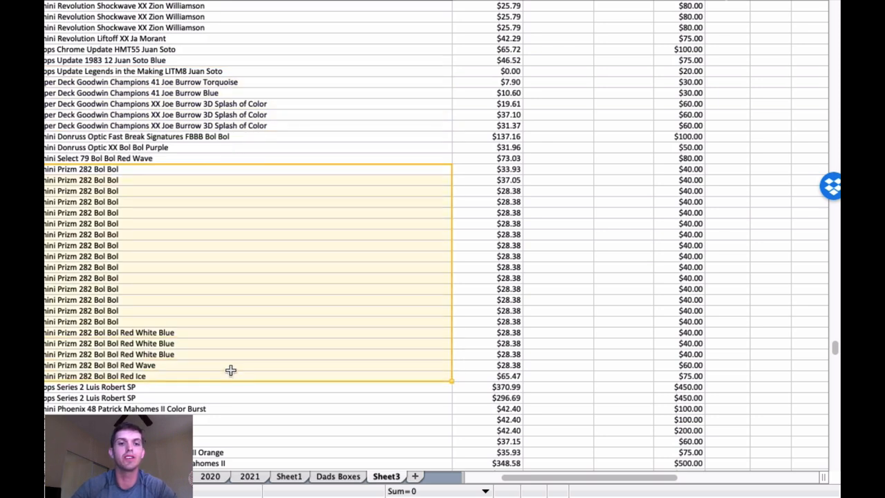
{"action": "mouse_move", "coordinate": [316, 233]}
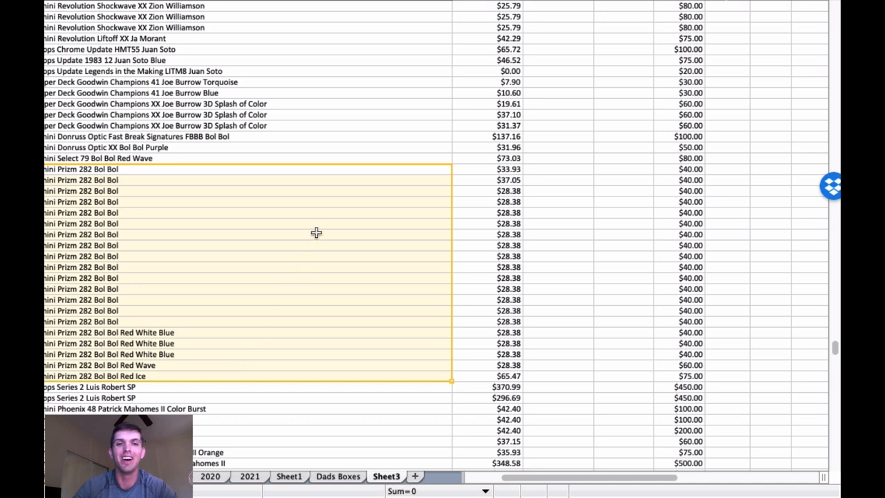
{"action": "scroll", "scroll_direction": "down", "scroll_amount": 3}
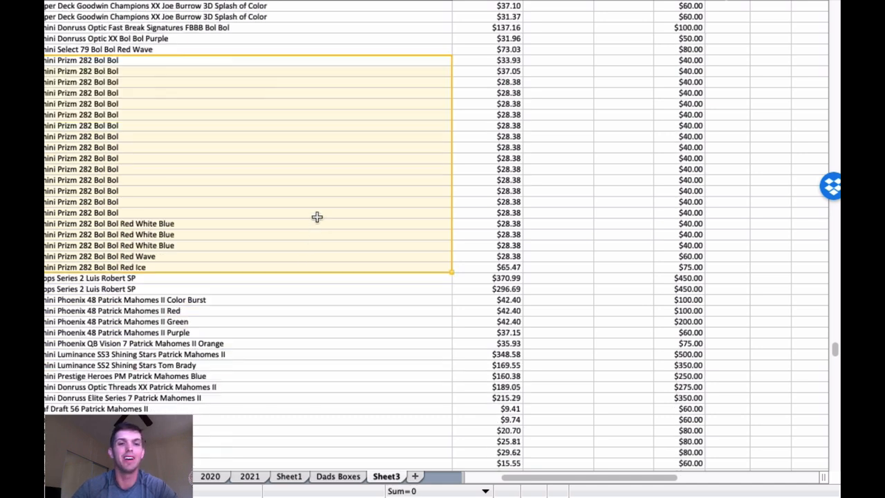
{"action": "scroll", "scroll_direction": "down", "scroll_amount": 3}
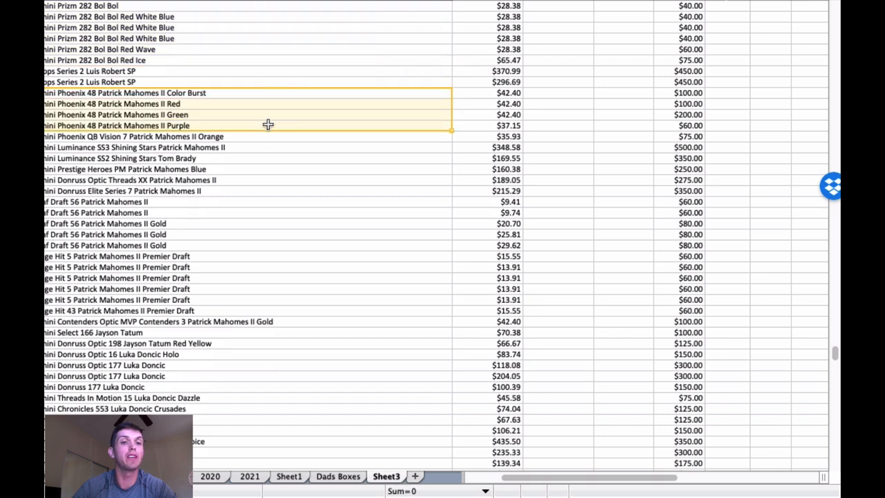
{"action": "mouse_move", "coordinate": [265, 148]}
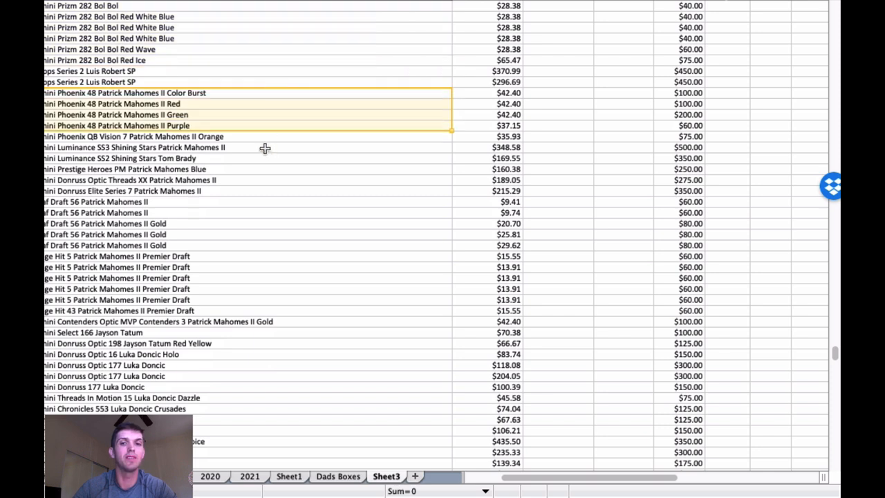
{"action": "left_click", "coordinate": [267, 152]}
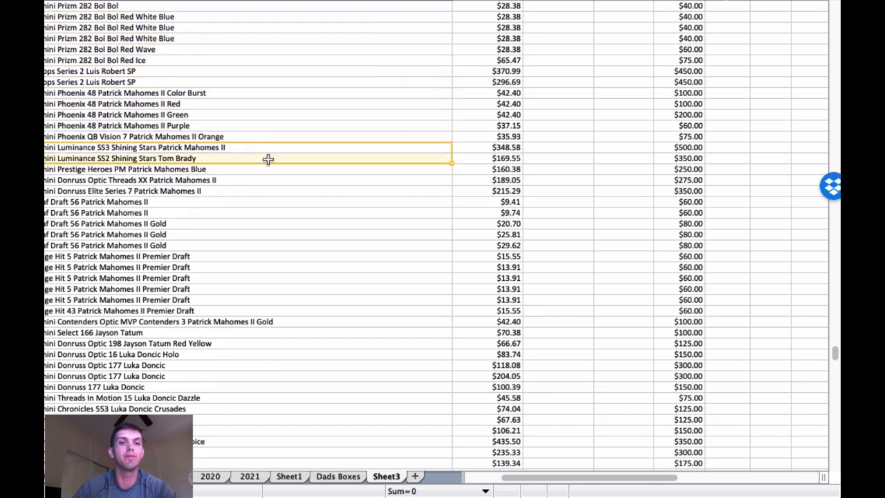
{"action": "scroll", "scroll_direction": "down", "scroll_amount": 3}
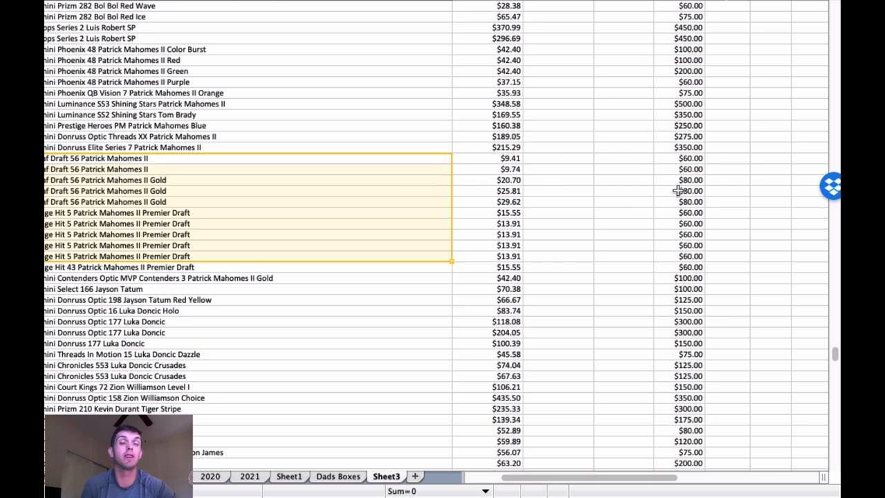
{"action": "mouse_move", "coordinate": [408, 193]}
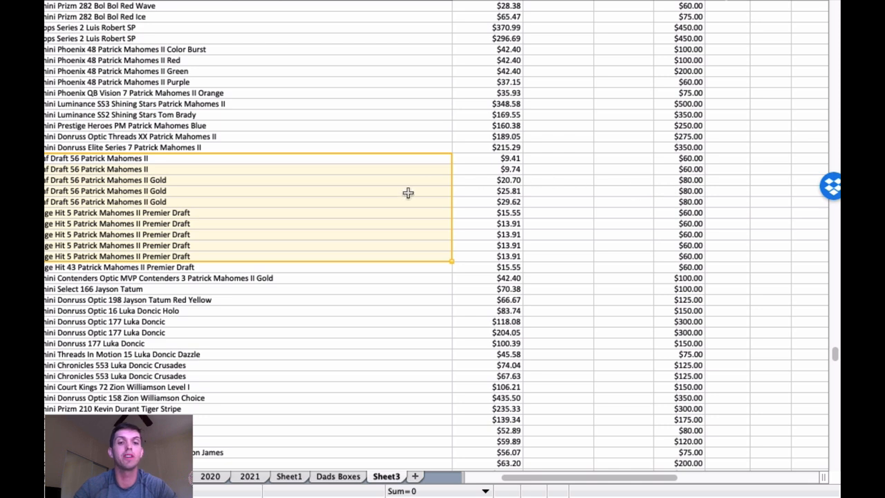
{"action": "scroll", "scroll_direction": "down", "scroll_amount": 3}
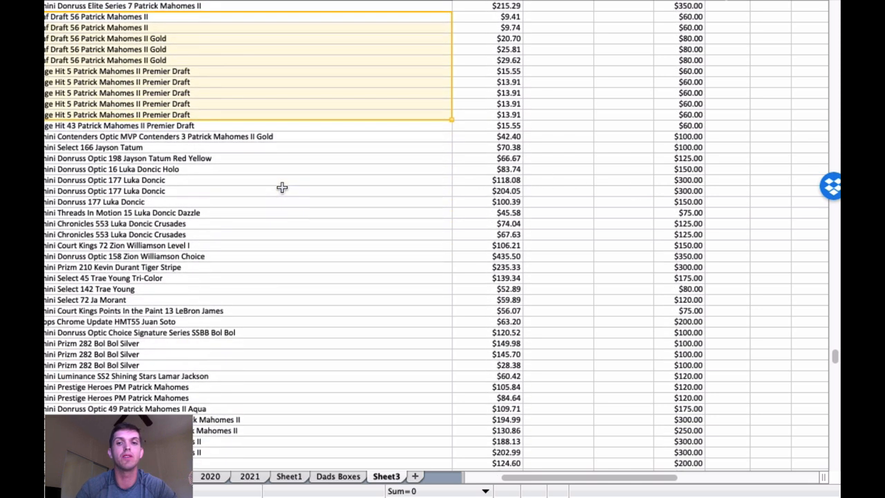
{"action": "left_click", "coordinate": [305, 158]}
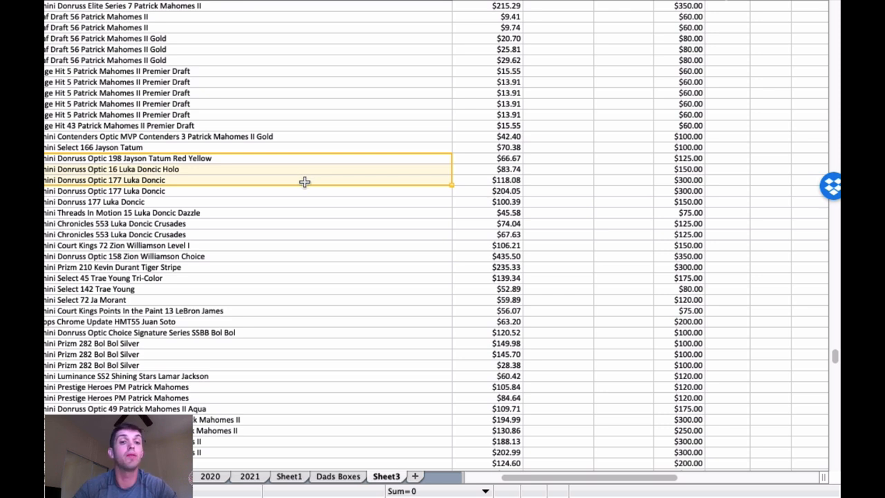
{"action": "scroll", "scroll_direction": "down", "scroll_amount": 3}
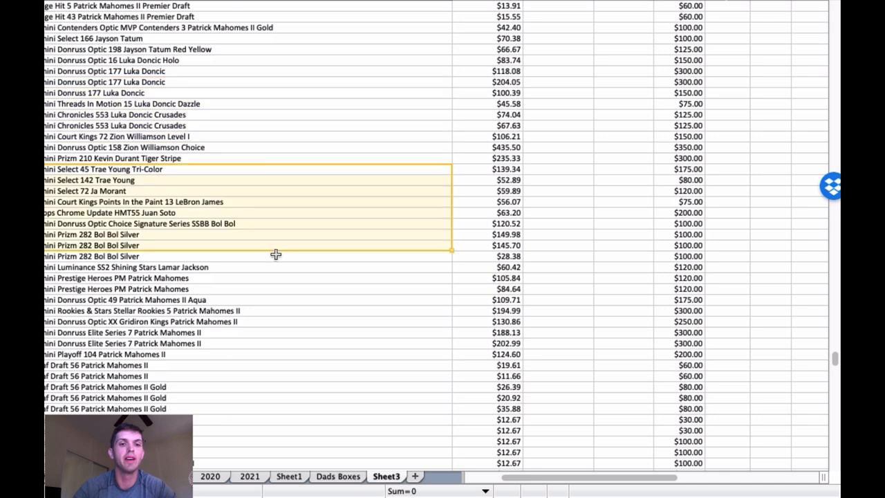
{"action": "scroll", "scroll_direction": "down", "scroll_amount": 3}
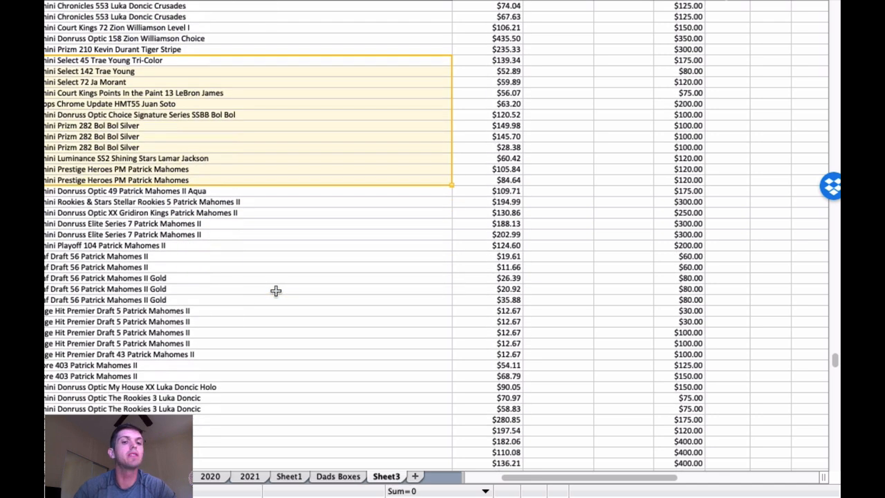
{"action": "scroll", "scroll_direction": "down", "scroll_amount": 3}
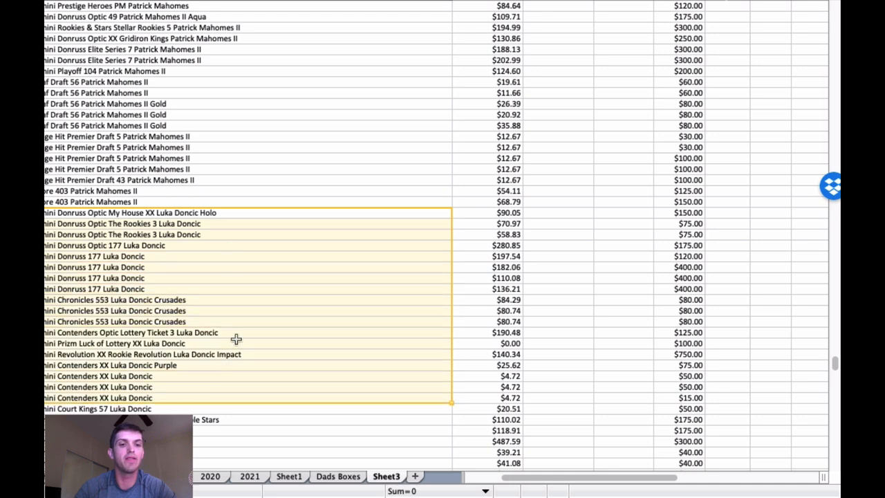
{"action": "scroll", "scroll_direction": "down", "scroll_amount": 3}
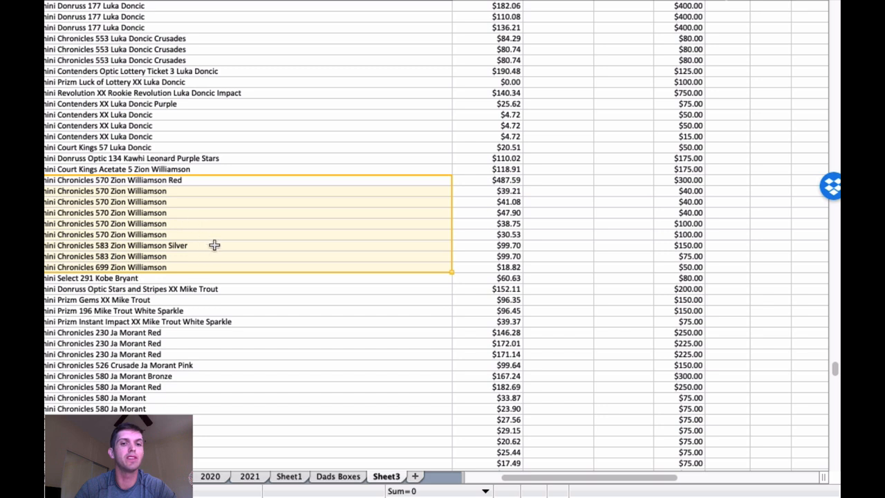
{"action": "scroll", "scroll_direction": "down", "scroll_amount": 3}
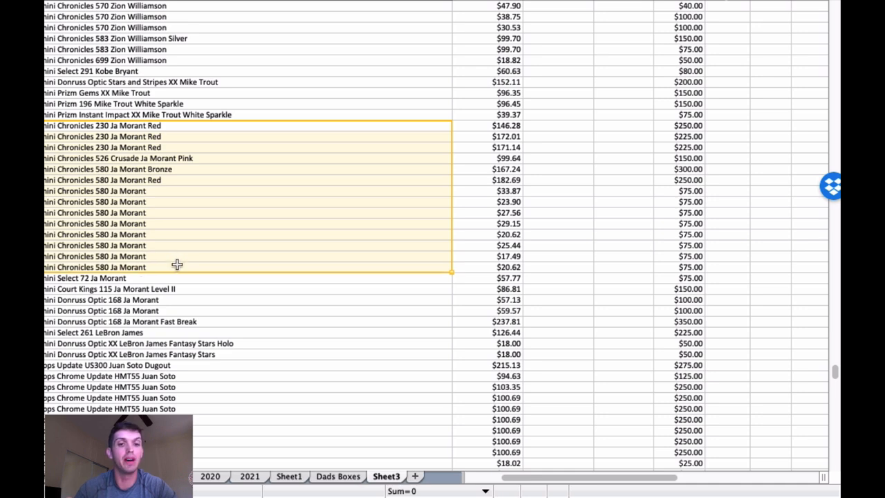
{"action": "scroll", "scroll_direction": "down", "scroll_amount": 3}
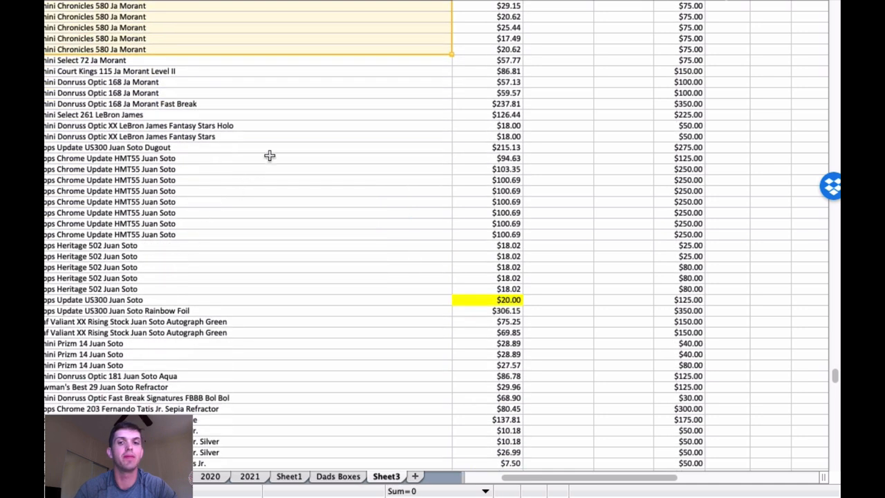
{"action": "mouse_move", "coordinate": [224, 83]}
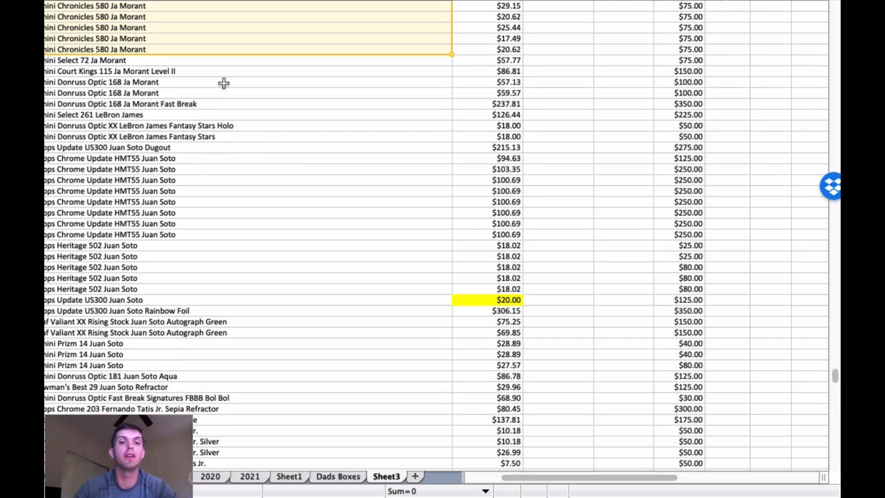
{"action": "left_click", "coordinate": [288, 158]}
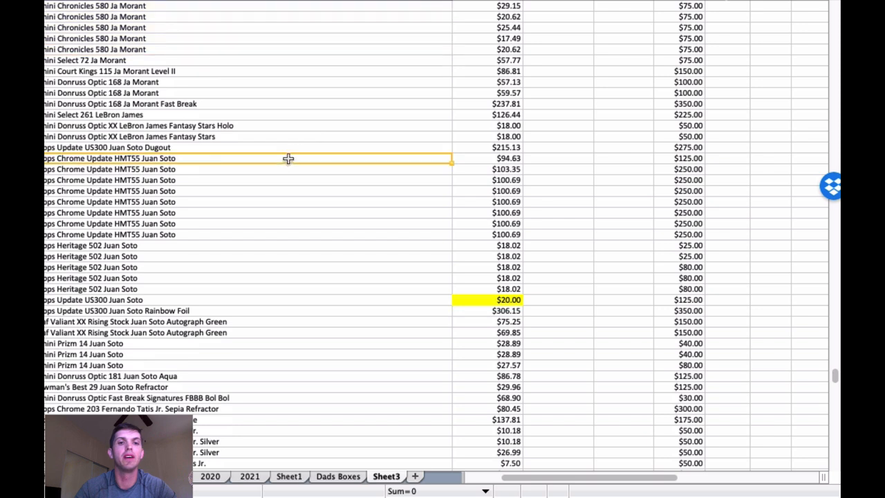
{"action": "left_click_drag", "start_coordinate": [287, 159], "coordinate": [283, 237]}
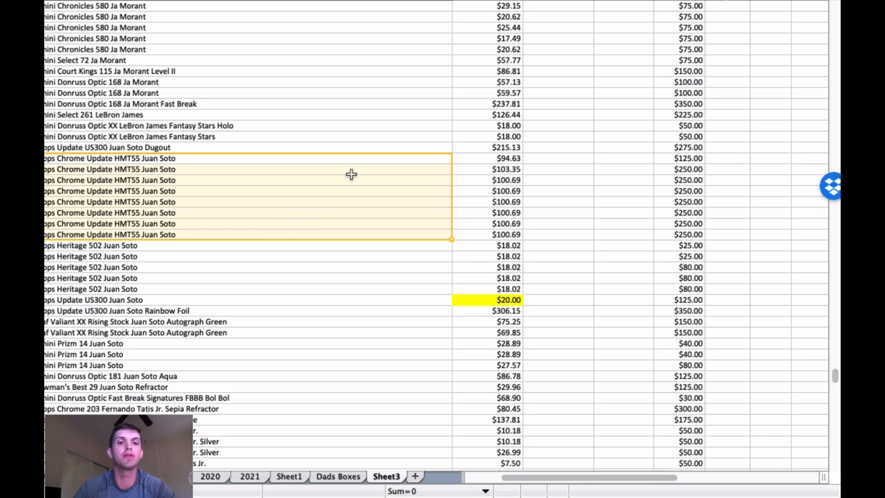
{"action": "scroll", "scroll_direction": "down", "scroll_amount": 3}
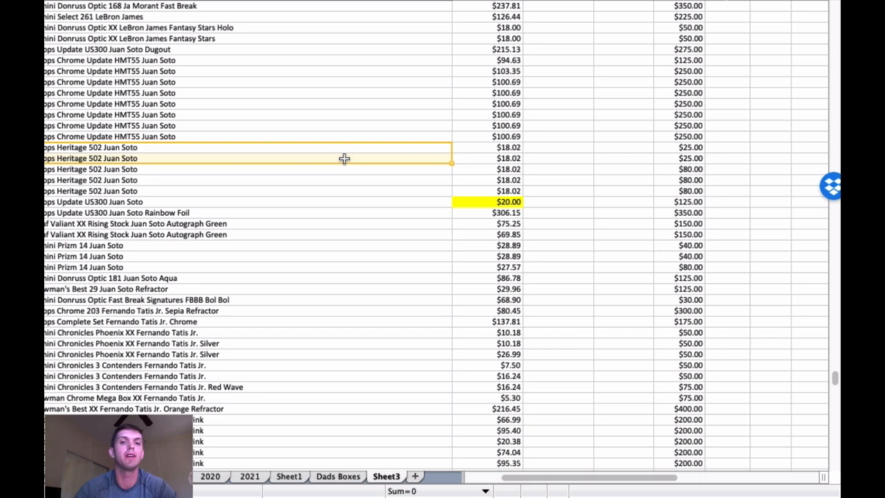
{"action": "left_click_drag", "start_coordinate": [345, 158], "coordinate": [330, 267]}
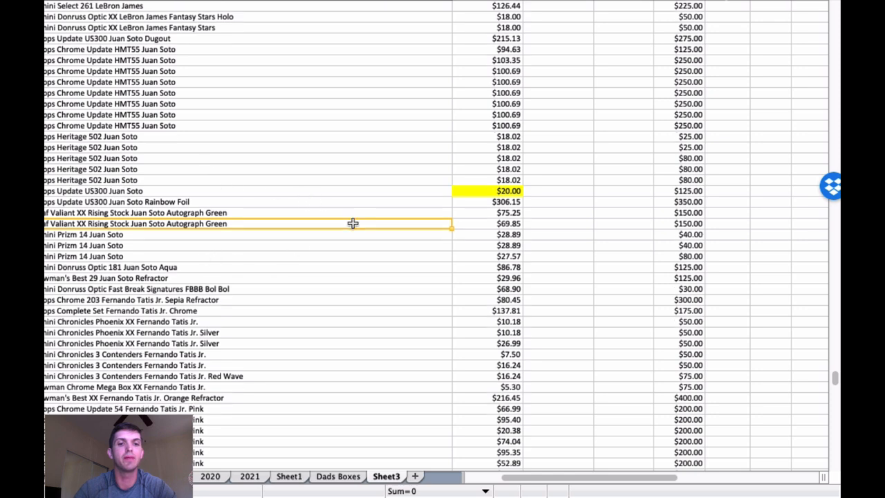
{"action": "scroll", "scroll_direction": "down", "scroll_amount": 3}
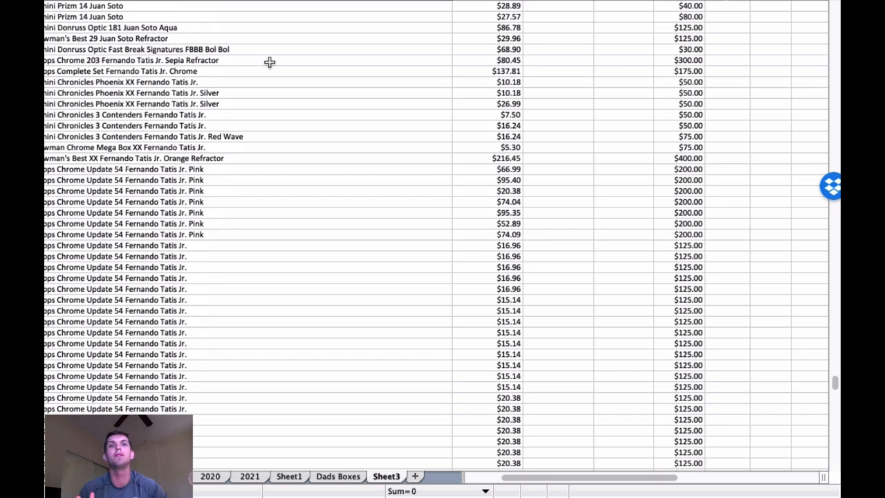
{"action": "mouse_move", "coordinate": [285, 83]}
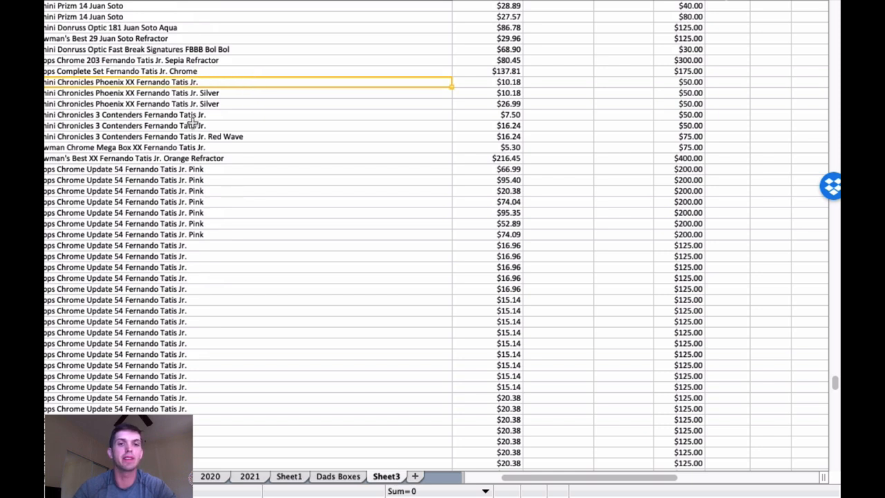
{"action": "left_click", "coordinate": [225, 146]}
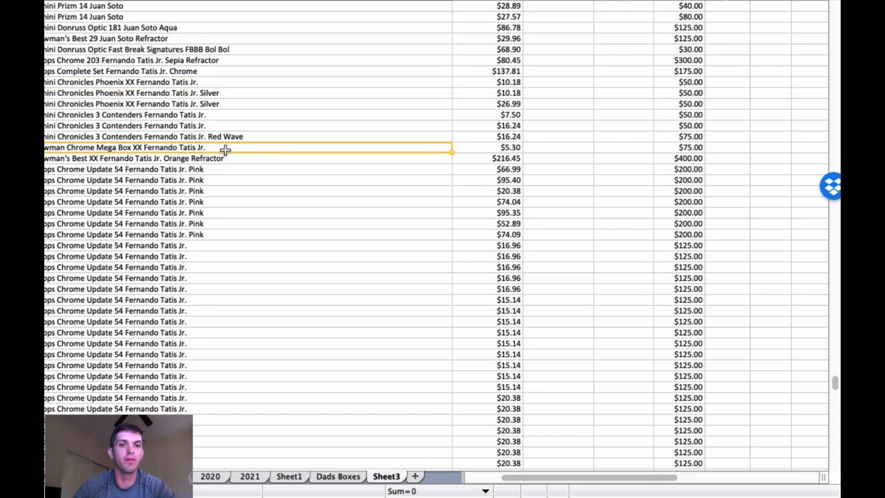
{"action": "scroll", "scroll_direction": "down", "scroll_amount": 3}
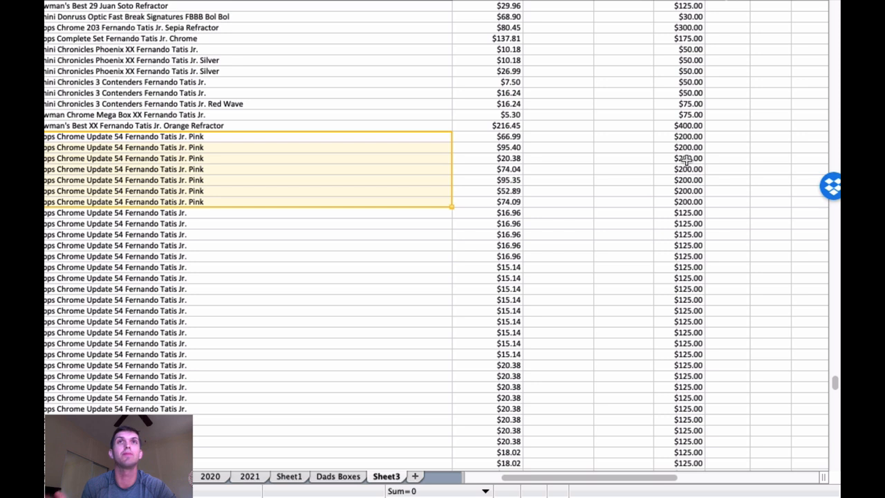
{"action": "mouse_move", "coordinate": [330, 168]}
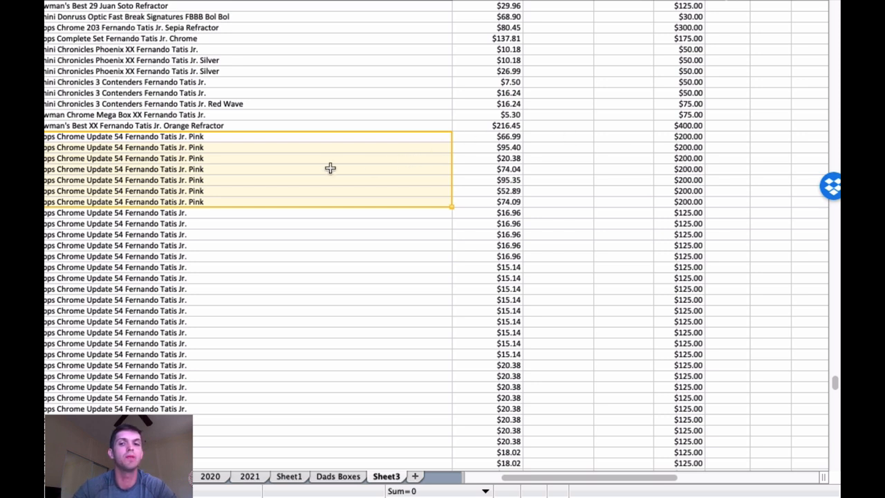
{"action": "scroll", "scroll_direction": "down", "scroll_amount": 3}
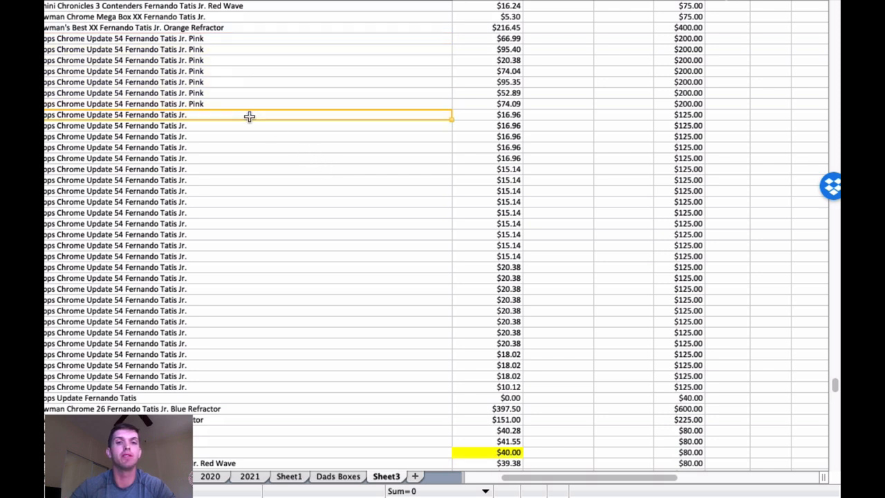
{"action": "left_click_drag", "start_coordinate": [249, 115], "coordinate": [240, 387]}
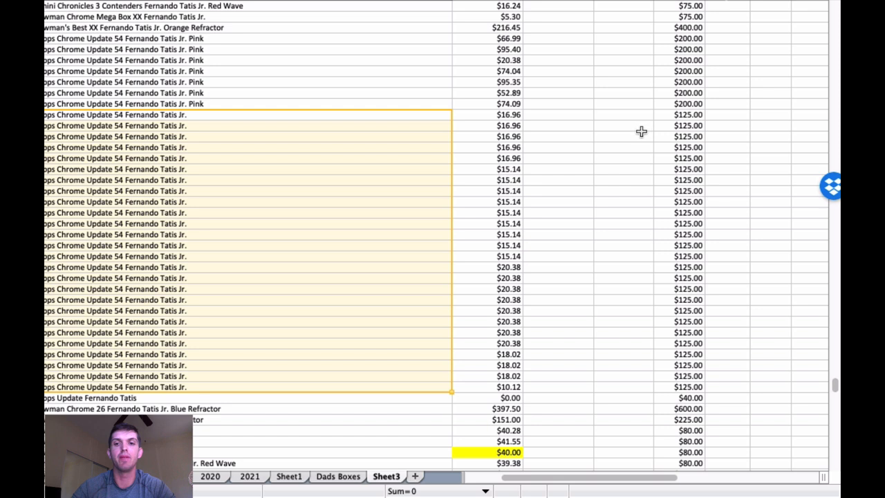
{"action": "mouse_move", "coordinate": [408, 159]}
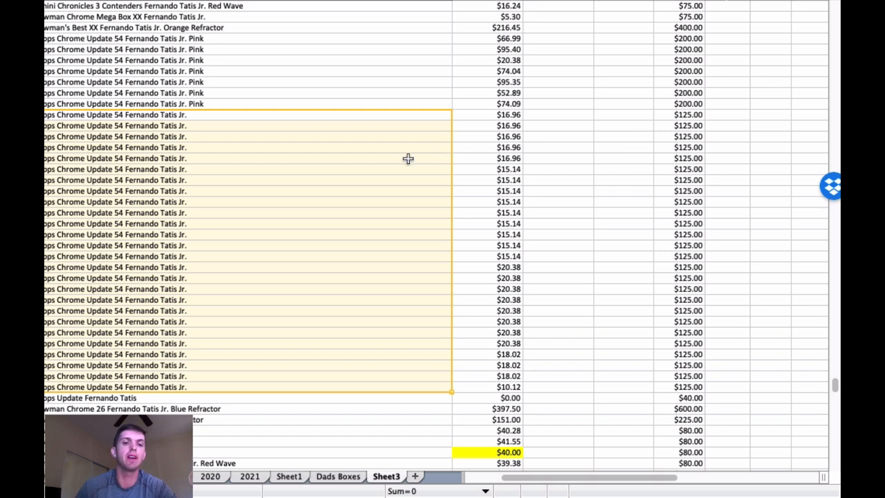
{"action": "scroll", "scroll_direction": "down", "scroll_amount": 3}
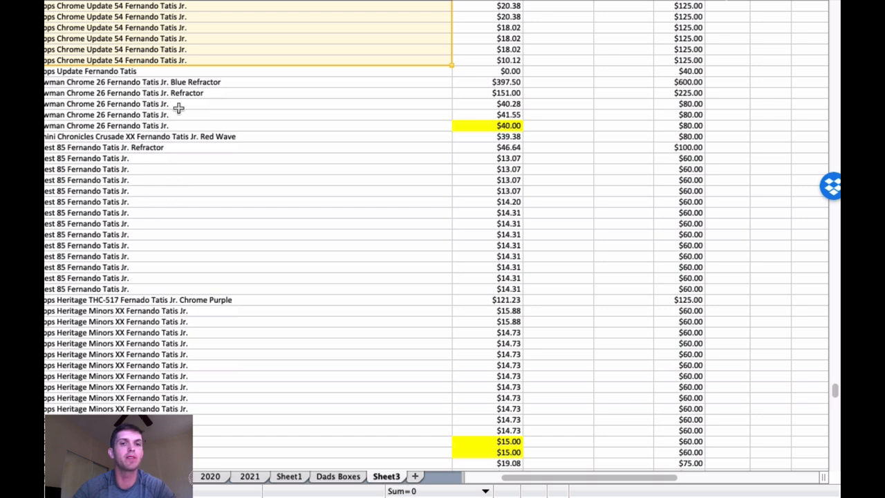
{"action": "mouse_move", "coordinate": [299, 192]}
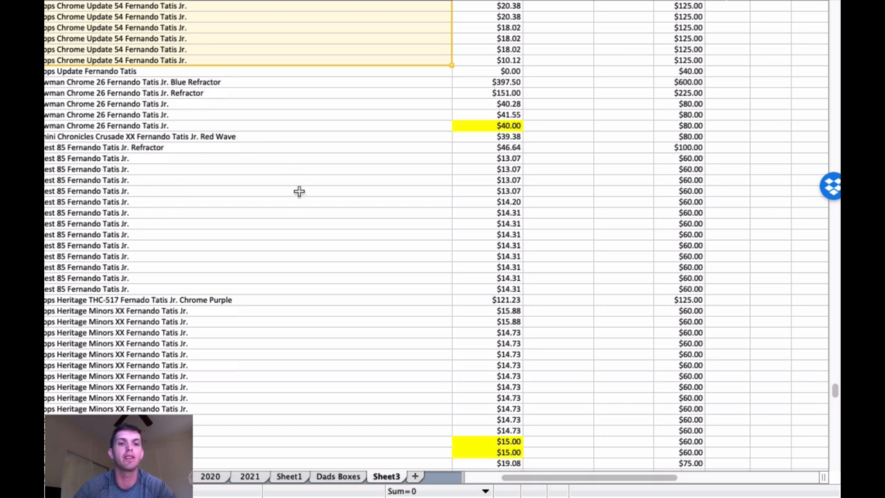
{"action": "scroll", "scroll_direction": "down", "scroll_amount": 3}
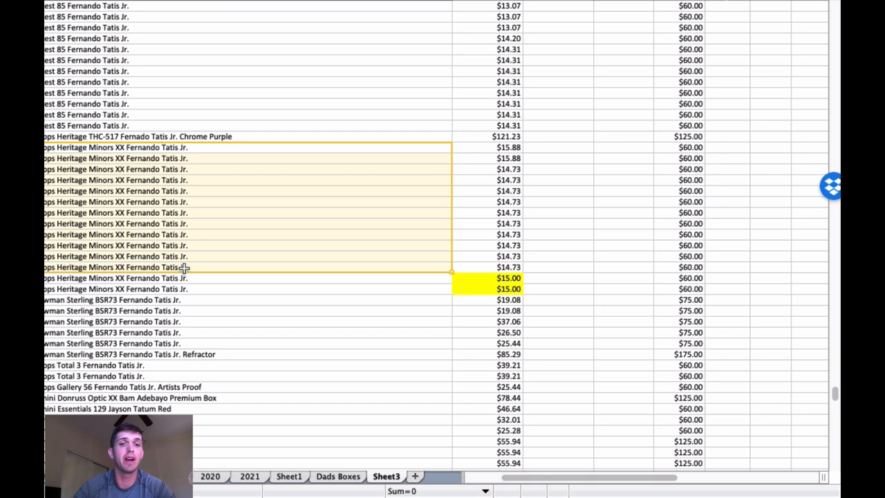
{"action": "mouse_move", "coordinate": [248, 139]}
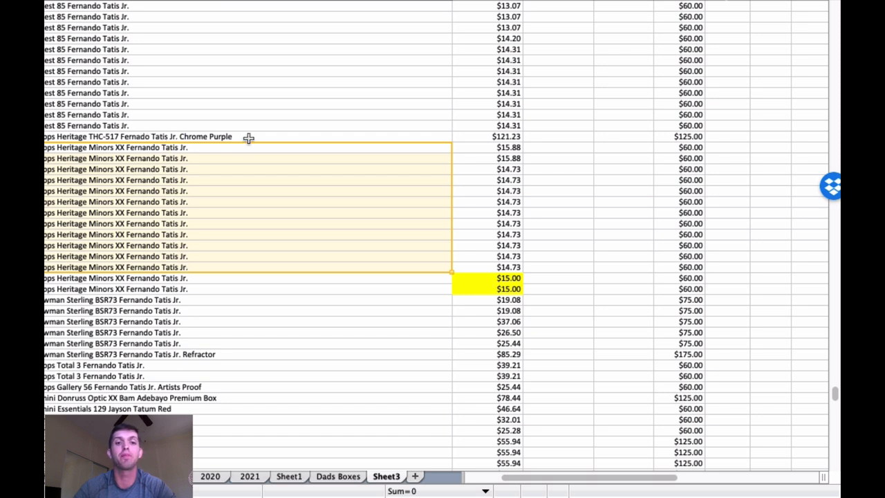
{"action": "scroll", "scroll_direction": "down", "scroll_amount": 3}
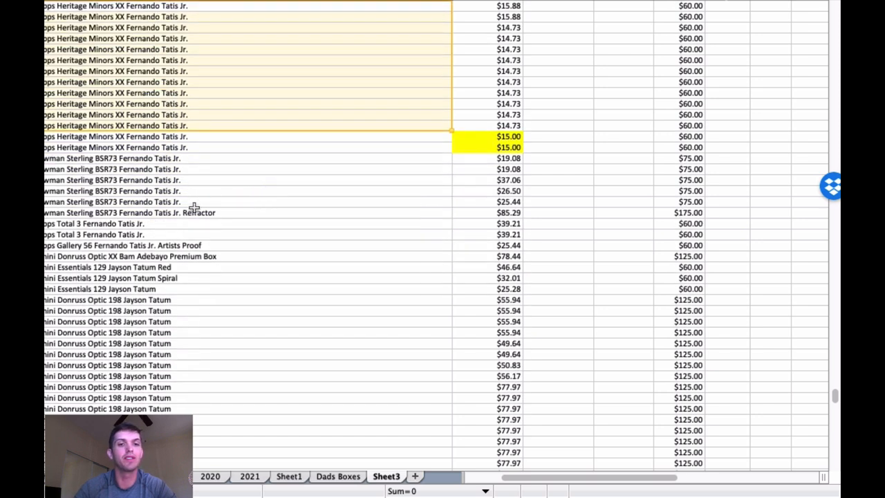
{"action": "scroll", "scroll_direction": "down", "scroll_amount": 3}
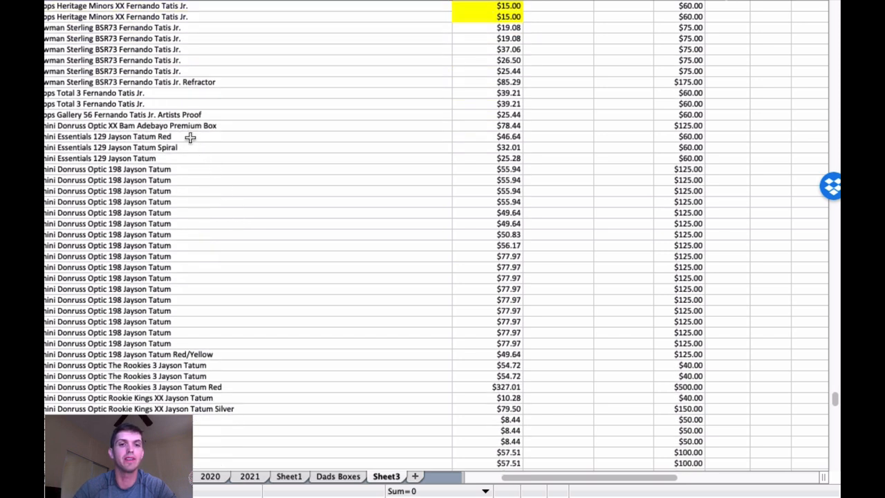
{"action": "left_click_drag", "start_coordinate": [190, 136], "coordinate": [184, 339]}
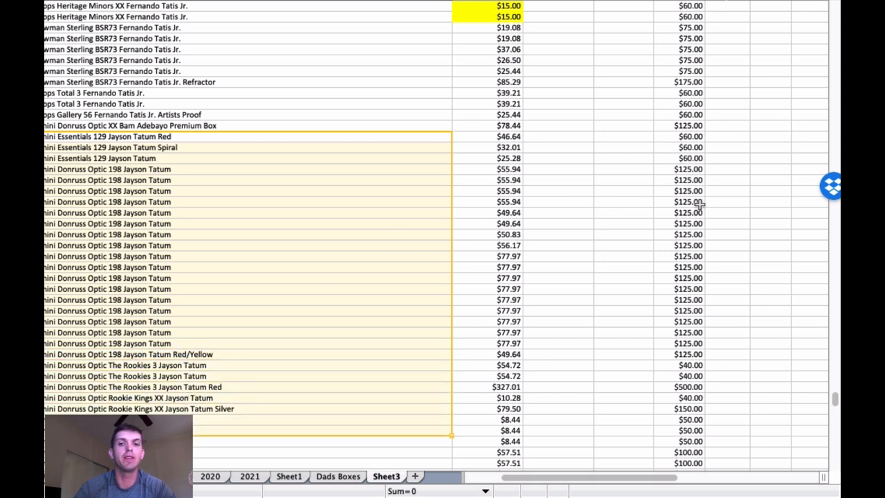
{"action": "mouse_move", "coordinate": [374, 200]}
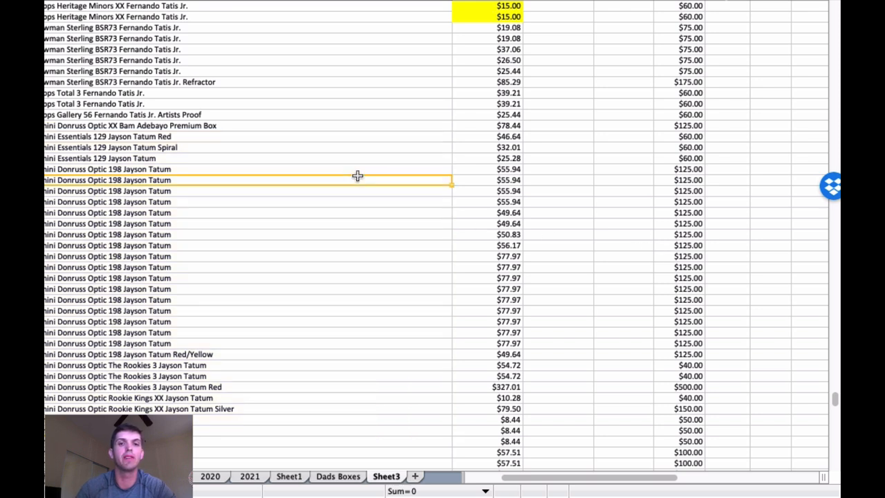
{"action": "mouse_move", "coordinate": [366, 175]}
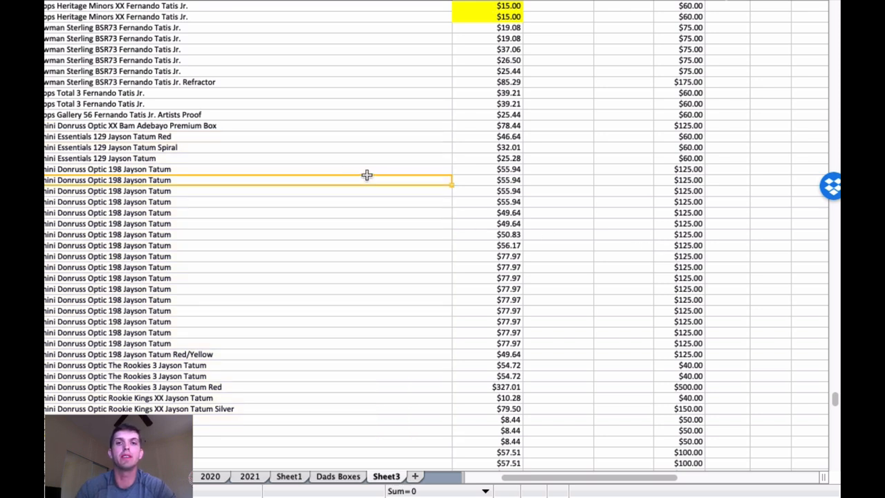
{"action": "mouse_move", "coordinate": [671, 180]}
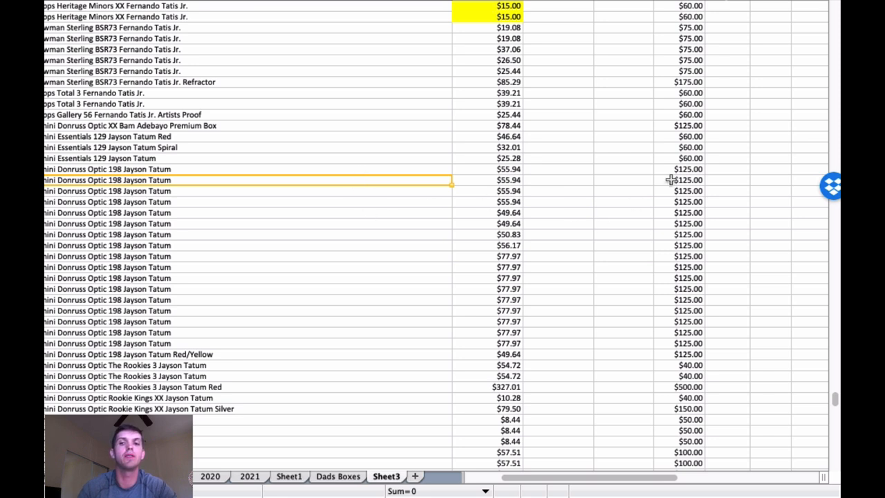
{"action": "left_click", "coordinate": [685, 234]}
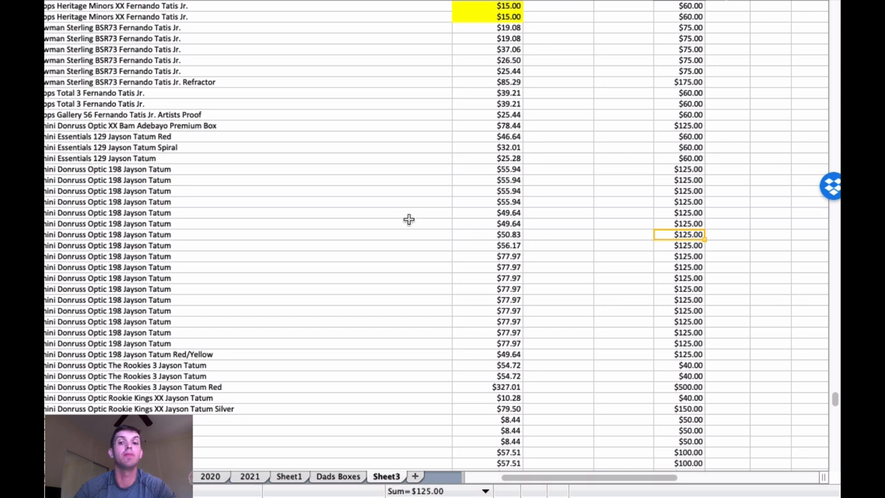
{"action": "scroll", "scroll_direction": "down", "scroll_amount": 3}
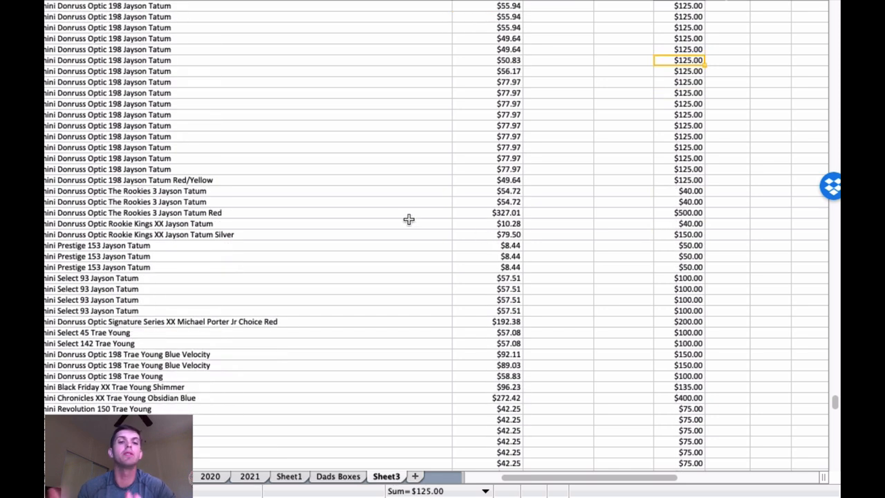
{"action": "mouse_move", "coordinate": [358, 172]}
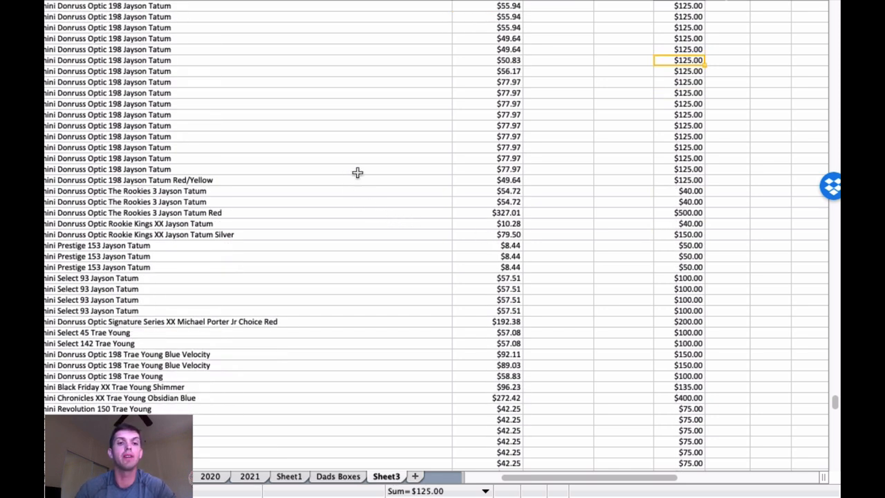
{"action": "scroll", "scroll_direction": "down", "scroll_amount": 3}
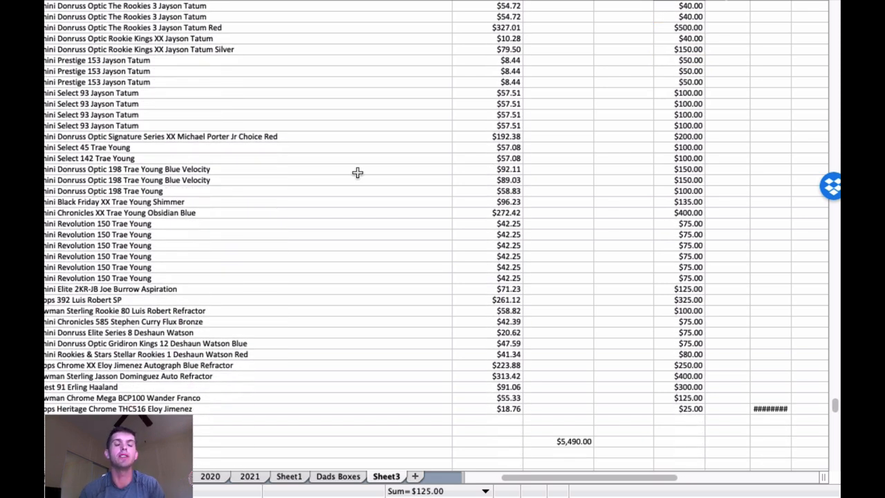
{"action": "mouse_move", "coordinate": [323, 284]}
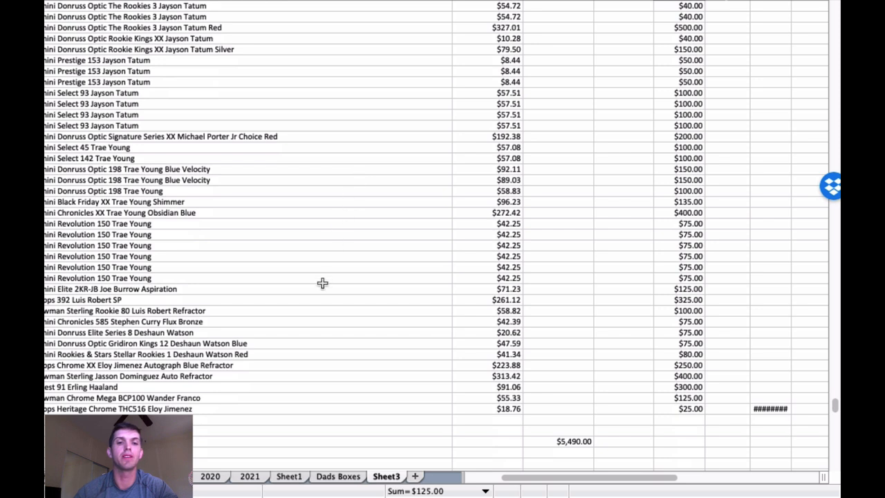
{"action": "mouse_move", "coordinate": [261, 345]}
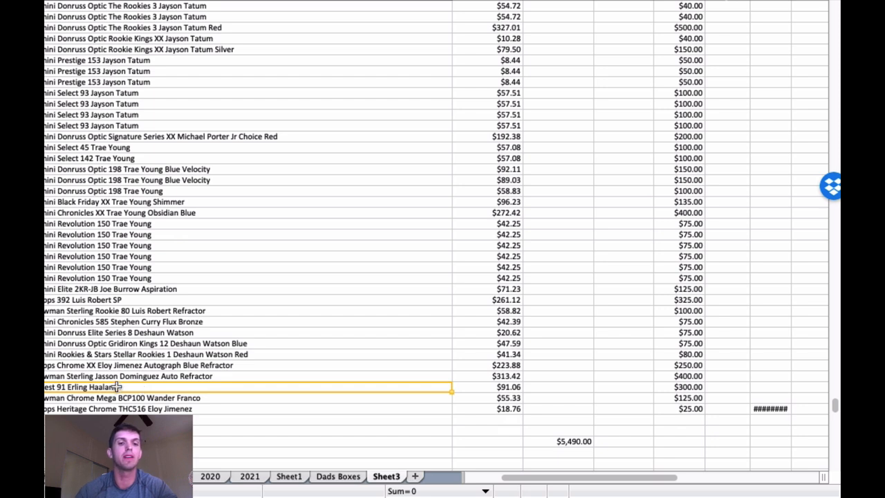
{"action": "left_click", "coordinate": [159, 375]}
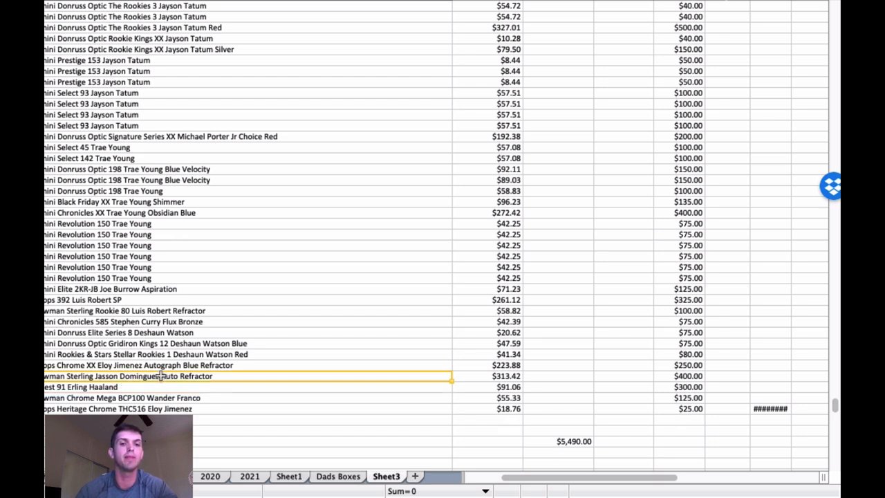
{"action": "mouse_move", "coordinate": [240, 373]}
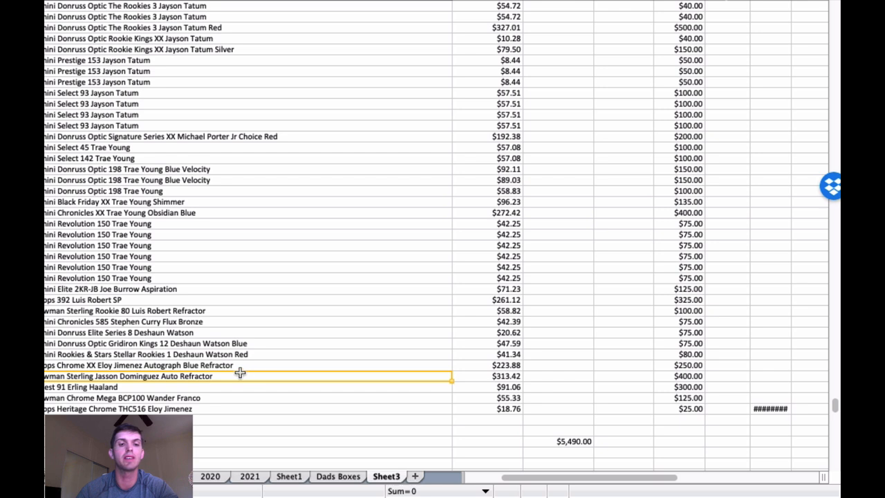
{"action": "left_click", "coordinate": [230, 354]}
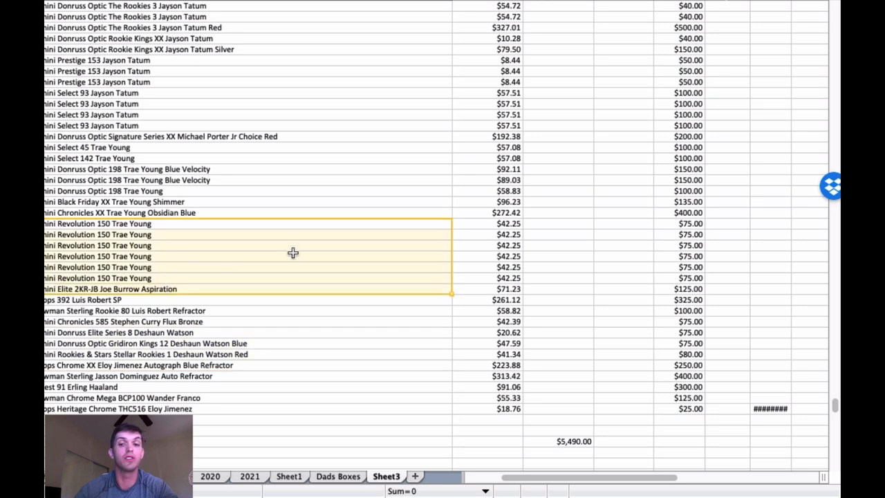
{"action": "scroll", "scroll_direction": "down", "scroll_amount": 3}
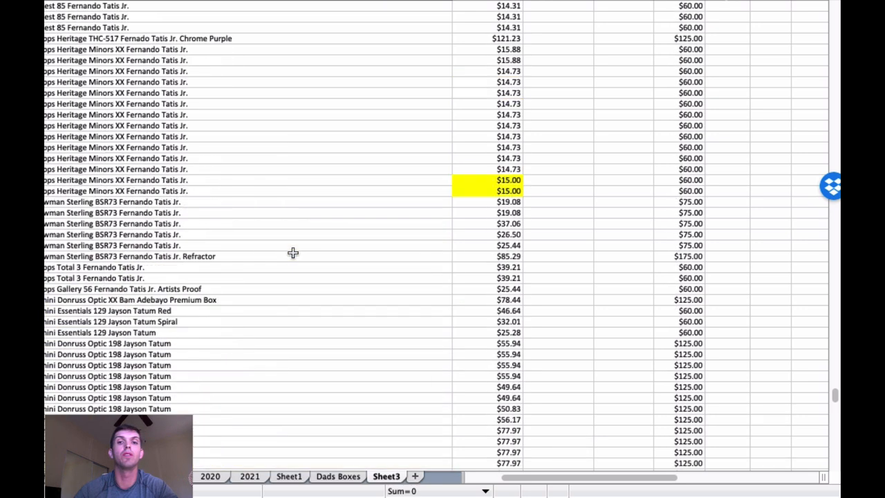
{"action": "scroll", "scroll_direction": "down", "scroll_amount": 3}
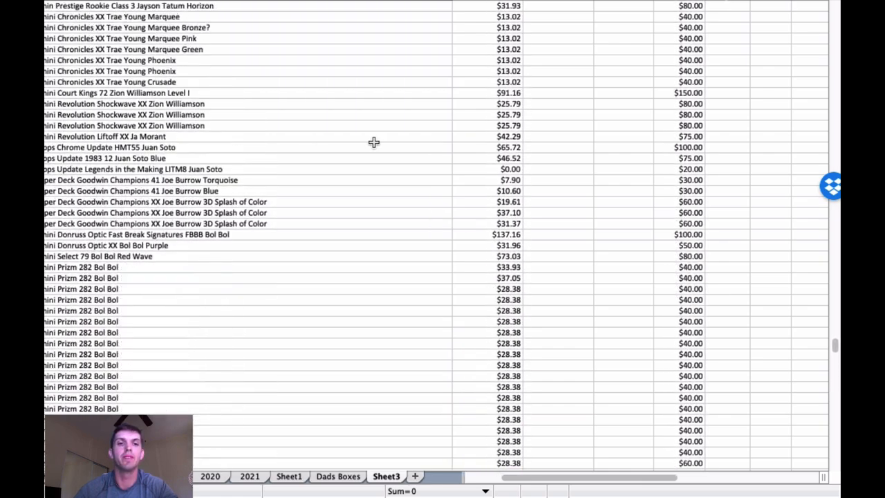
{"action": "scroll", "scroll_direction": "down", "scroll_amount": 3}
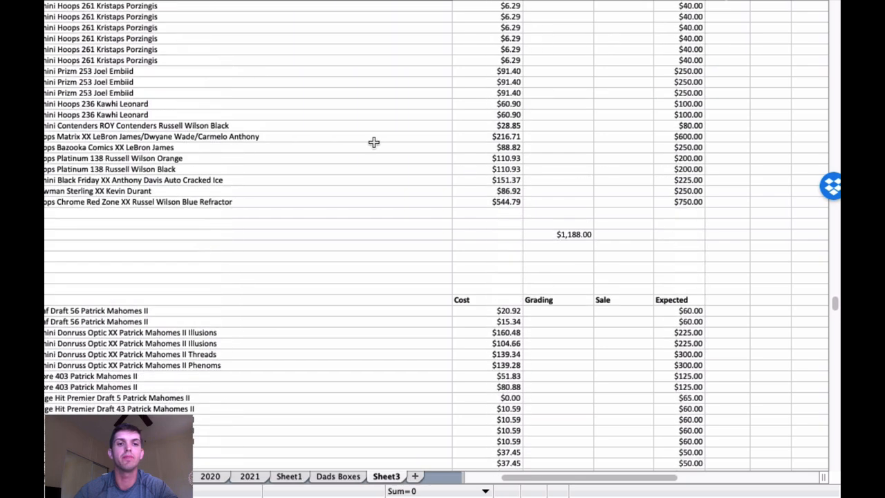
{"action": "scroll", "scroll_direction": "down", "scroll_amount": 3}
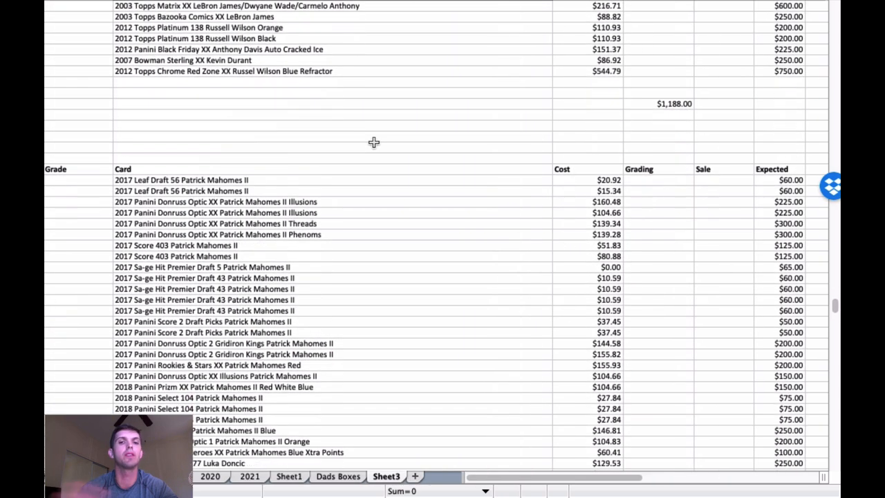
{"action": "scroll", "scroll_direction": "right", "scroll_amount": 3}
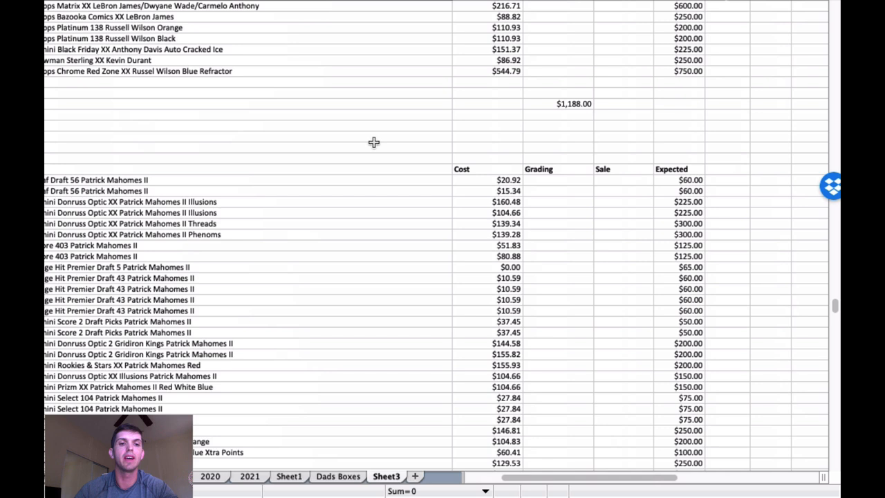
{"action": "scroll", "scroll_direction": "down", "scroll_amount": 3}
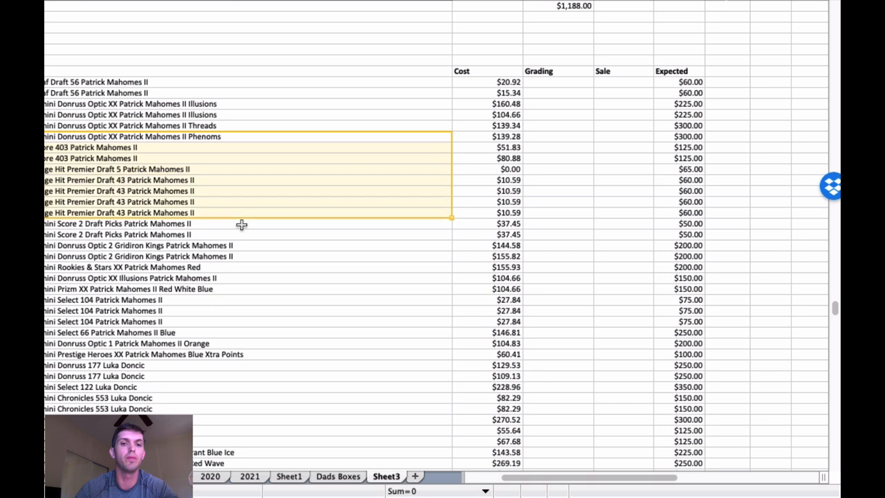
{"action": "left_click_drag", "start_coordinate": [242, 225], "coordinate": [241, 278]}
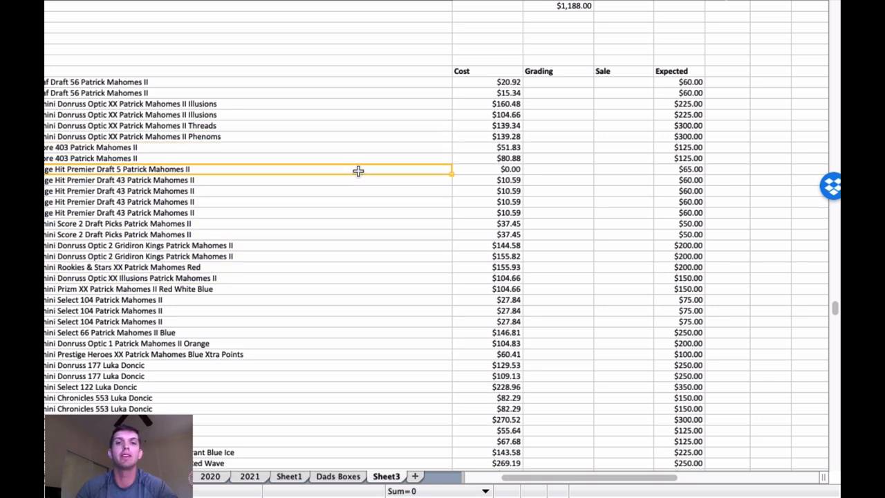
{"action": "scroll", "scroll_direction": "down", "scroll_amount": 3}
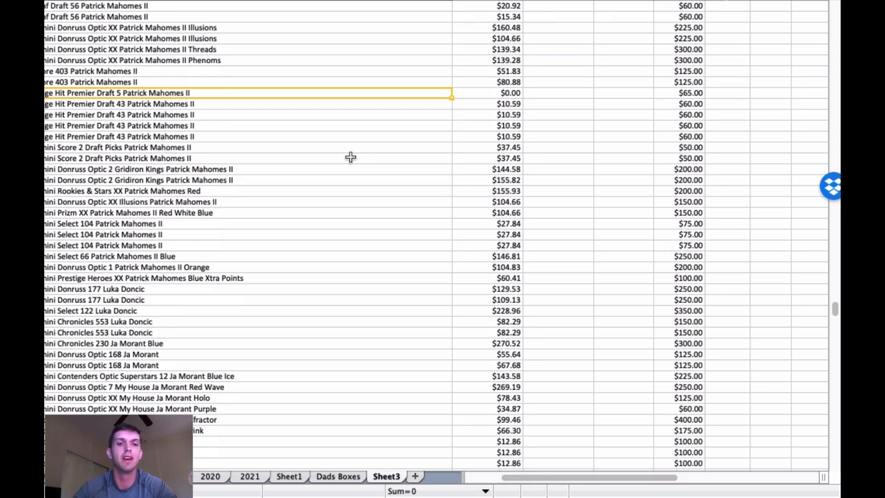
{"action": "scroll", "scroll_direction": "down", "scroll_amount": 3}
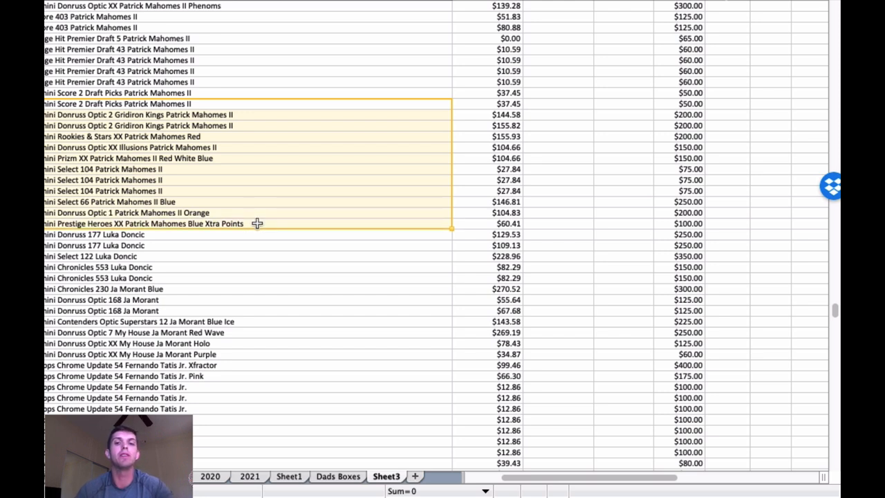
{"action": "scroll", "scroll_direction": "down", "scroll_amount": 3}
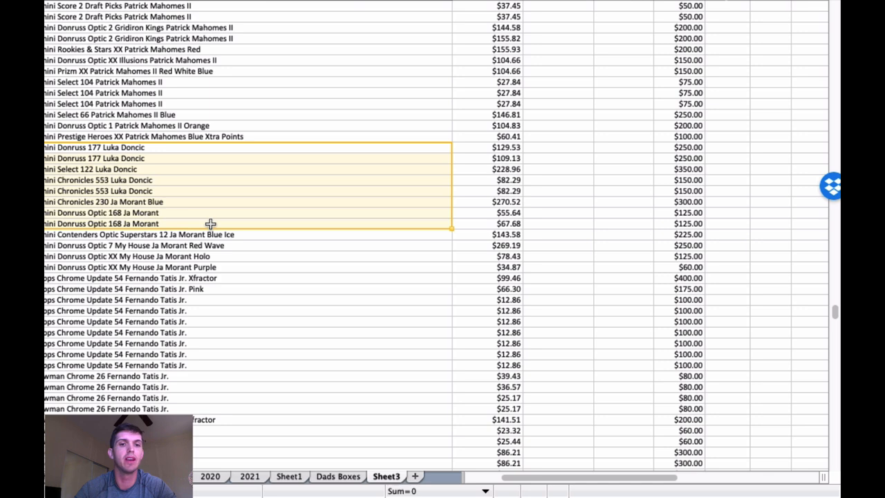
{"action": "scroll", "scroll_direction": "down", "scroll_amount": 3}
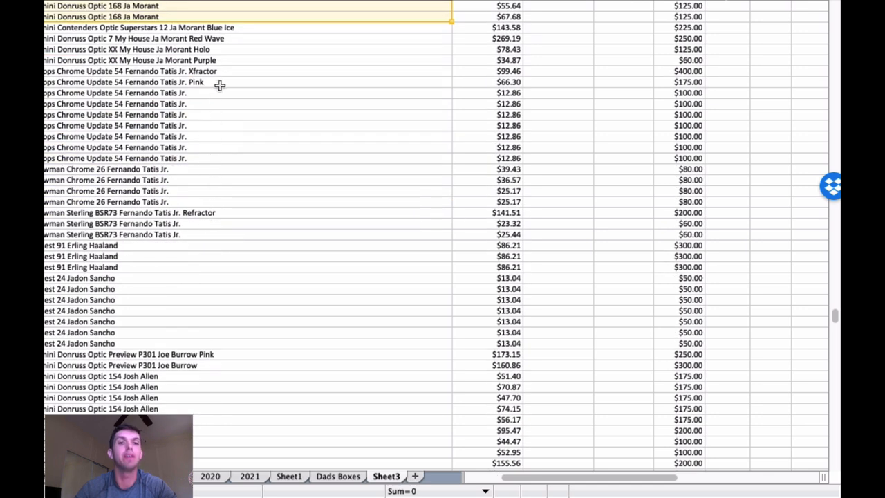
{"action": "left_click_drag", "start_coordinate": [219, 85], "coordinate": [230, 190]}
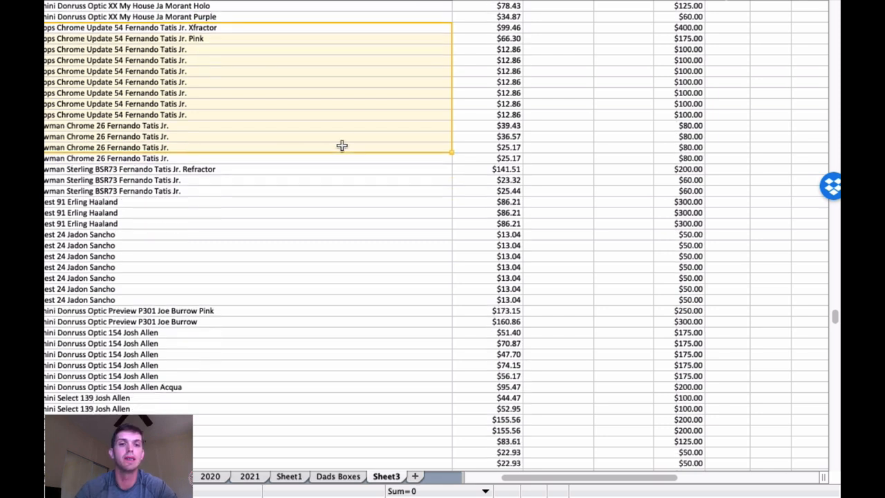
{"action": "scroll", "scroll_direction": "down", "scroll_amount": 3}
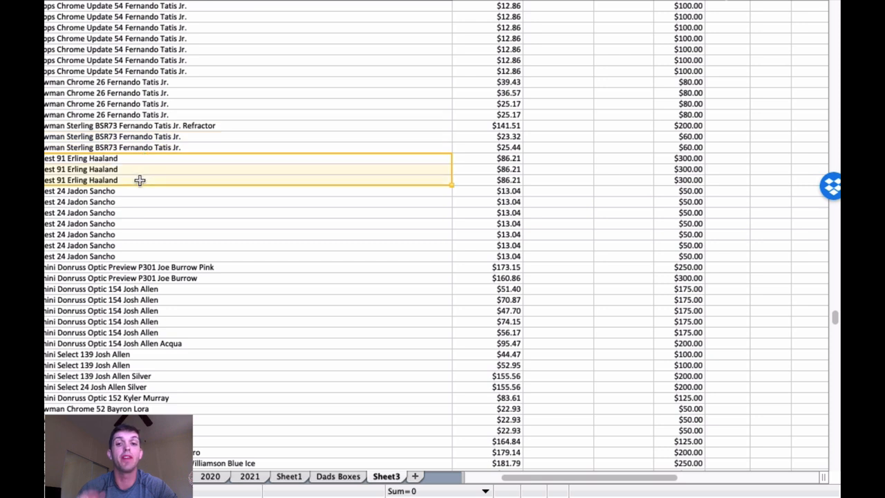
{"action": "mouse_move", "coordinate": [321, 181]}
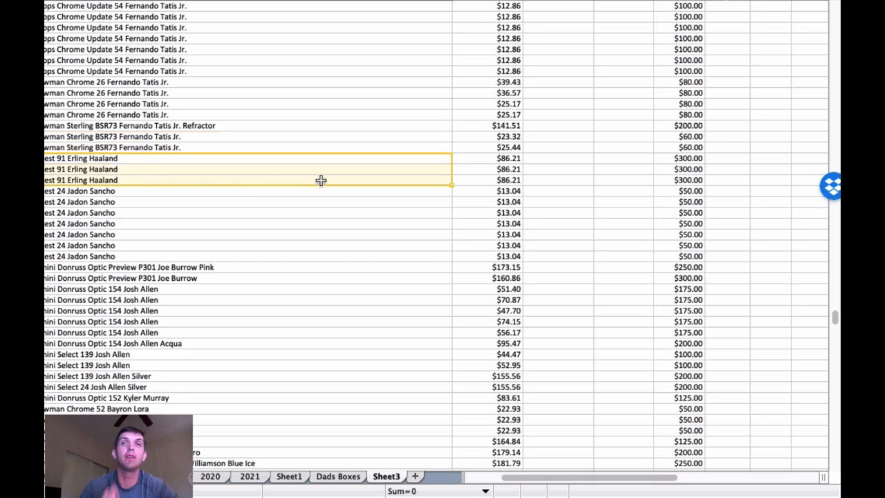
{"action": "mouse_move", "coordinate": [331, 173]}
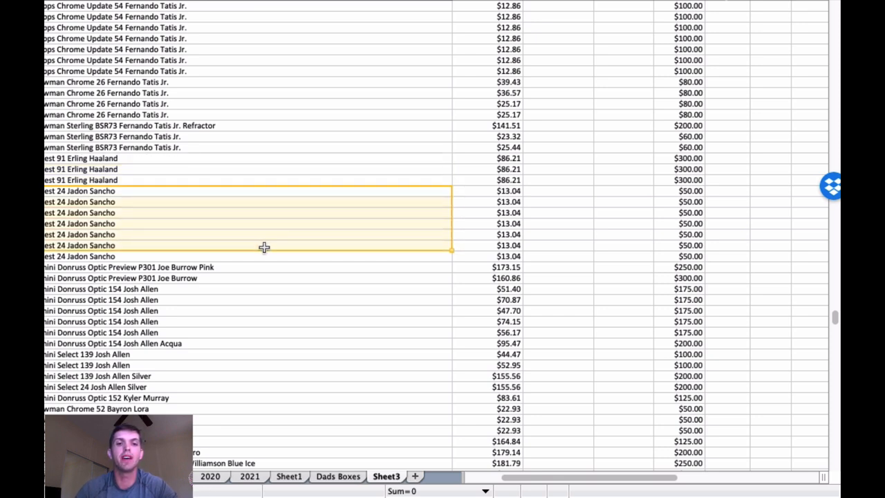
{"action": "mouse_move", "coordinate": [330, 210]}
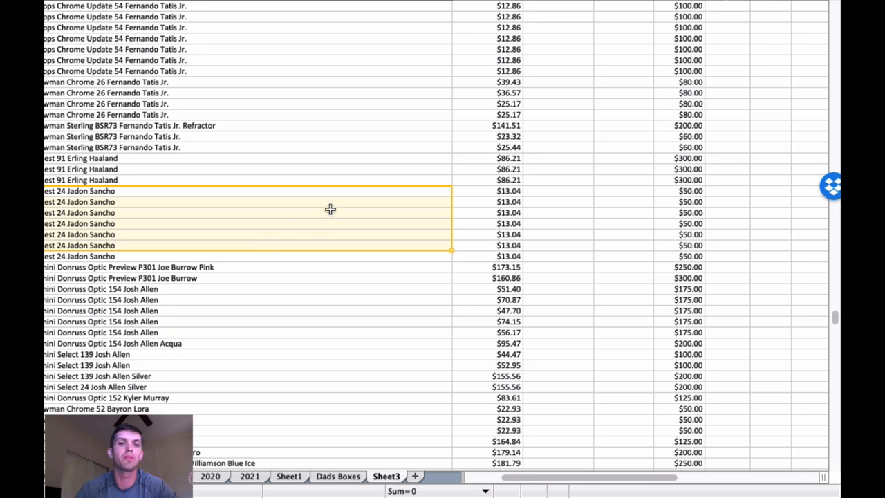
{"action": "scroll", "scroll_direction": "down", "scroll_amount": 3}
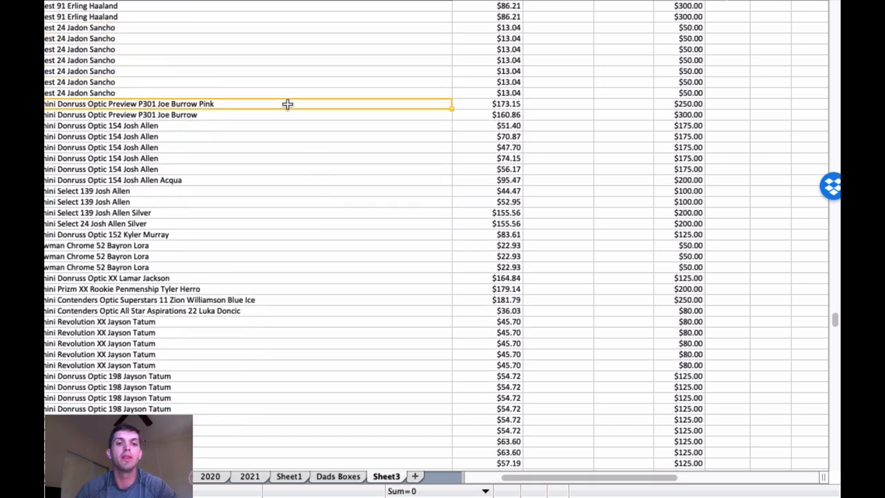
{"action": "left_click_drag", "start_coordinate": [287, 104], "coordinate": [287, 180]}
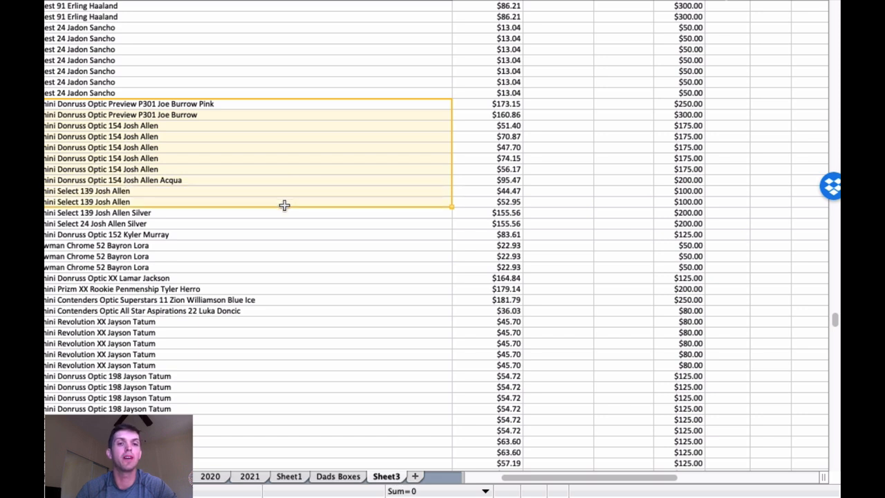
{"action": "scroll", "scroll_direction": "down", "scroll_amount": 3}
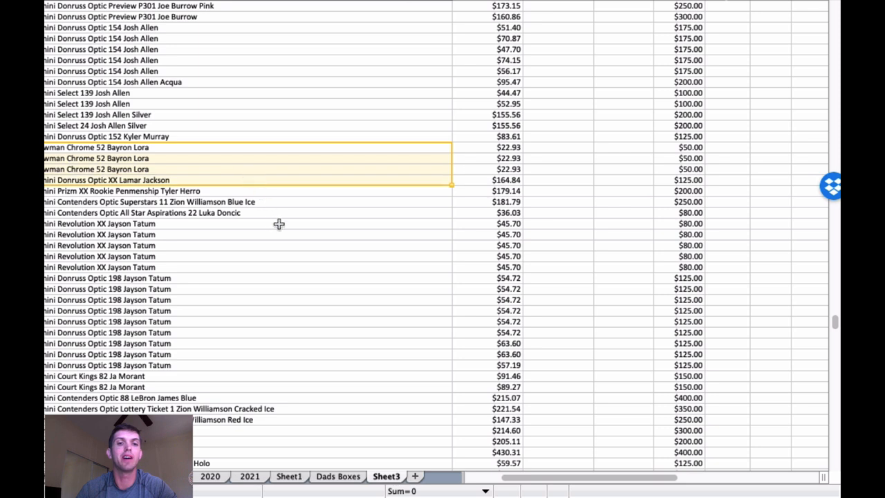
{"action": "scroll", "scroll_direction": "down", "scroll_amount": 3}
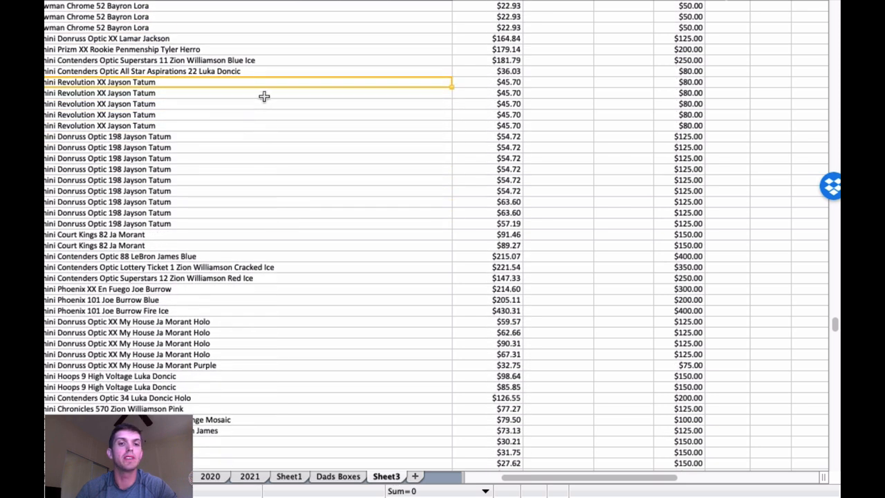
{"action": "left_click_drag", "start_coordinate": [263, 93], "coordinate": [277, 223]}
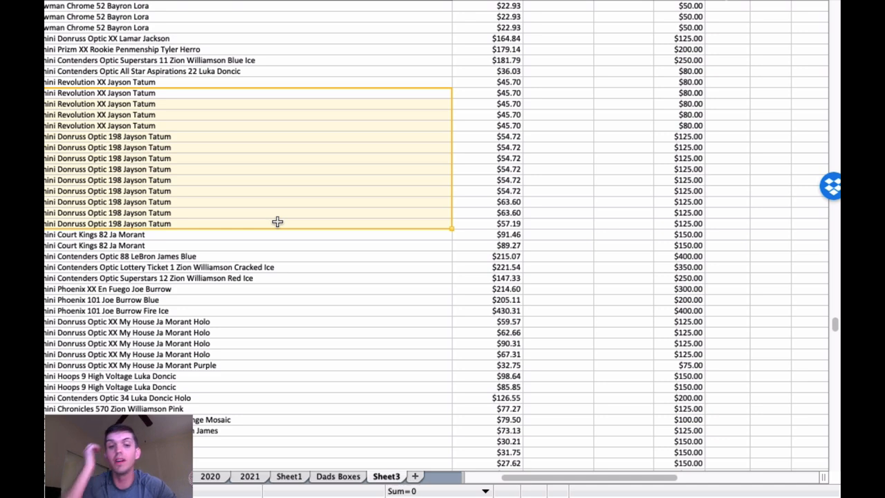
{"action": "left_click", "coordinate": [363, 149]}
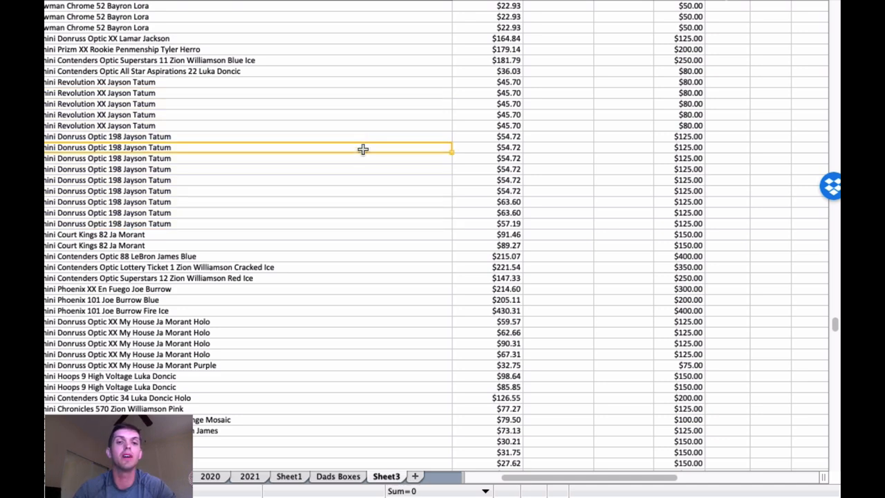
{"action": "scroll", "scroll_direction": "down", "scroll_amount": 3}
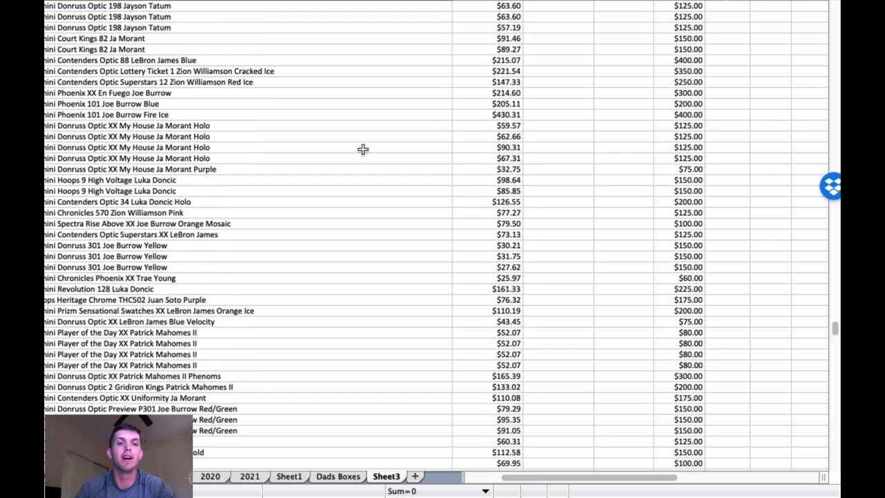
{"action": "mouse_move", "coordinate": [355, 131]}
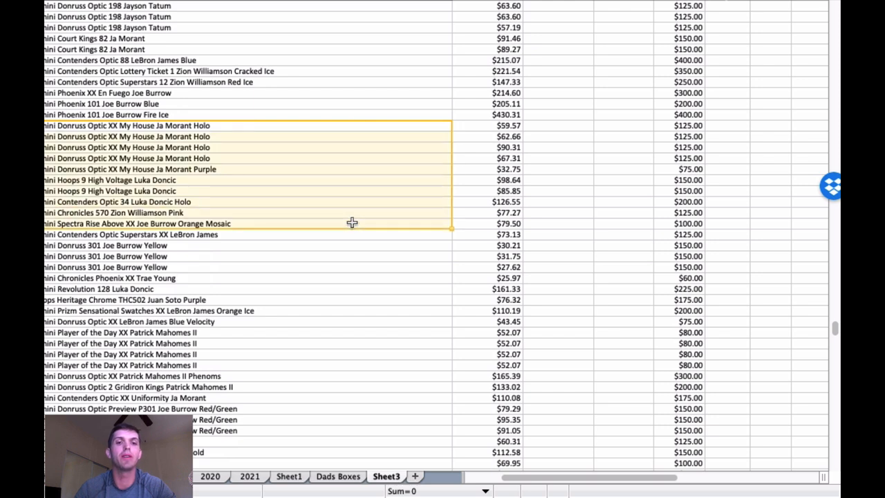
{"action": "scroll", "scroll_direction": "down", "scroll_amount": 3}
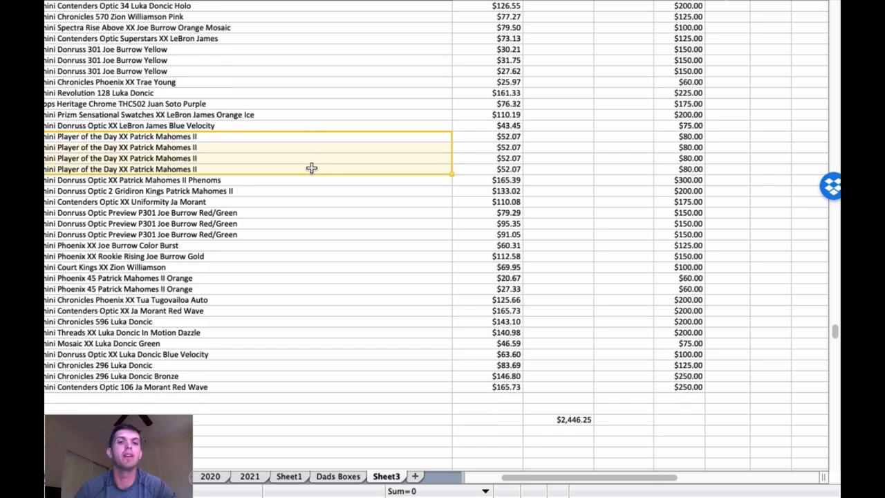
{"action": "left_click_drag", "start_coordinate": [311, 168], "coordinate": [311, 235]}
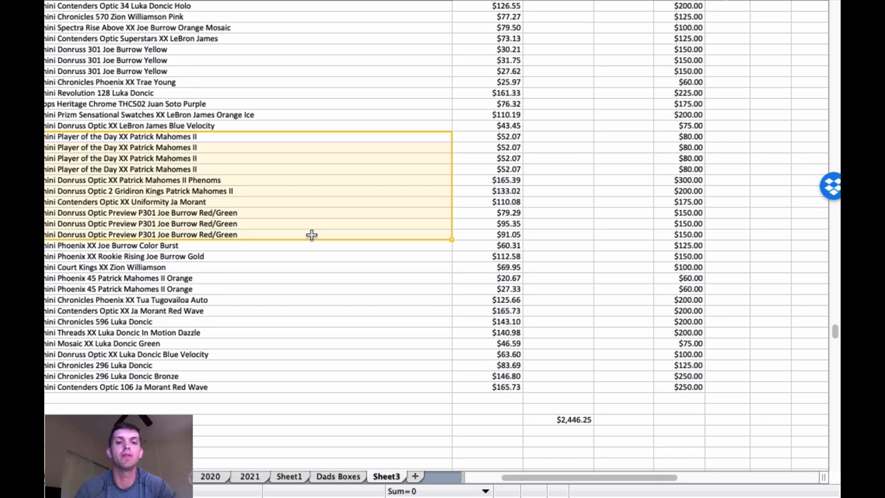
{"action": "left_click", "coordinate": [296, 213]}
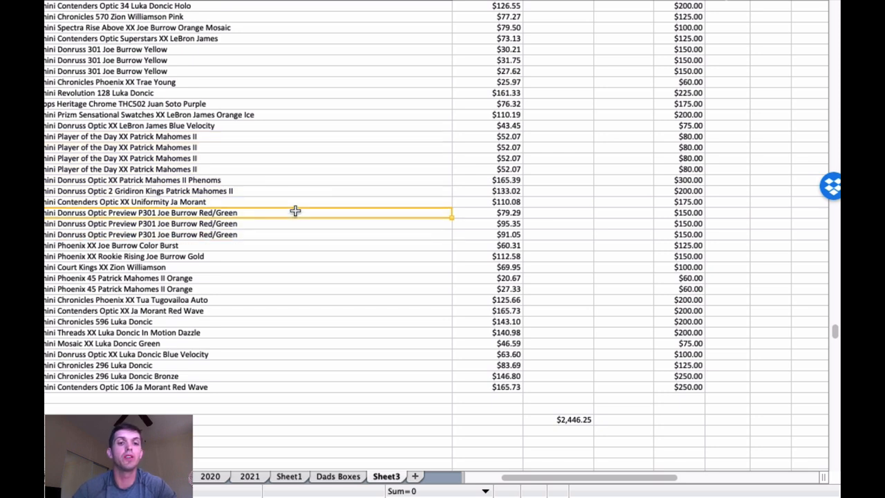
{"action": "left_click_drag", "start_coordinate": [296, 212], "coordinate": [294, 255]}
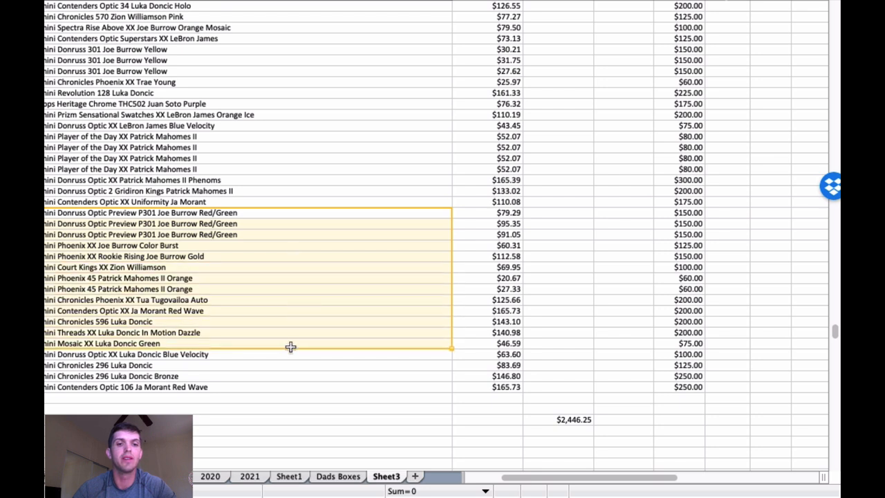
{"action": "left_click", "coordinate": [296, 256]}
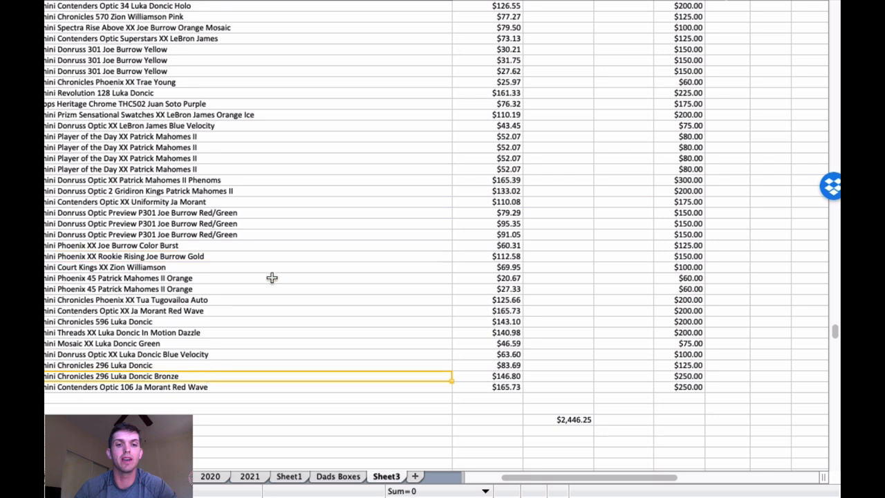
{"action": "mouse_move", "coordinate": [333, 194]}
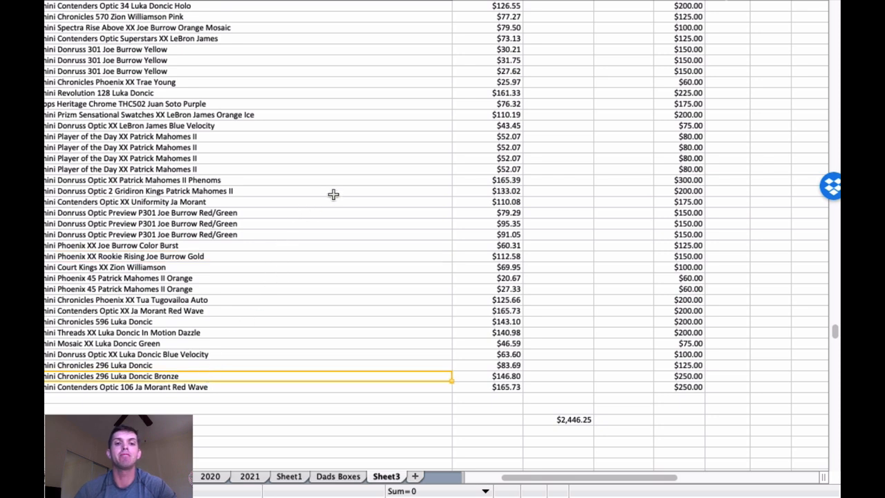
{"action": "mouse_move", "coordinate": [219, 378]}
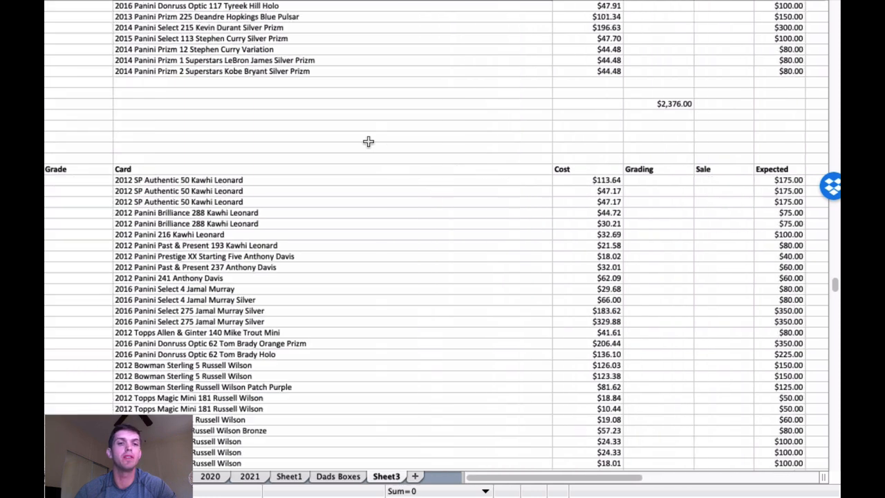
{"action": "scroll", "scroll_direction": "right", "scroll_amount": 3}
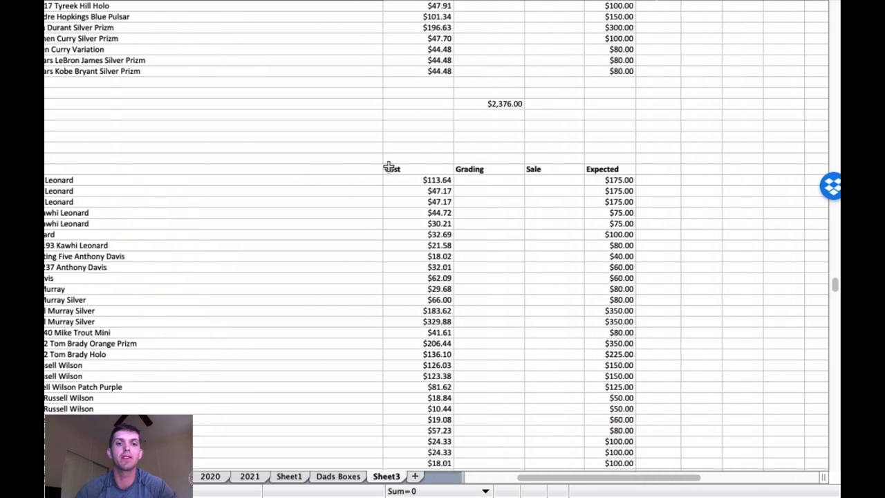
{"action": "mouse_move", "coordinate": [303, 153]}
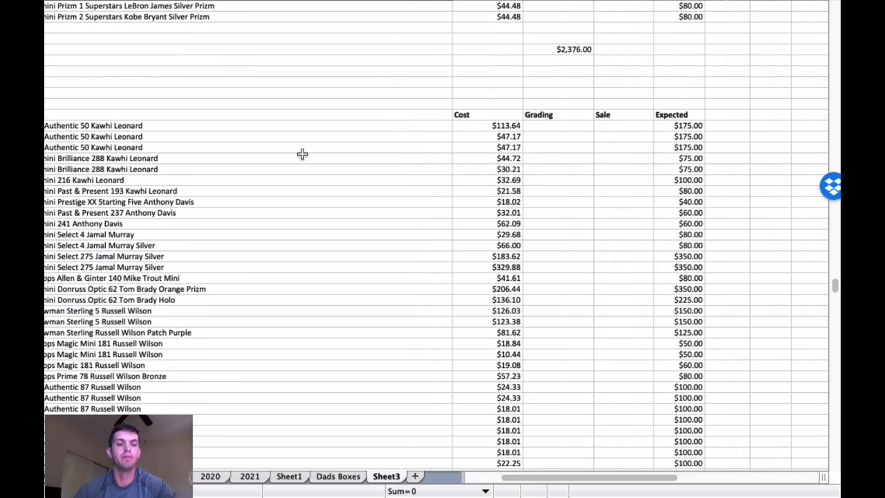
{"action": "mouse_move", "coordinate": [344, 145]}
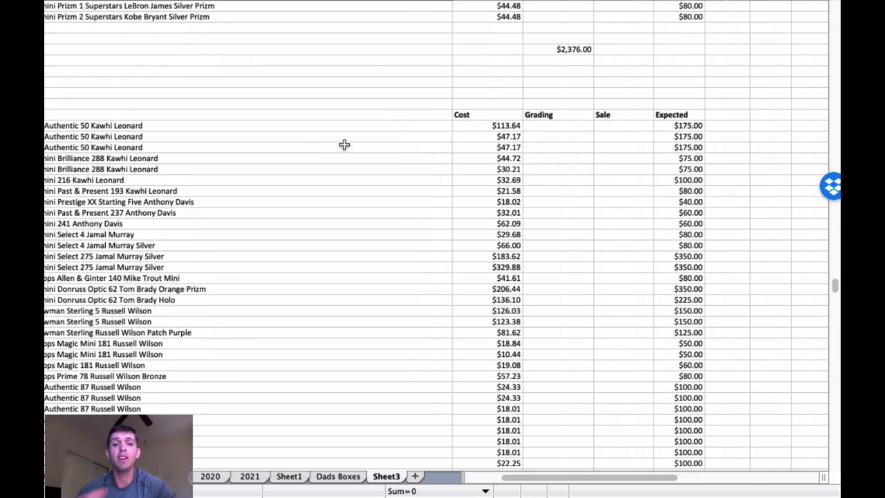
{"action": "mouse_move", "coordinate": [357, 144]}
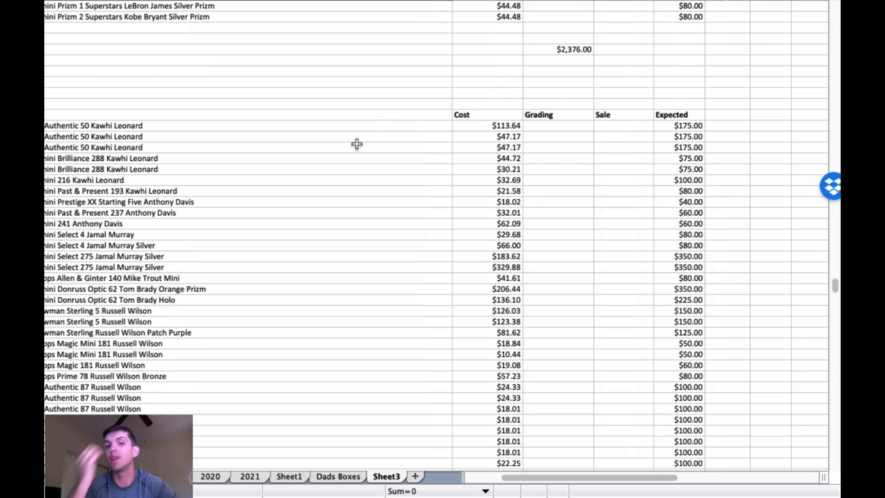
{"action": "mouse_move", "coordinate": [367, 143]}
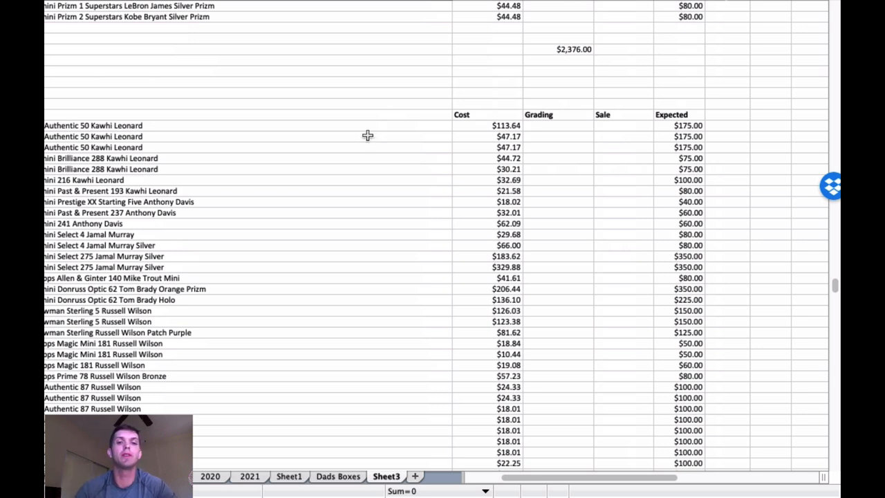
{"action": "mouse_move", "coordinate": [361, 136]}
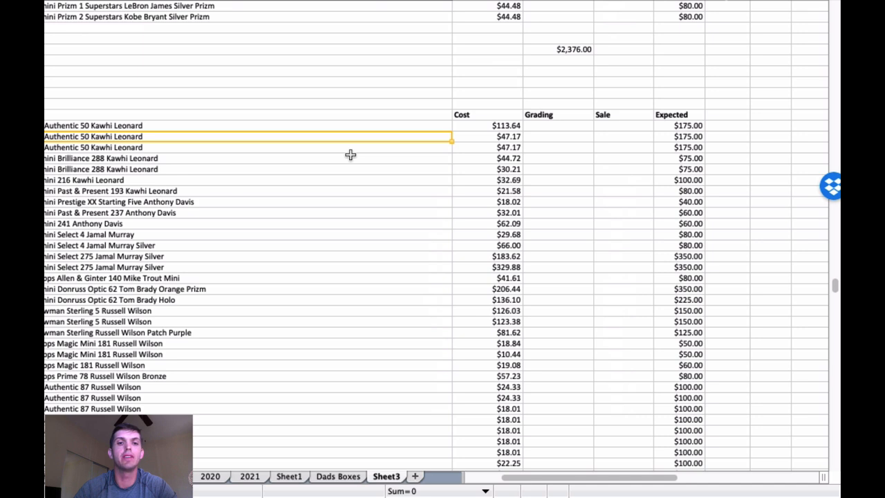
{"action": "scroll", "scroll_direction": "down", "scroll_amount": 3}
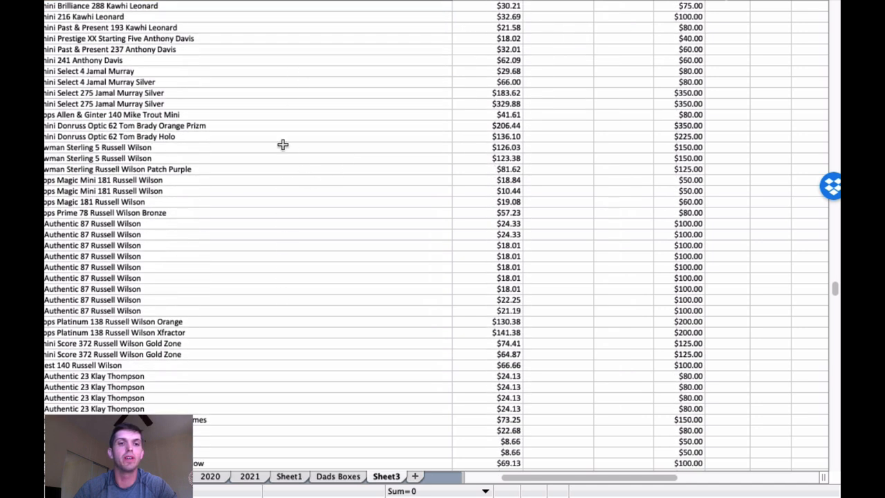
{"action": "mouse_move", "coordinate": [284, 213]}
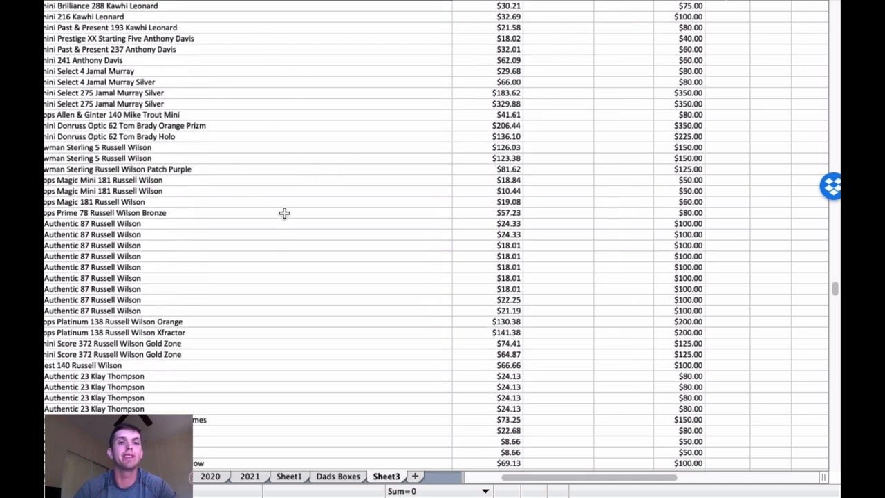
Scroll to the $1,188.00 total, pointing out the LeBron James, Travis Kelce and Joel Embiid cards.
{"action": "scroll", "scroll_direction": "down", "scroll_amount": 3}
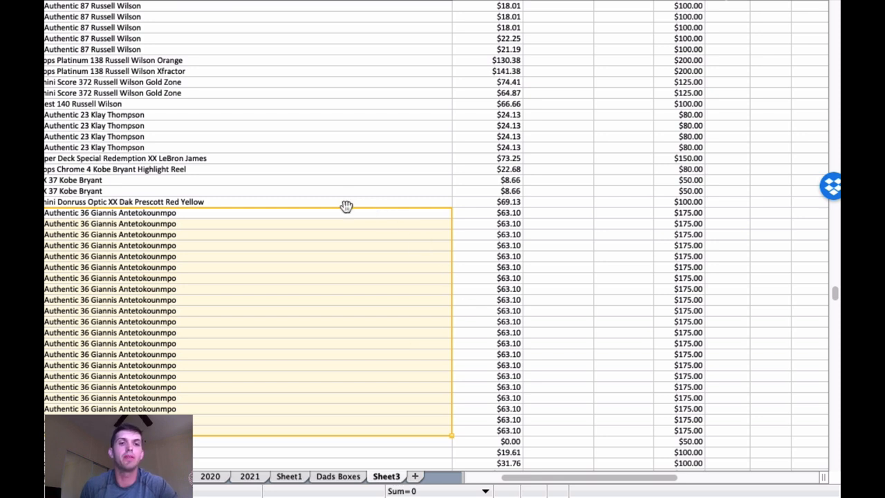
{"action": "mouse_move", "coordinate": [322, 150]}
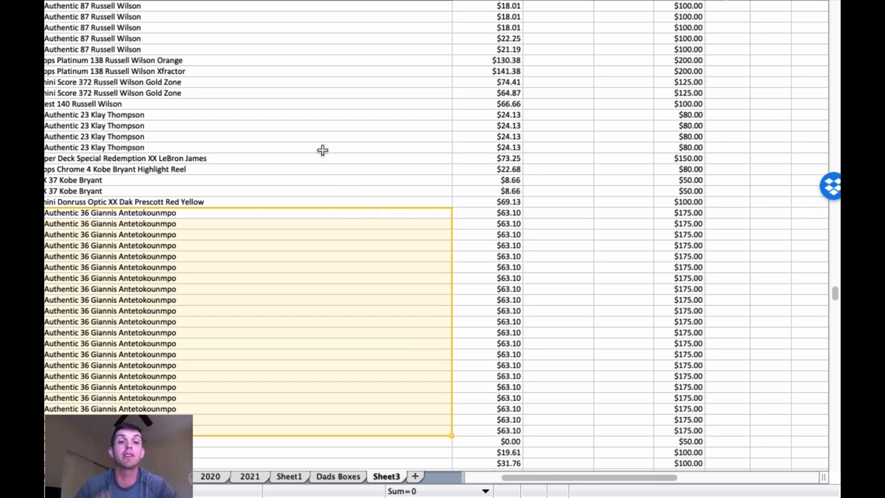
{"action": "left_click", "coordinate": [360, 158]}
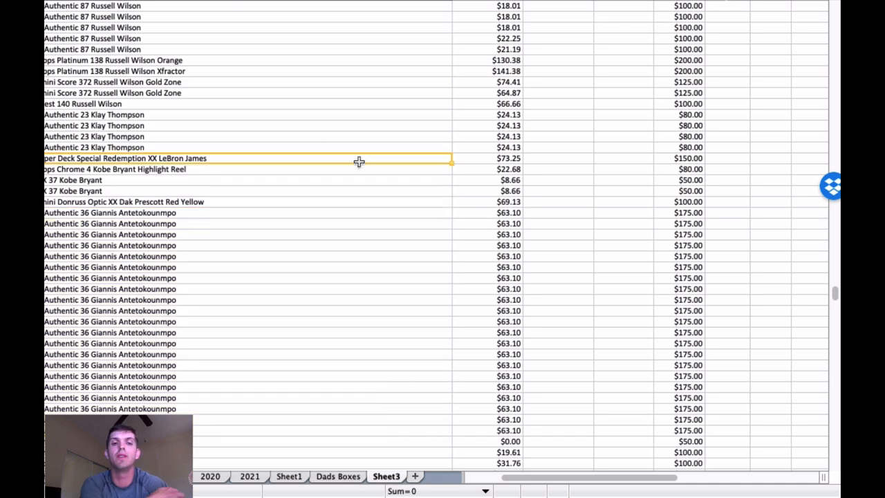
{"action": "scroll", "scroll_direction": "down", "scroll_amount": 3}
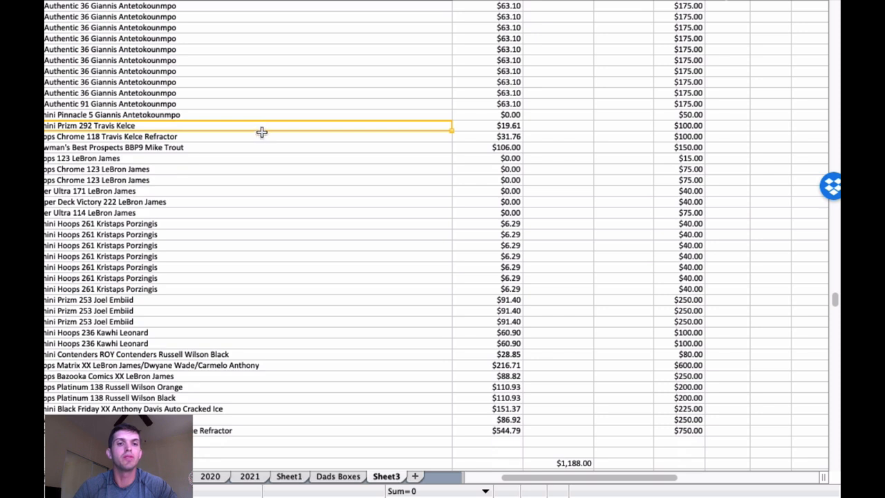
{"action": "mouse_move", "coordinate": [303, 192]}
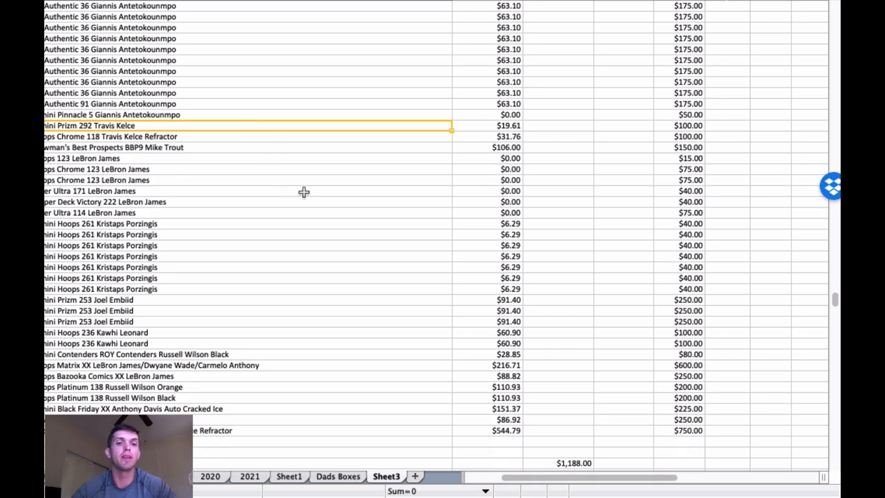
{"action": "mouse_move", "coordinate": [287, 223]}
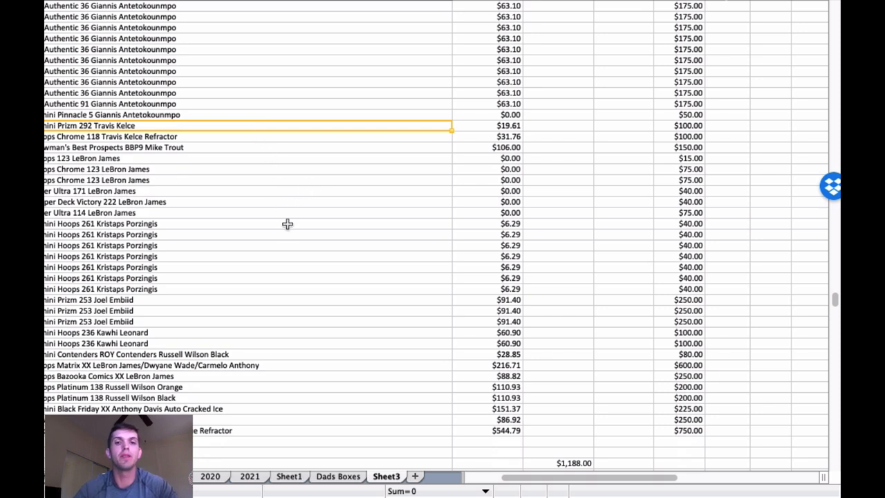
{"action": "left_click", "coordinate": [247, 224]}
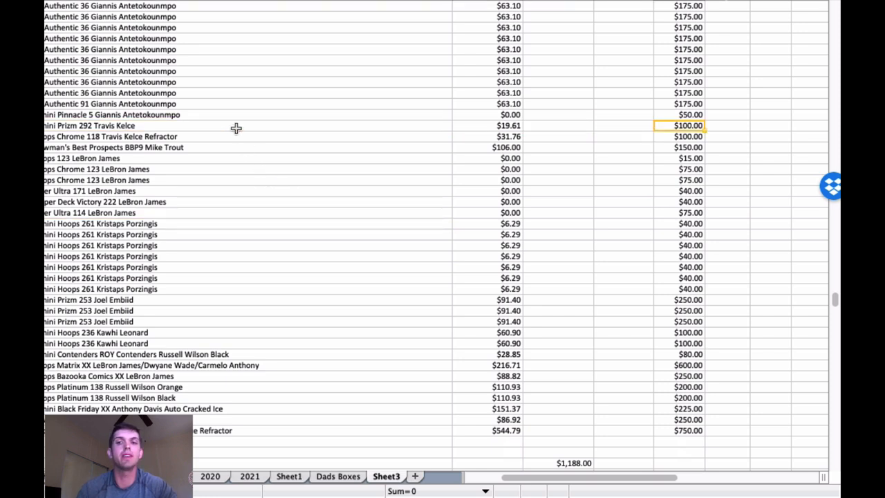
{"action": "left_click", "coordinate": [688, 125]}
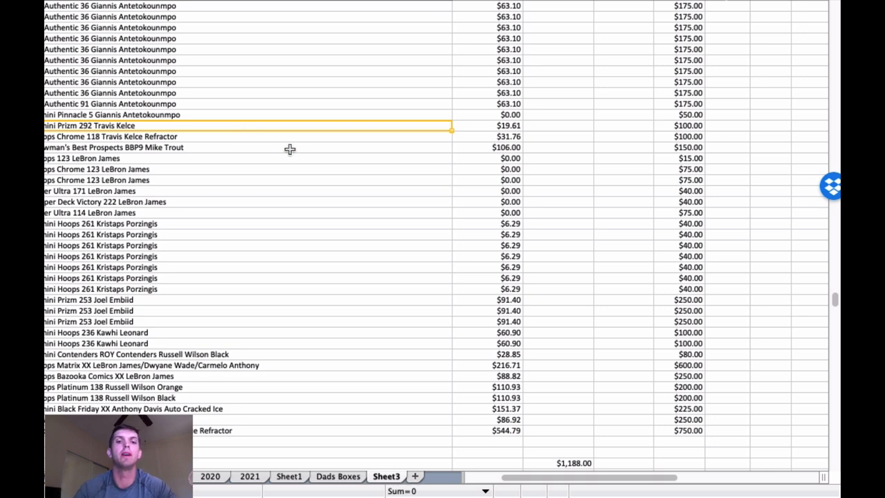
{"action": "mouse_move", "coordinate": [375, 162]}
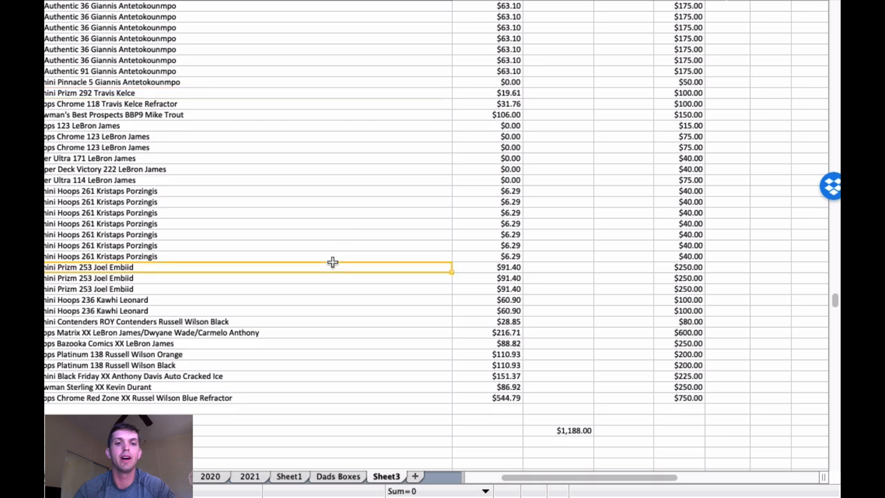
{"action": "left_click", "coordinate": [509, 267]}
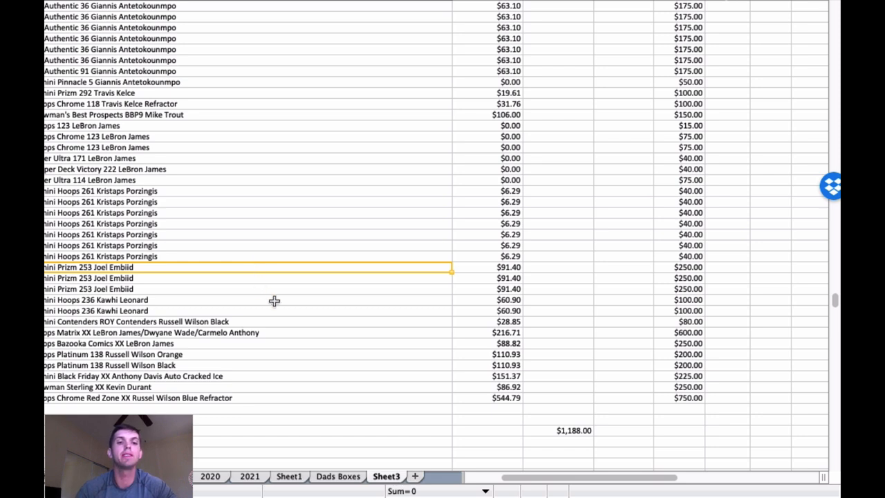
{"action": "scroll", "scroll_direction": "down", "scroll_amount": 3}
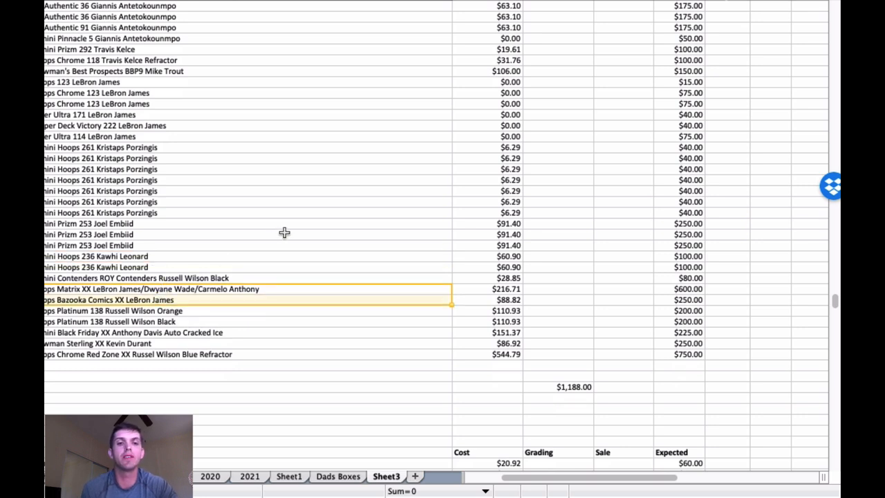
{"action": "mouse_move", "coordinate": [293, 241]}
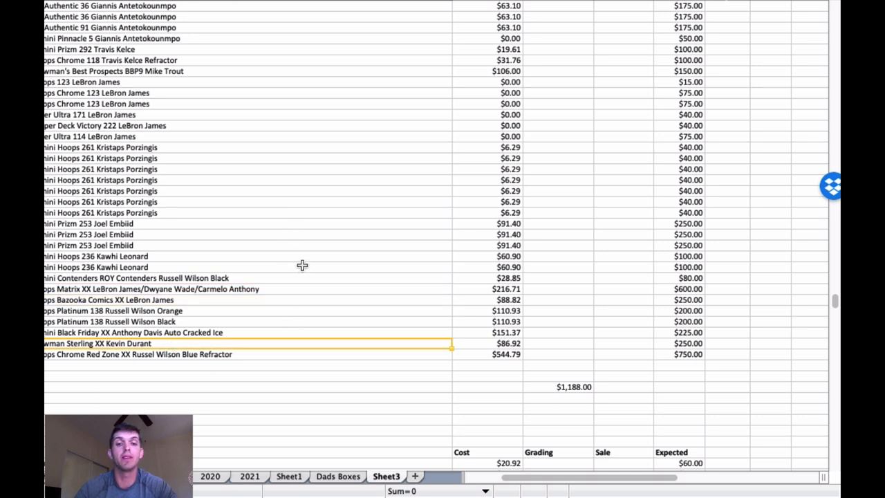
{"action": "mouse_move", "coordinate": [668, 339]}
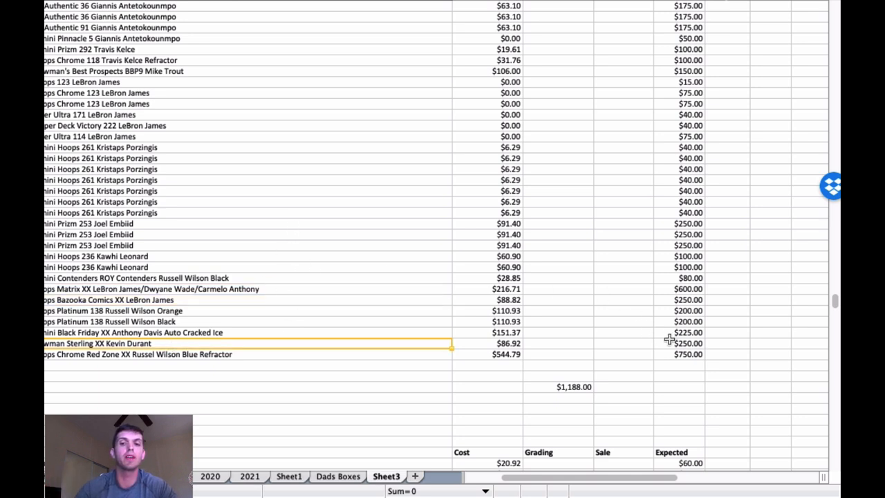
{"action": "mouse_move", "coordinate": [292, 344]}
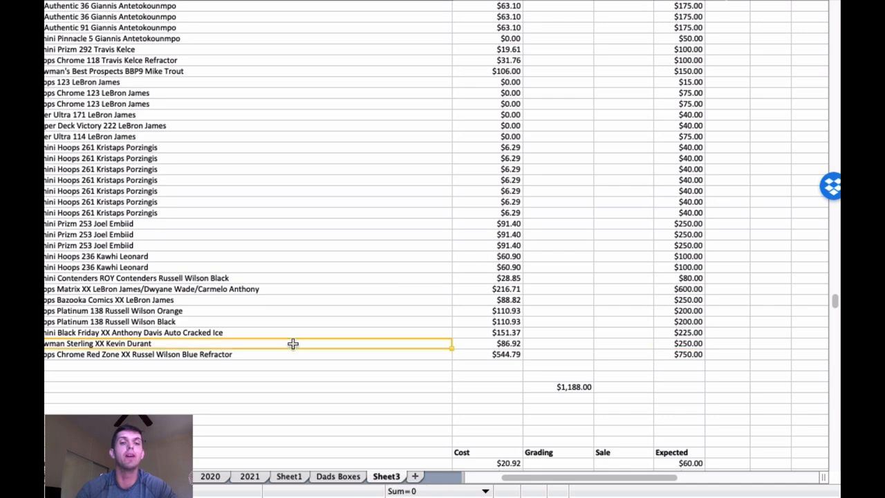
{"action": "mouse_move", "coordinate": [345, 171]}
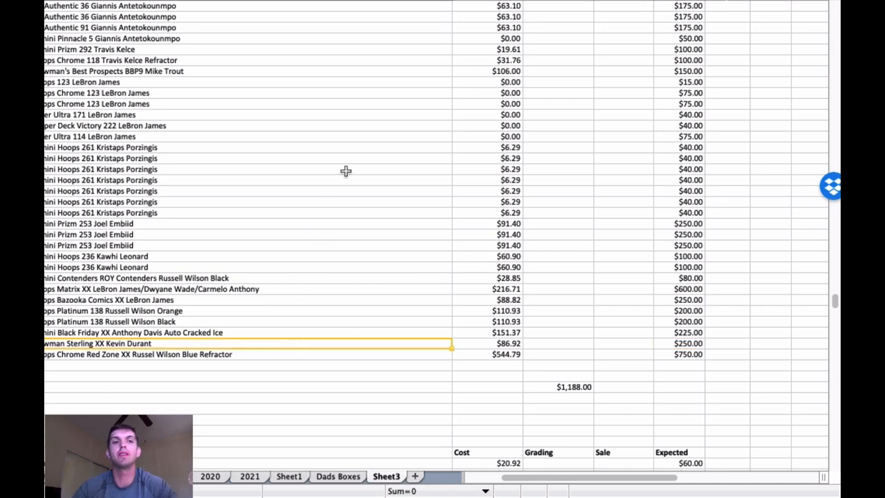
{"action": "scroll", "scroll_direction": "down", "scroll_amount": 3}
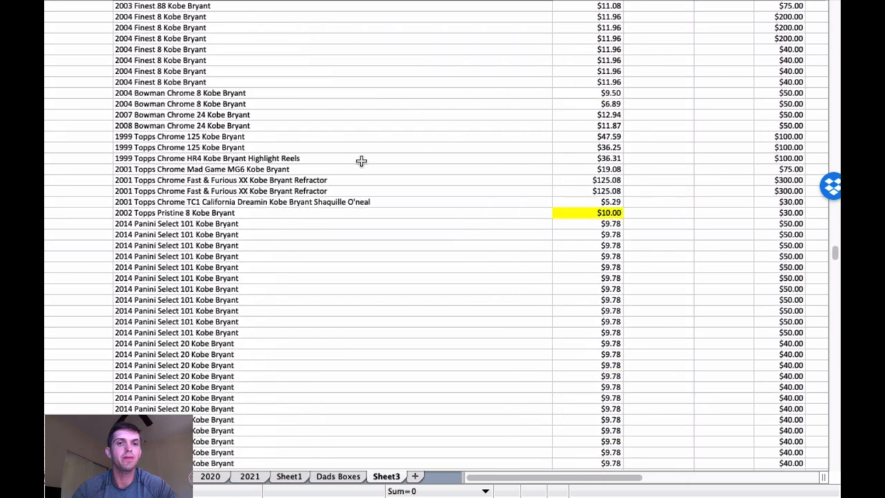
Scroll past the $1,335.00 total through Kobe Bryant, Michael Jordan and Jayson Tatum to Patrick Mahomes.
{"action": "scroll", "scroll_direction": "down", "scroll_amount": 3}
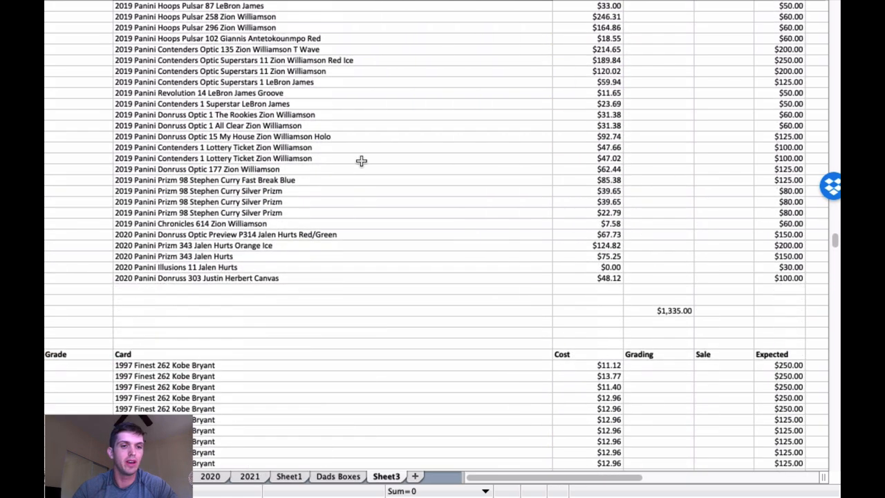
{"action": "scroll", "scroll_direction": "down", "scroll_amount": 3}
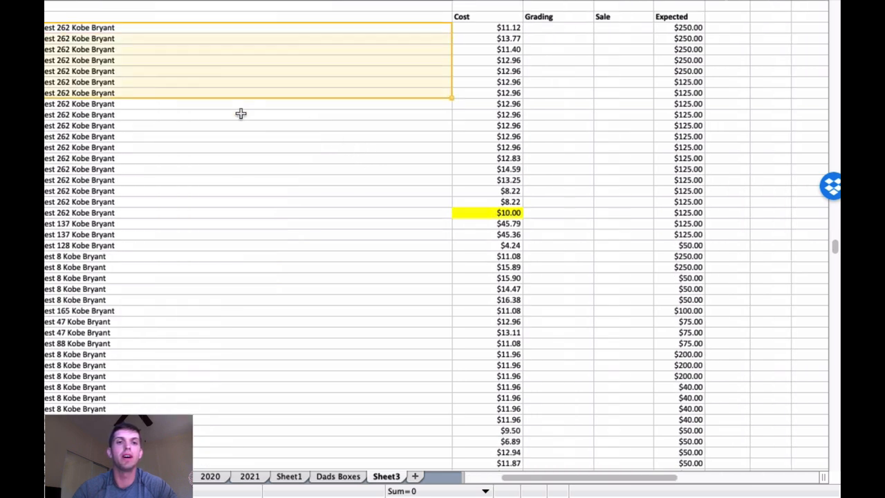
{"action": "scroll", "scroll_direction": "down", "scroll_amount": 3}
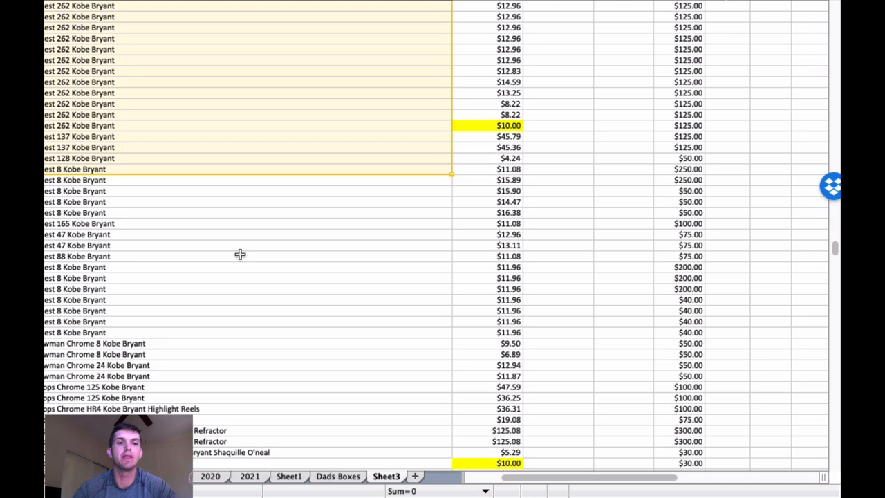
{"action": "scroll", "scroll_direction": "down", "scroll_amount": 3}
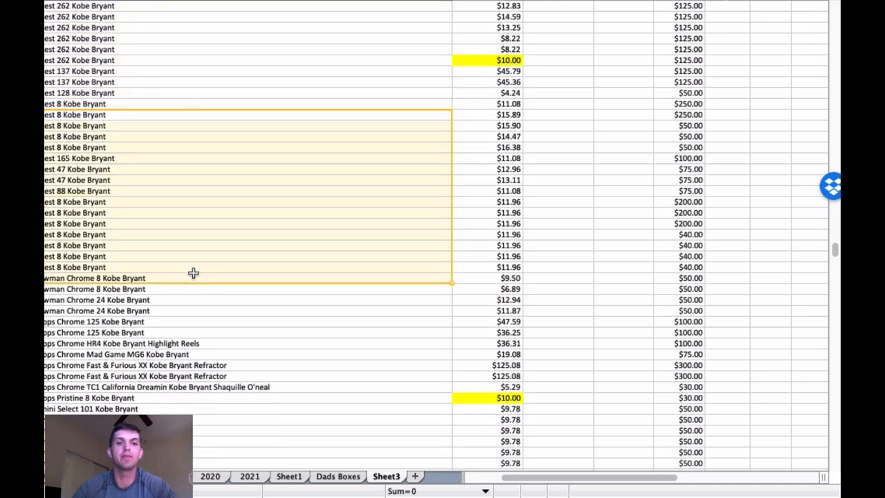
{"action": "scroll", "scroll_direction": "down", "scroll_amount": 3}
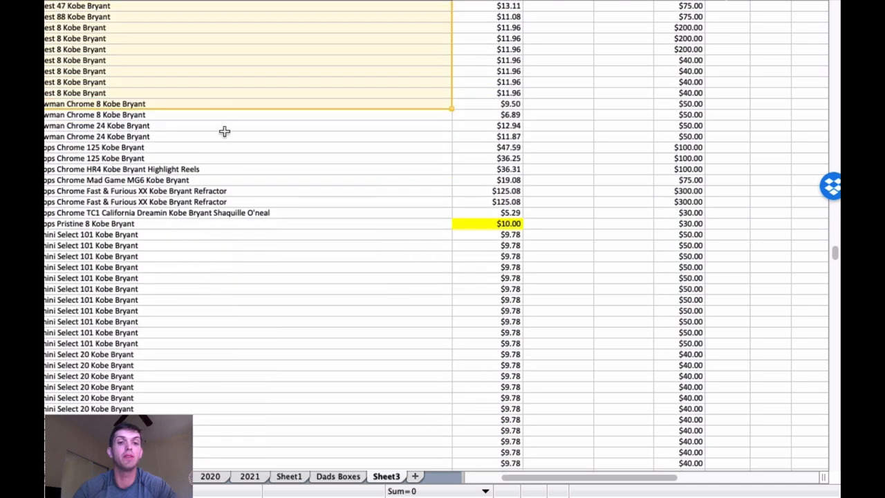
{"action": "mouse_move", "coordinate": [228, 191]}
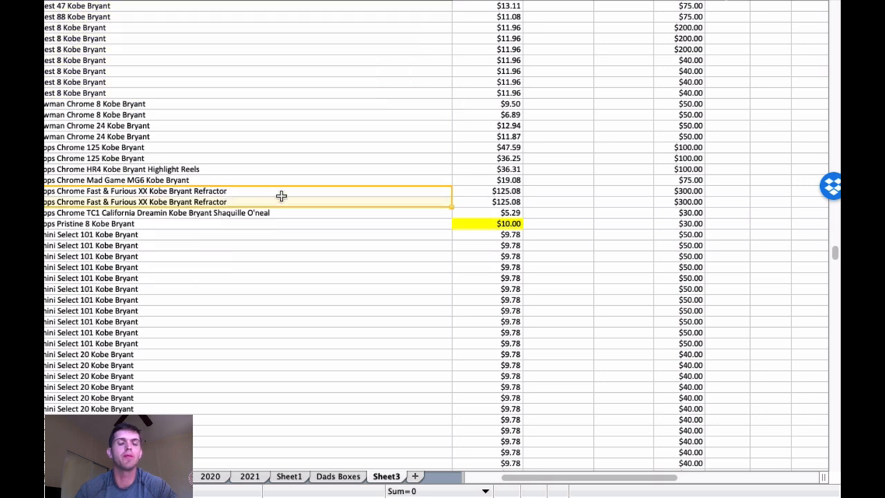
{"action": "scroll", "scroll_direction": "down", "scroll_amount": 3}
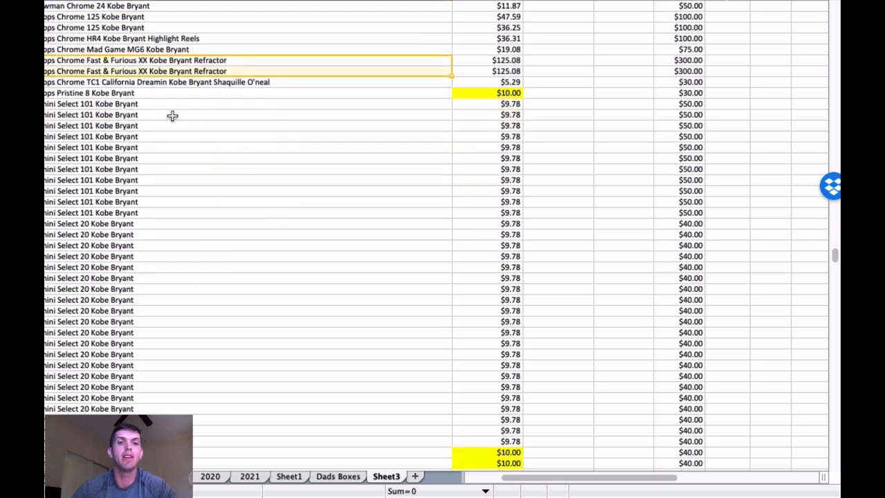
{"action": "scroll", "scroll_direction": "down", "scroll_amount": 3}
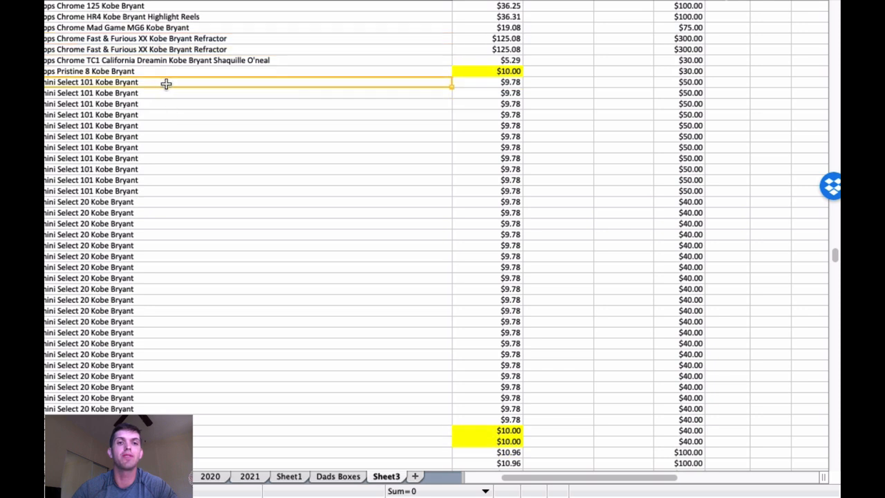
{"action": "scroll", "scroll_direction": "down", "scroll_amount": 3}
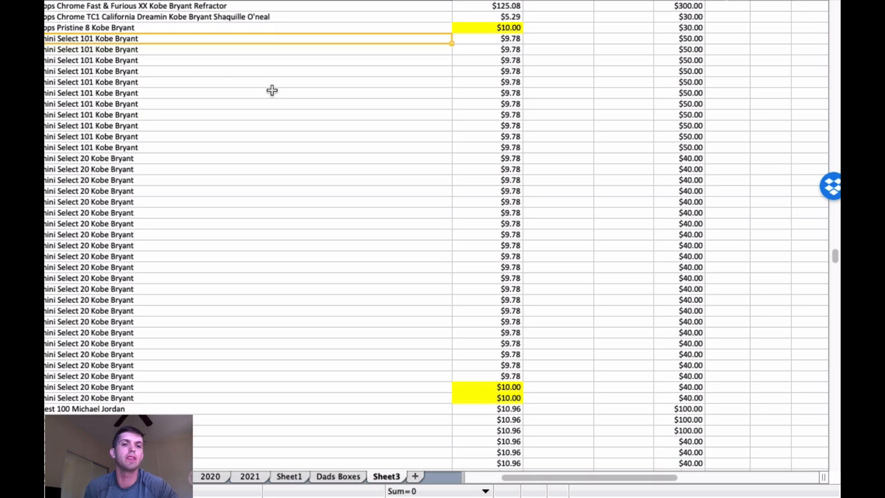
{"action": "scroll", "scroll_direction": "down", "scroll_amount": 3}
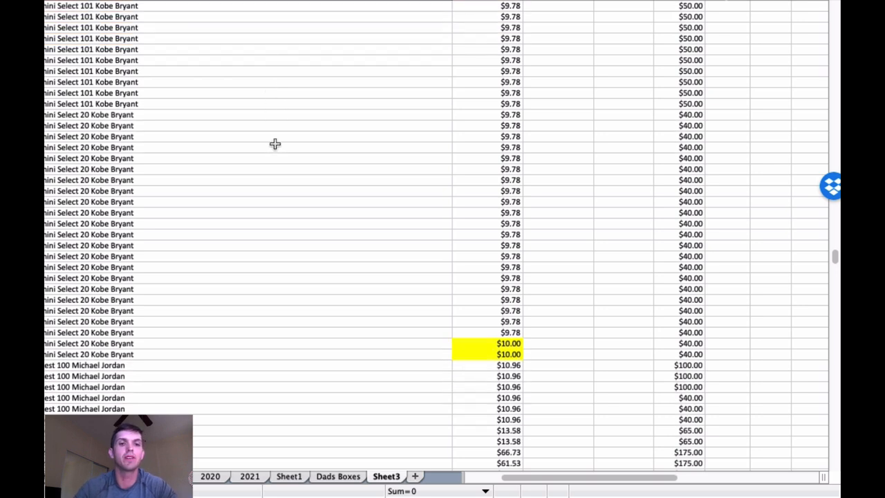
{"action": "scroll", "scroll_direction": "down", "scroll_amount": 3}
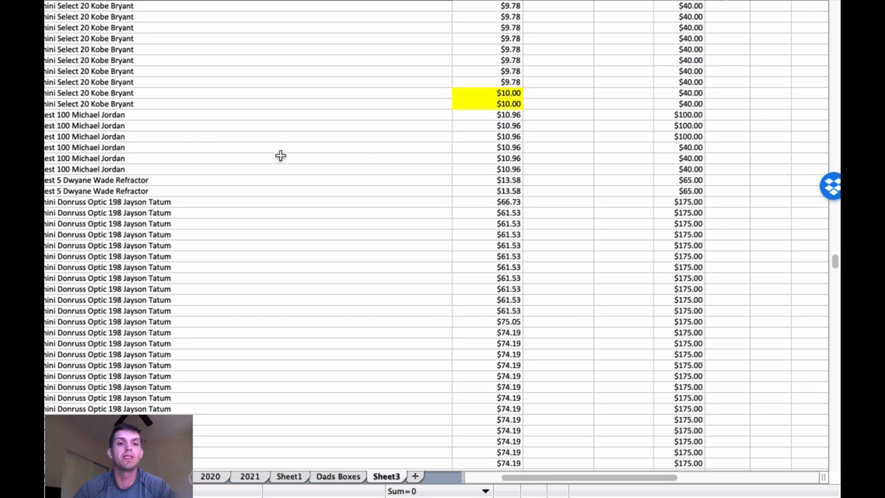
{"action": "scroll", "scroll_direction": "down", "scroll_amount": 3}
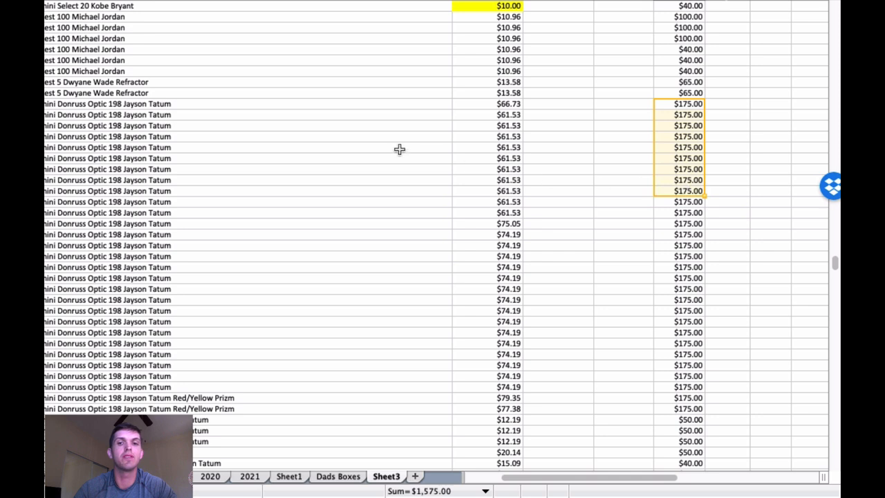
{"action": "mouse_move", "coordinate": [358, 179]}
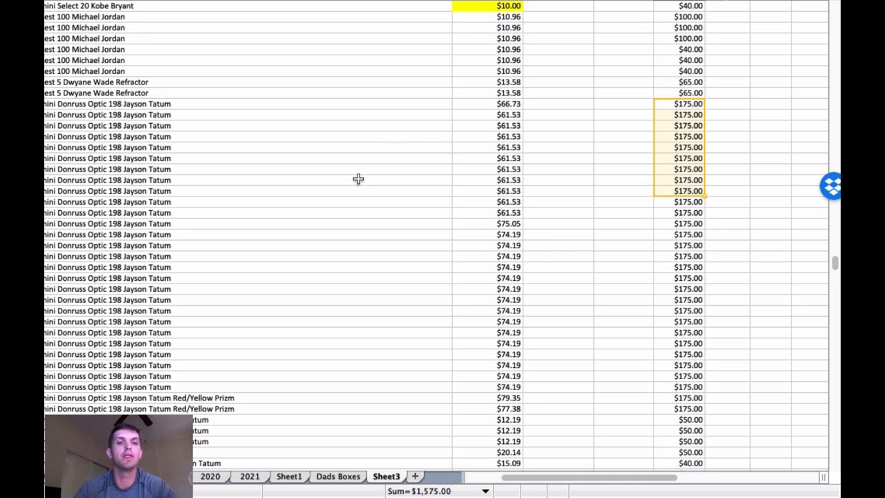
{"action": "scroll", "scroll_direction": "down", "scroll_amount": 3}
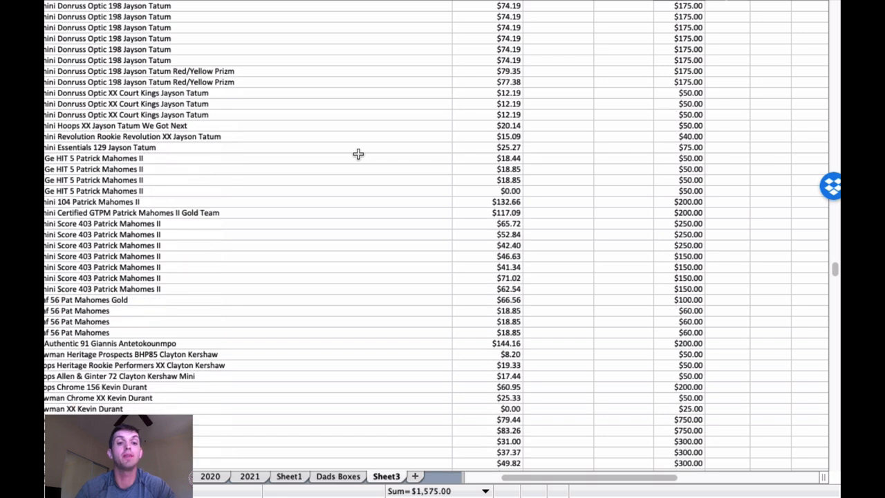
{"action": "mouse_move", "coordinate": [334, 98]}
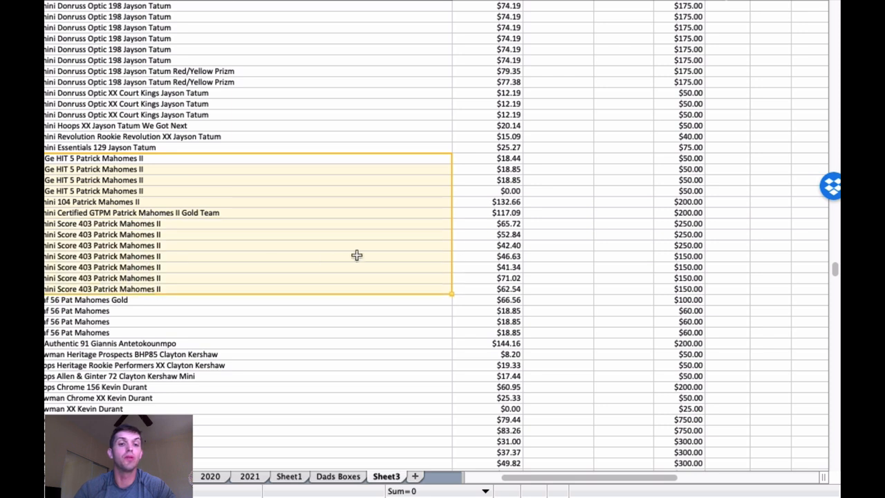
{"action": "mouse_move", "coordinate": [341, 205]}
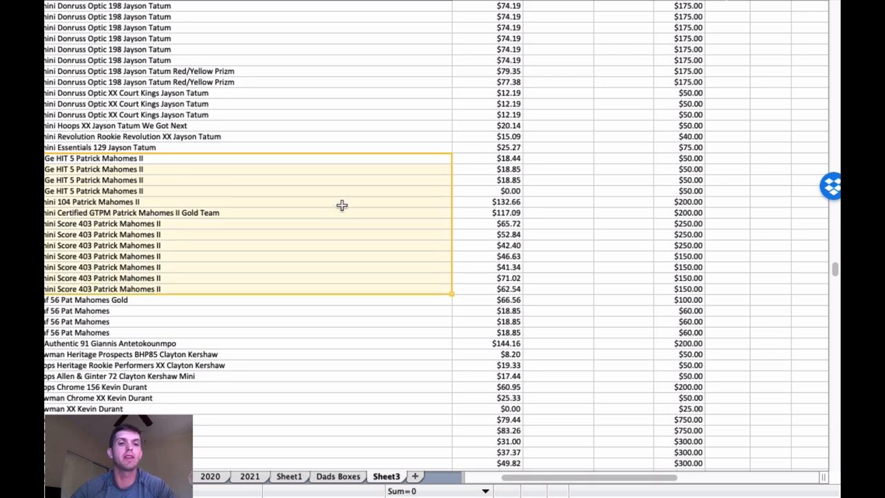
{"action": "scroll", "scroll_direction": "down", "scroll_amount": 3}
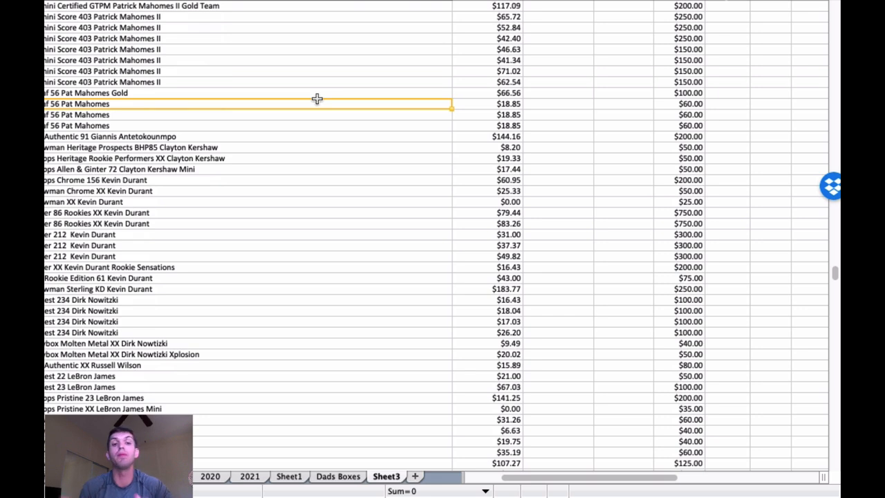
{"action": "mouse_move", "coordinate": [339, 95]}
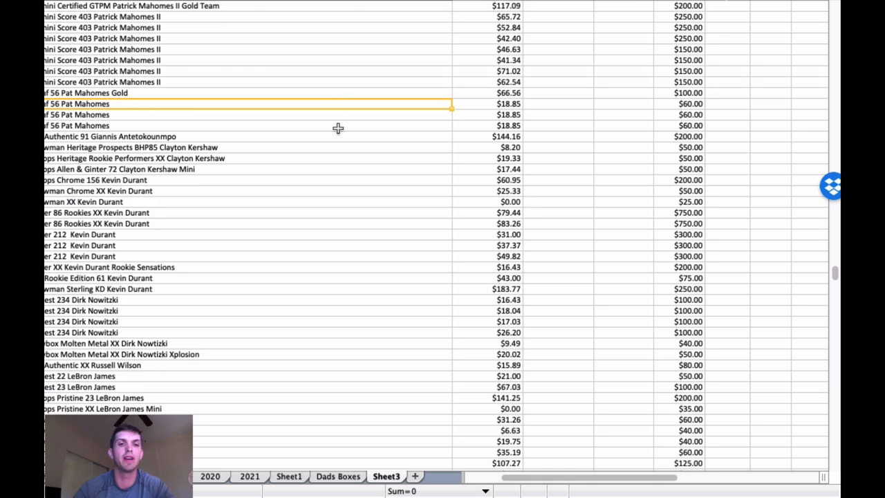
{"action": "scroll", "scroll_direction": "down", "scroll_amount": 3}
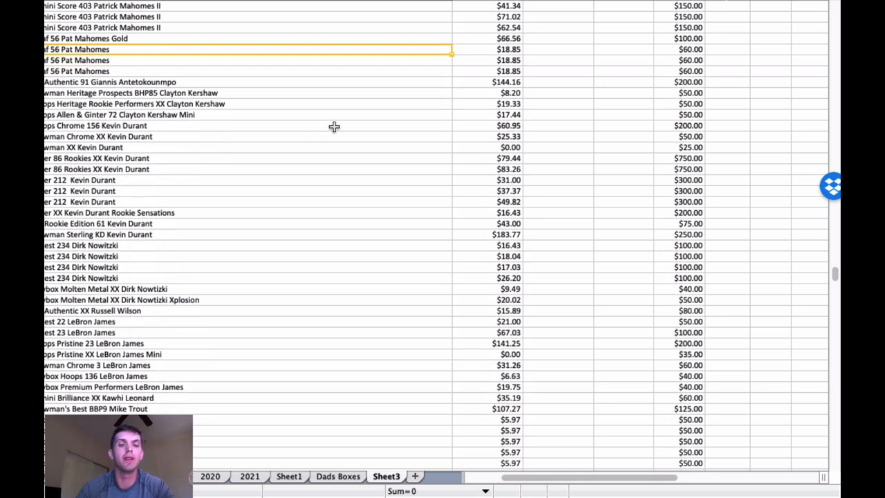
{"action": "mouse_move", "coordinate": [339, 125]}
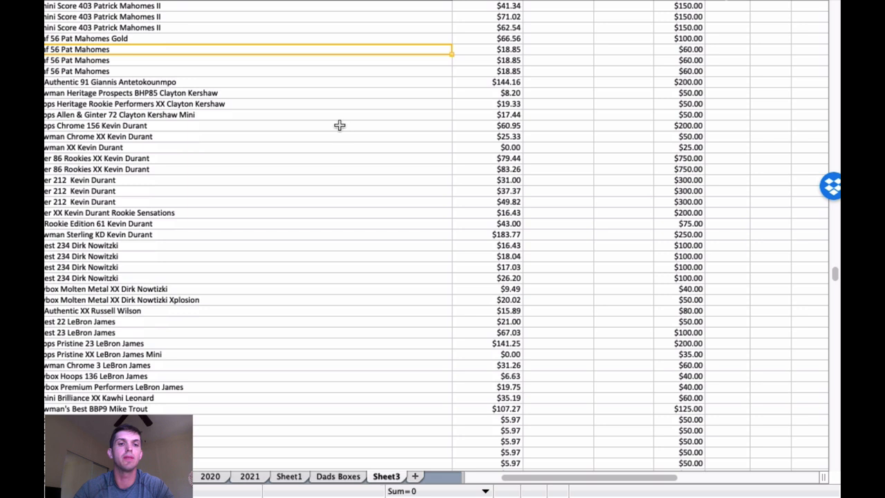
{"action": "left_click", "coordinate": [143, 157]}
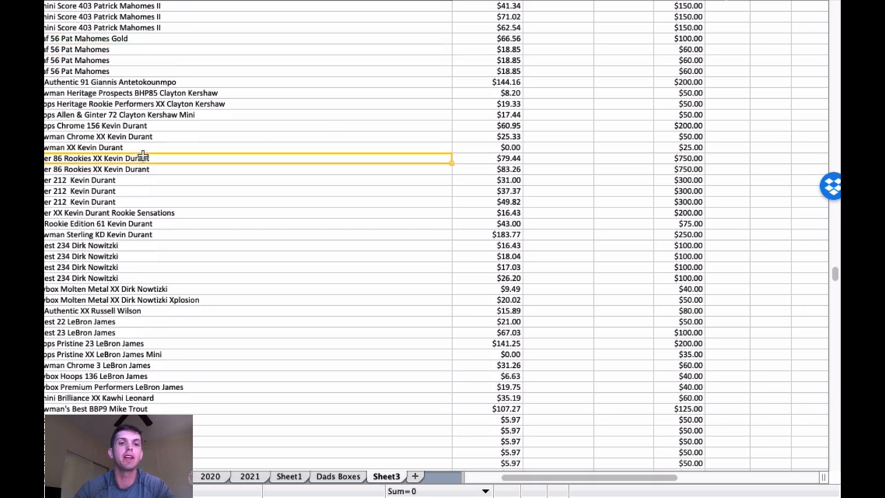
{"action": "mouse_move", "coordinate": [153, 127]}
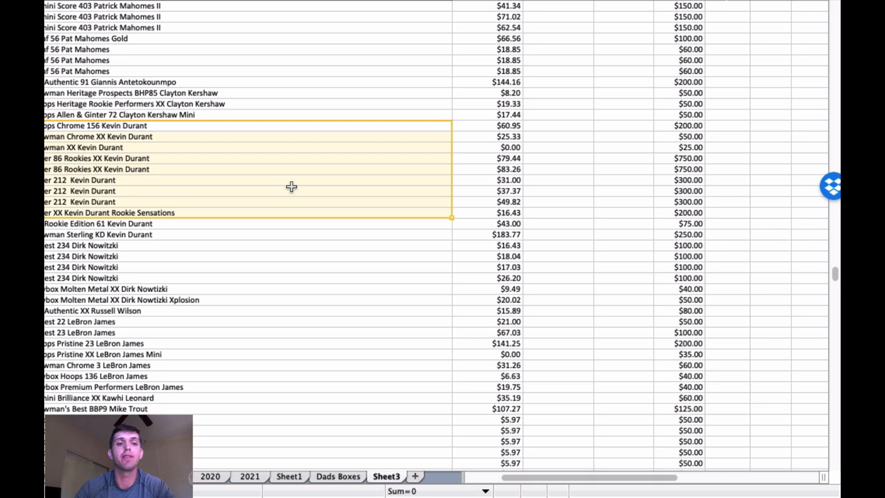
{"action": "scroll", "scroll_direction": "down", "scroll_amount": 3}
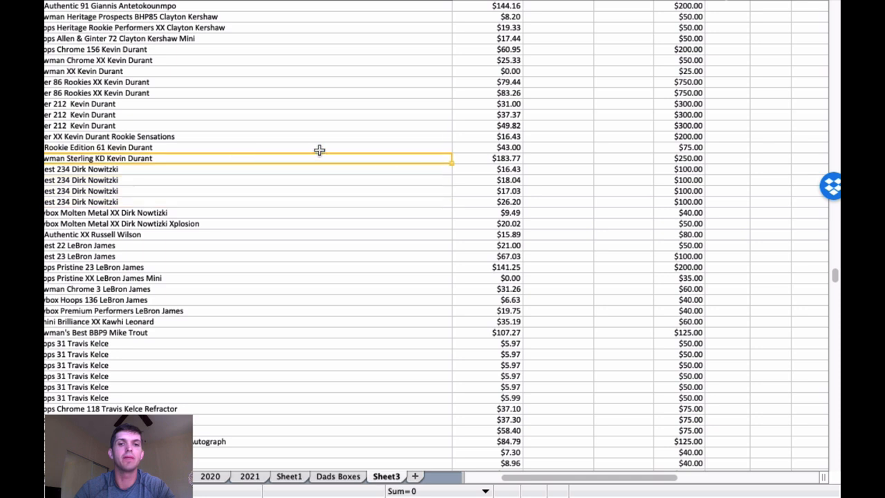
{"action": "scroll", "scroll_direction": "down", "scroll_amount": 3}
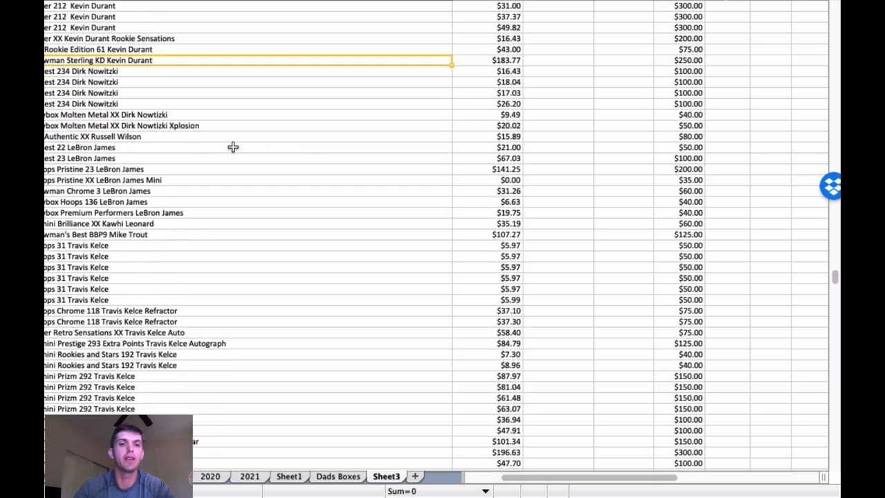
{"action": "mouse_move", "coordinate": [144, 178]}
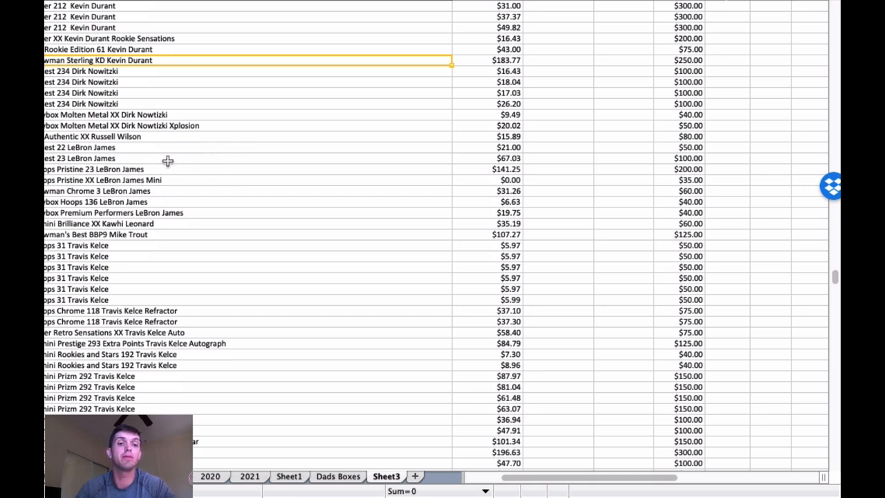
{"action": "scroll", "scroll_direction": "down", "scroll_amount": 3}
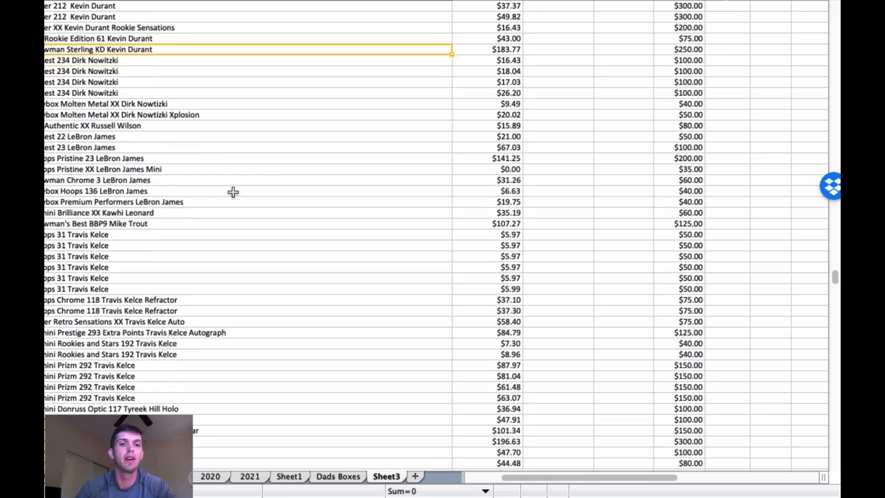
{"action": "scroll", "scroll_direction": "down", "scroll_amount": 3}
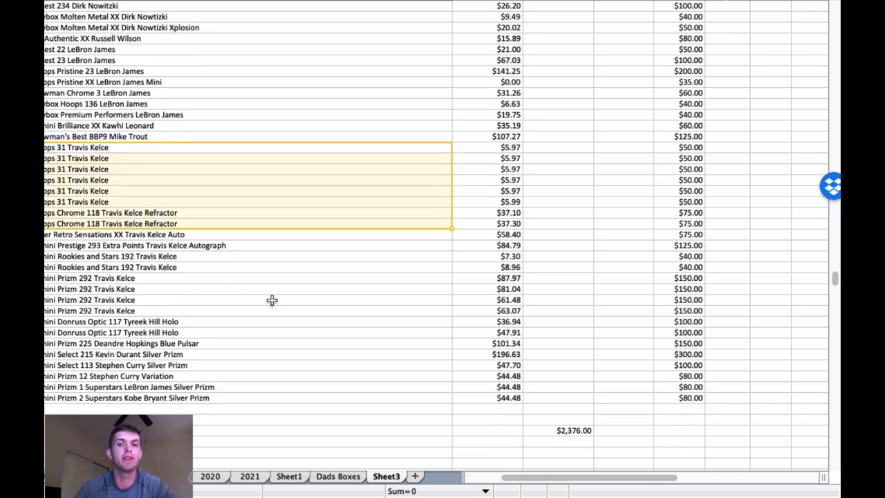
{"action": "mouse_move", "coordinate": [248, 296]}
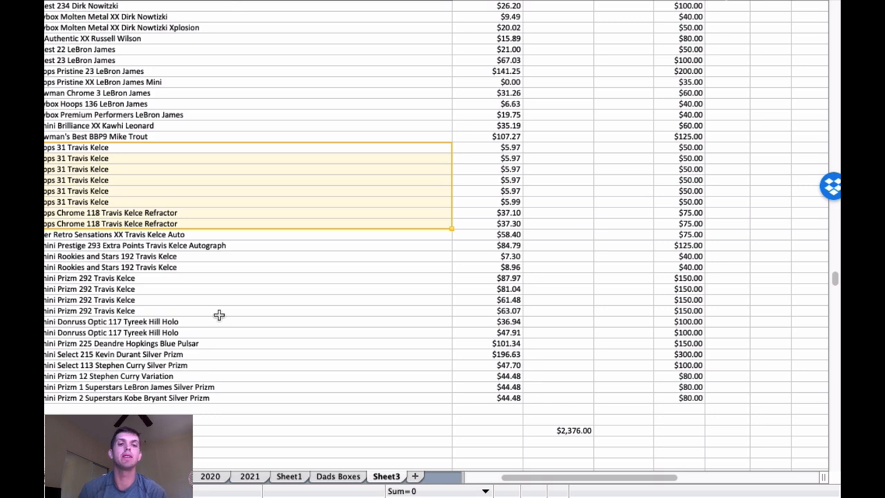
{"action": "mouse_move", "coordinate": [244, 269]}
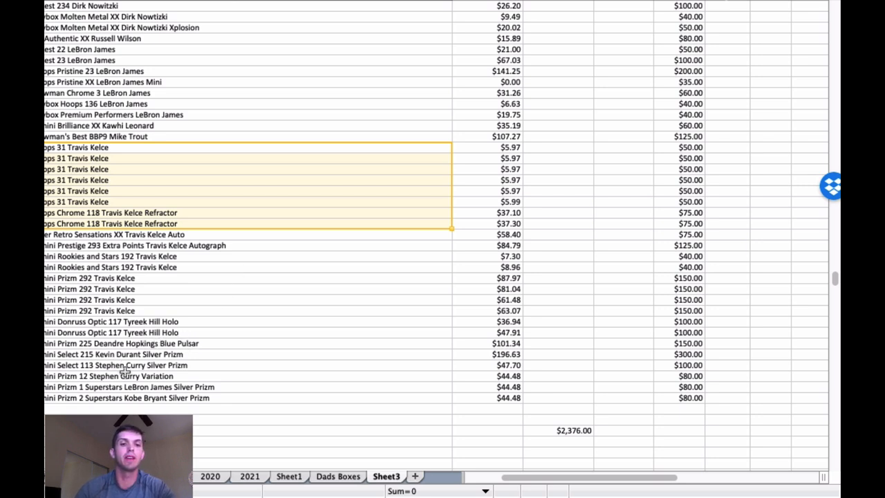
{"action": "mouse_move", "coordinate": [322, 265]}
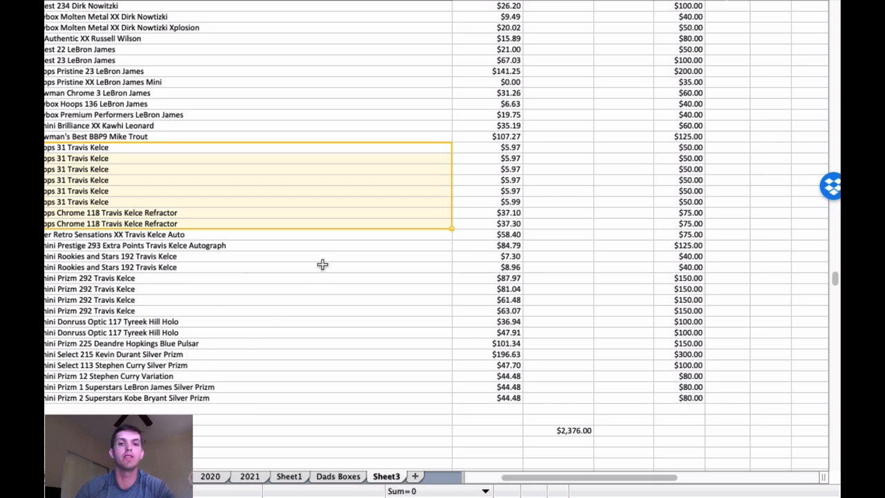
{"action": "scroll", "scroll_direction": "down", "scroll_amount": 3}
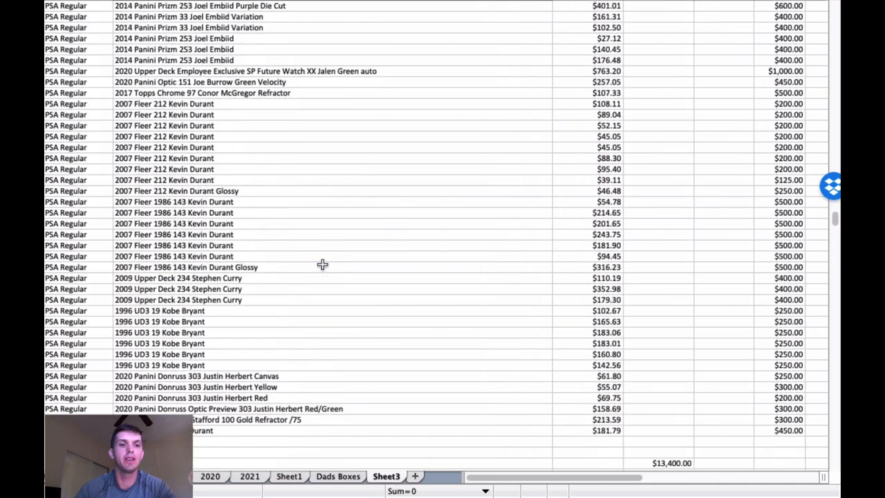
{"action": "scroll", "scroll_direction": "down", "scroll_amount": 3}
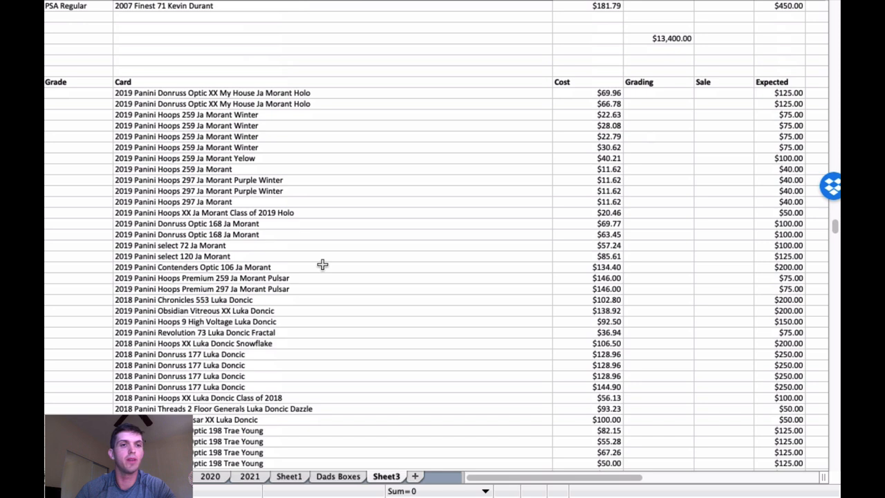
{"action": "scroll", "scroll_direction": "right", "scroll_amount": 3}
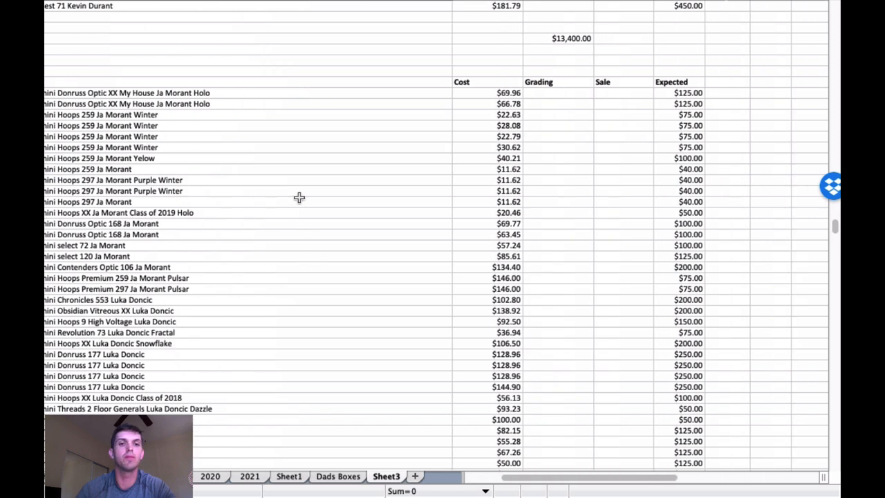
{"action": "mouse_move", "coordinate": [271, 126]}
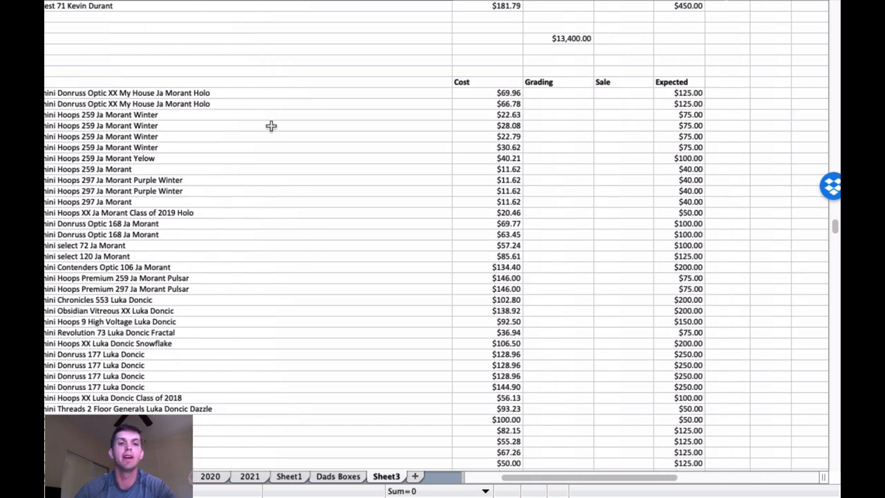
{"action": "scroll", "scroll_direction": "down", "scroll_amount": 3}
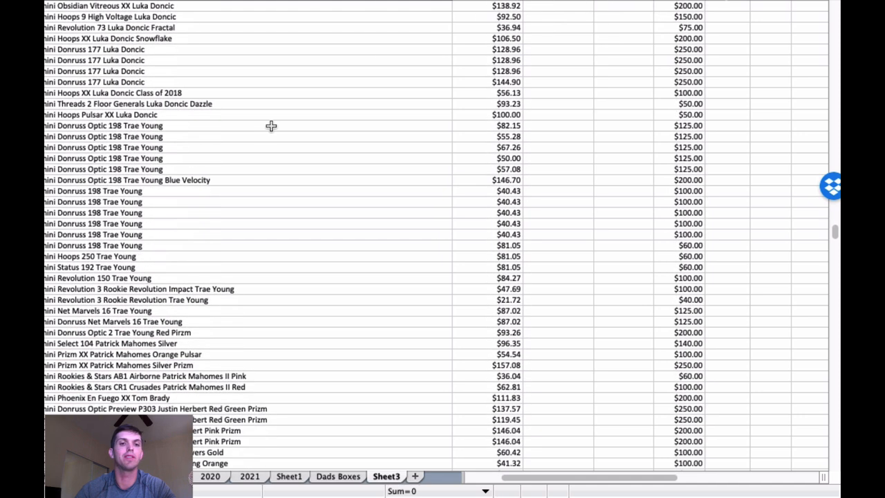
{"action": "scroll", "scroll_direction": "down", "scroll_amount": 3}
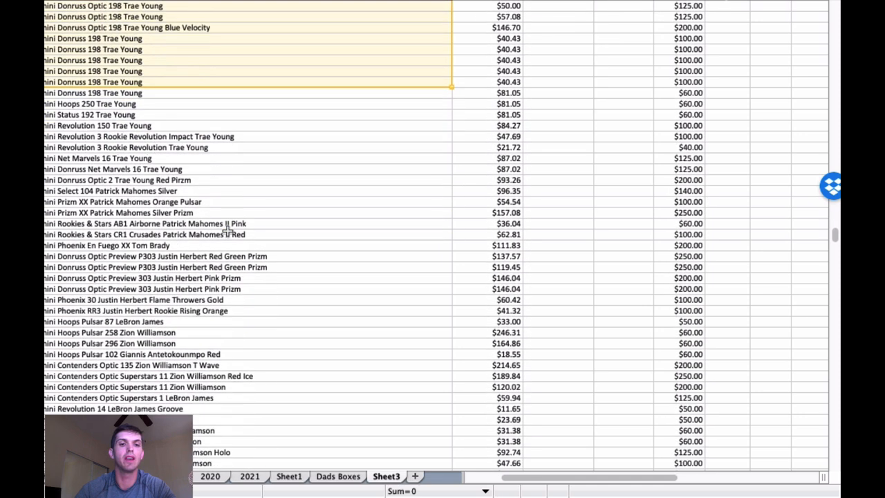
{"action": "mouse_move", "coordinate": [233, 104]}
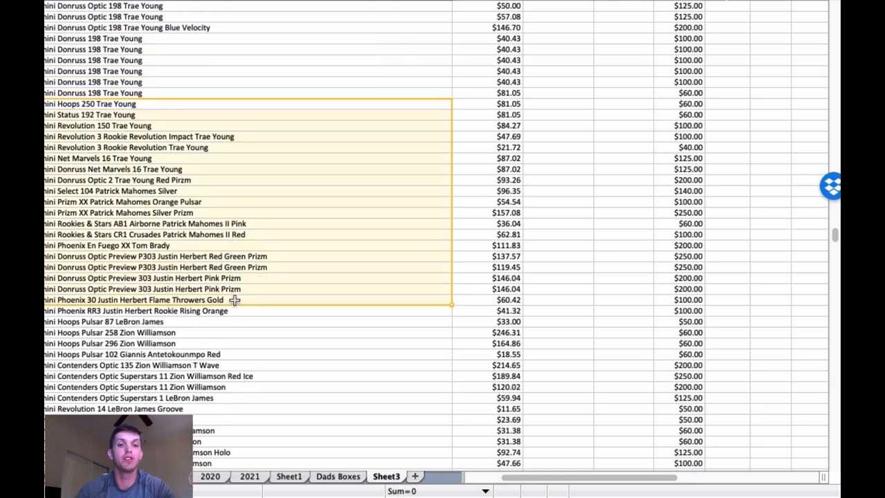
{"action": "scroll", "scroll_direction": "down", "scroll_amount": 3}
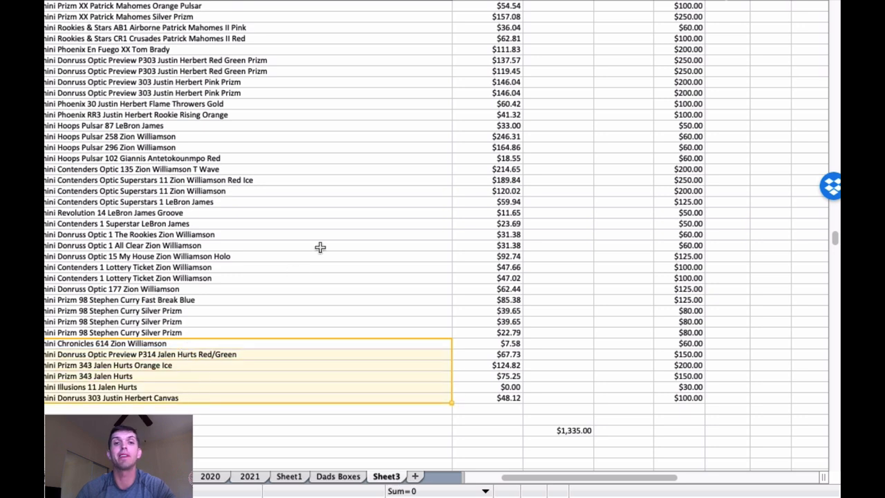
{"action": "scroll", "scroll_direction": "down", "scroll_amount": 3}
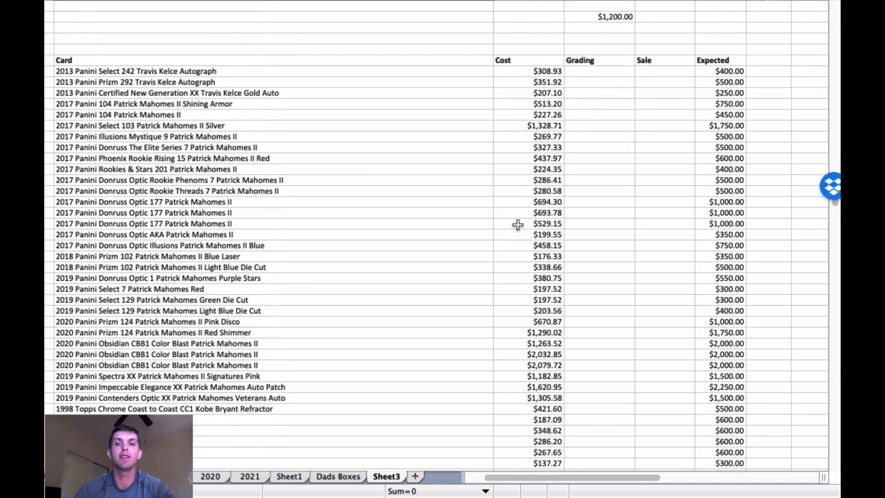
{"action": "mouse_move", "coordinate": [528, 197]}
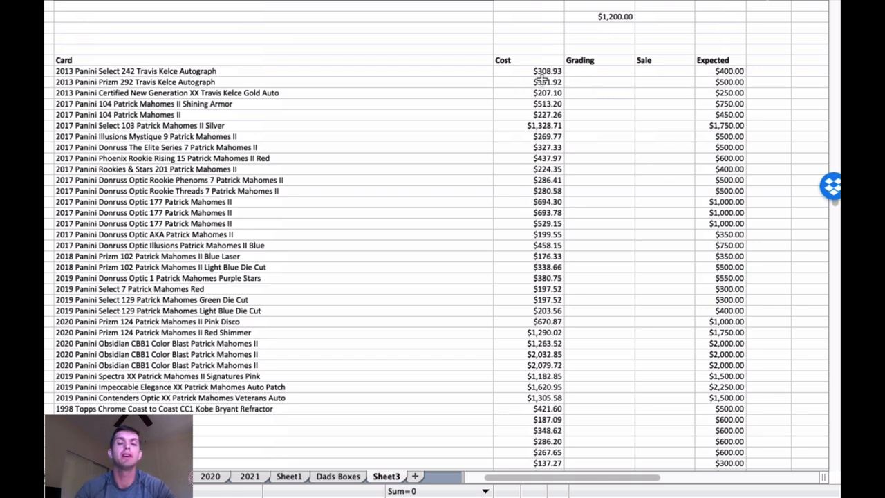
{"action": "mouse_move", "coordinate": [528, 173]}
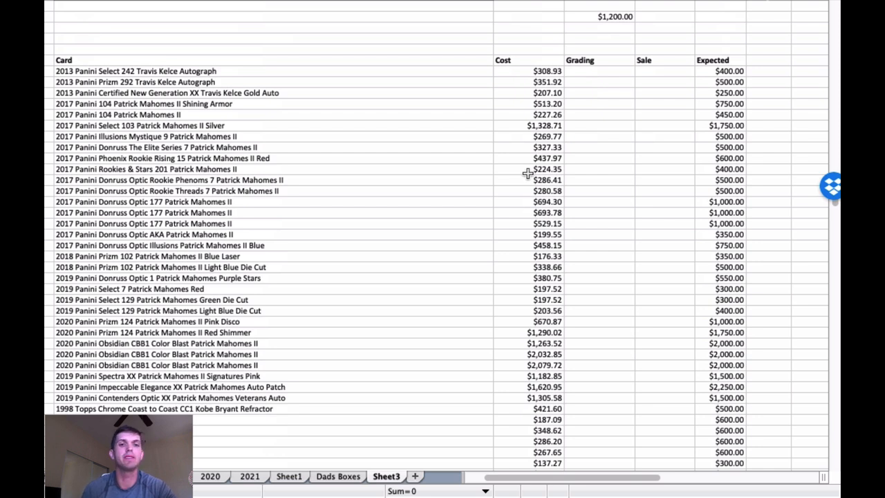
{"action": "mouse_move", "coordinate": [356, 135]}
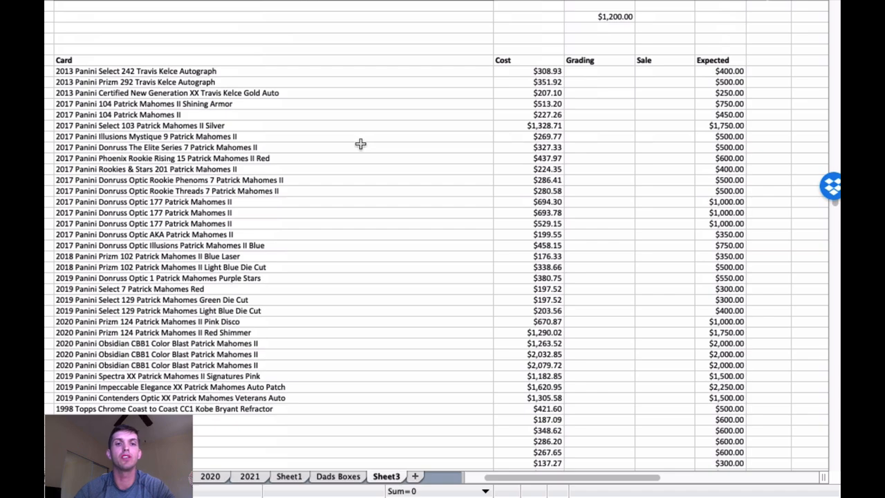
{"action": "scroll", "scroll_direction": "down", "scroll_amount": 3}
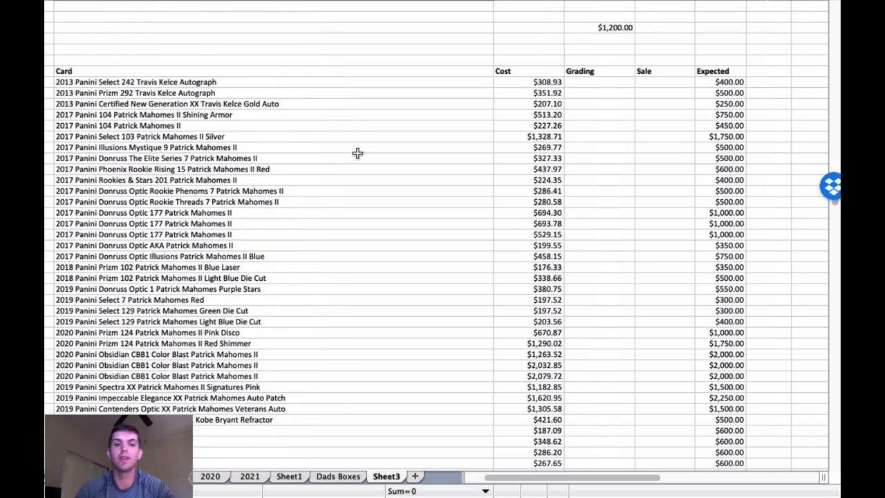
{"action": "mouse_move", "coordinate": [347, 99]}
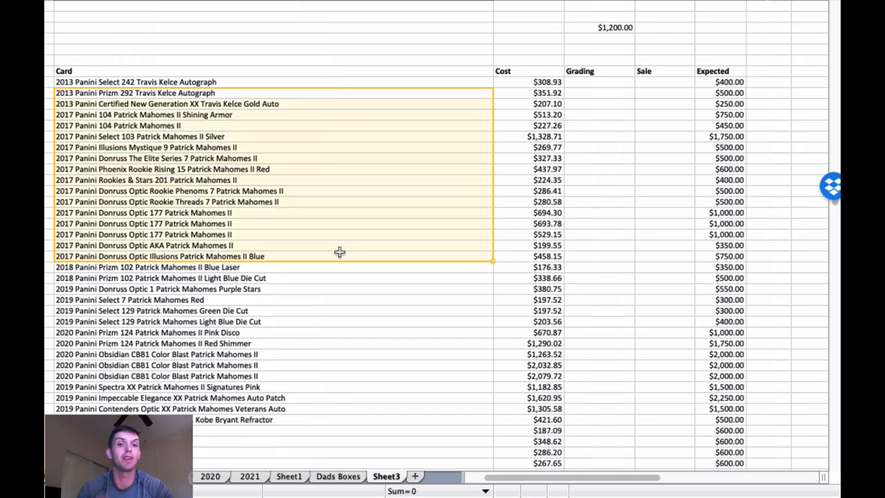
{"action": "mouse_move", "coordinate": [335, 197]}
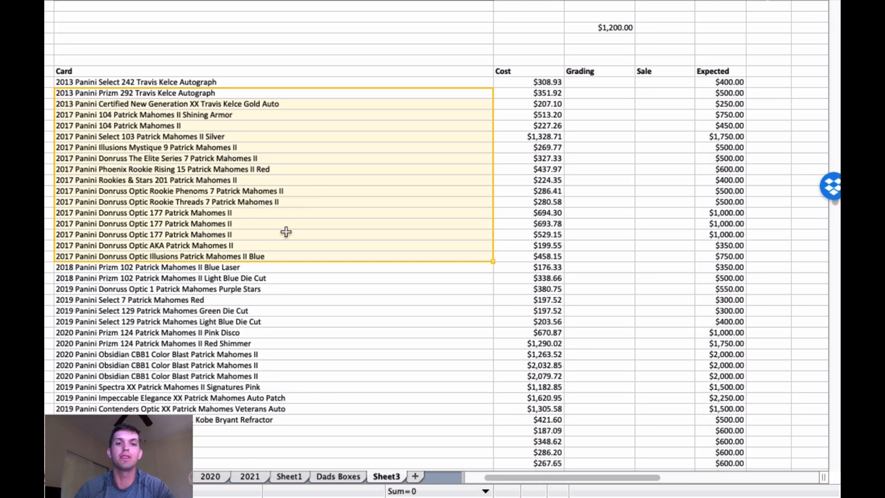
{"action": "mouse_move", "coordinate": [243, 80]}
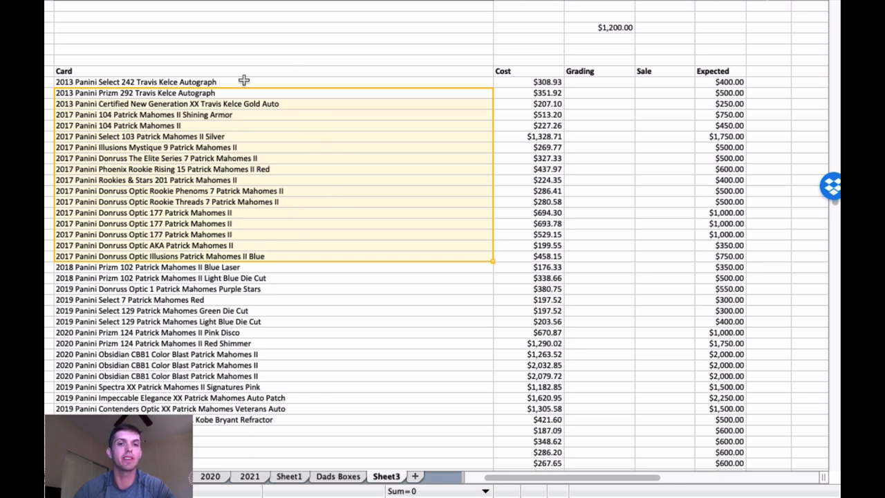
{"action": "scroll", "scroll_direction": "down", "scroll_amount": 3}
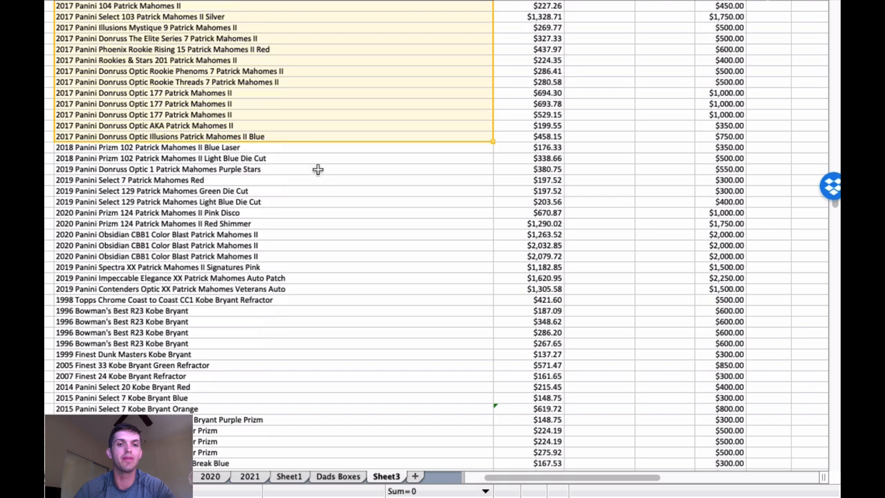
{"action": "mouse_move", "coordinate": [292, 211]}
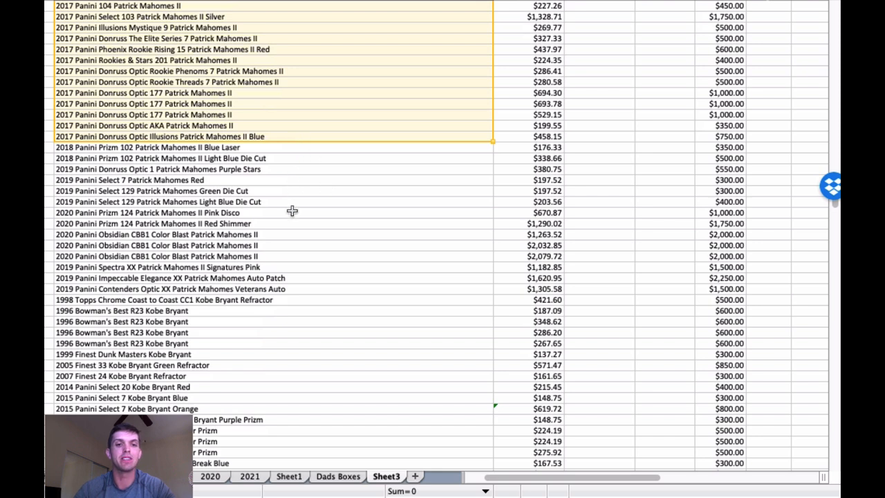
{"action": "left_click", "coordinate": [246, 235]}
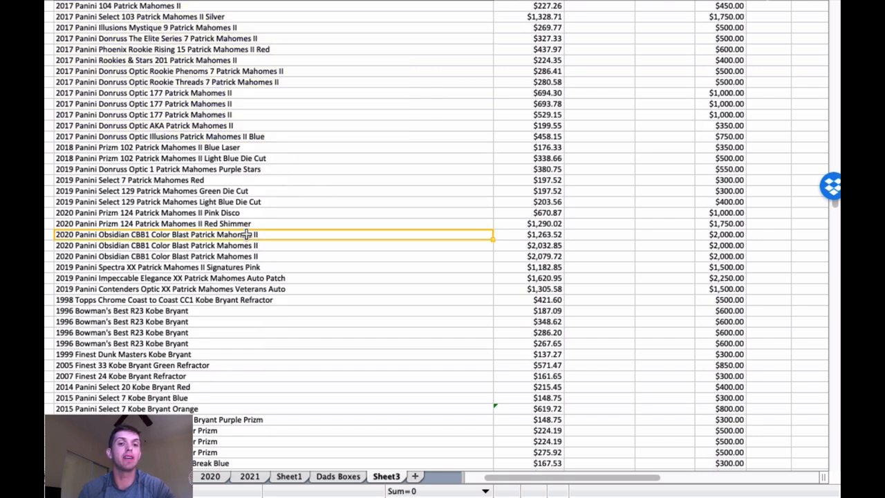
{"action": "left_click", "coordinate": [541, 245]}
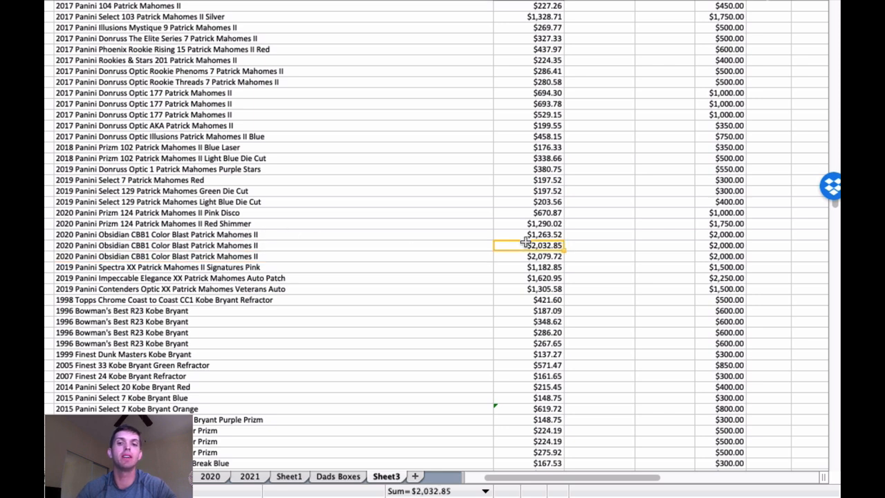
{"action": "left_click", "coordinate": [541, 256]}
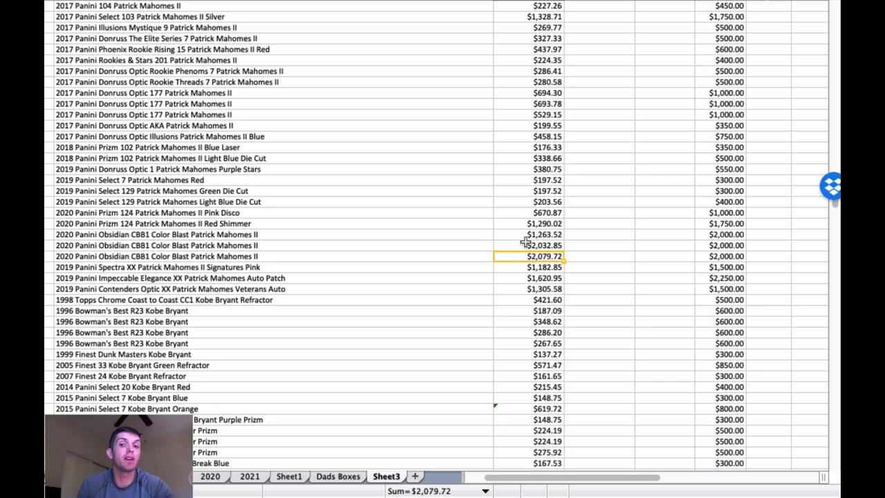
{"action": "left_click", "coordinate": [544, 234]}
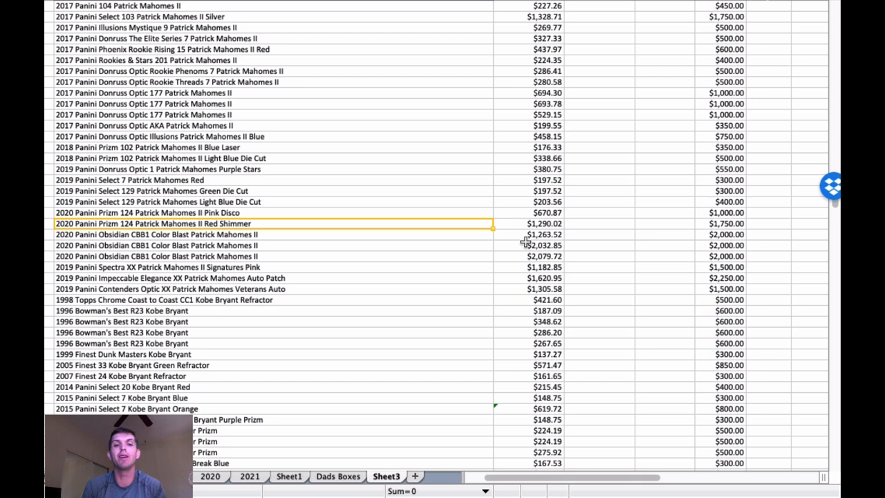
{"action": "mouse_move", "coordinate": [387, 190]}
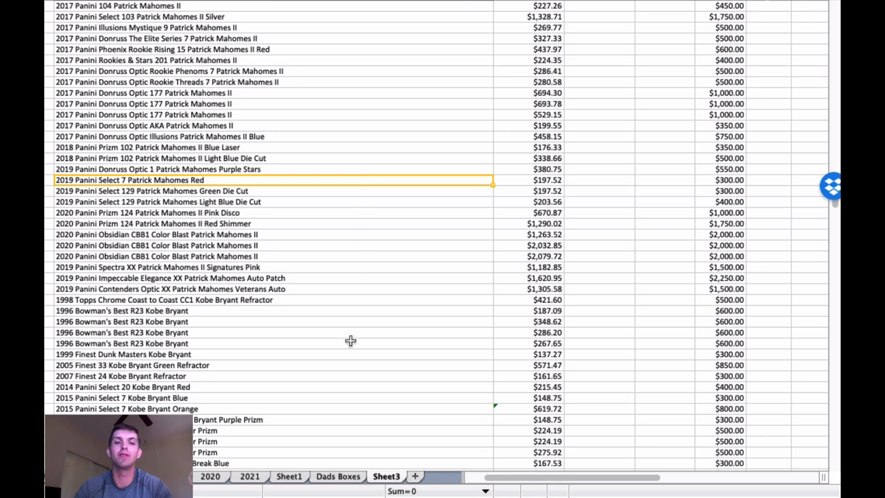
{"action": "scroll", "scroll_direction": "down", "scroll_amount": 3}
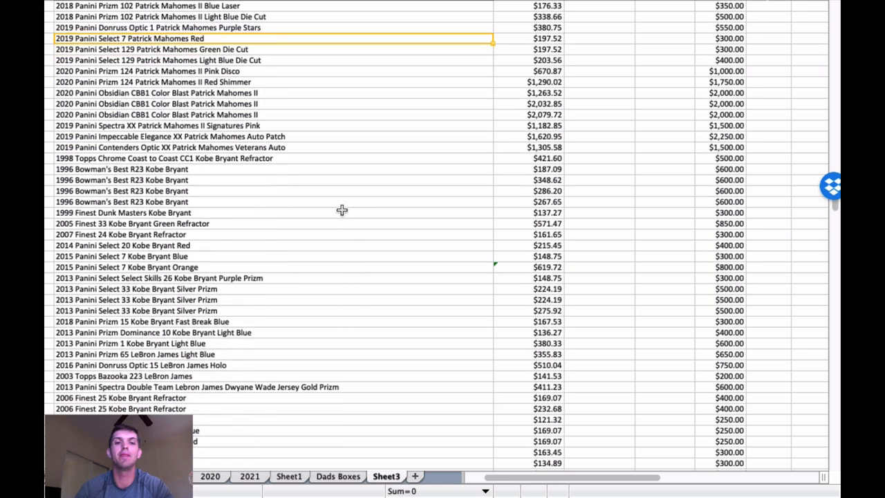
{"action": "left_click", "coordinate": [546, 180]}
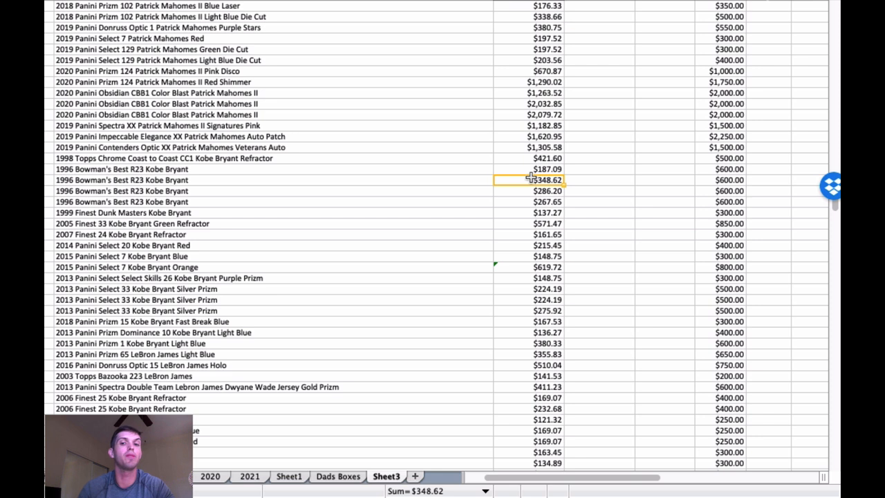
{"action": "left_click", "coordinate": [547, 169]}
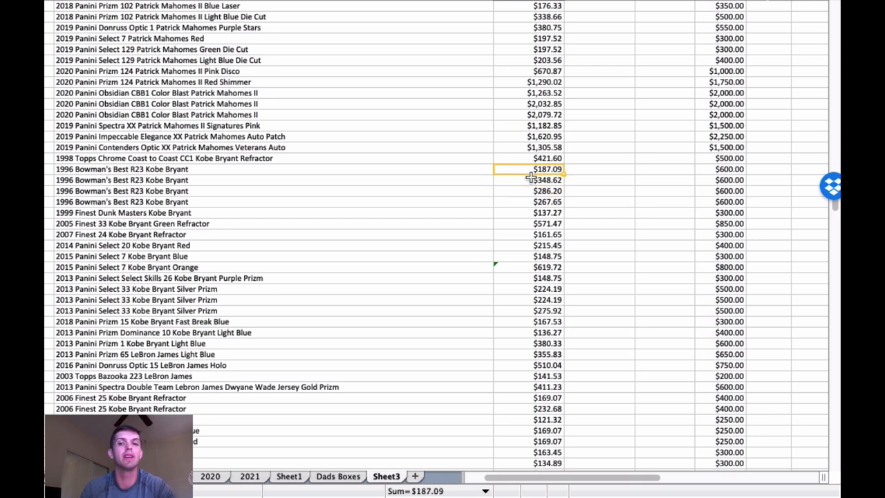
{"action": "left_click", "coordinate": [546, 201]}
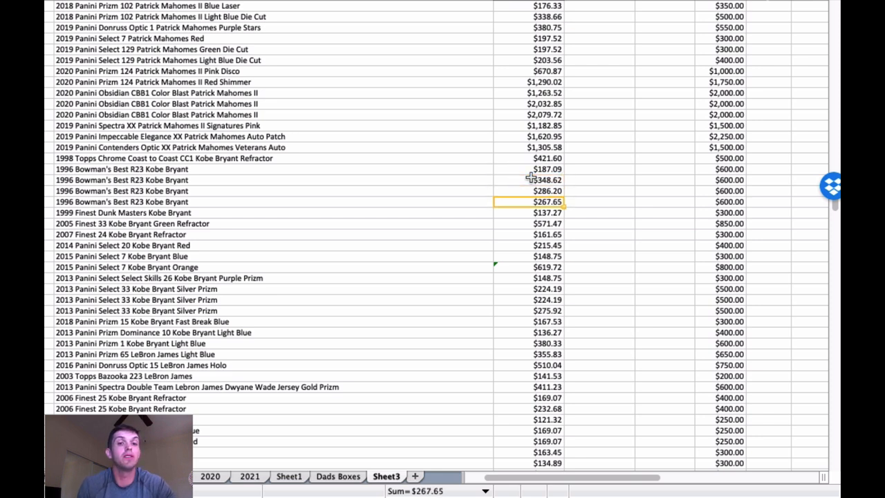
{"action": "left_click", "coordinate": [546, 179]}
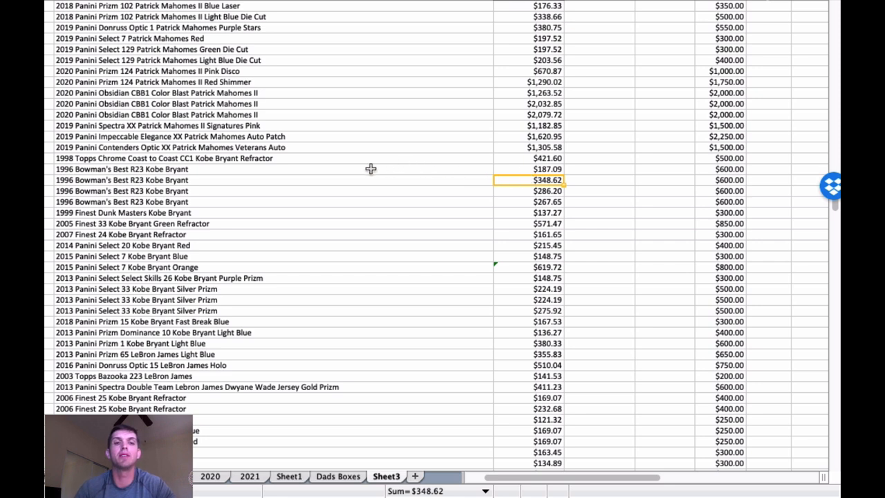
{"action": "scroll", "scroll_direction": "down", "scroll_amount": 3}
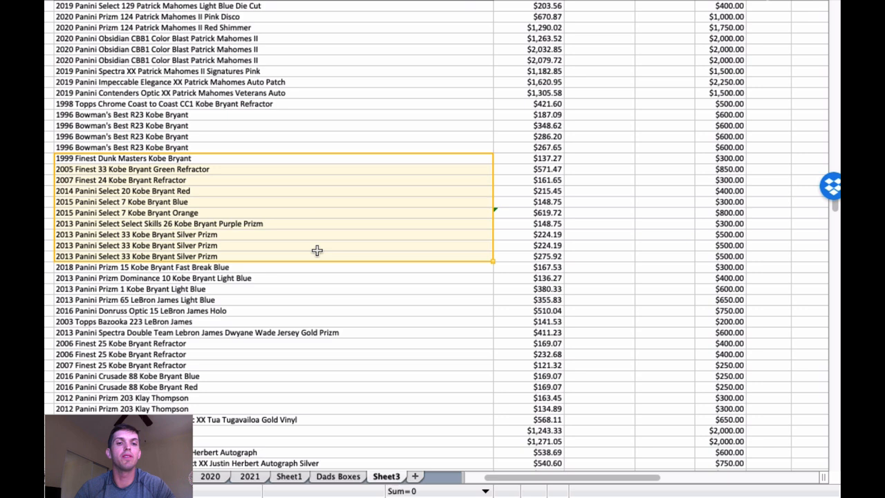
{"action": "scroll", "scroll_direction": "down", "scroll_amount": 3}
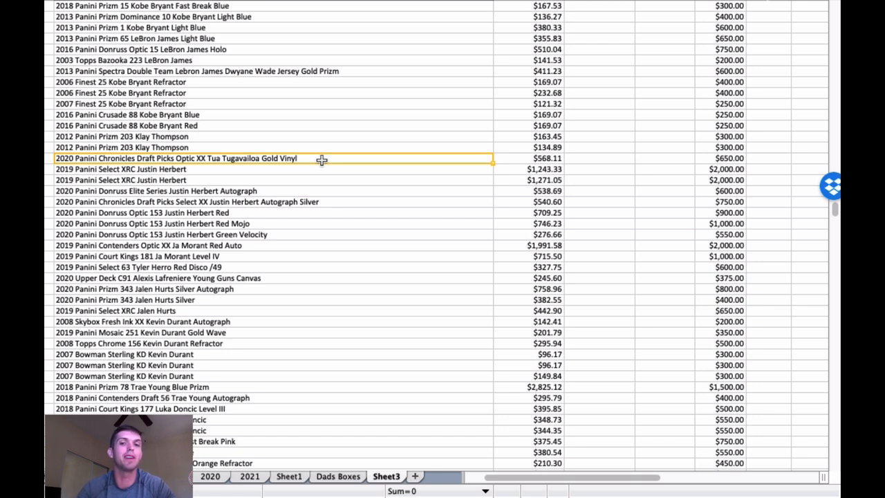
{"action": "mouse_move", "coordinate": [318, 136]}
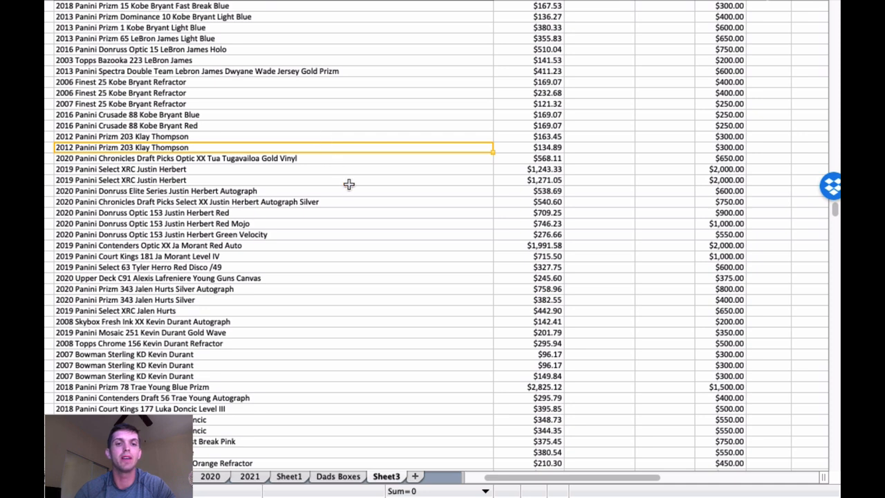
{"action": "scroll", "scroll_direction": "down", "scroll_amount": 3}
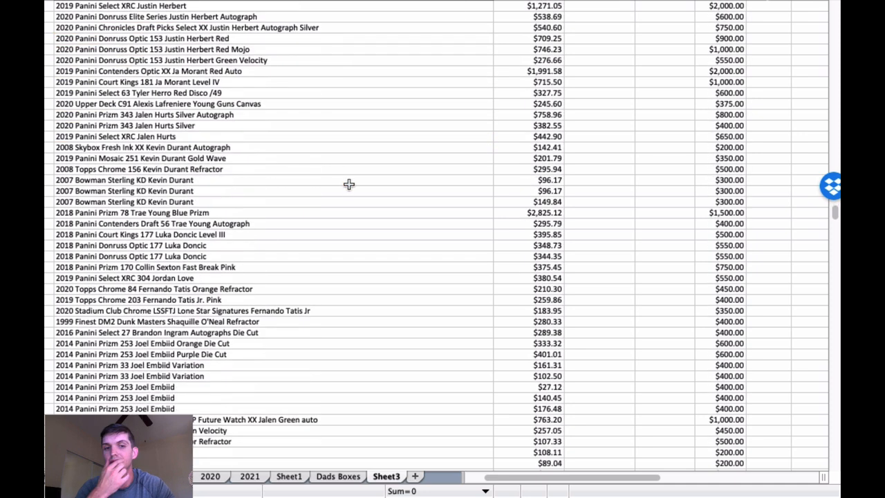
{"action": "left_click", "coordinate": [248, 191]}
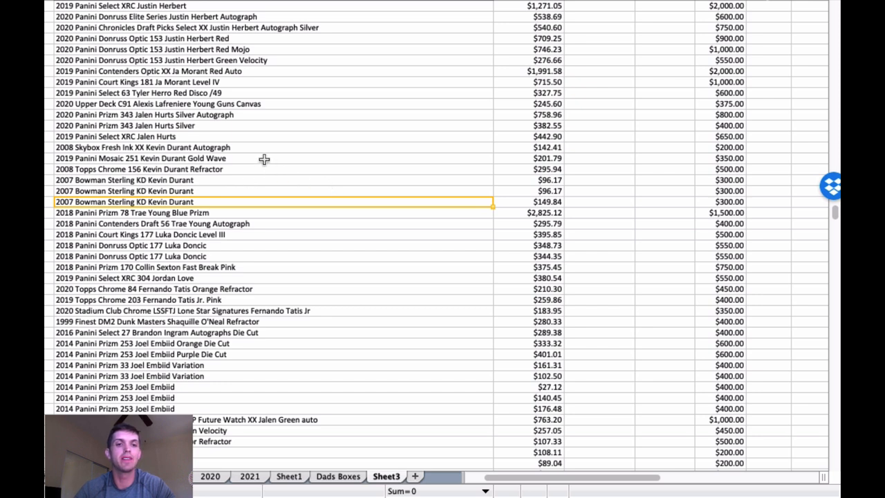
{"action": "left_click", "coordinate": [138, 169]}
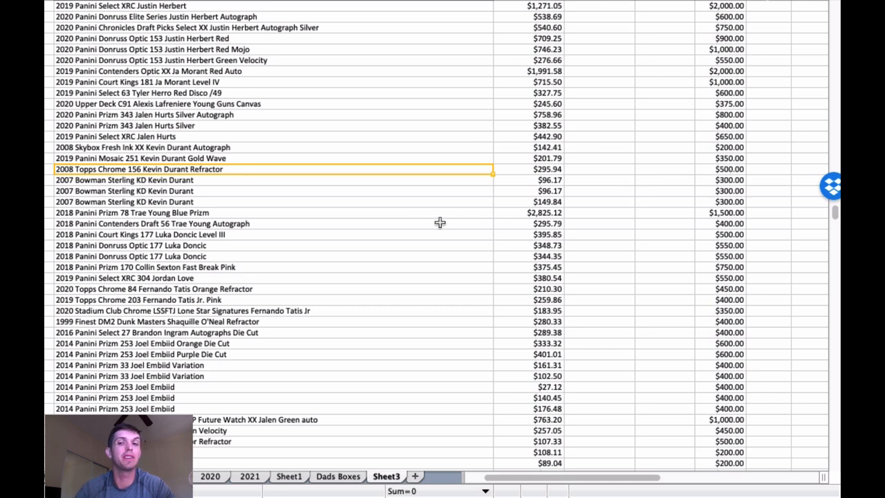
{"action": "scroll", "scroll_direction": "down", "scroll_amount": 3}
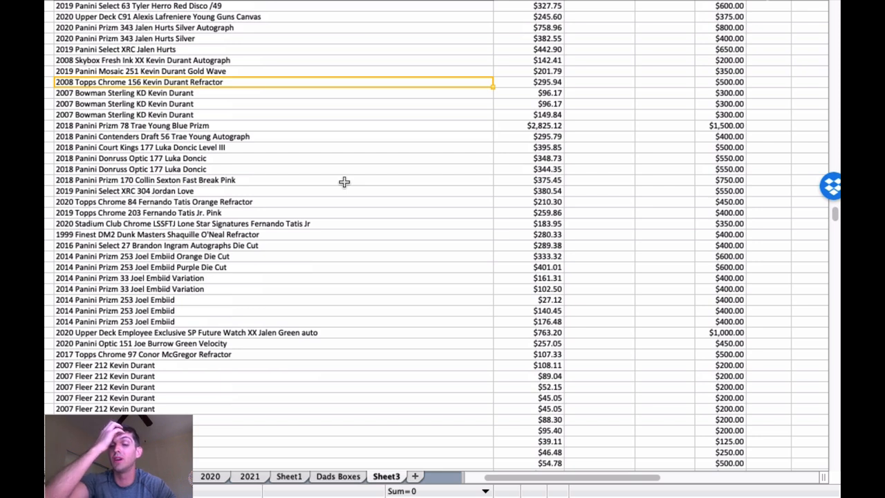
{"action": "scroll", "scroll_direction": "down", "scroll_amount": 3}
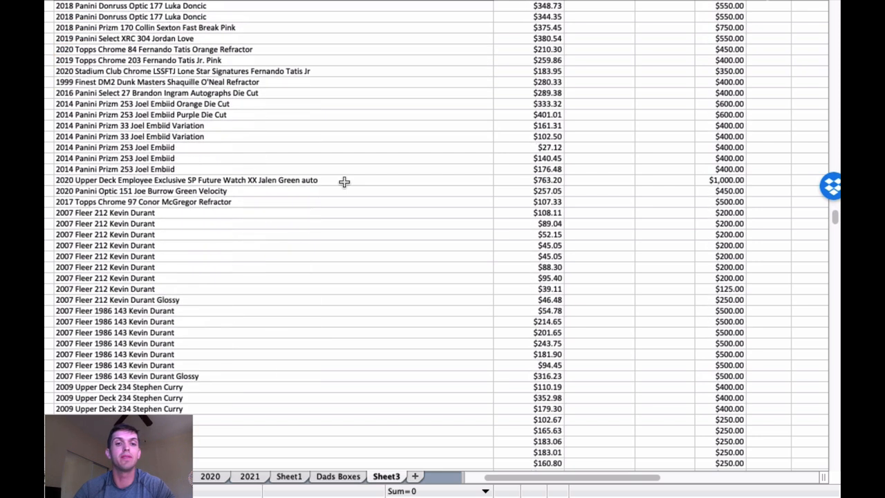
{"action": "mouse_move", "coordinate": [232, 102]}
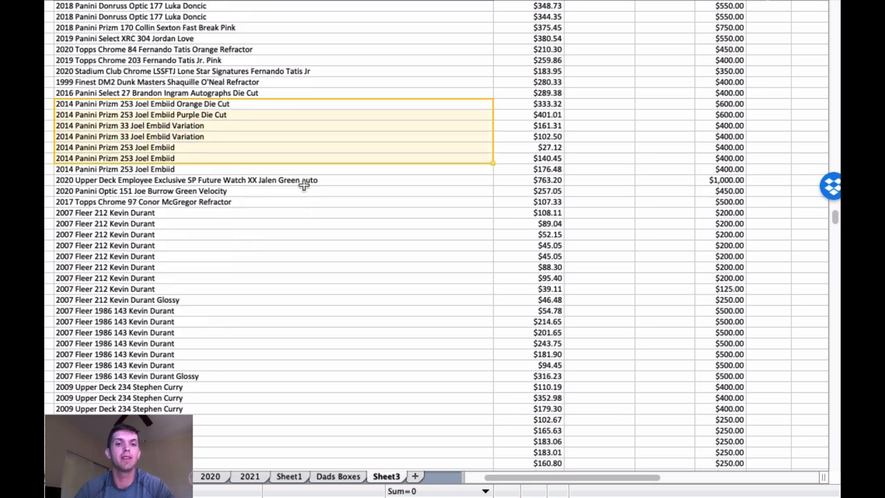
{"action": "scroll", "scroll_direction": "down", "scroll_amount": 3}
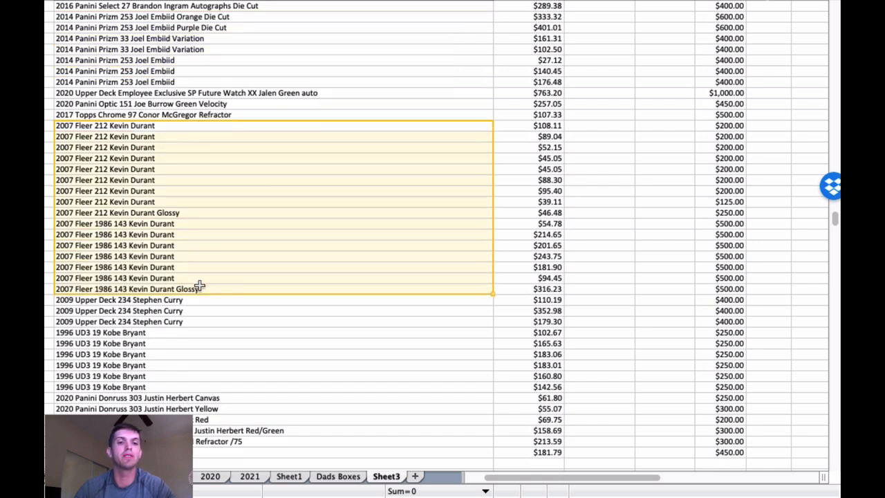
{"action": "scroll", "scroll_direction": "down", "scroll_amount": 3}
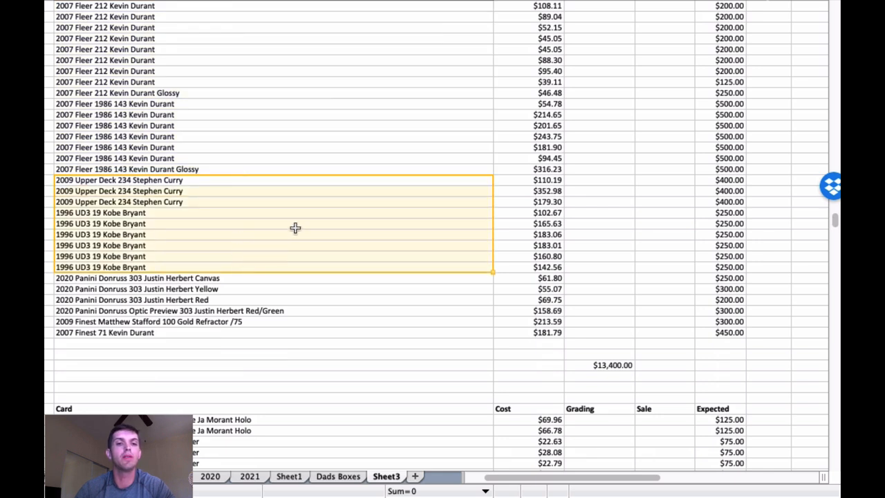
{"action": "scroll", "scroll_direction": "down", "scroll_amount": 3}
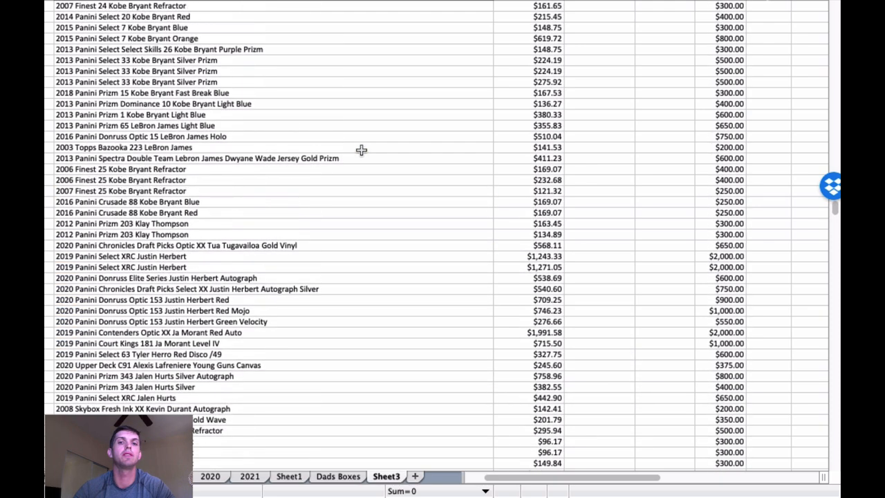
{"action": "scroll", "scroll_direction": "down", "scroll_amount": 3}
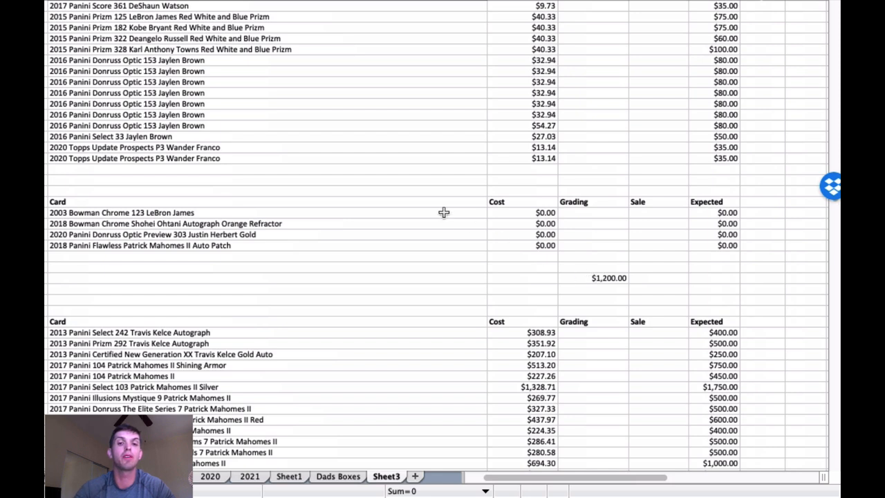
{"action": "mouse_move", "coordinate": [408, 207]}
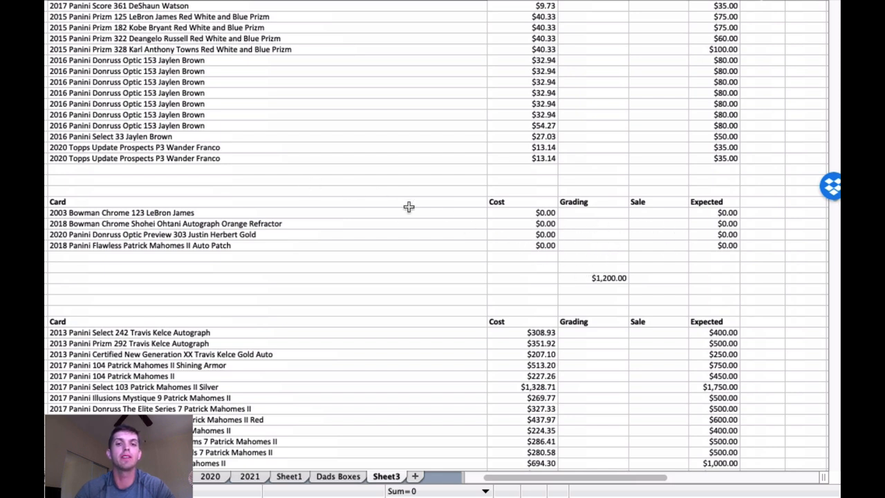
{"action": "mouse_move", "coordinate": [361, 165]}
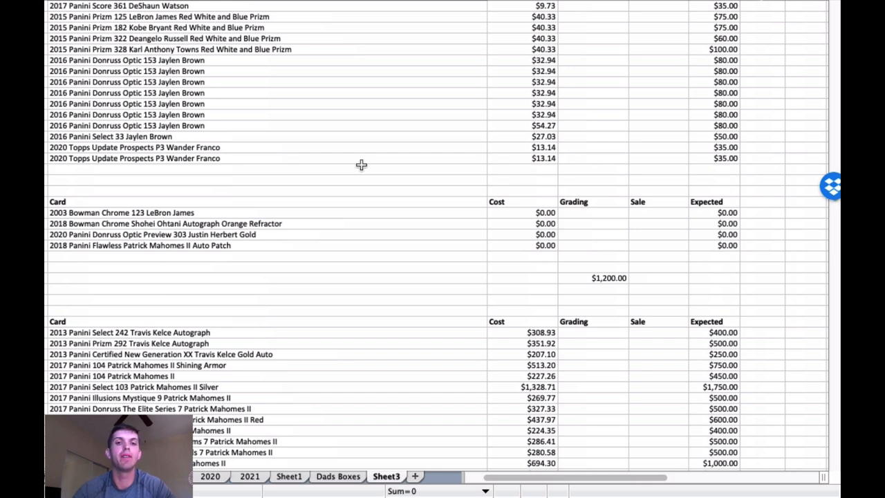
{"action": "mouse_move", "coordinate": [628, 225]}
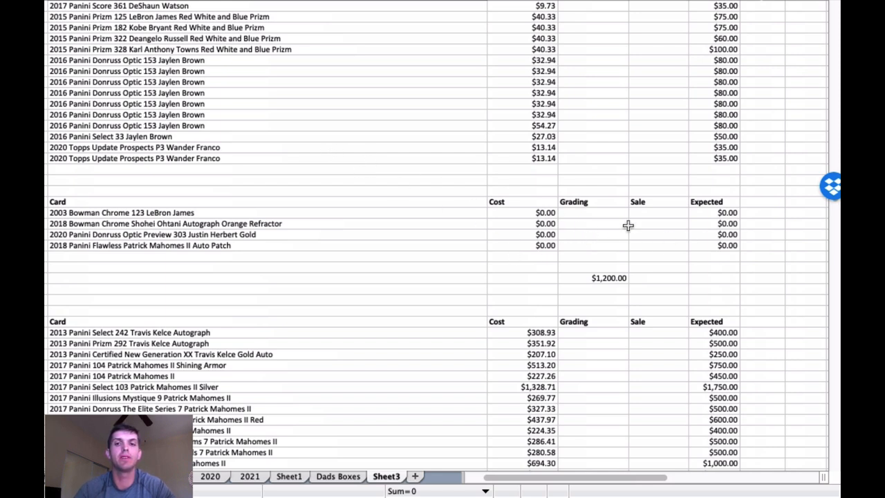
{"action": "scroll", "scroll_direction": "up", "scroll_amount": 3}
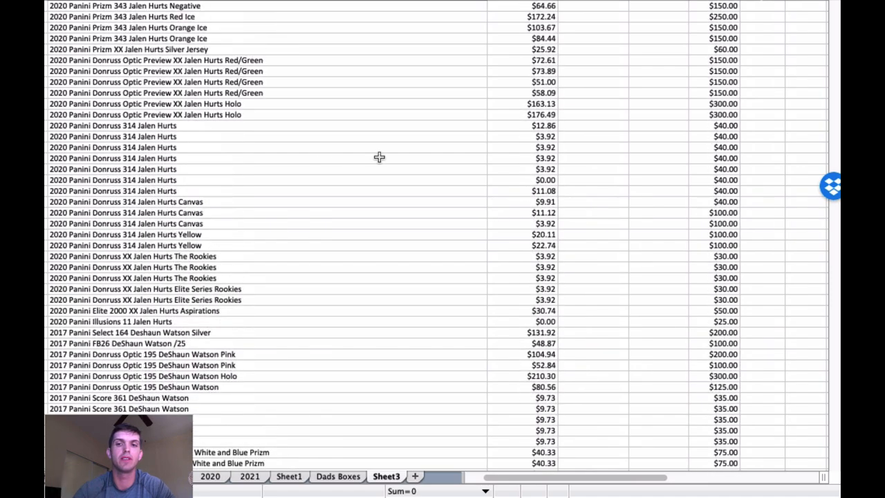
{"action": "scroll", "scroll_direction": "down", "scroll_amount": 3}
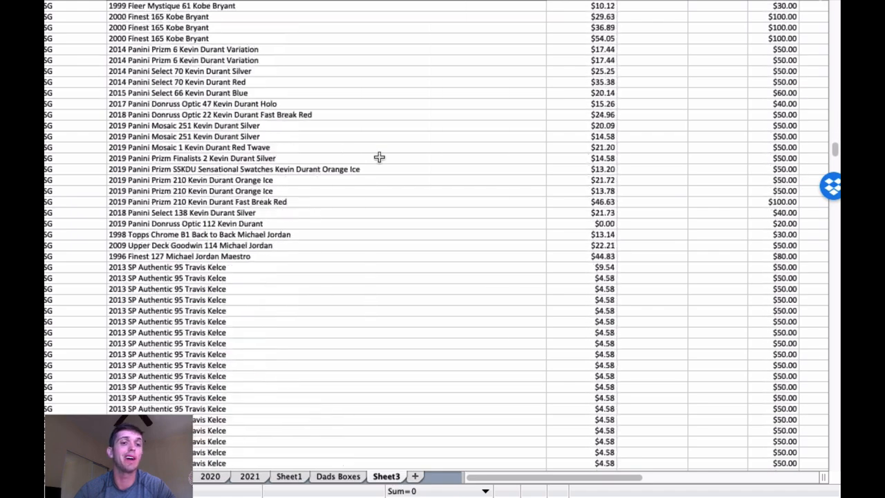
{"action": "scroll", "scroll_direction": "down", "scroll_amount": 3}
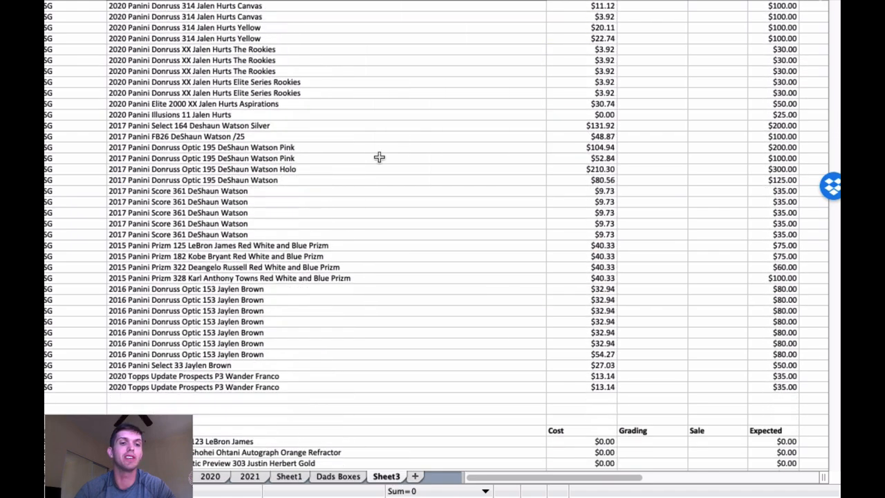
{"action": "scroll", "scroll_direction": "down", "scroll_amount": 3}
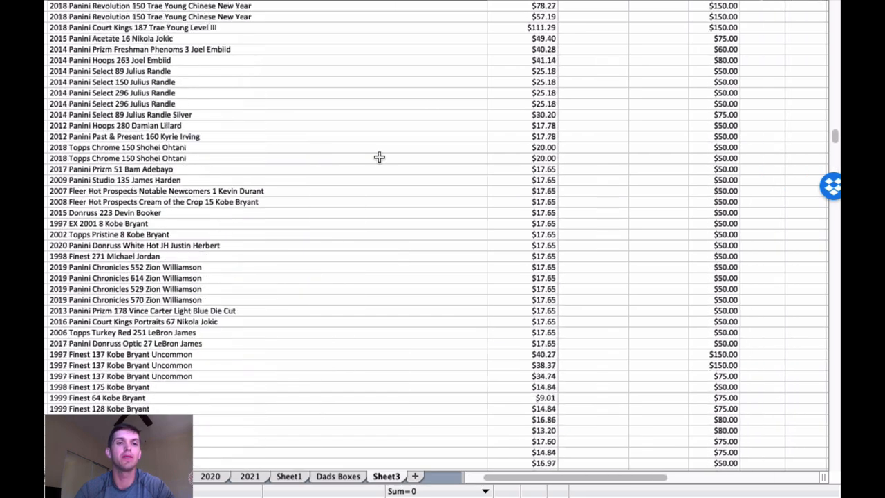
{"action": "scroll", "scroll_direction": "down", "scroll_amount": 3}
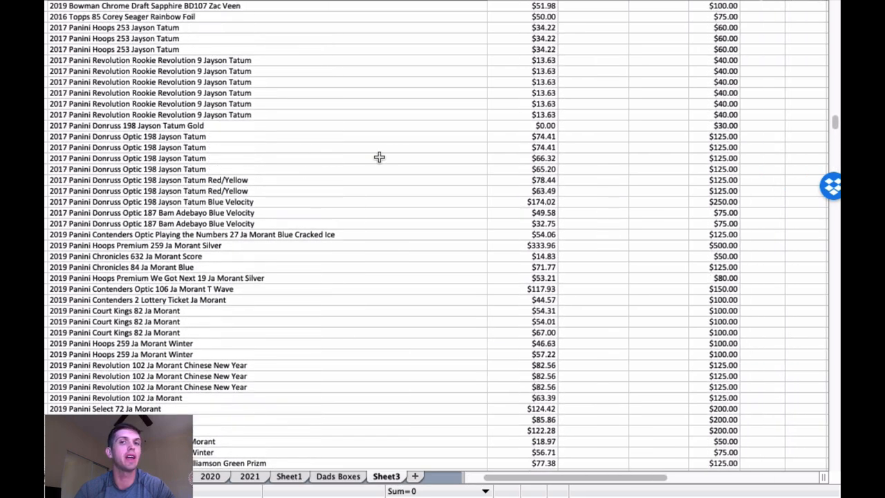
{"action": "scroll", "scroll_direction": "down", "scroll_amount": 3}
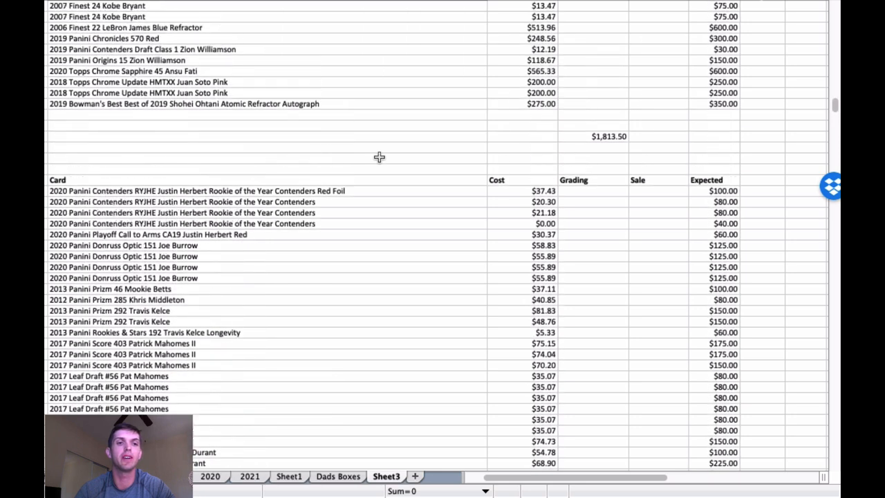
{"action": "scroll", "scroll_direction": "down", "scroll_amount": 3}
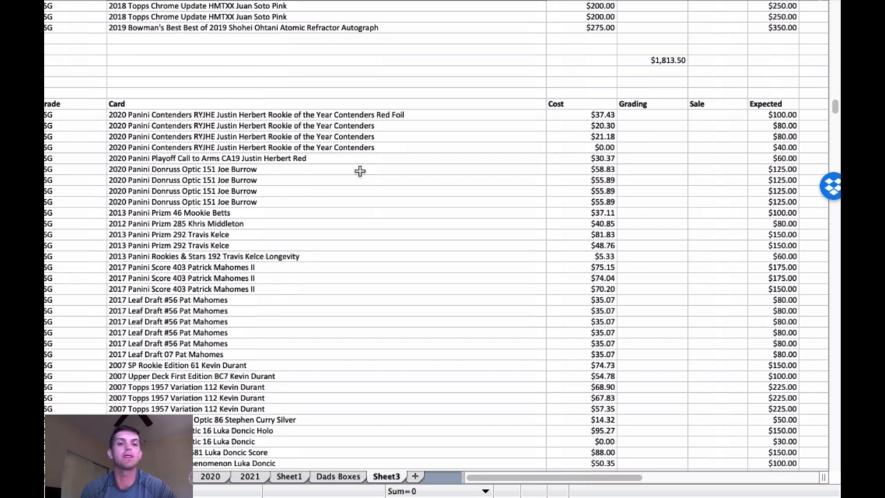
{"action": "mouse_move", "coordinate": [384, 170]}
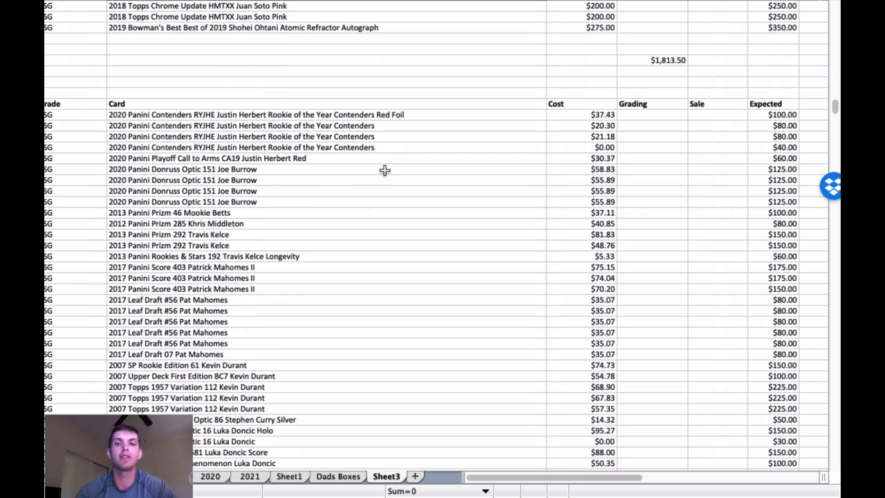
{"action": "left_click", "coordinate": [774, 169]}
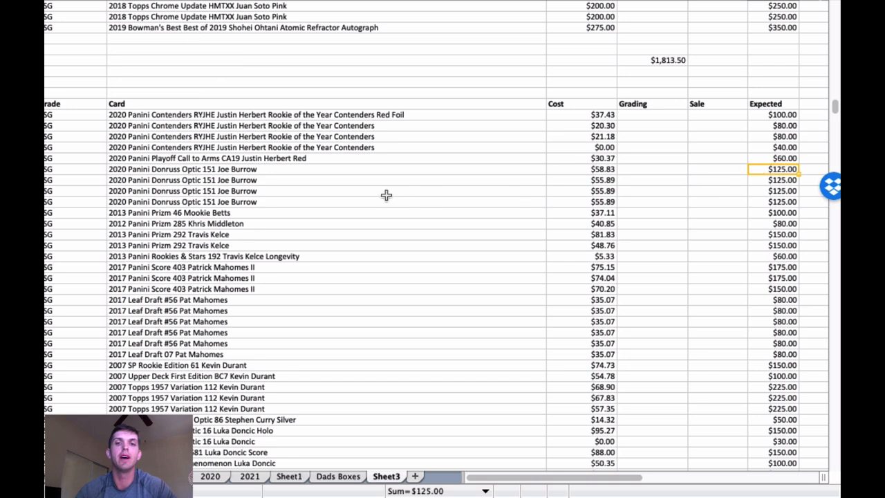
{"action": "scroll", "scroll_direction": "down", "scroll_amount": 3}
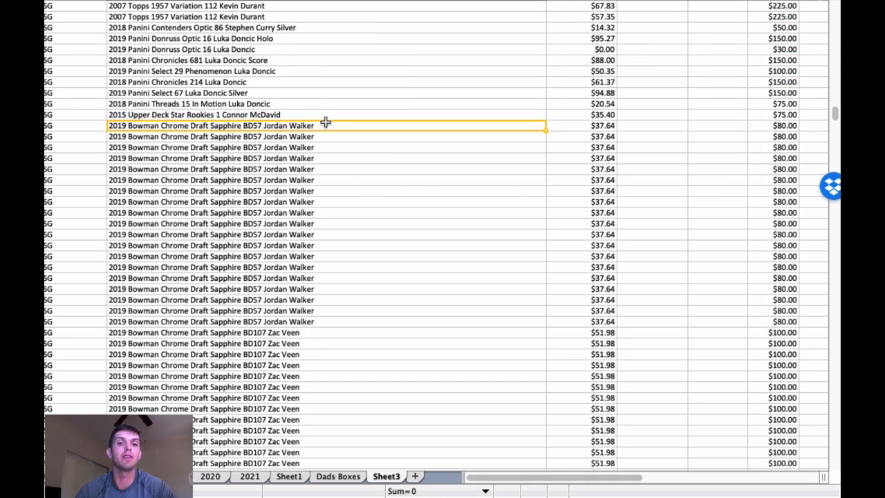
{"action": "left_click_drag", "start_coordinate": [325, 126], "coordinate": [335, 322]}
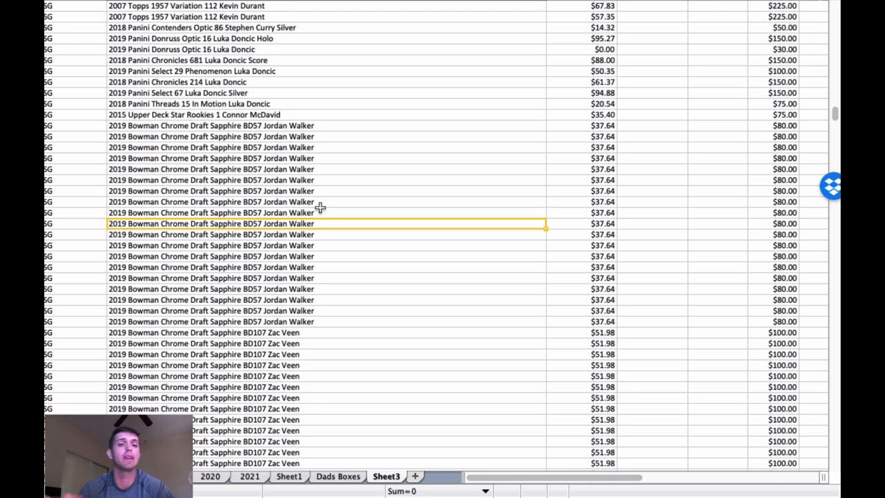
{"action": "scroll", "scroll_direction": "down", "scroll_amount": 3}
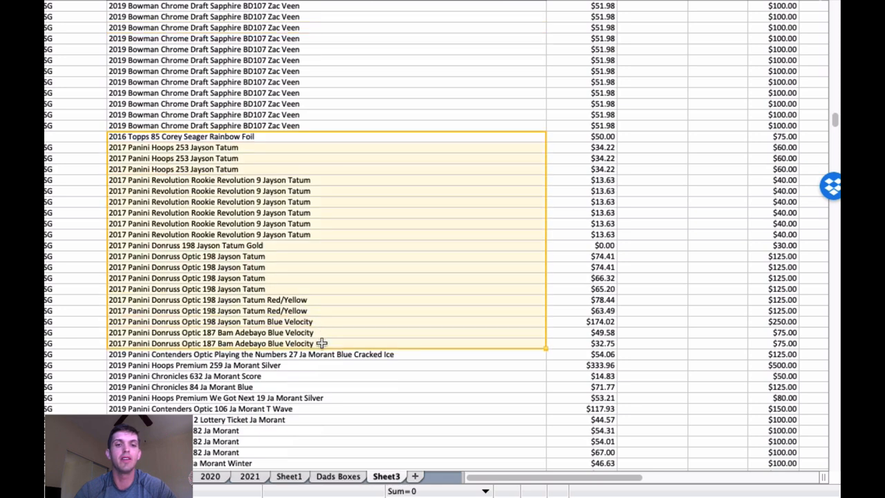
{"action": "scroll", "scroll_direction": "down", "scroll_amount": 3}
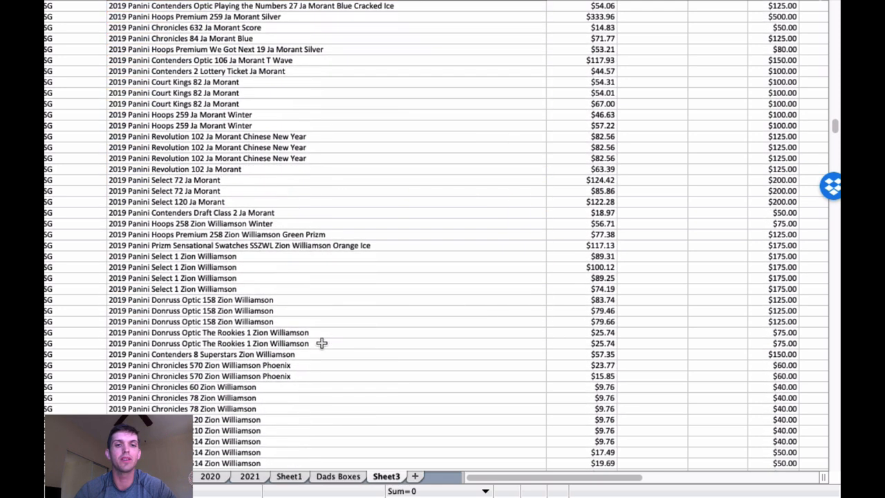
{"action": "left_click_drag", "start_coordinate": [173, 82], "coordinate": [311, 169]}
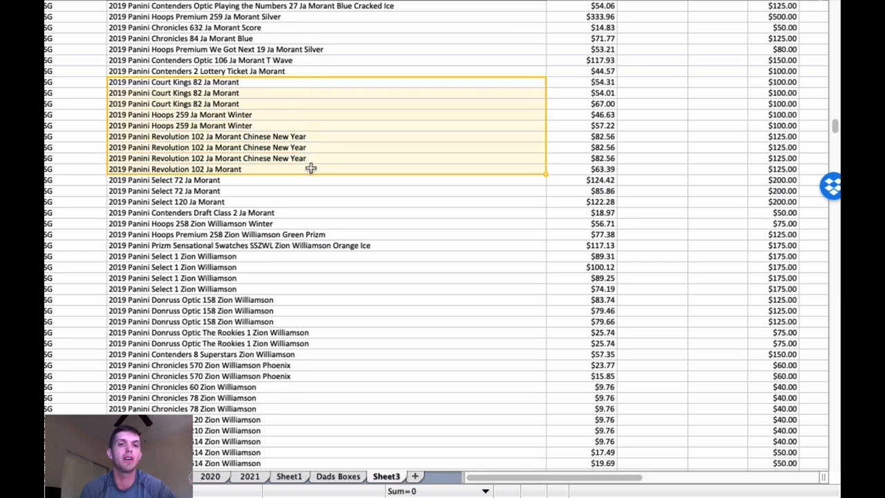
{"action": "mouse_move", "coordinate": [342, 151]}
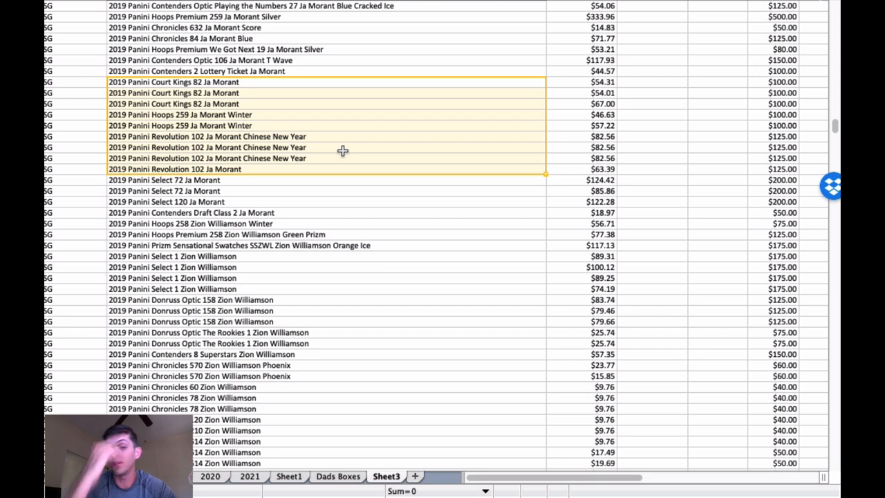
{"action": "scroll", "scroll_direction": "down", "scroll_amount": 3}
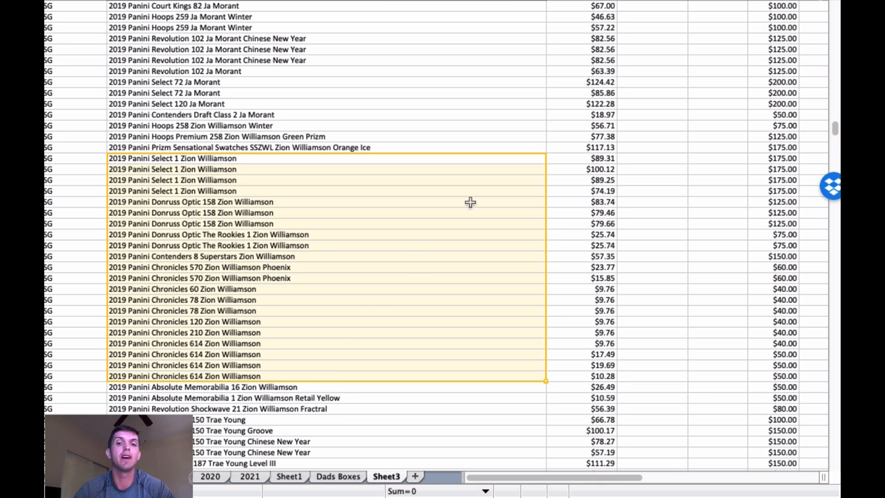
{"action": "scroll", "scroll_direction": "down", "scroll_amount": 3}
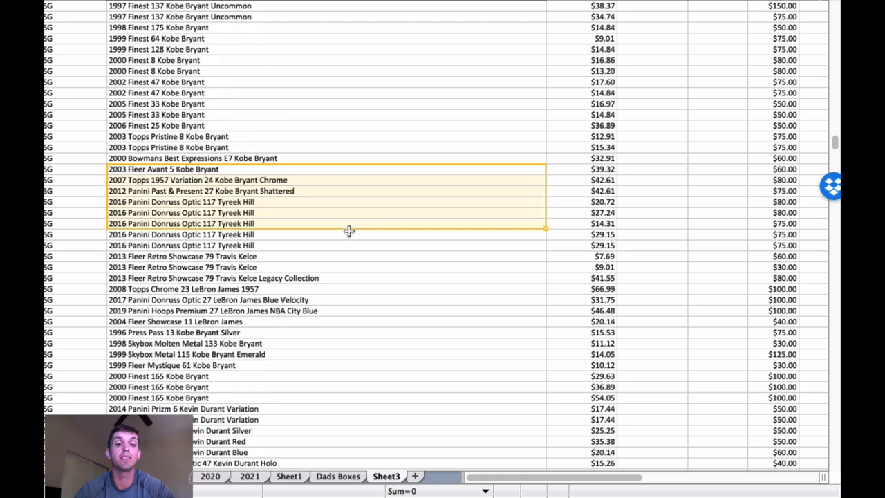
{"action": "scroll", "scroll_direction": "down", "scroll_amount": 3}
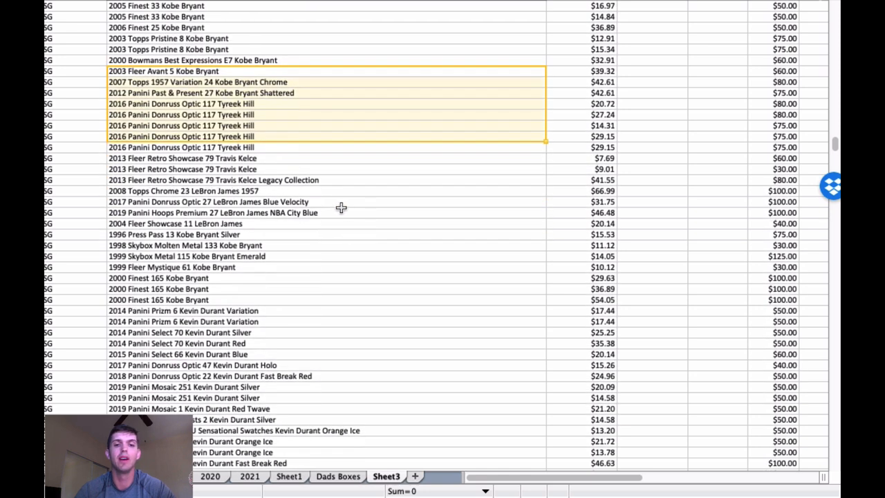
{"action": "scroll", "scroll_direction": "down", "scroll_amount": 3}
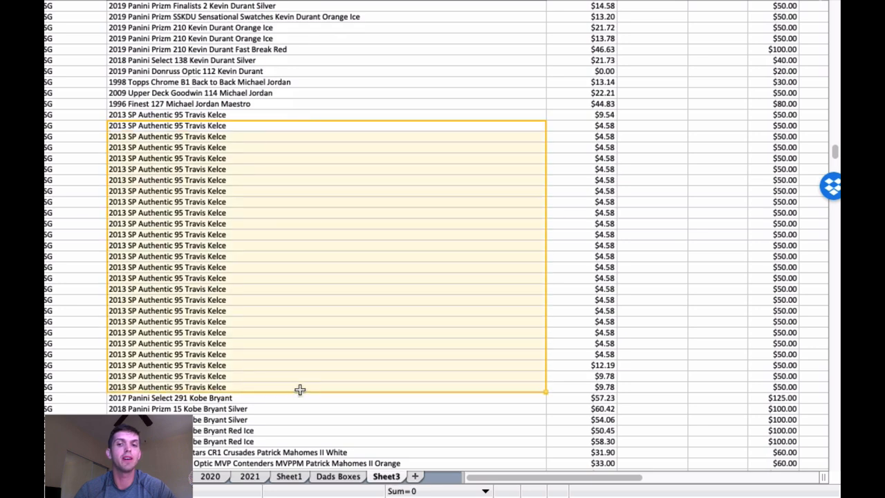
{"action": "mouse_move", "coordinate": [378, 234]}
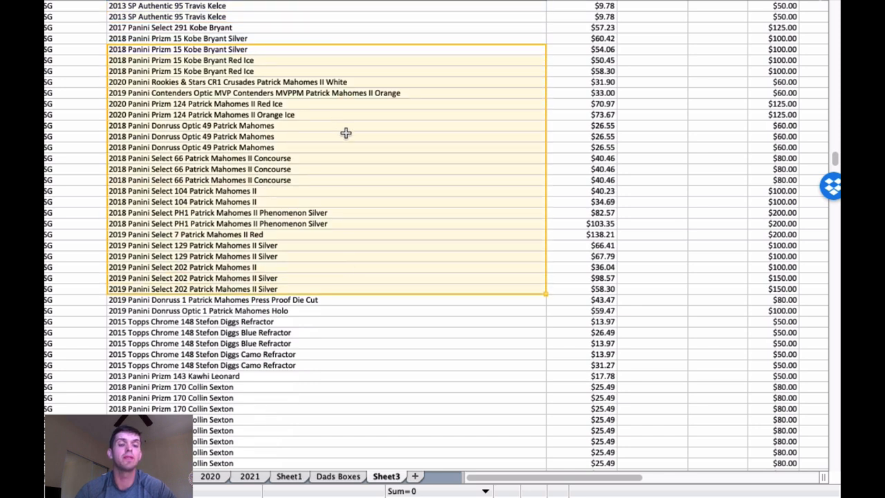
{"action": "scroll", "scroll_direction": "down", "scroll_amount": 3}
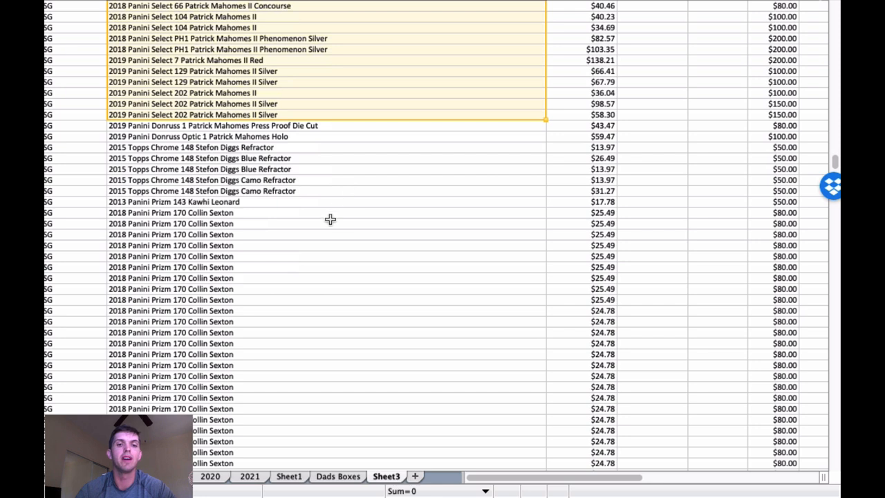
{"action": "scroll", "scroll_direction": "down", "scroll_amount": 3}
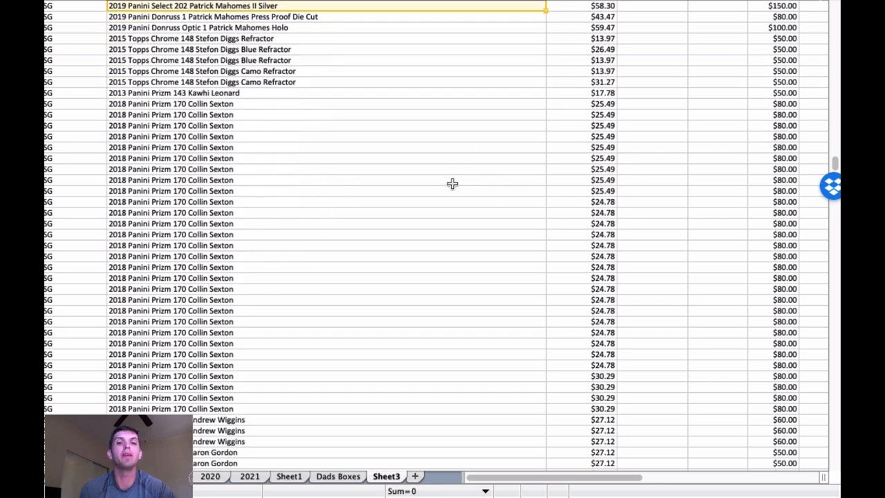
{"action": "mouse_move", "coordinate": [370, 177]}
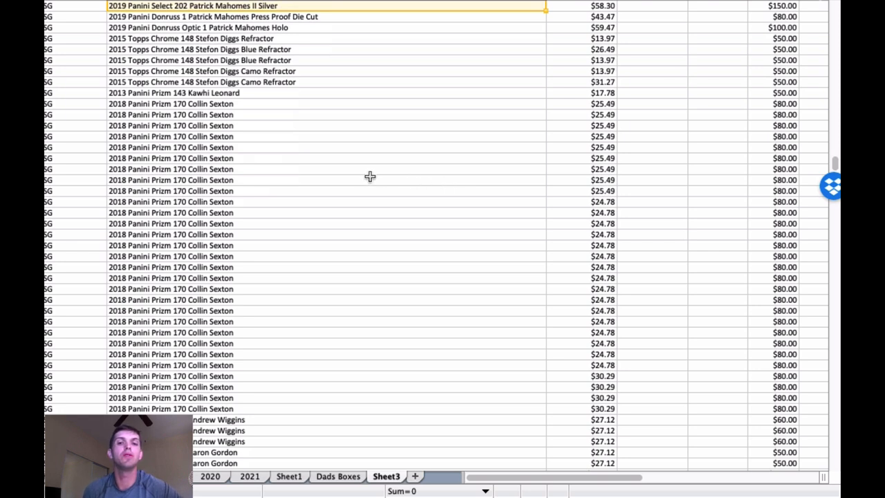
{"action": "mouse_move", "coordinate": [374, 173]}
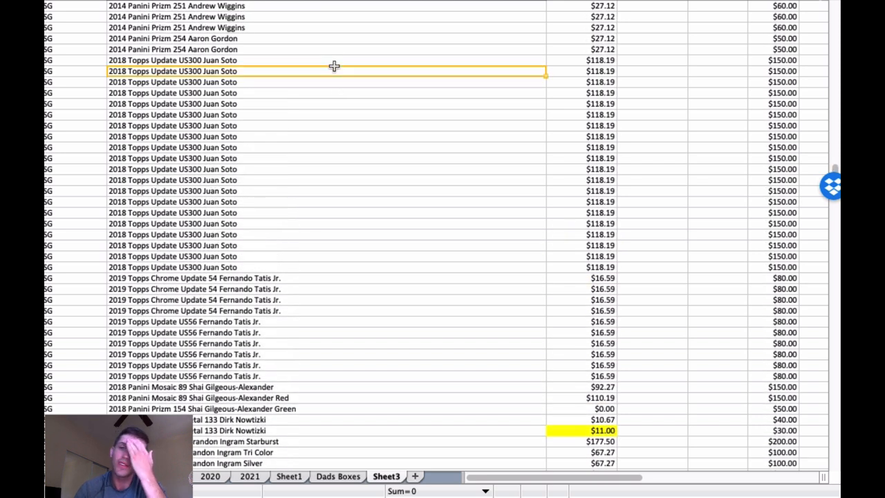
{"action": "left_click_drag", "start_coordinate": [334, 71], "coordinate": [334, 267]}
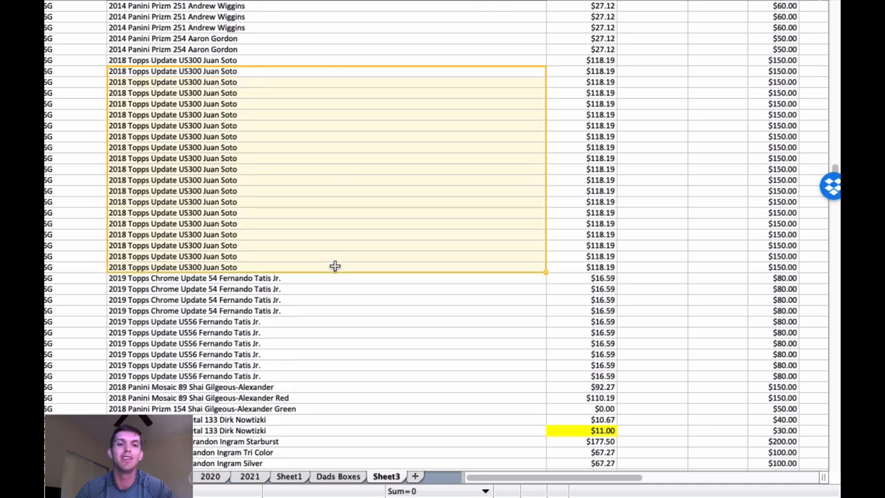
{"action": "scroll", "scroll_direction": "down", "scroll_amount": 3}
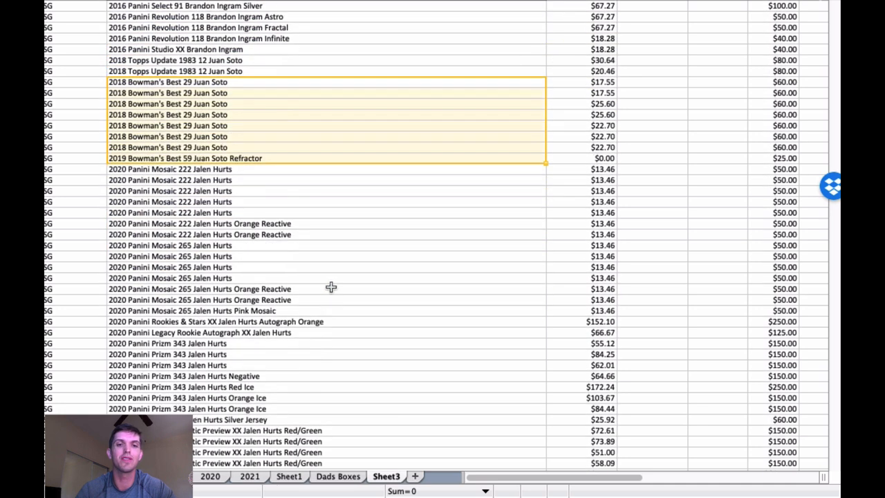
{"action": "mouse_move", "coordinate": [340, 178]}
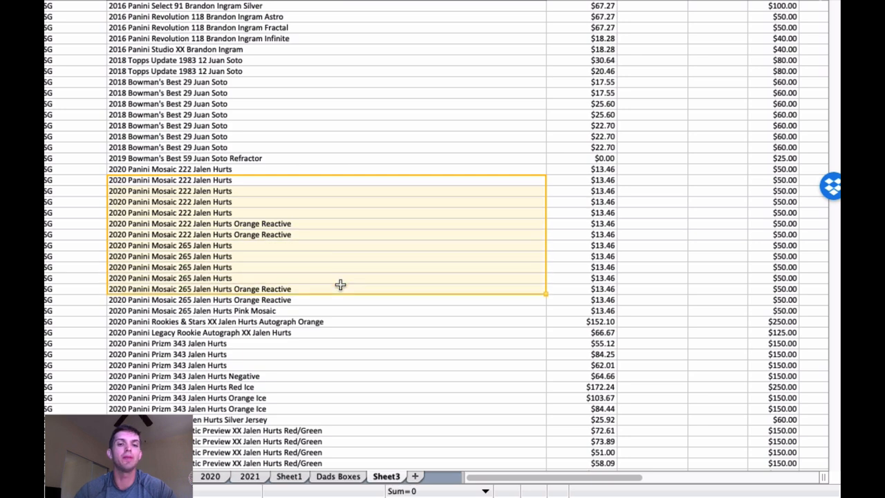
{"action": "scroll", "scroll_direction": "down", "scroll_amount": 3}
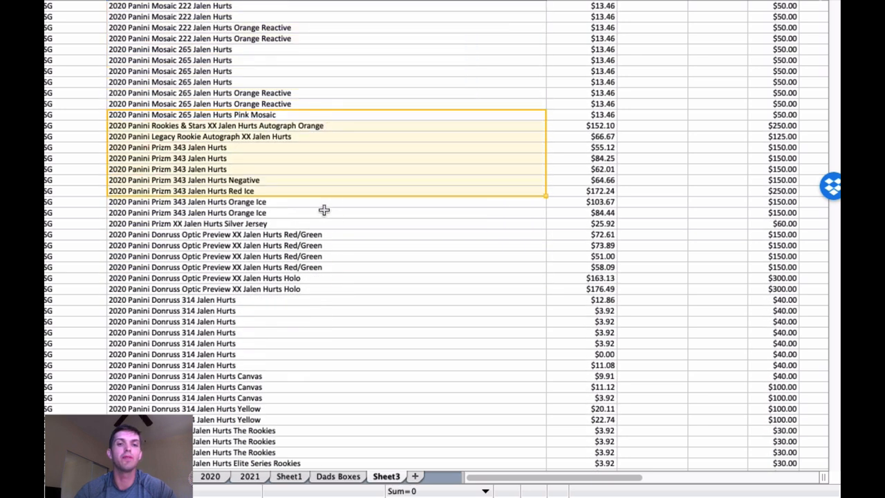
{"action": "scroll", "scroll_direction": "down", "scroll_amount": 3}
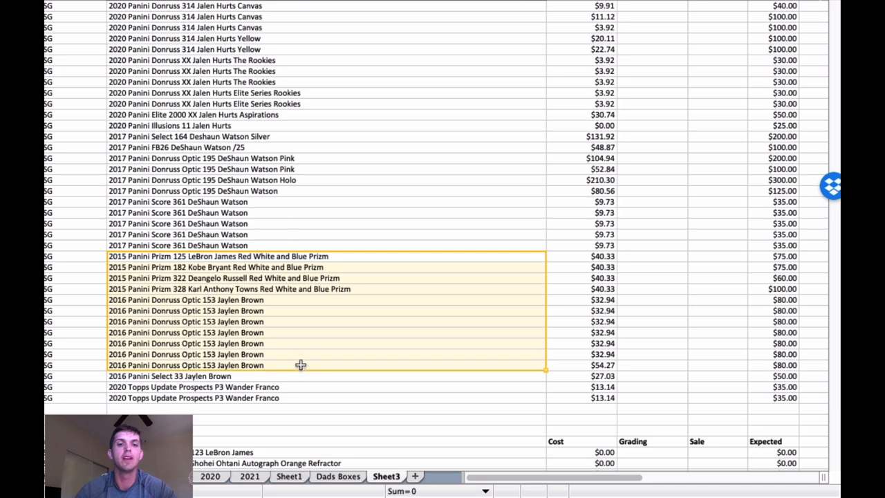
{"action": "left_click_drag", "start_coordinate": [301, 365], "coordinate": [297, 405]}
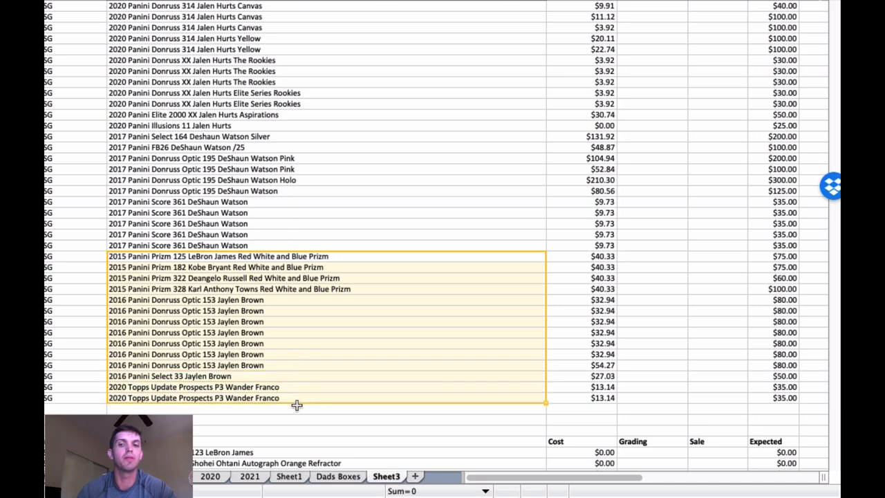
{"action": "scroll", "scroll_direction": "up", "scroll_amount": 3}
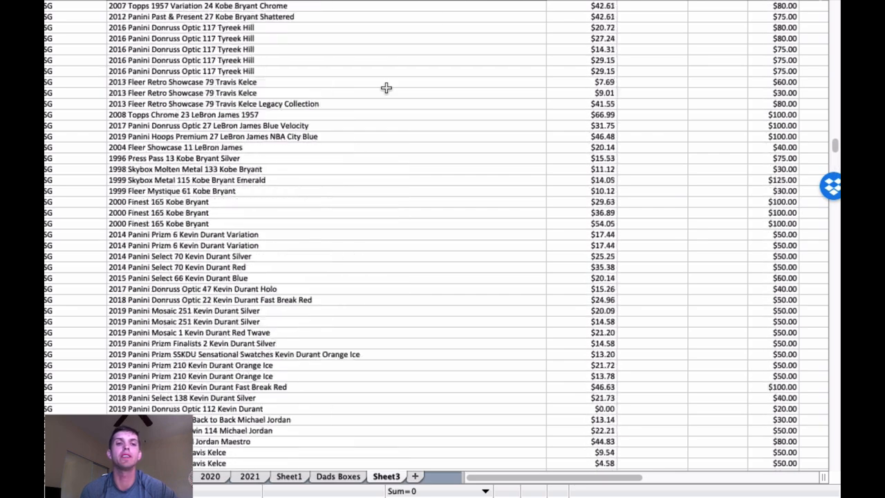
{"action": "scroll", "scroll_direction": "down", "scroll_amount": 3}
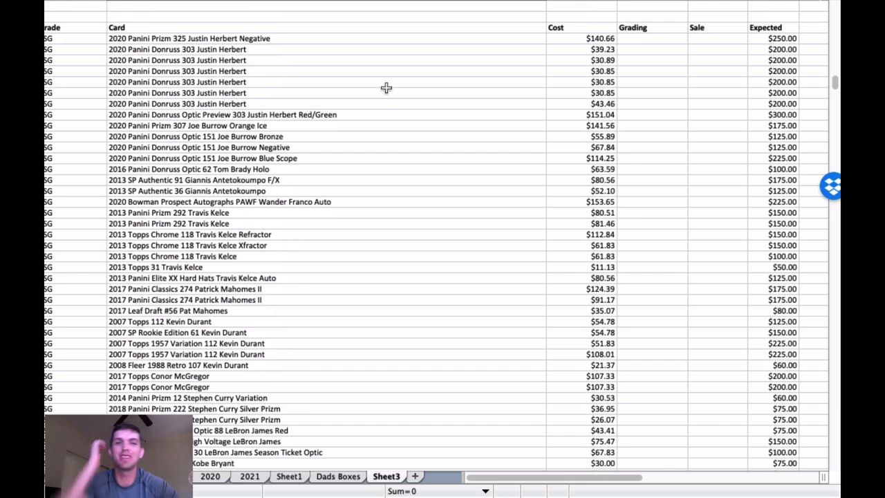
{"action": "mouse_move", "coordinate": [370, 74]}
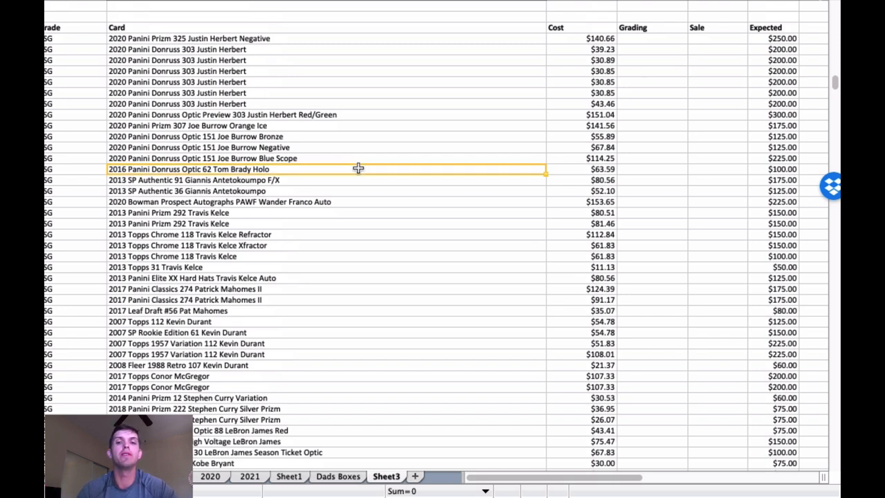
{"action": "mouse_move", "coordinate": [358, 159]}
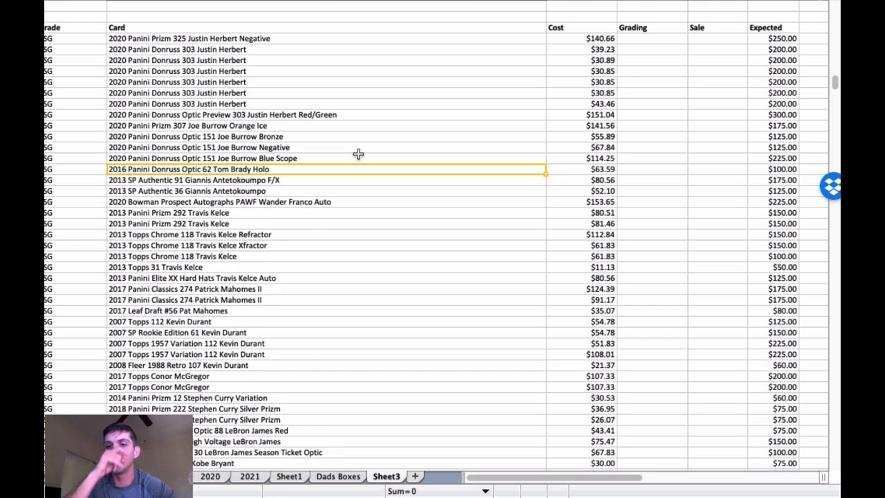
{"action": "left_click", "coordinate": [325, 92]}
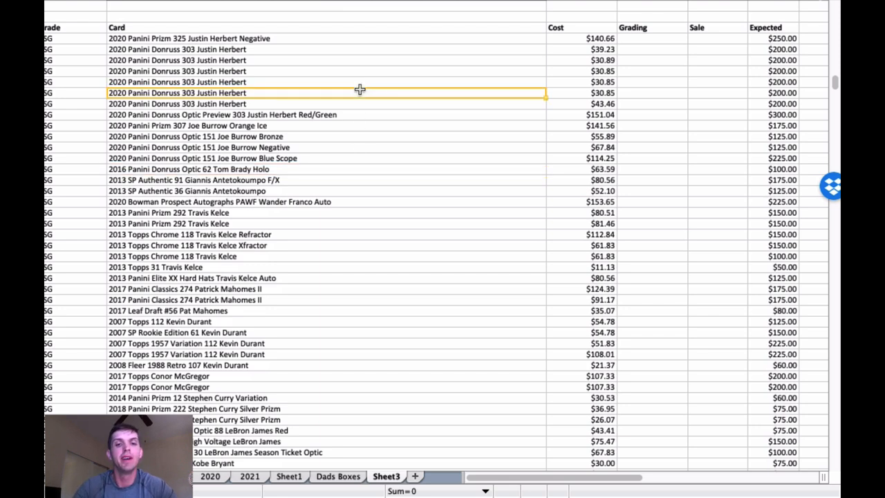
{"action": "mouse_move", "coordinate": [358, 151]}
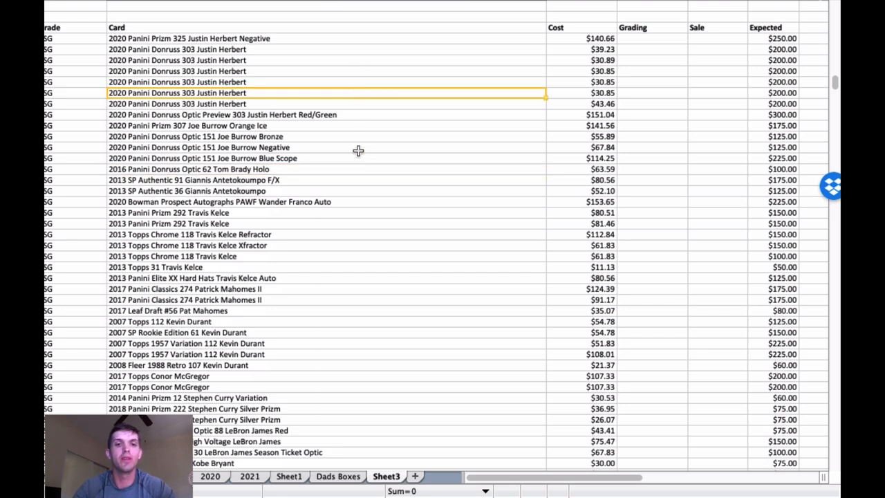
{"action": "scroll", "scroll_direction": "down", "scroll_amount": 3}
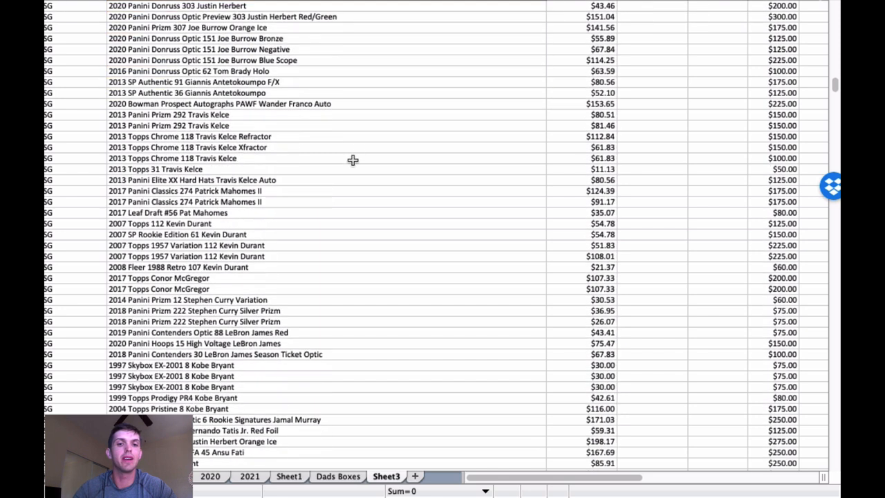
{"action": "scroll", "scroll_direction": "down", "scroll_amount": 3}
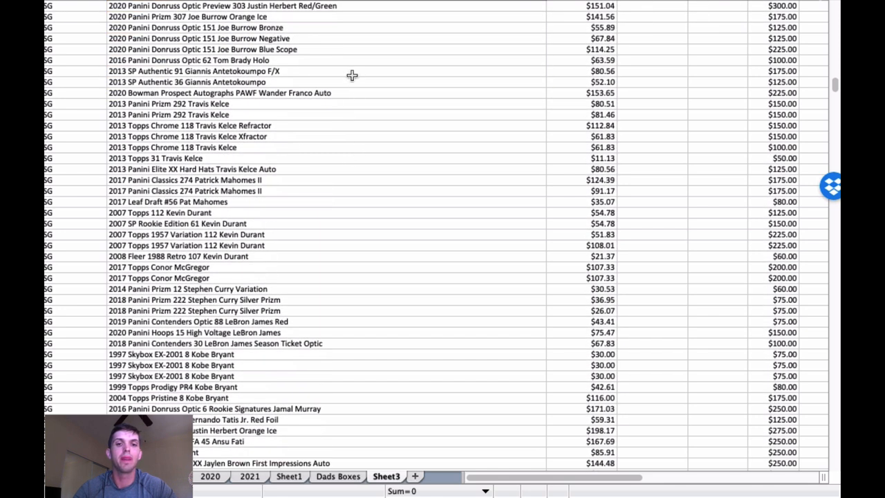
{"action": "mouse_move", "coordinate": [347, 117]}
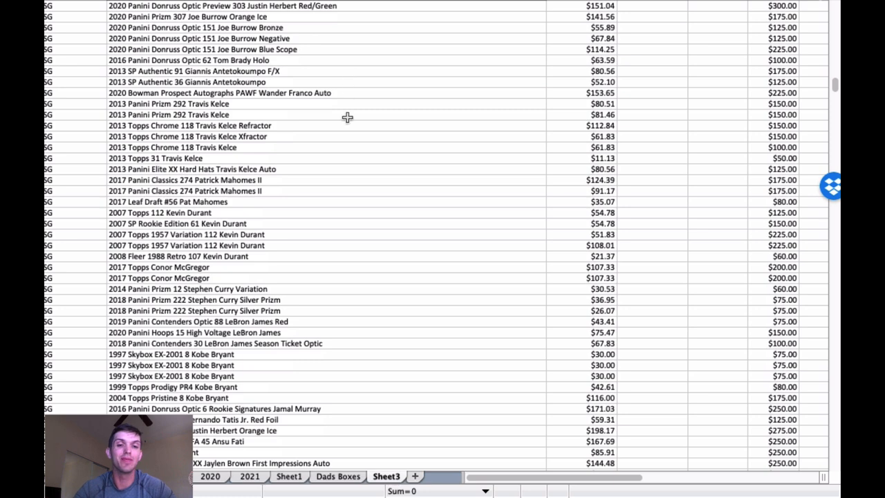
{"action": "scroll", "scroll_direction": "down", "scroll_amount": 3}
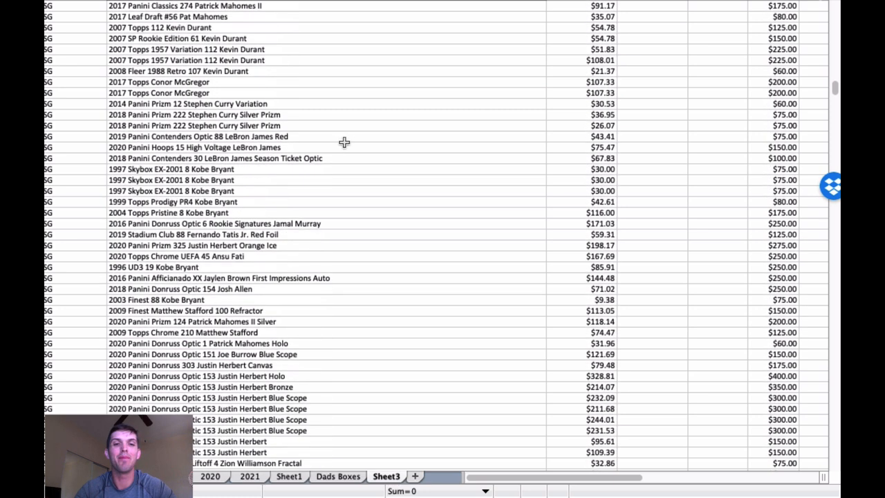
{"action": "scroll", "scroll_direction": "down", "scroll_amount": 3}
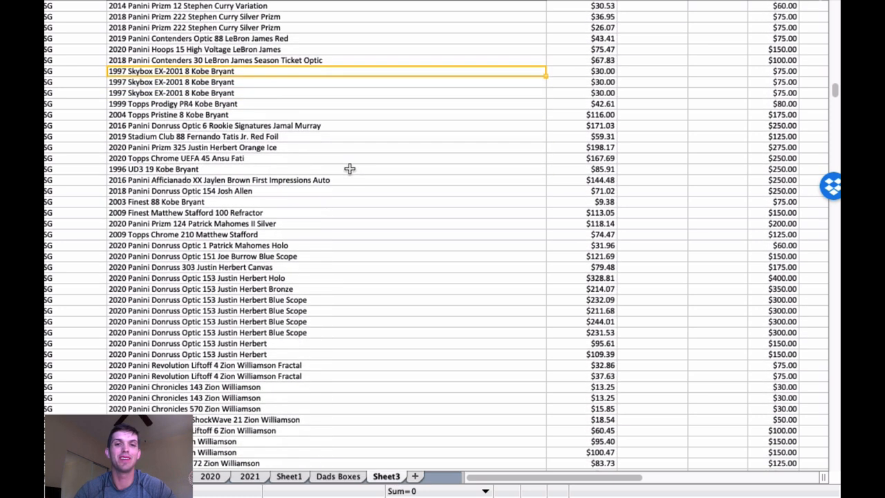
{"action": "scroll", "scroll_direction": "down", "scroll_amount": 3}
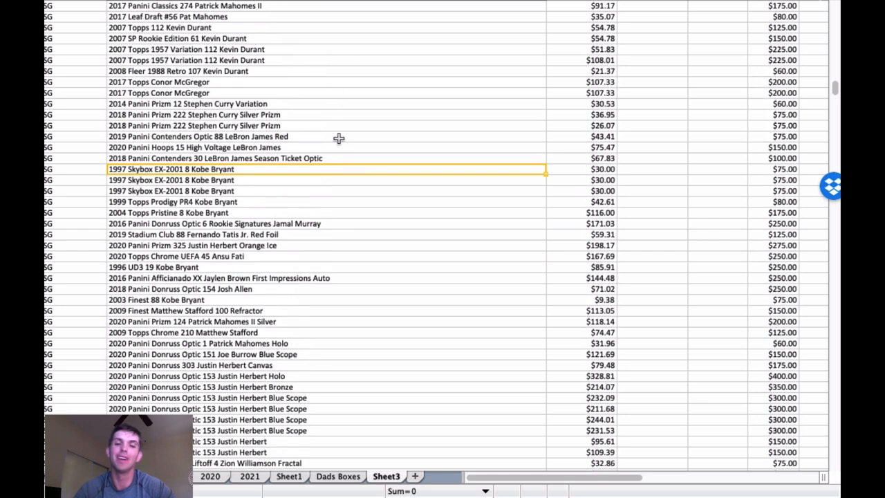
{"action": "mouse_move", "coordinate": [301, 126]}
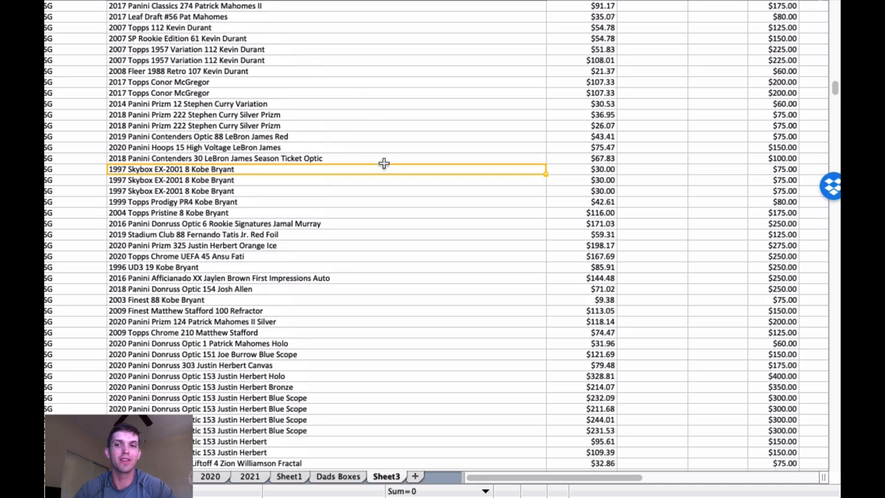
{"action": "scroll", "scroll_direction": "down", "scroll_amount": 3}
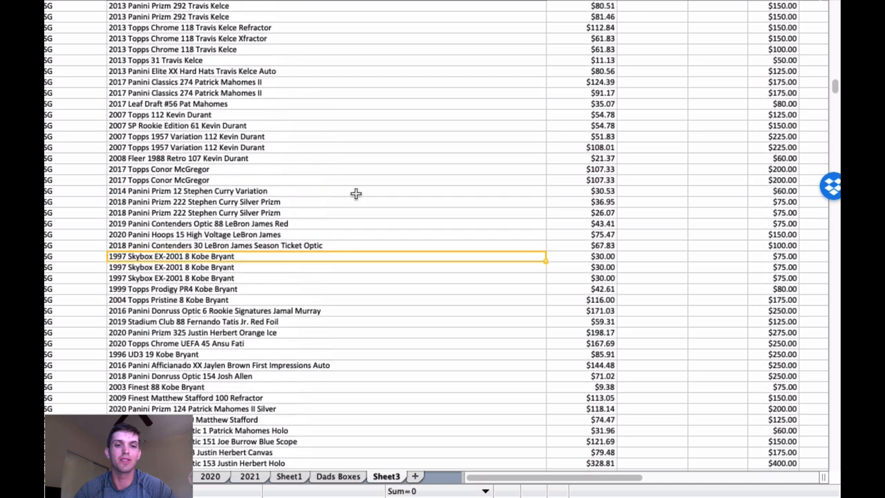
{"action": "scroll", "scroll_direction": "down", "scroll_amount": 3}
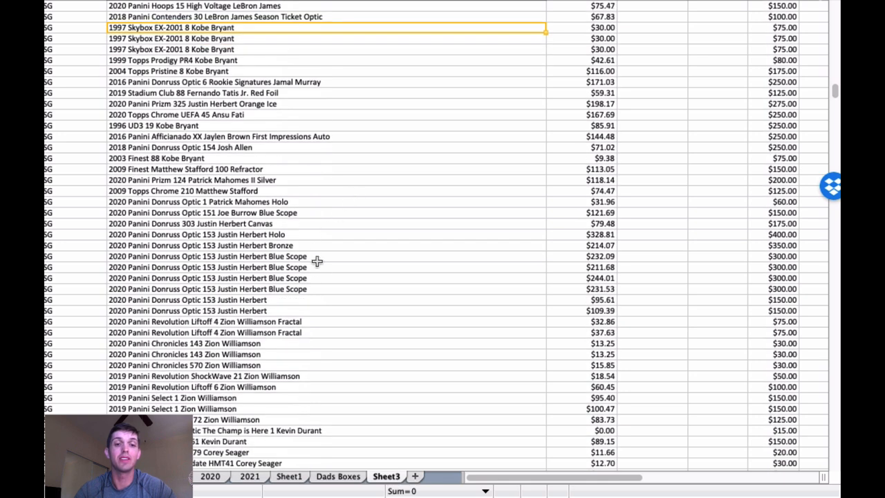
{"action": "mouse_move", "coordinate": [332, 196]}
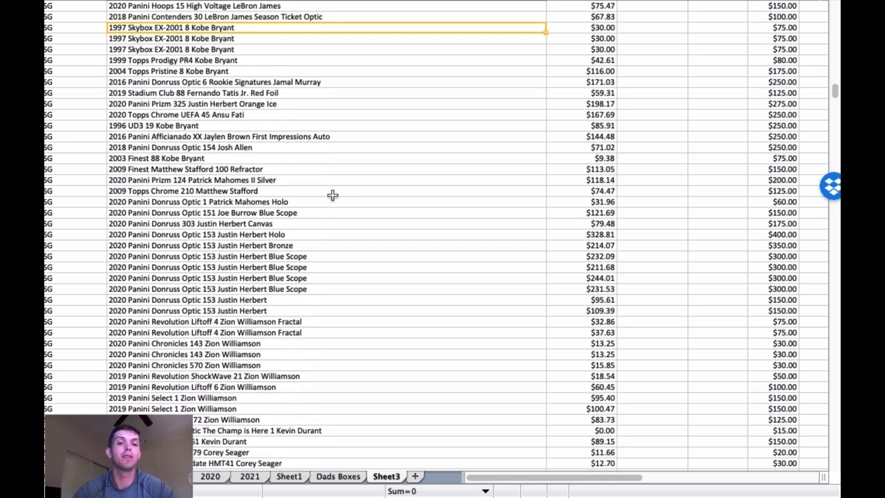
{"action": "scroll", "scroll_direction": "down", "scroll_amount": 3}
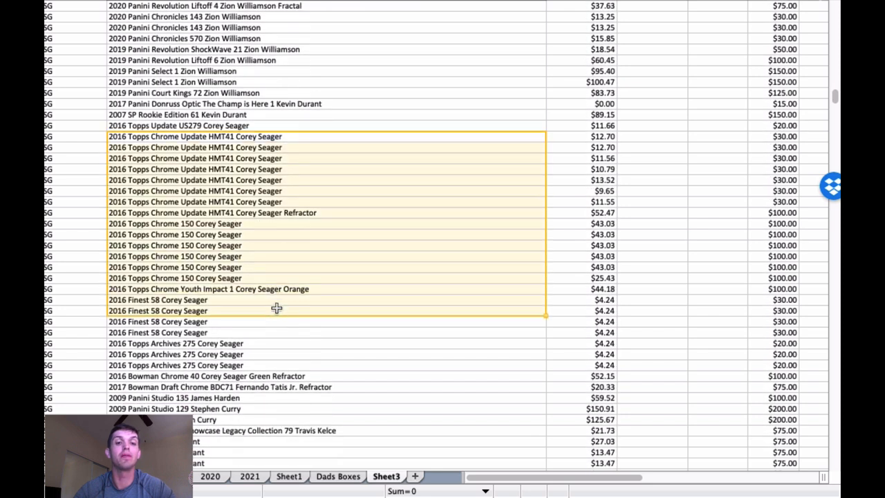
{"action": "left_click_drag", "start_coordinate": [277, 310], "coordinate": [276, 367]}
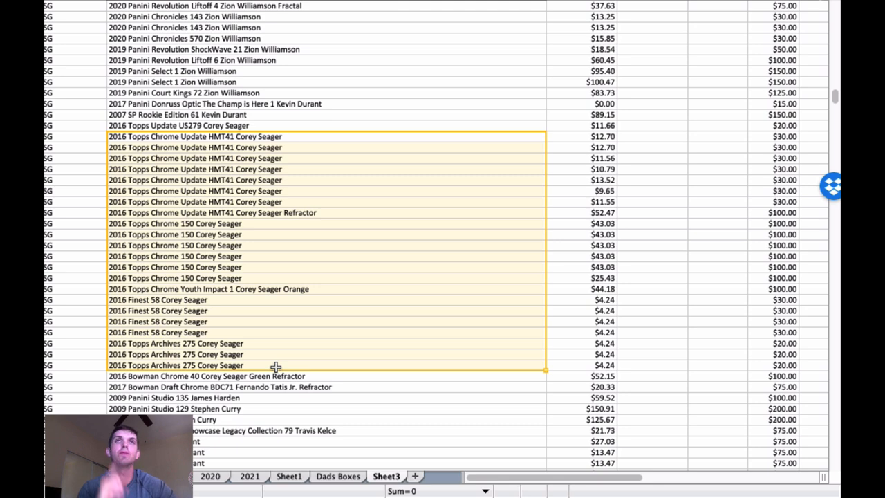
{"action": "mouse_move", "coordinate": [365, 161]}
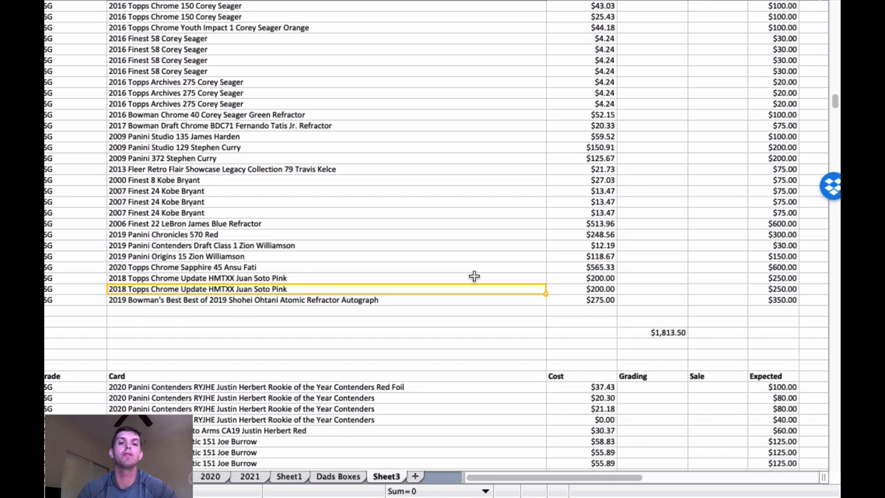
{"action": "mouse_move", "coordinate": [357, 275]}
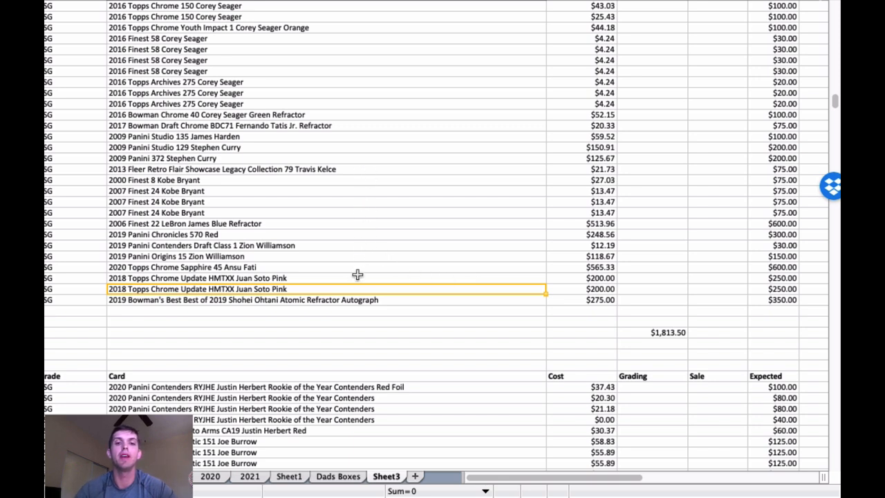
{"action": "left_click", "coordinate": [277, 299]}
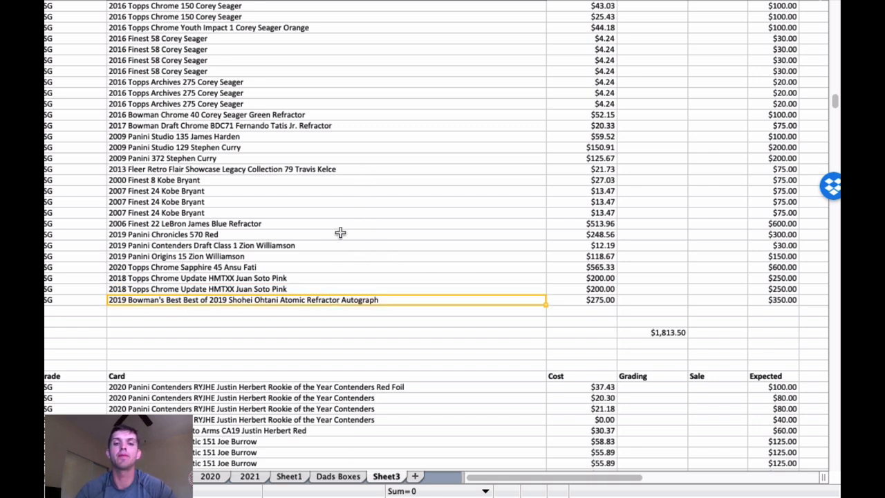
{"action": "mouse_move", "coordinate": [376, 165]}
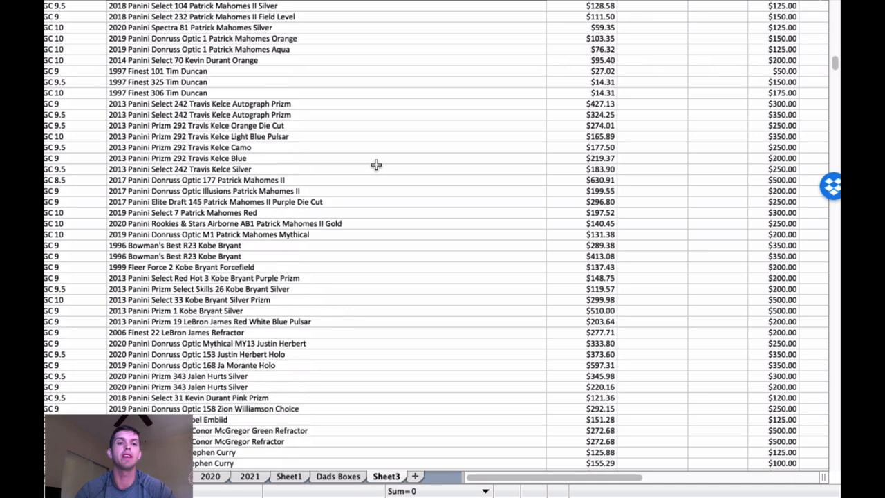
{"action": "scroll", "scroll_direction": "down", "scroll_amount": 3}
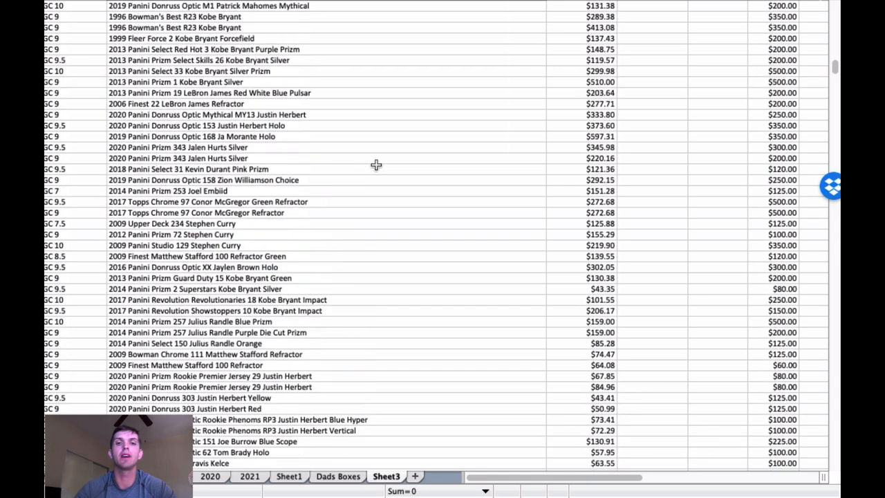
{"action": "scroll", "scroll_direction": "down", "scroll_amount": 3}
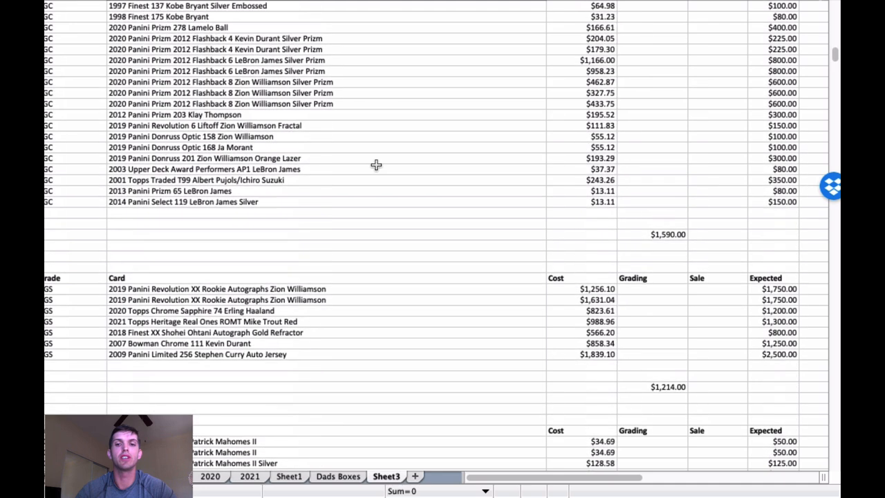
{"action": "scroll", "scroll_direction": "down", "scroll_amount": 3}
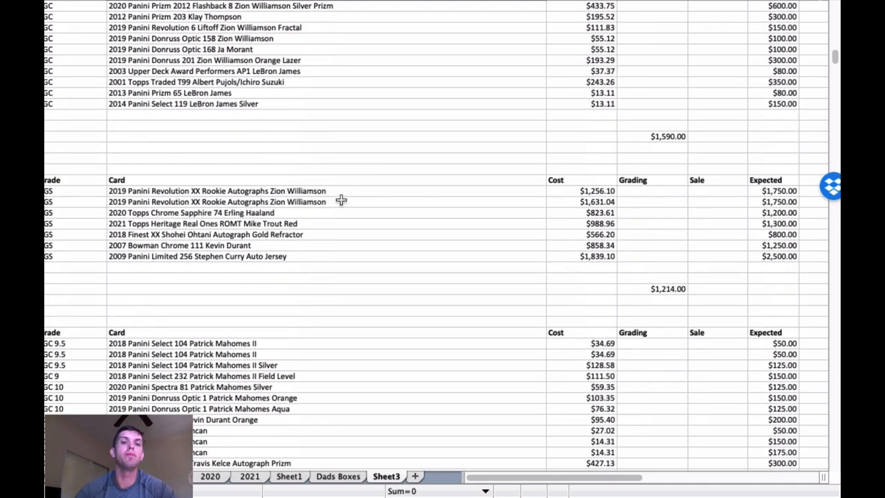
{"action": "left_click", "coordinate": [216, 191]}
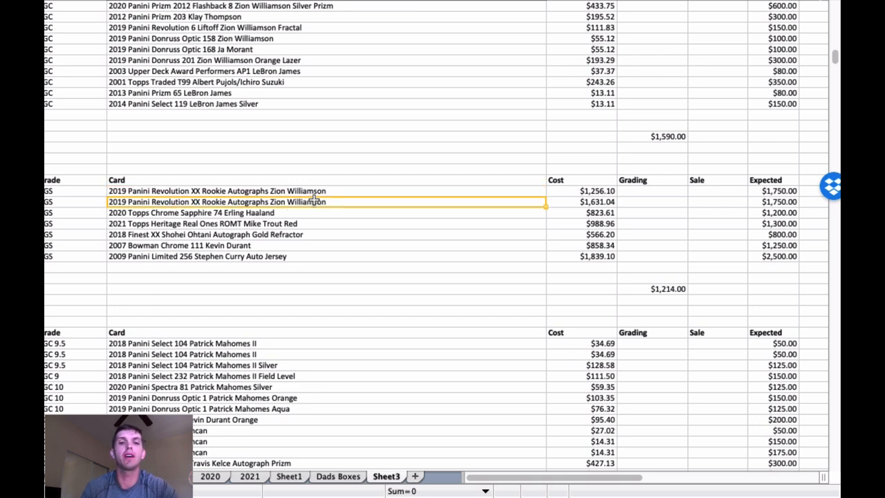
{"action": "left_click", "coordinate": [190, 212]}
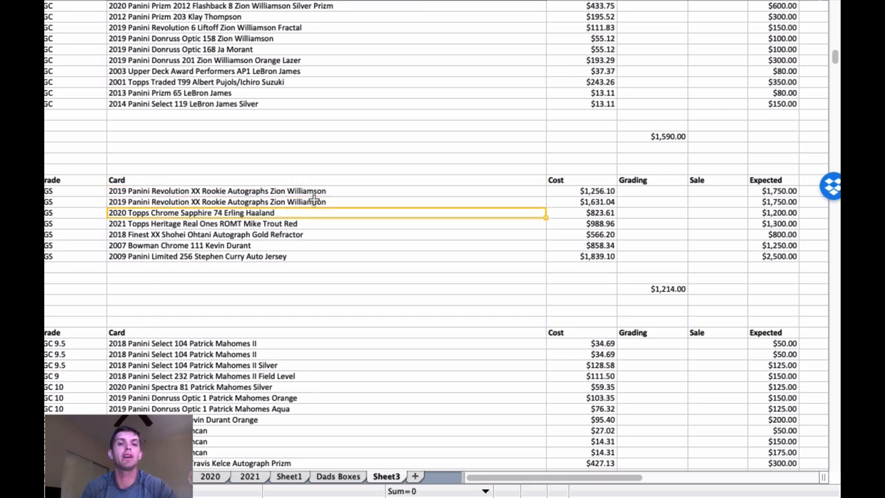
{"action": "left_click", "coordinate": [207, 223]}
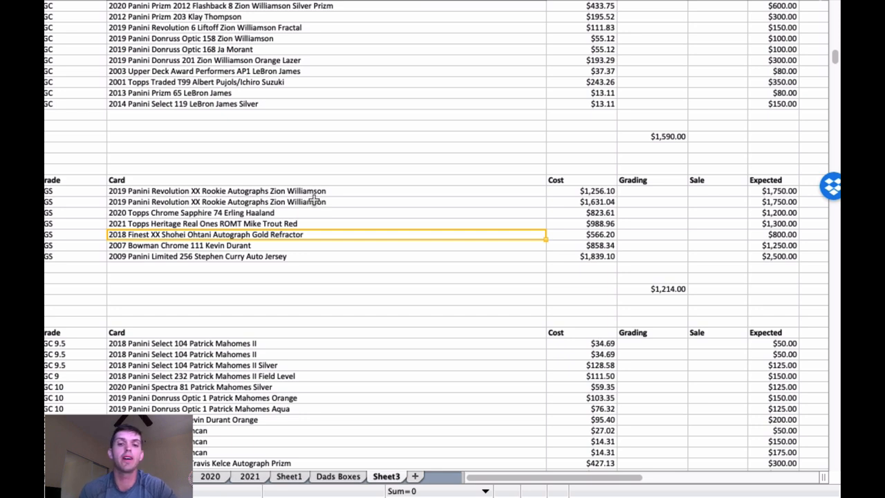
{"action": "left_click", "coordinate": [601, 234]}
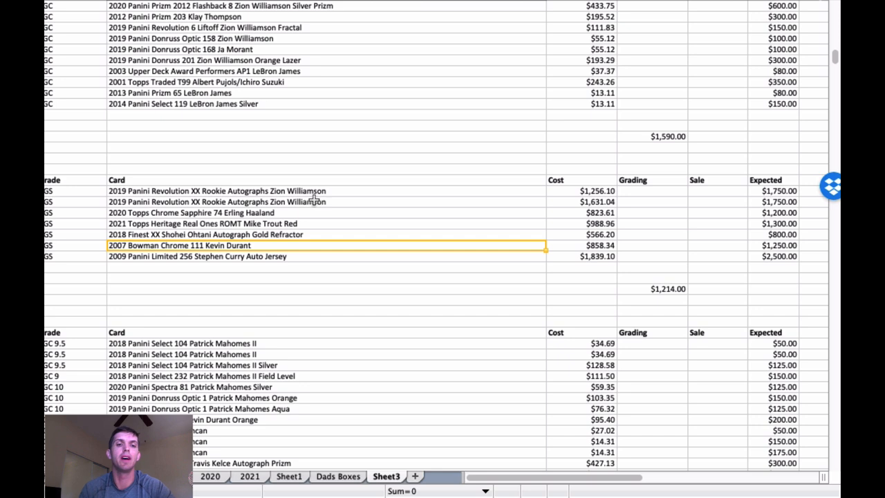
{"action": "left_click", "coordinate": [581, 245]}
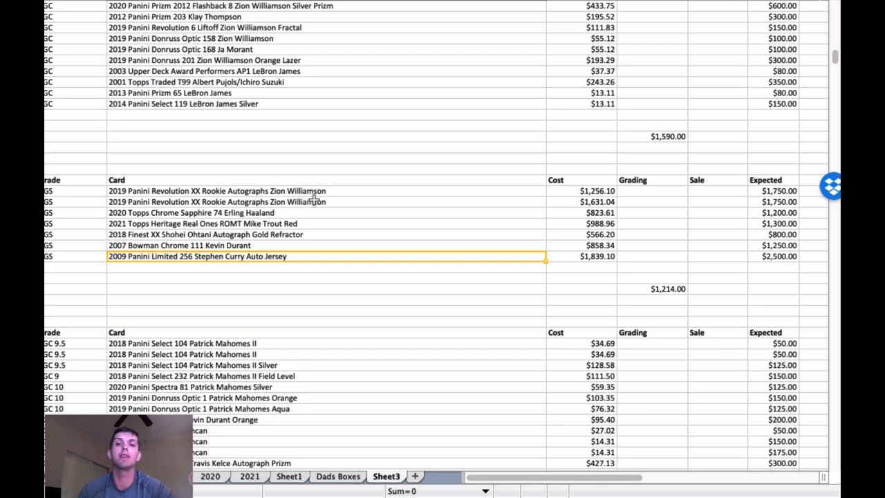
{"action": "left_click", "coordinate": [581, 256]}
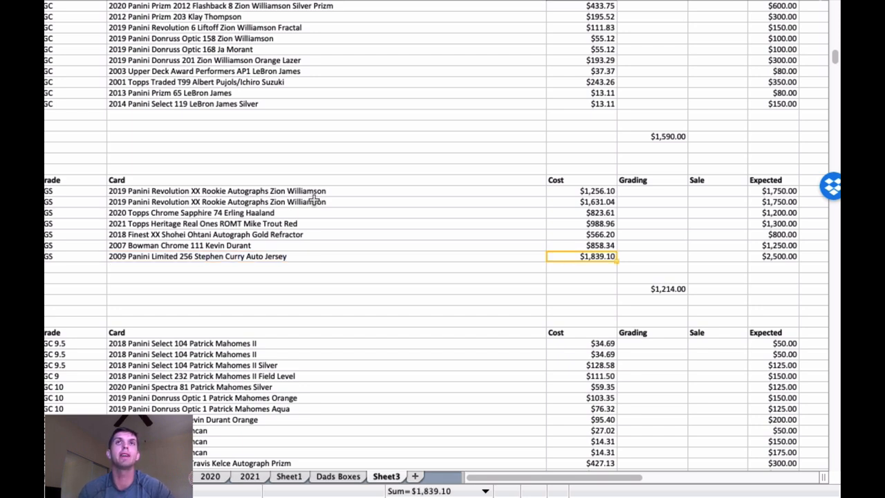
{"action": "mouse_move", "coordinate": [390, 147]}
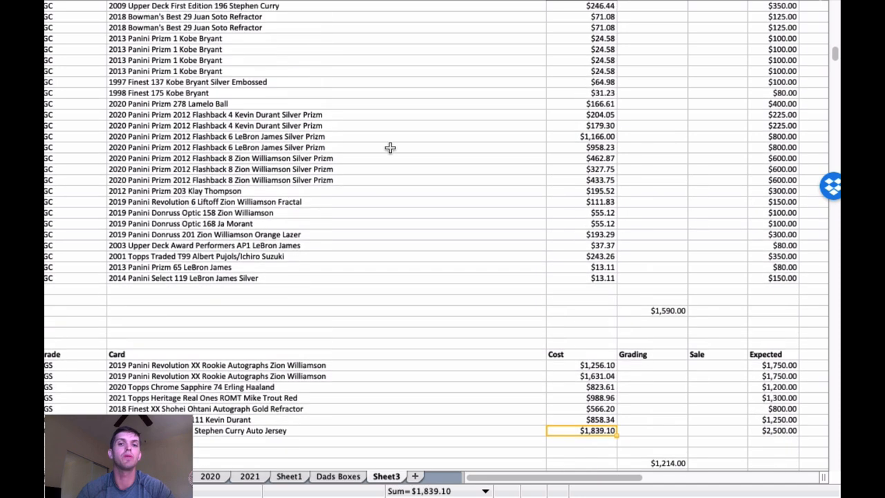
{"action": "scroll", "scroll_direction": "down", "scroll_amount": 3}
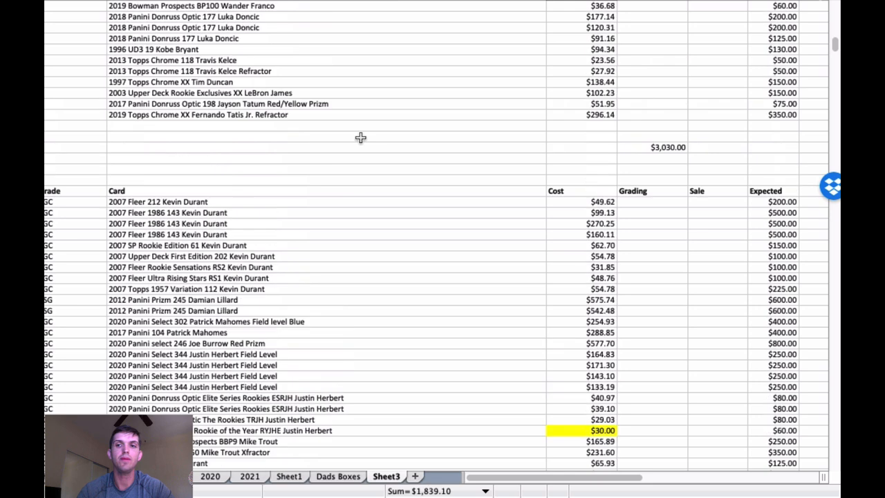
{"action": "scroll", "scroll_direction": "down", "scroll_amount": 3}
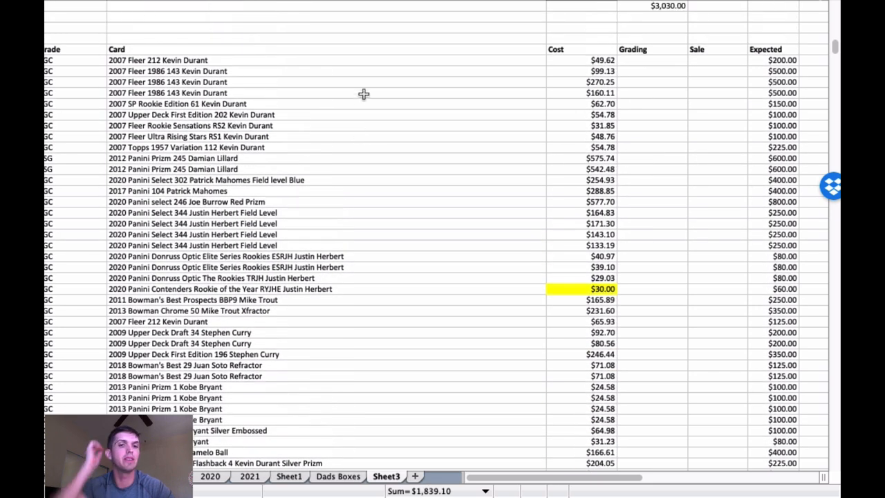
{"action": "scroll", "scroll_direction": "down", "scroll_amount": 3}
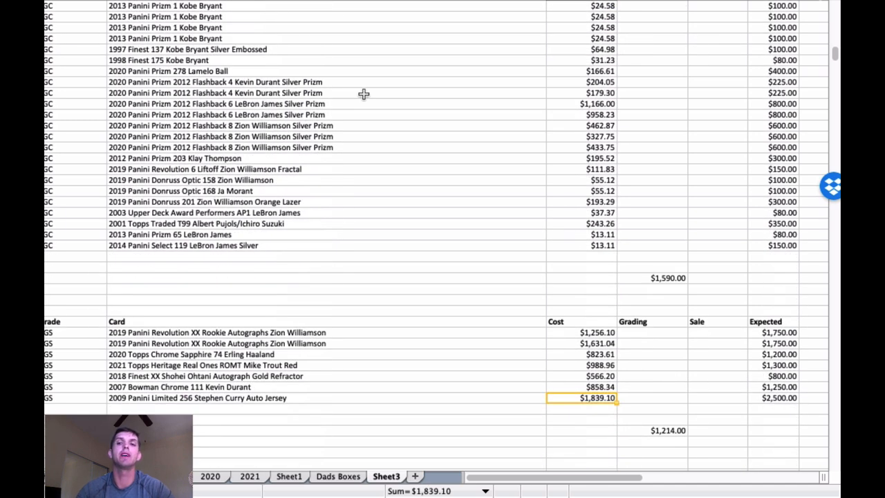
{"action": "scroll", "scroll_direction": "up", "scroll_amount": 3}
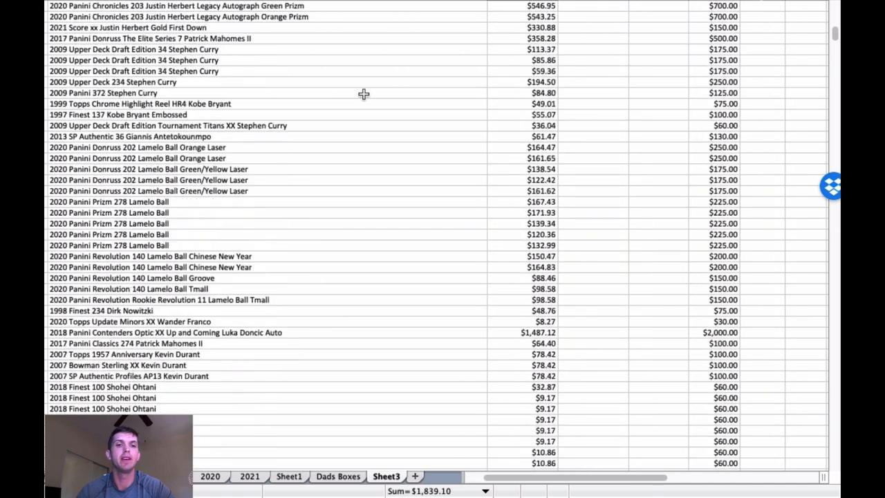
{"action": "scroll", "scroll_direction": "down", "scroll_amount": 3}
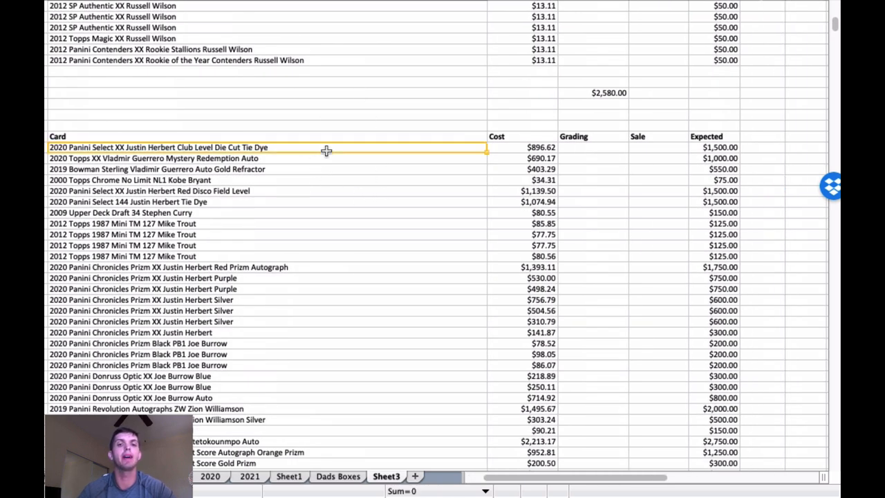
{"action": "mouse_move", "coordinate": [356, 165]}
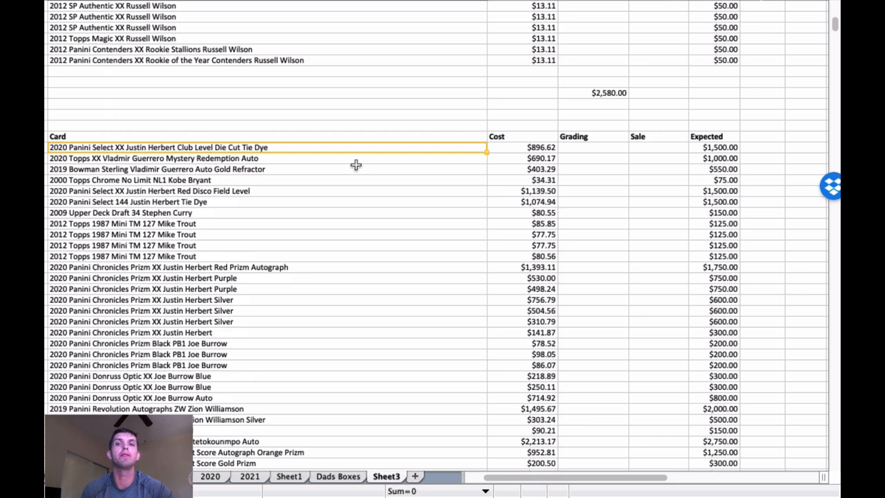
{"action": "mouse_move", "coordinate": [357, 180]}
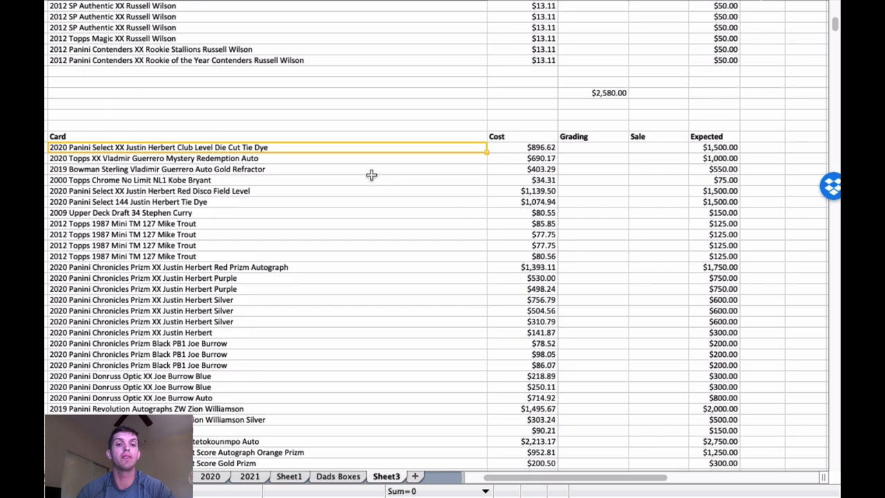
{"action": "scroll", "scroll_direction": "down", "scroll_amount": 3}
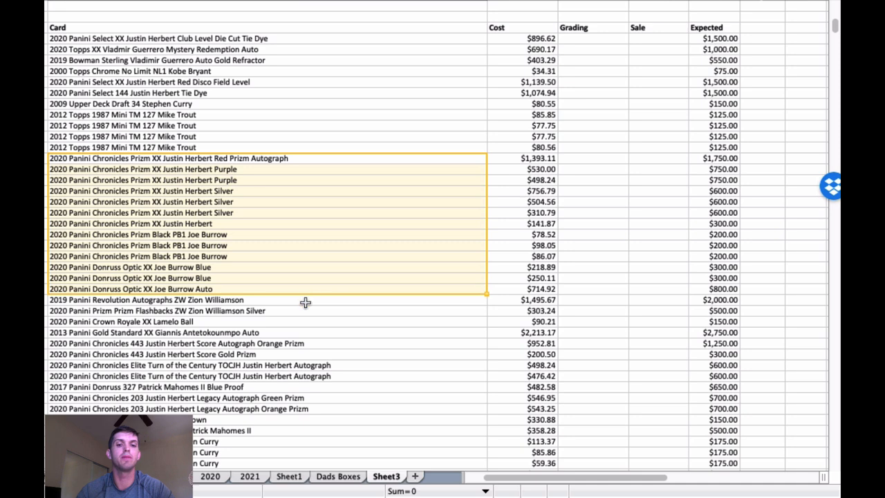
{"action": "scroll", "scroll_direction": "down", "scroll_amount": 3}
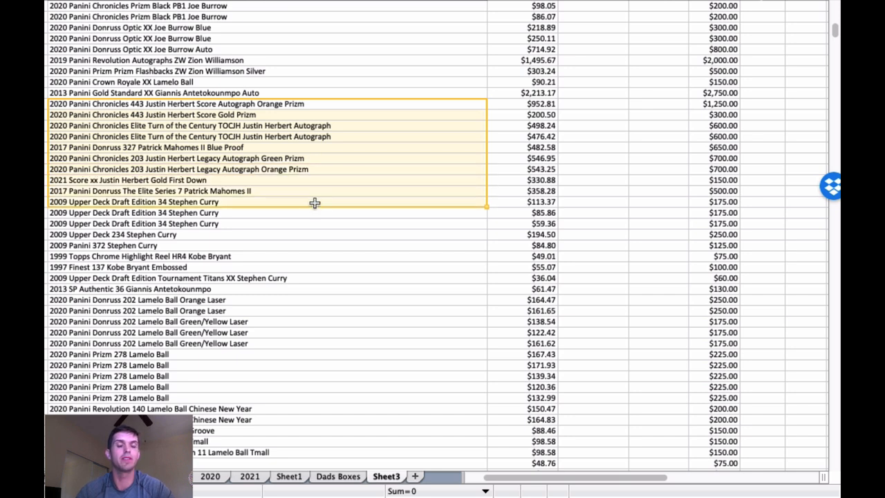
{"action": "mouse_move", "coordinate": [315, 187]}
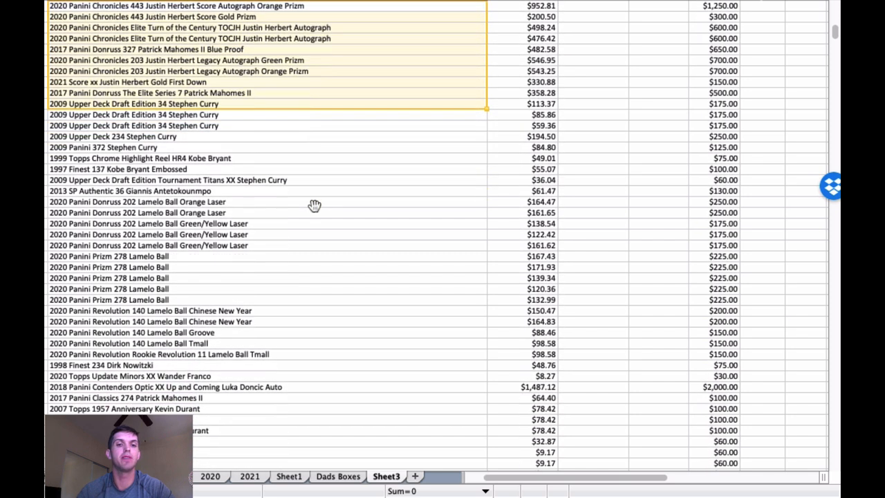
{"action": "mouse_move", "coordinate": [317, 173]}
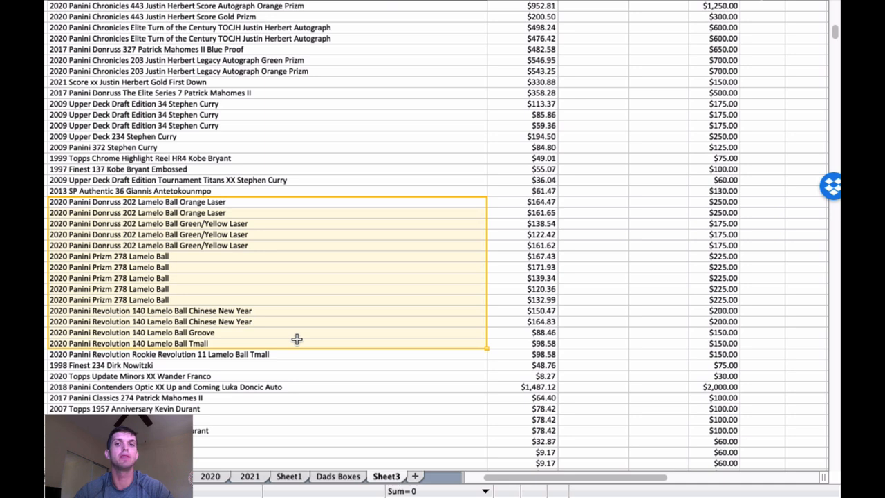
{"action": "scroll", "scroll_direction": "down", "scroll_amount": 3}
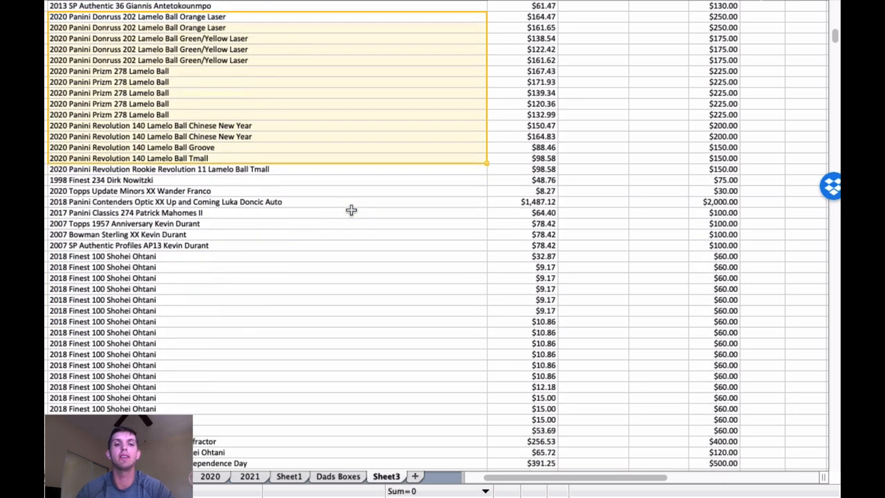
{"action": "scroll", "scroll_direction": "down", "scroll_amount": 3}
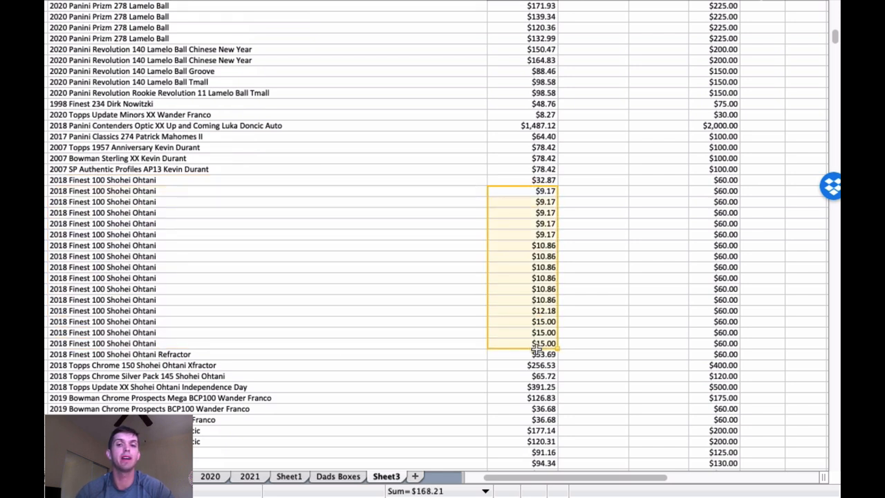
{"action": "left_click", "coordinate": [262, 157]}
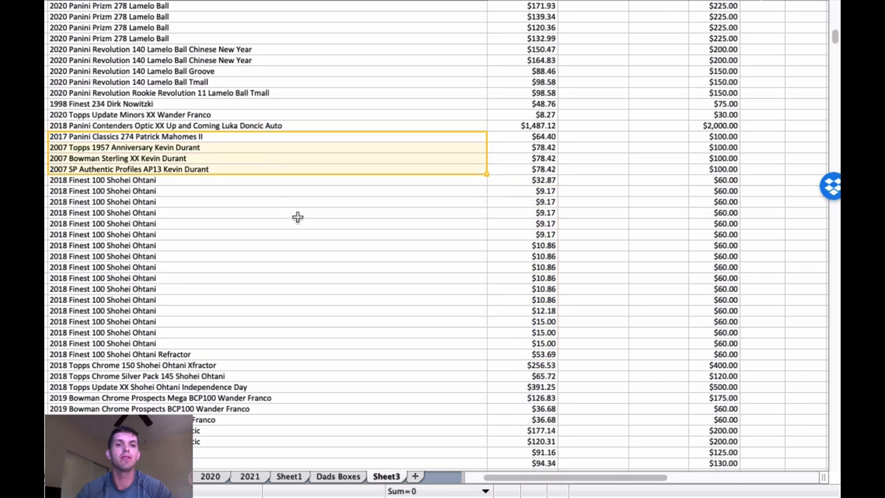
{"action": "scroll", "scroll_direction": "down", "scroll_amount": 3}
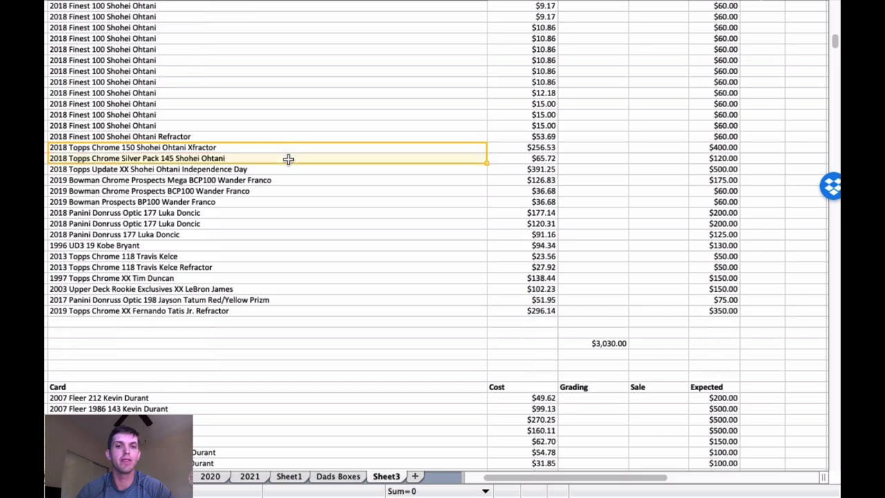
{"action": "left_click_drag", "start_coordinate": [288, 159], "coordinate": [291, 192]}
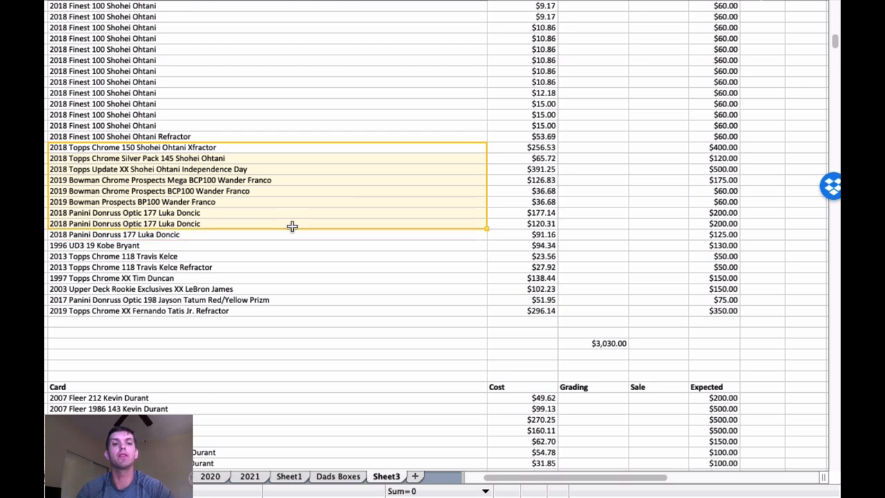
{"action": "left_click_drag", "start_coordinate": [292, 226], "coordinate": [303, 299]}
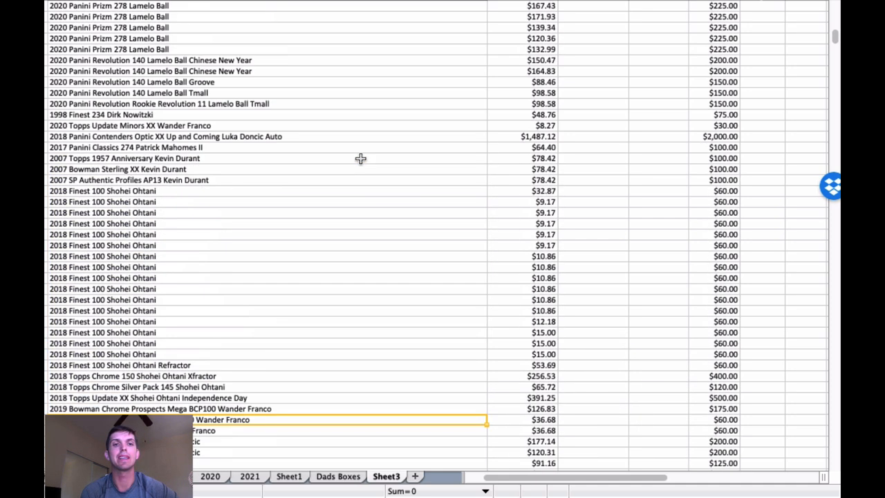
{"action": "scroll", "scroll_direction": "up", "scroll_amount": 3}
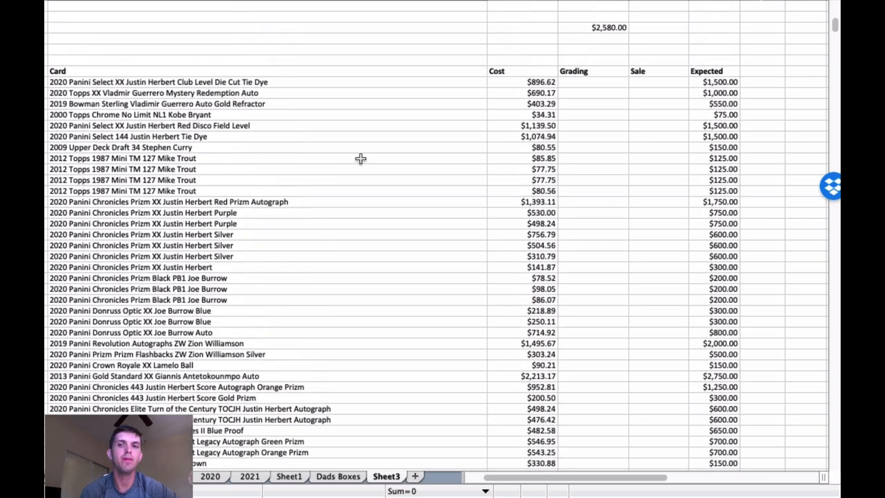
{"action": "scroll", "scroll_direction": "down", "scroll_amount": 3}
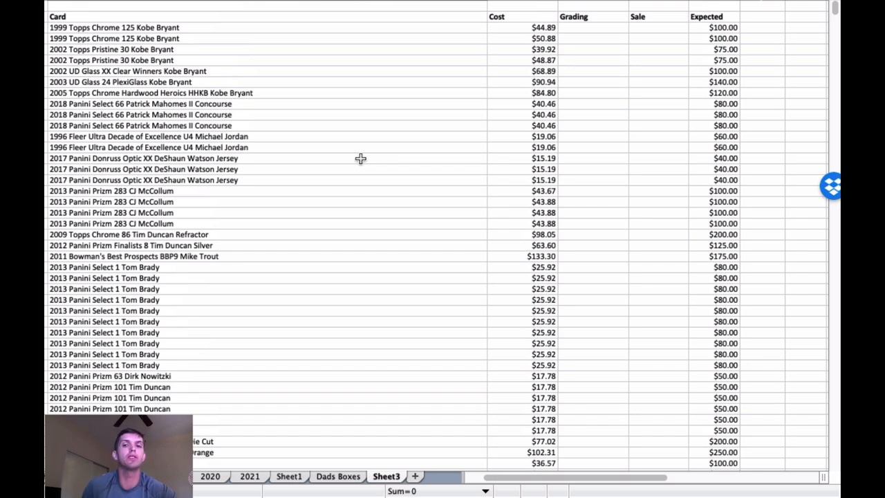
{"action": "mouse_move", "coordinate": [372, 136]}
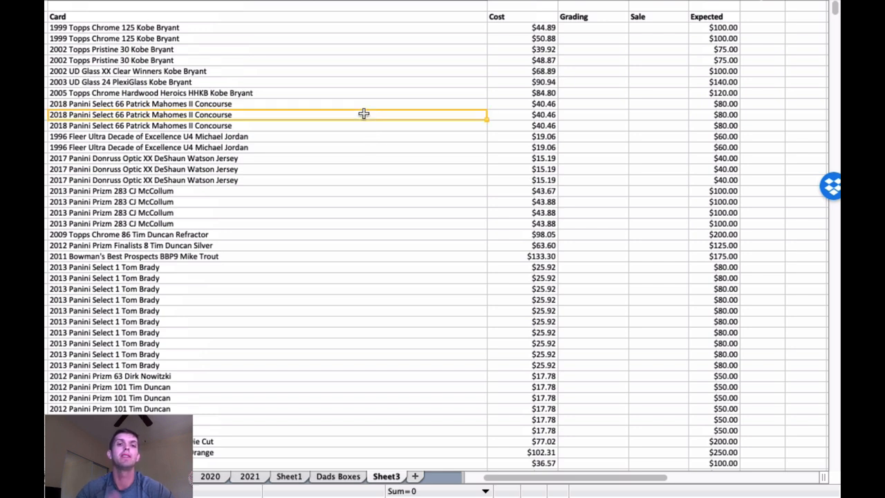
{"action": "mouse_move", "coordinate": [345, 33]}
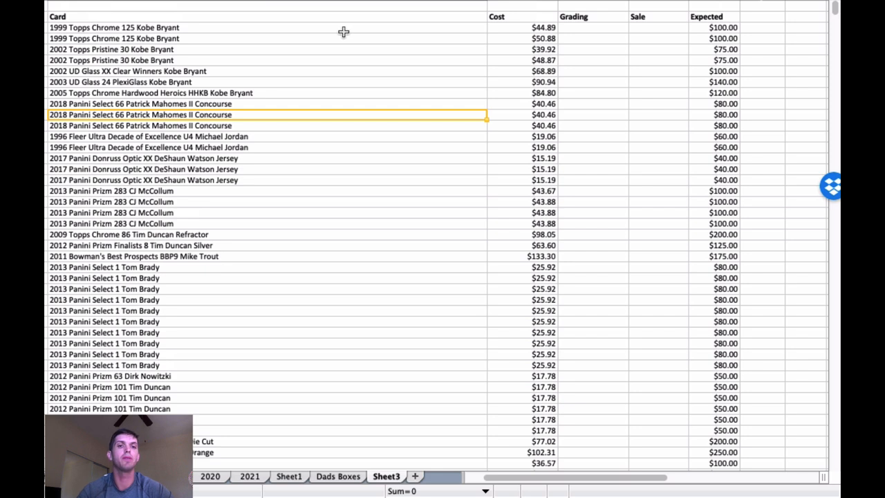
{"action": "left_click", "coordinate": [111, 49]}
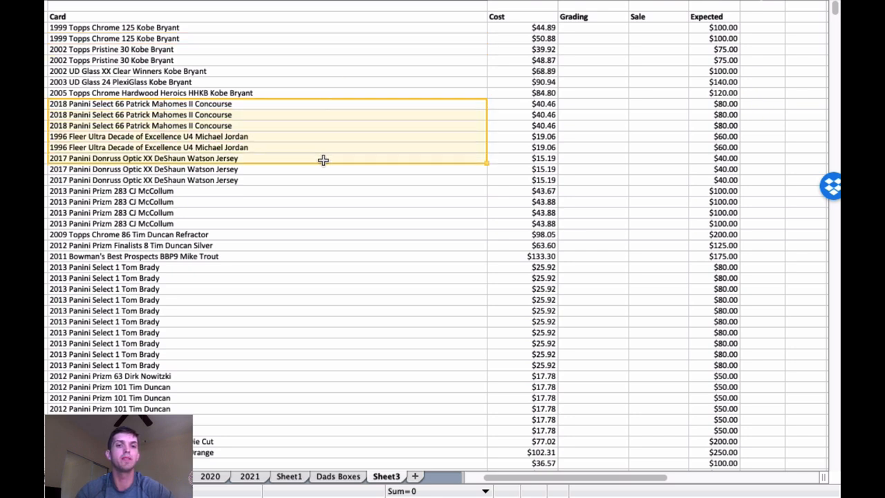
{"action": "left_click_drag", "start_coordinate": [323, 161], "coordinate": [314, 223]}
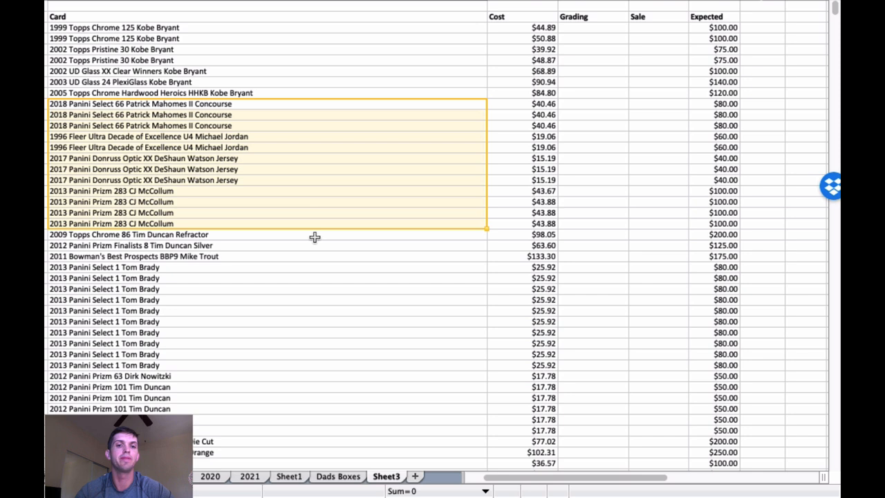
{"action": "scroll", "scroll_direction": "down", "scroll_amount": 3}
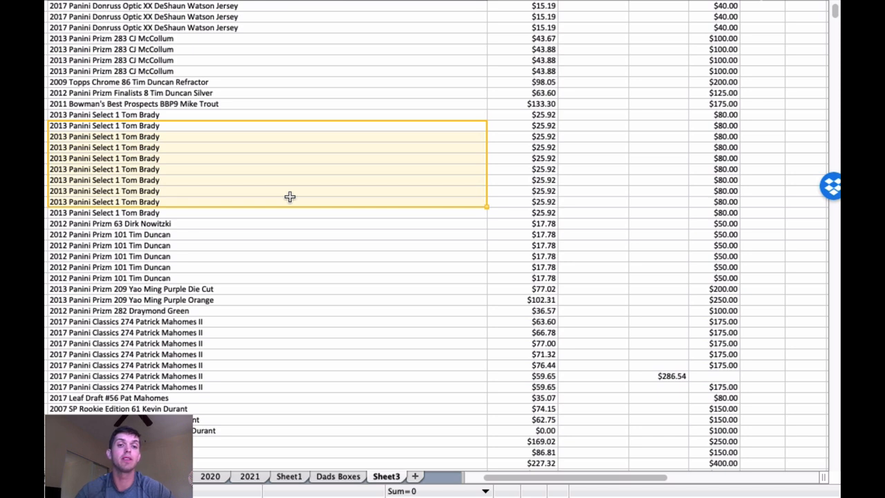
{"action": "mouse_move", "coordinate": [301, 168]}
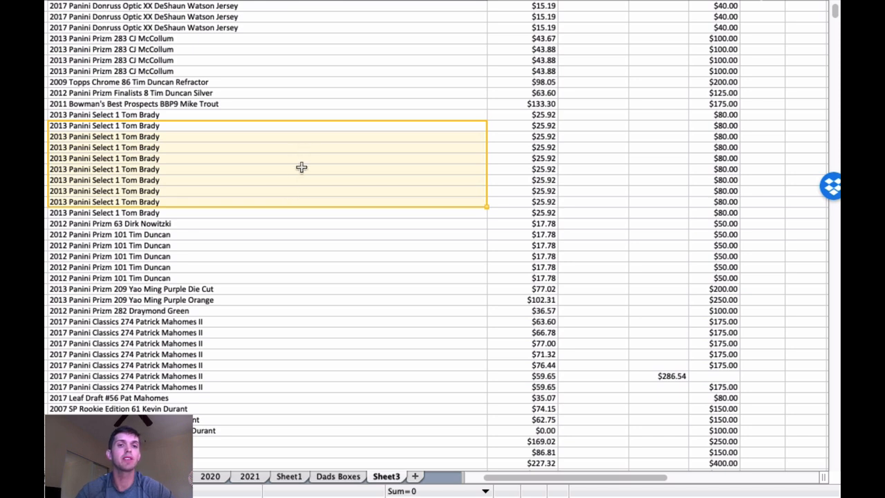
{"action": "scroll", "scroll_direction": "down", "scroll_amount": 3}
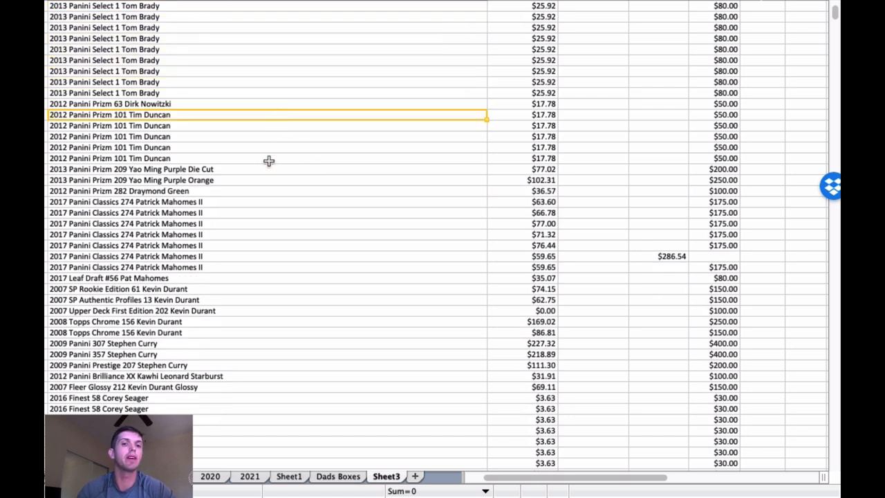
{"action": "mouse_move", "coordinate": [262, 110]}
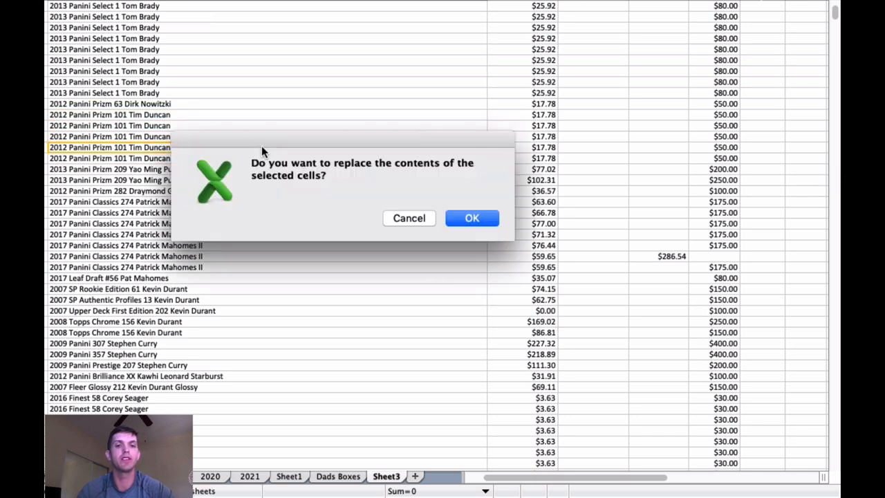
{"action": "left_click", "coordinate": [472, 217]}
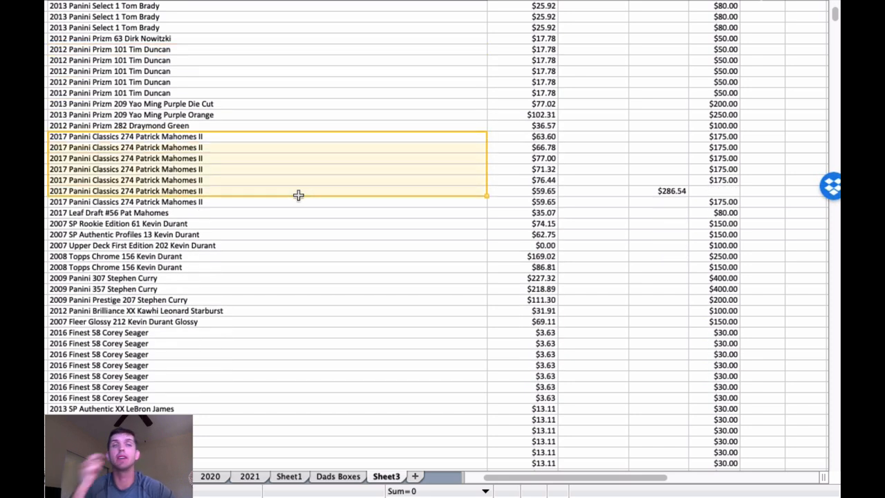
Scroll to the bottom summary showing the $2,868 subtotal, $118,474.09 profit and 47.25% ROI.
{"action": "scroll", "scroll_direction": "down", "scroll_amount": 3}
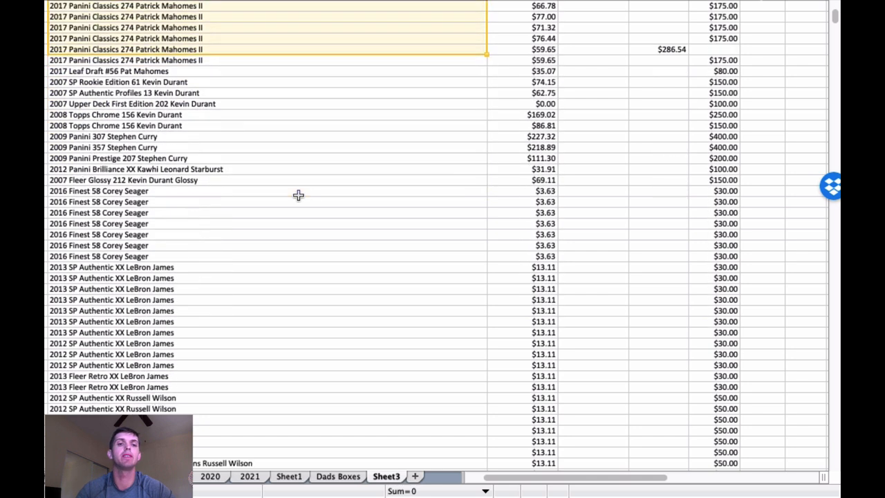
{"action": "scroll", "scroll_direction": "down", "scroll_amount": 3}
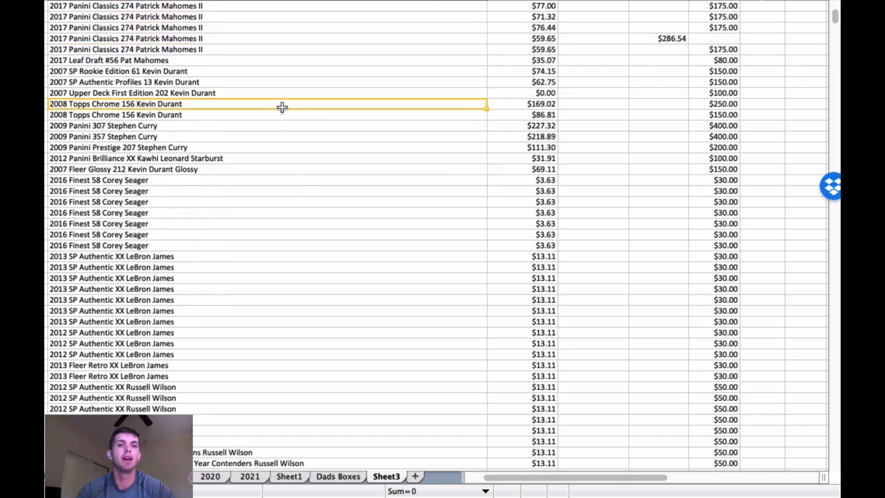
{"action": "mouse_move", "coordinate": [280, 133]}
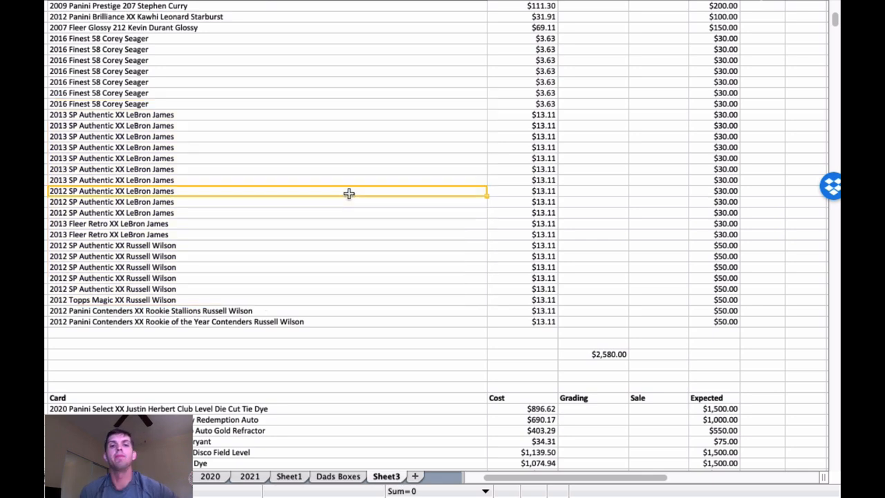
{"action": "scroll", "scroll_direction": "down", "scroll_amount": 3}
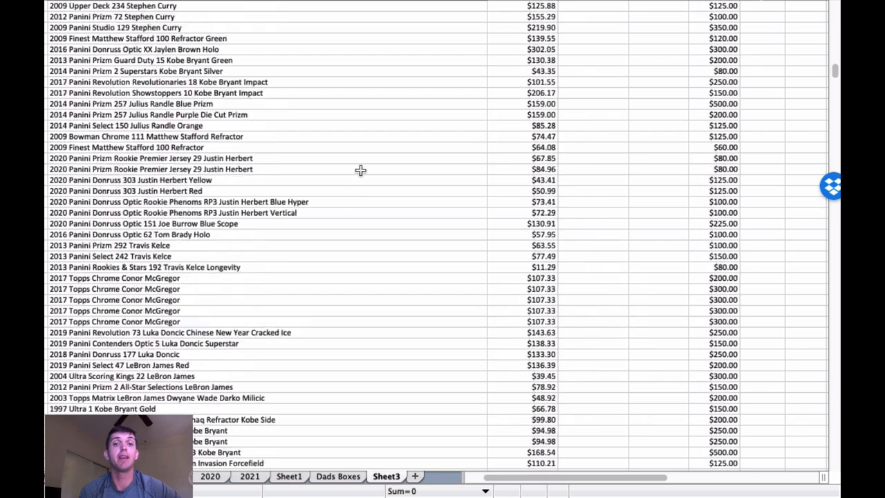
{"action": "scroll", "scroll_direction": "down", "scroll_amount": 3}
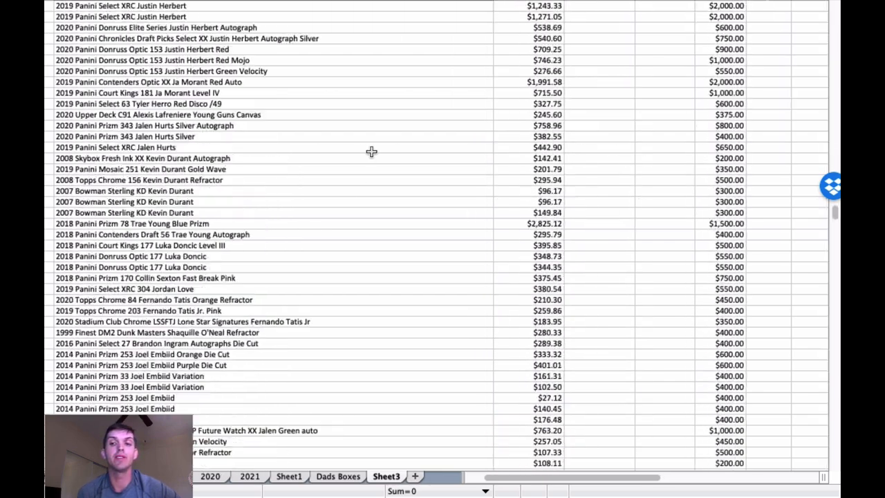
{"action": "scroll", "scroll_direction": "down", "scroll_amount": 3}
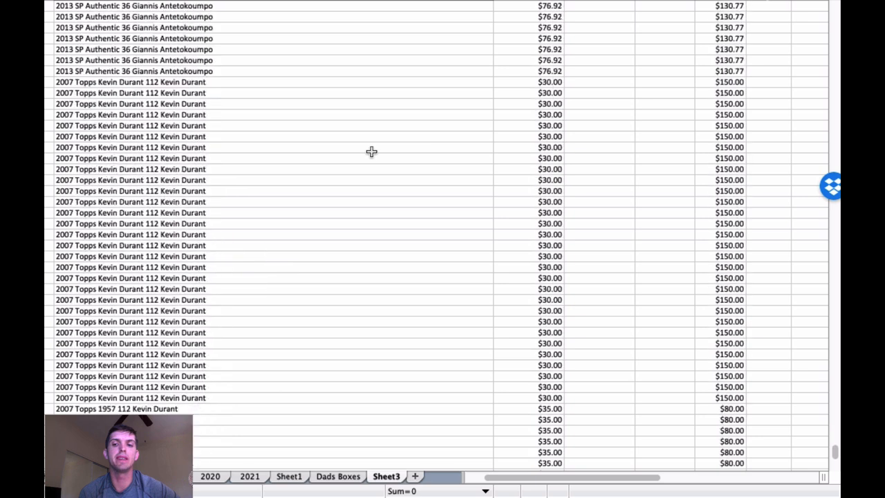
{"action": "scroll", "scroll_direction": "down", "scroll_amount": 3}
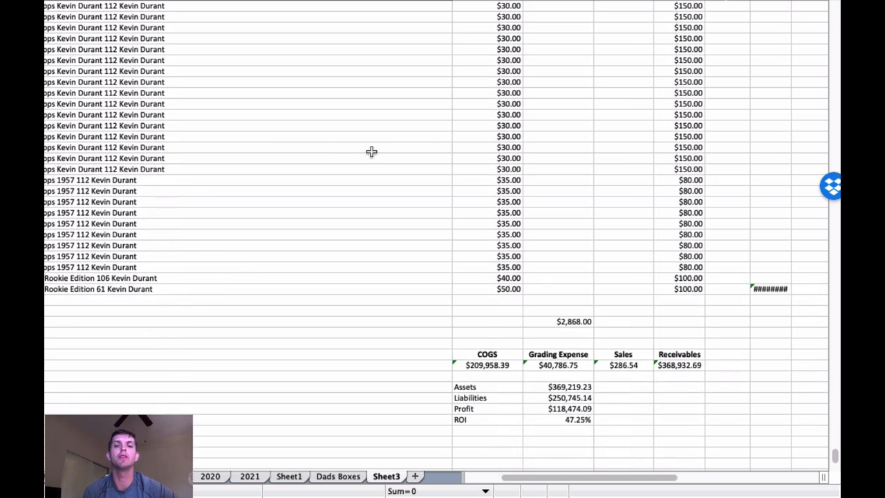
{"action": "left_click", "coordinate": [557, 419]}
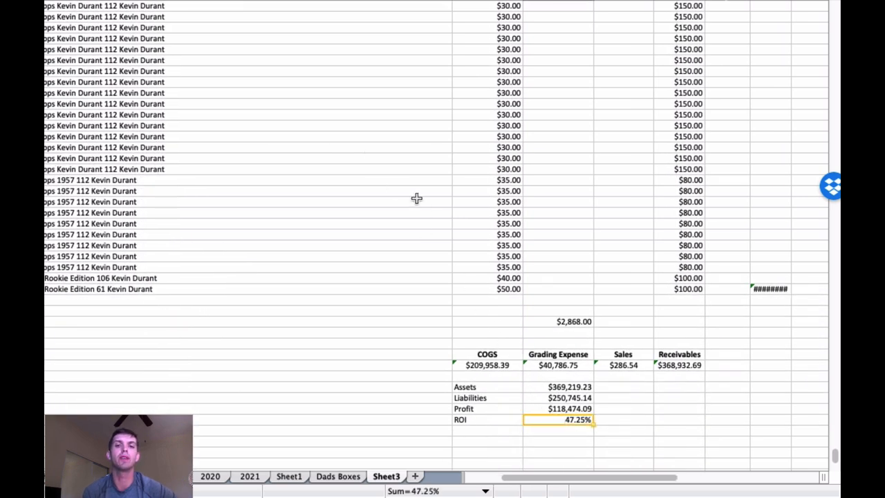
{"action": "mouse_move", "coordinate": [360, 138]}
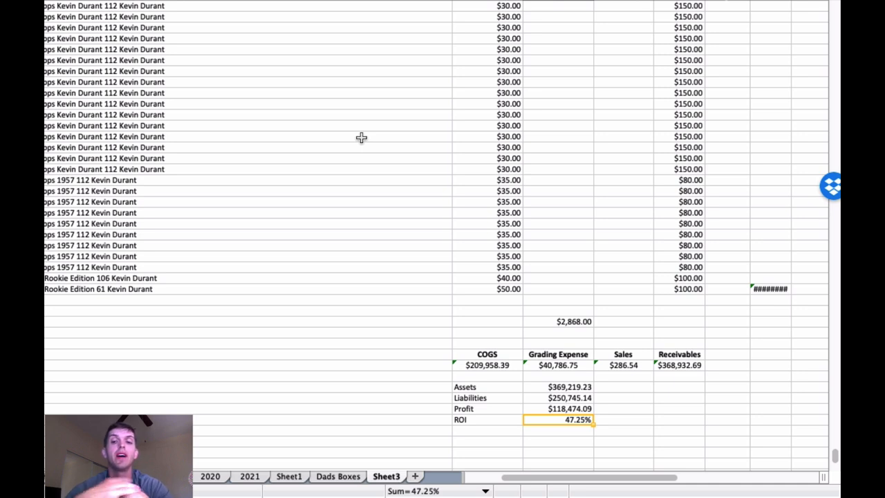
{"action": "left_click", "coordinate": [558, 366]}
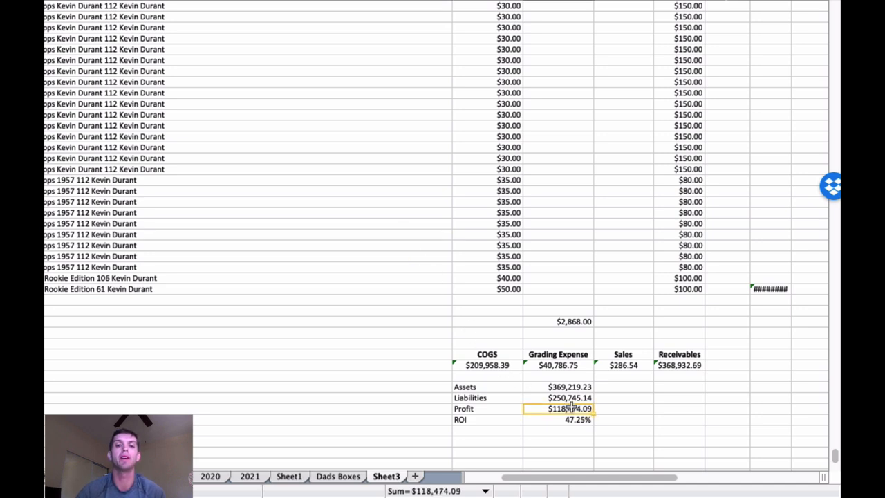
{"action": "mouse_move", "coordinate": [442, 191]}
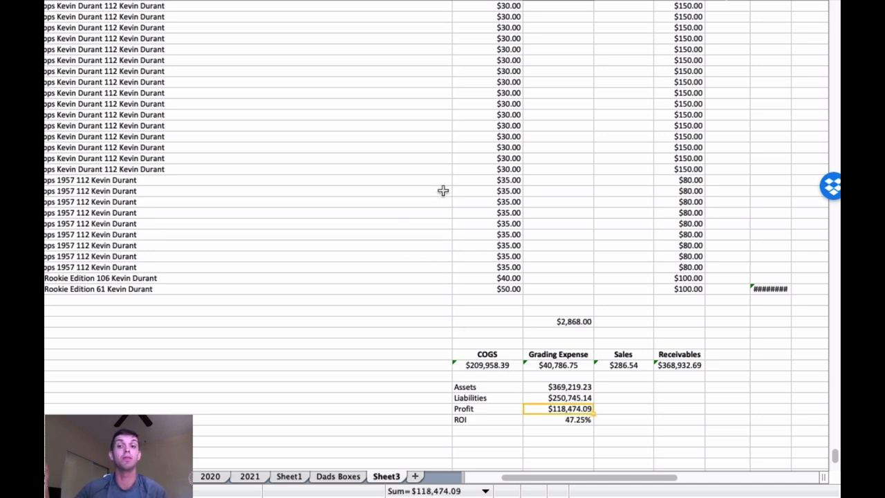